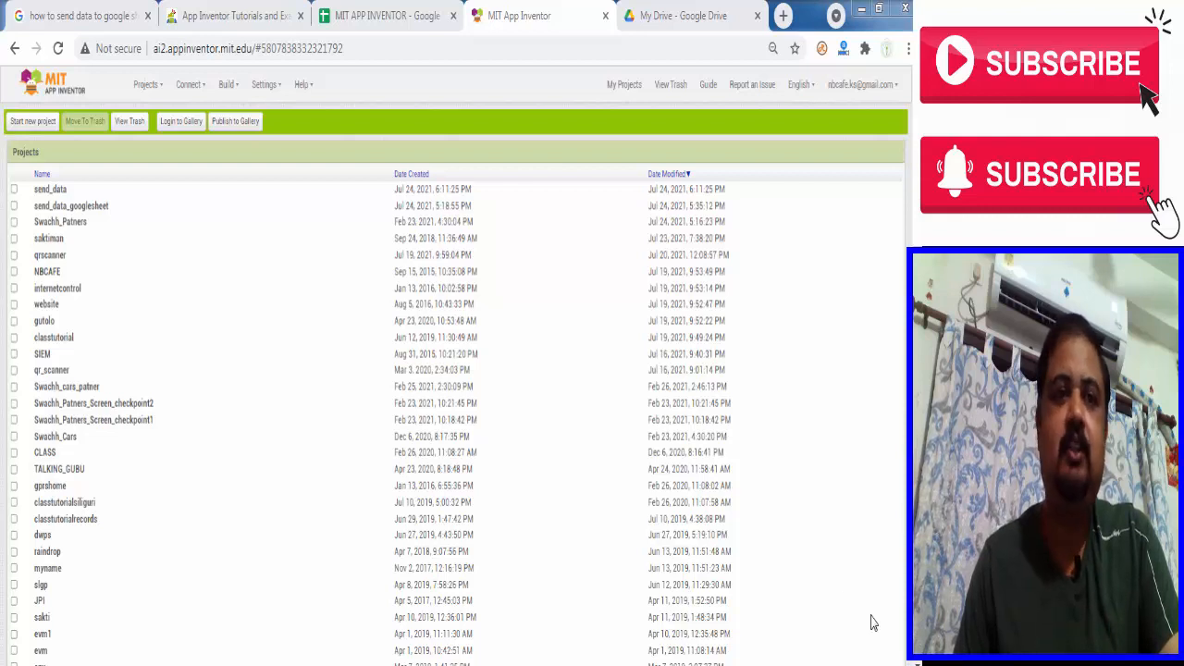
mouse_move(232, 247)
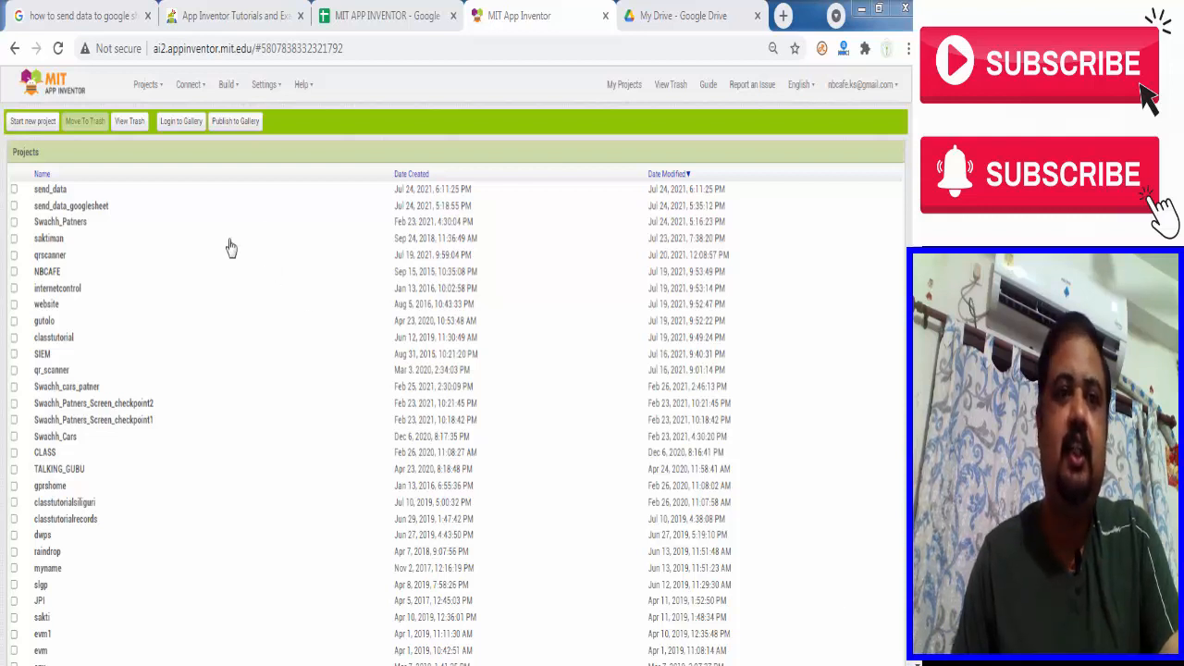
- Start a new App Inventor project named send_googlesheet
click(147, 84)
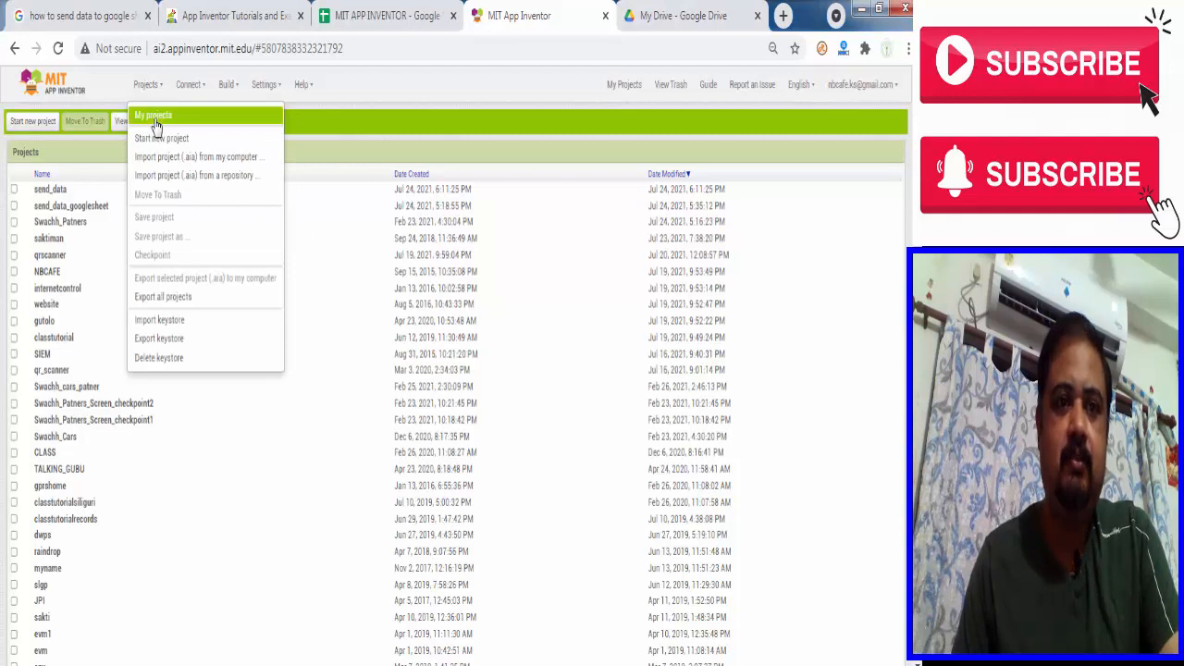
click(162, 138)
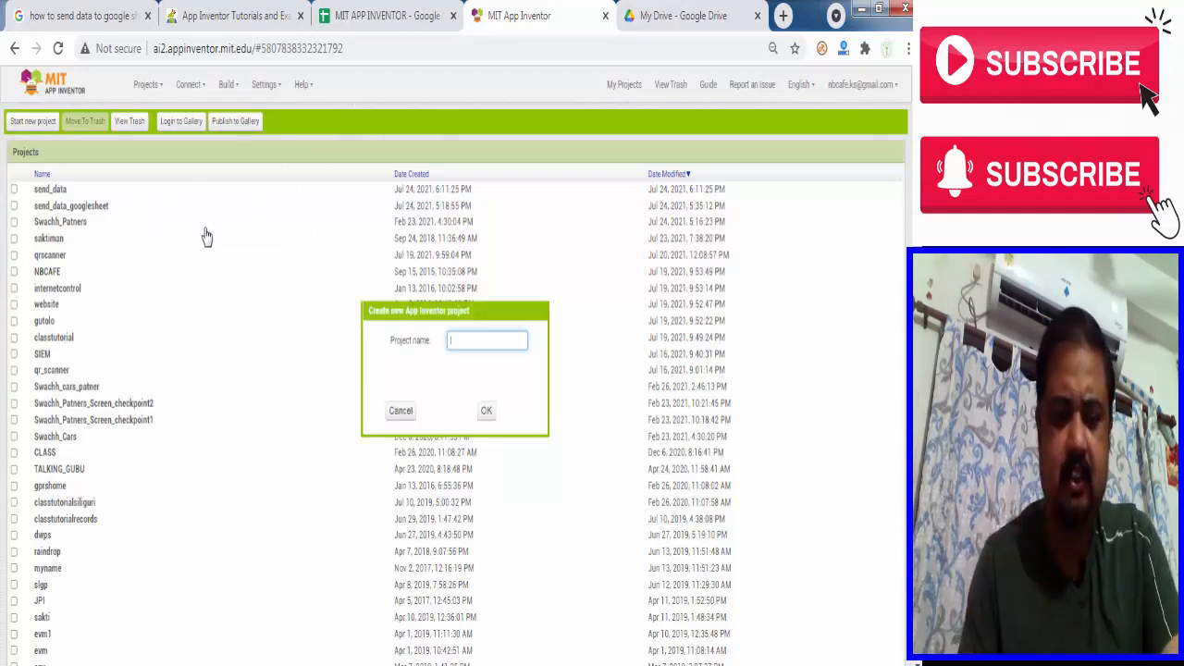
text(se)
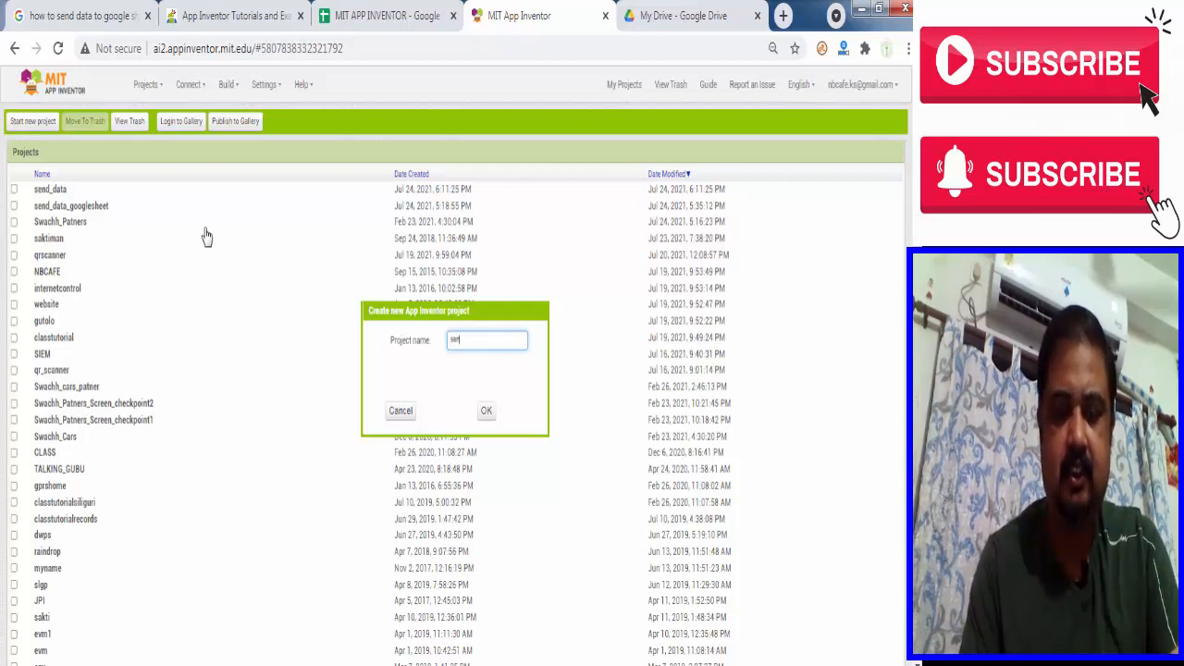
text(_goog)
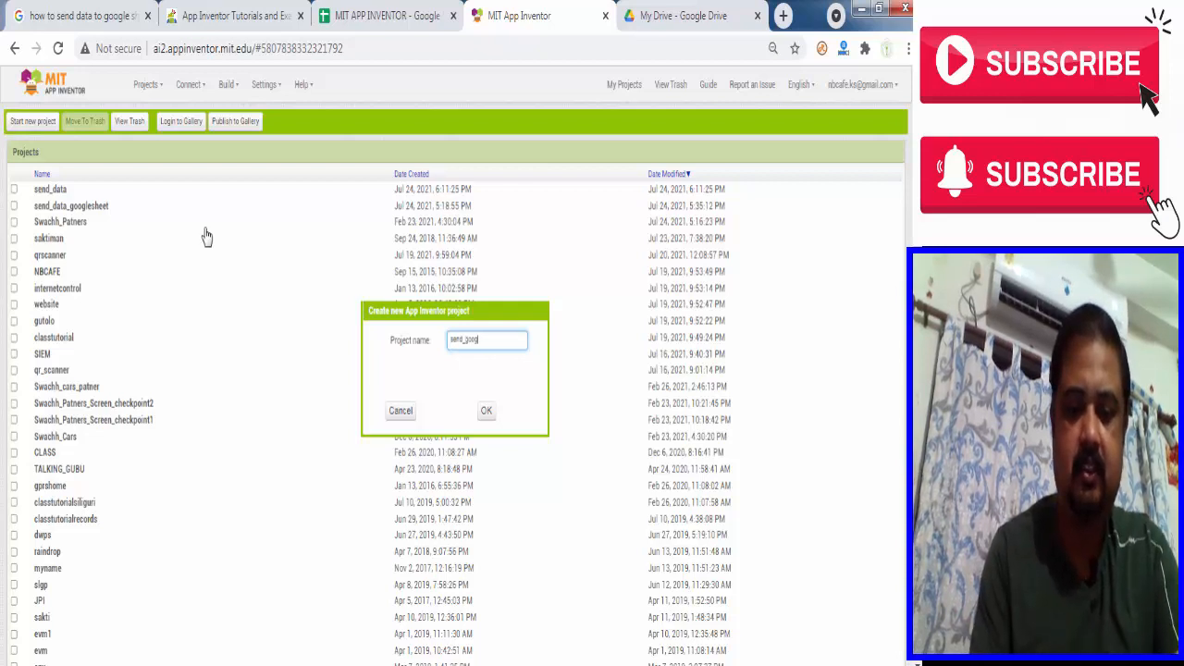
text(lesheet)
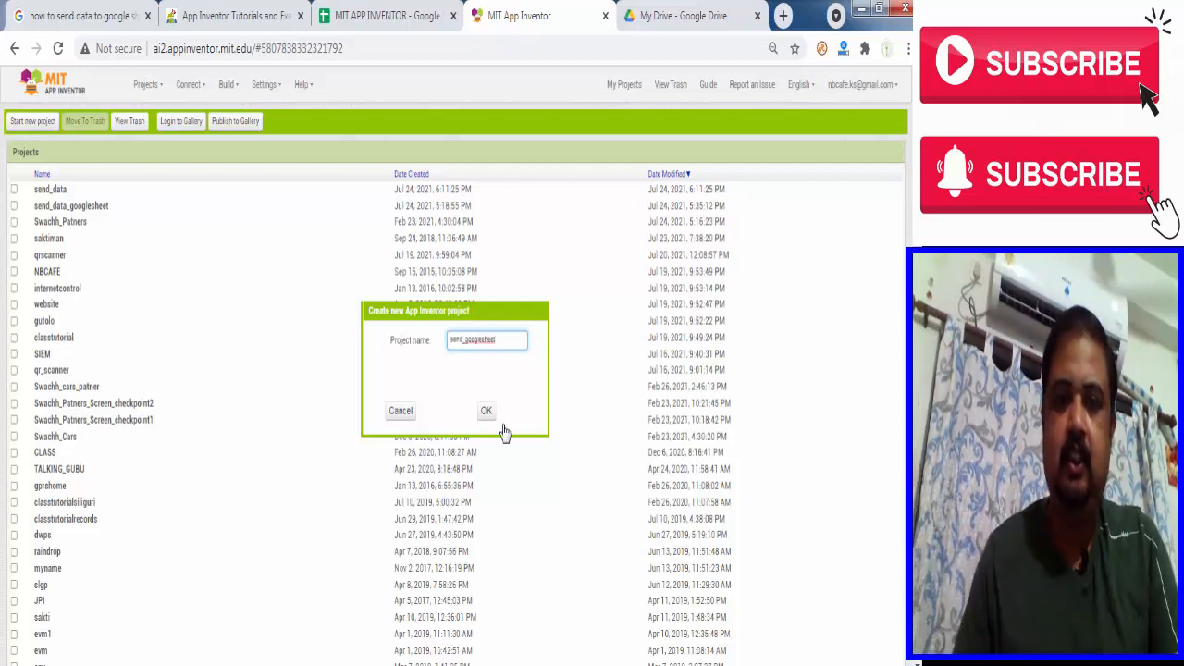
click(486, 411)
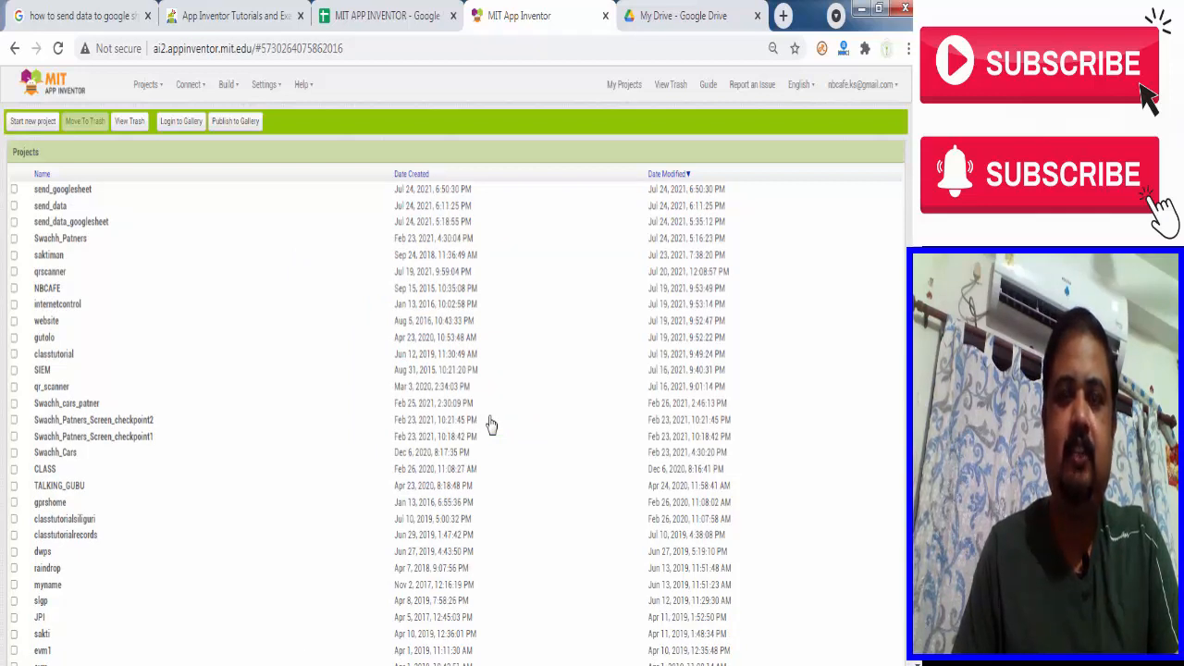
- Drop a VerticalArrangement onto Screen1 and set its Height and Width to Fill parent
click(63, 189)
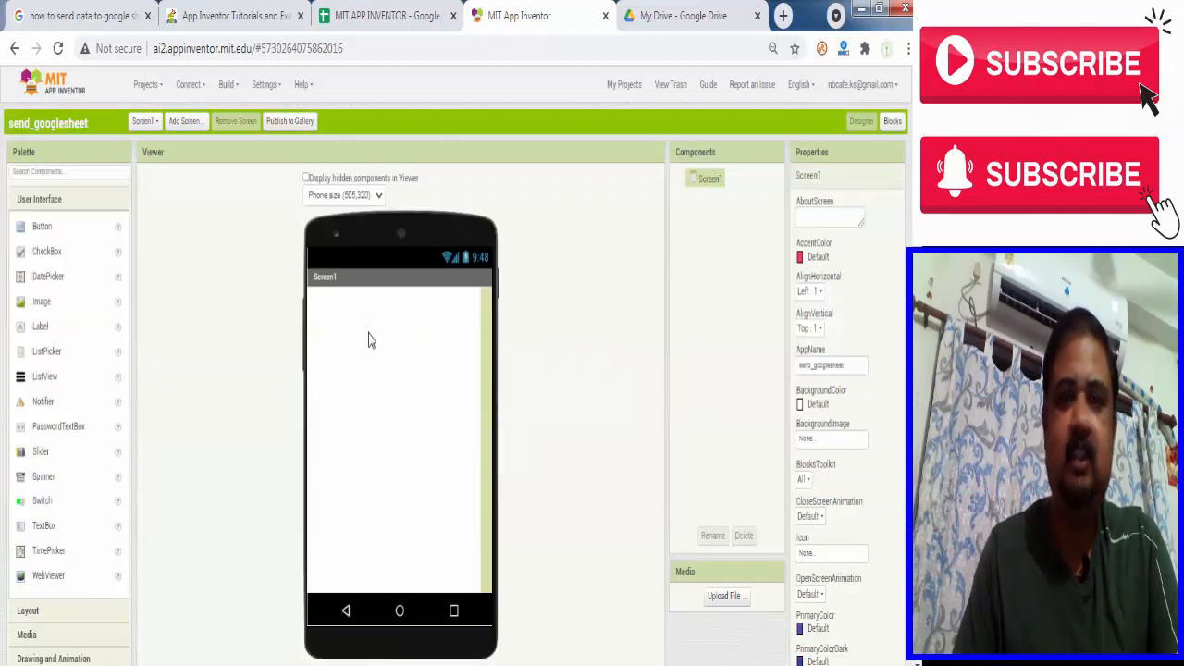
mouse_move(67, 629)
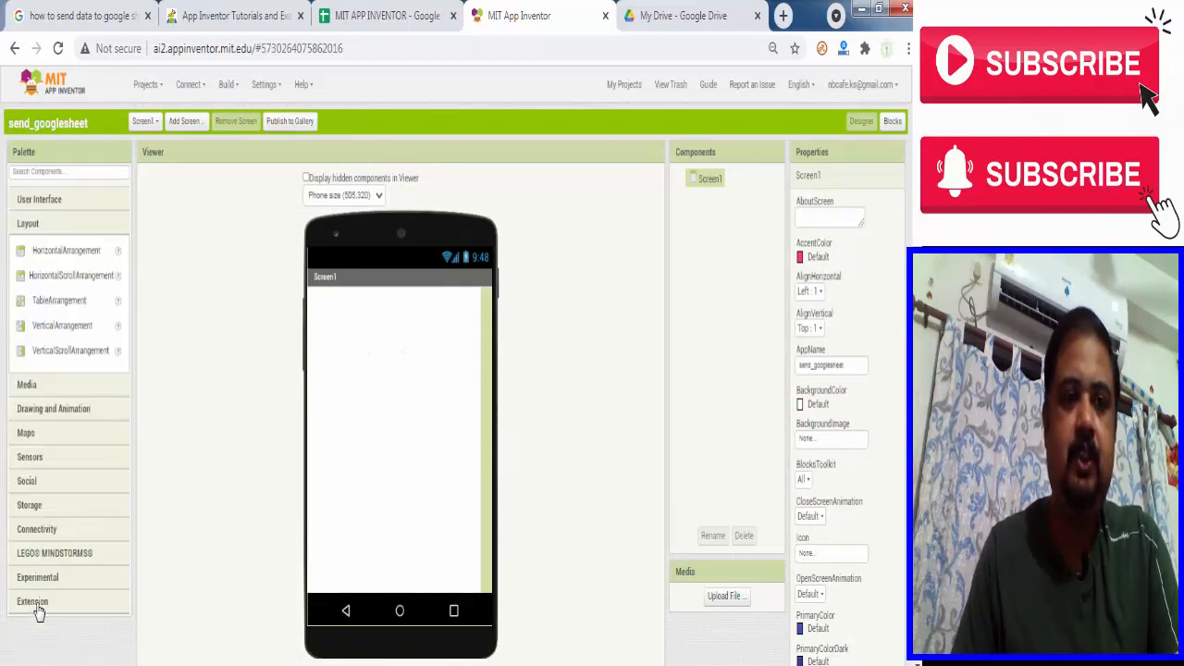
drag(62, 324, 166, 319)
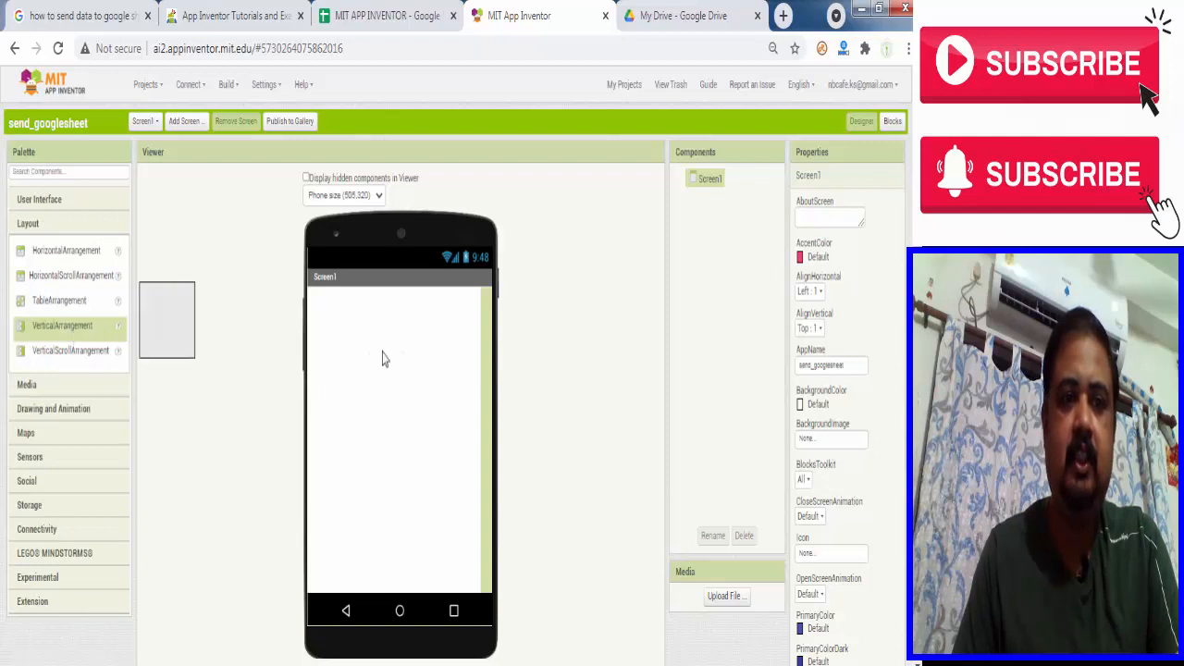
drag(62, 325, 333, 328)
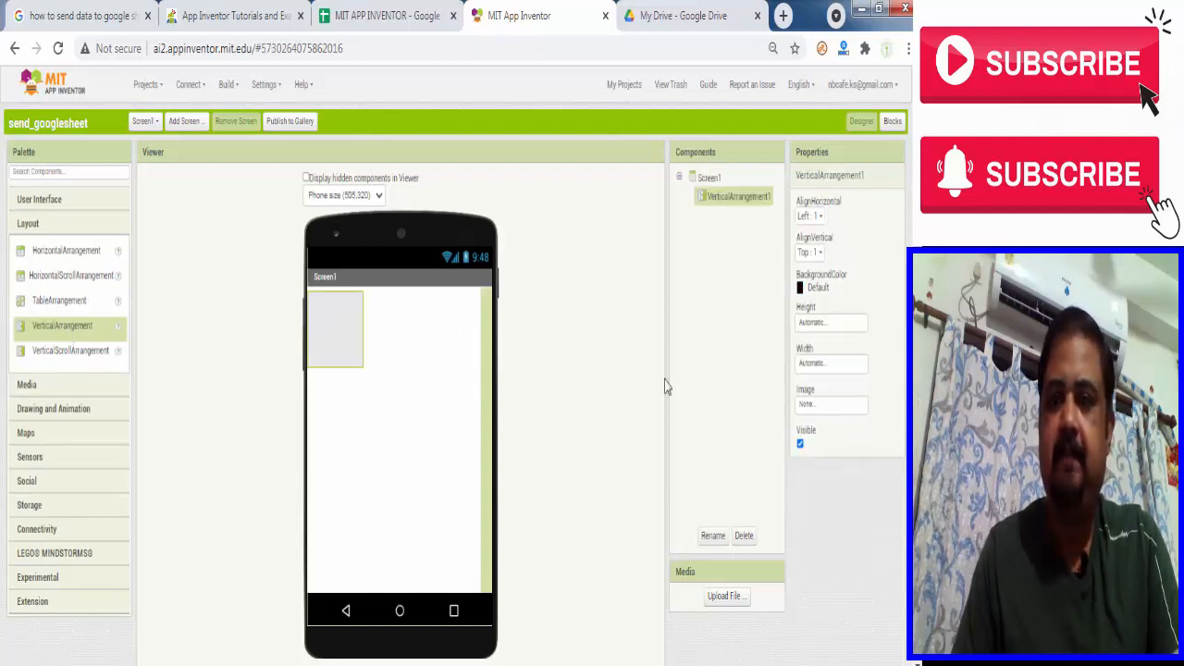
click(830, 322)
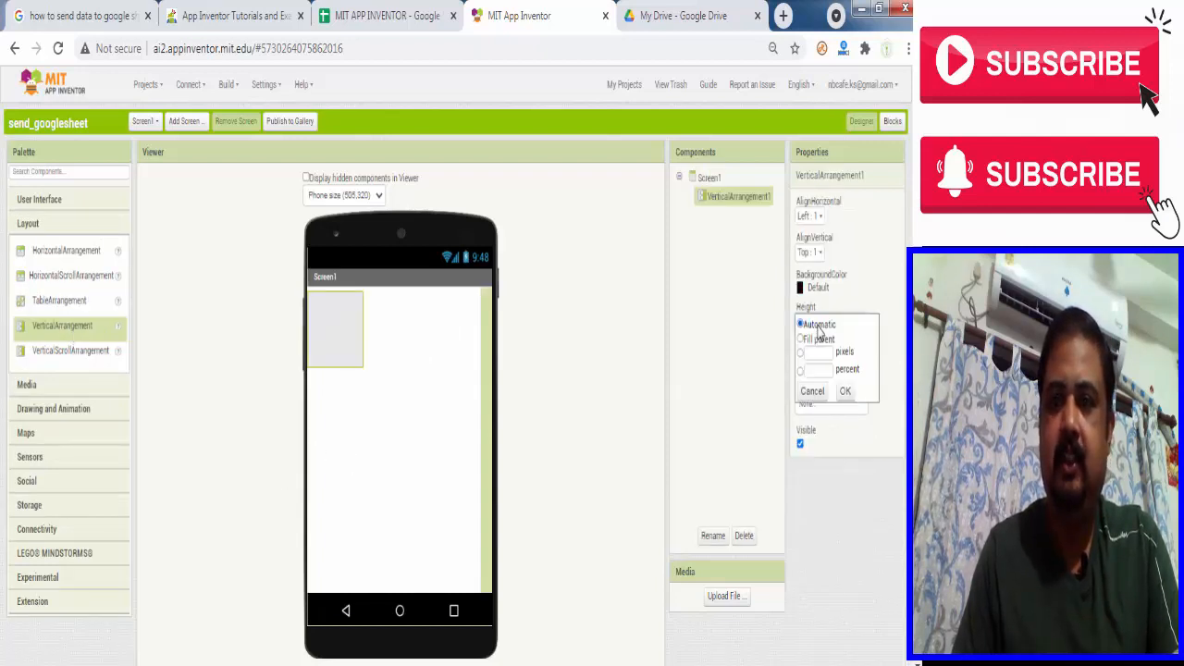
click(800, 339)
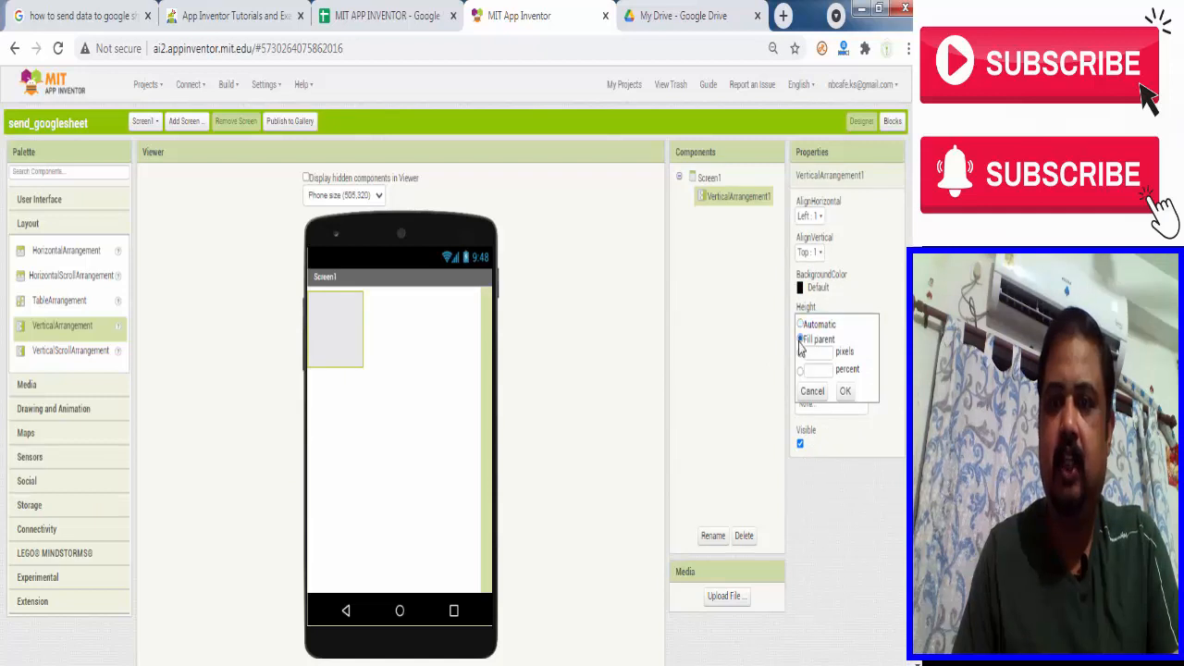
click(845, 390)
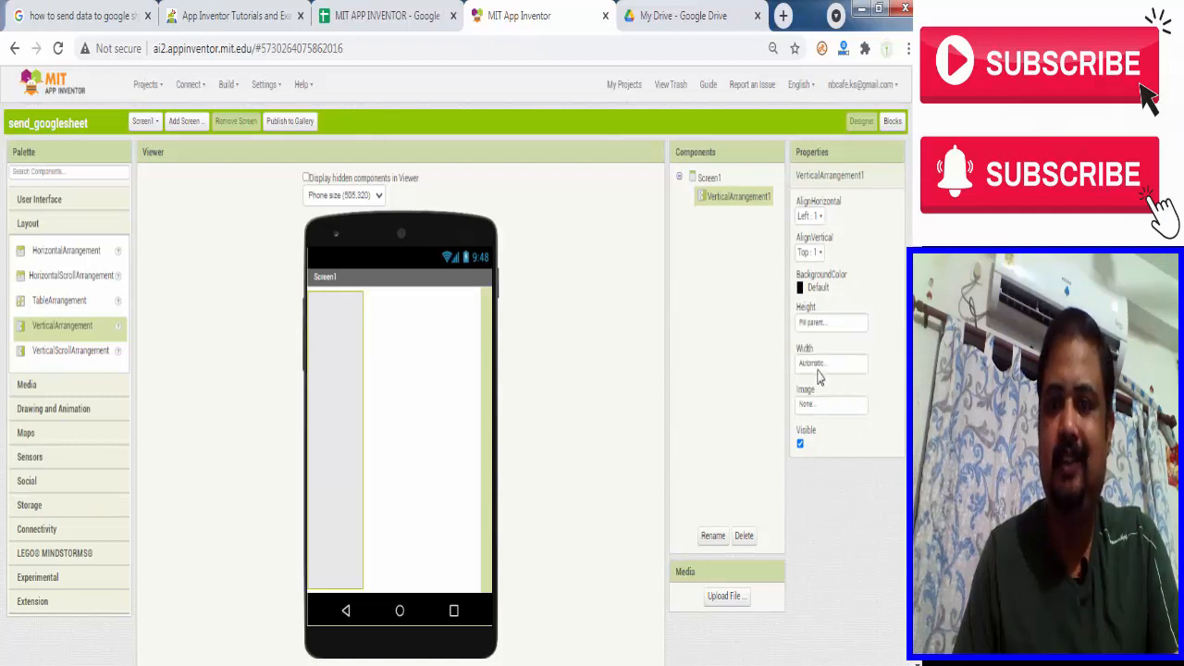
click(830, 363)
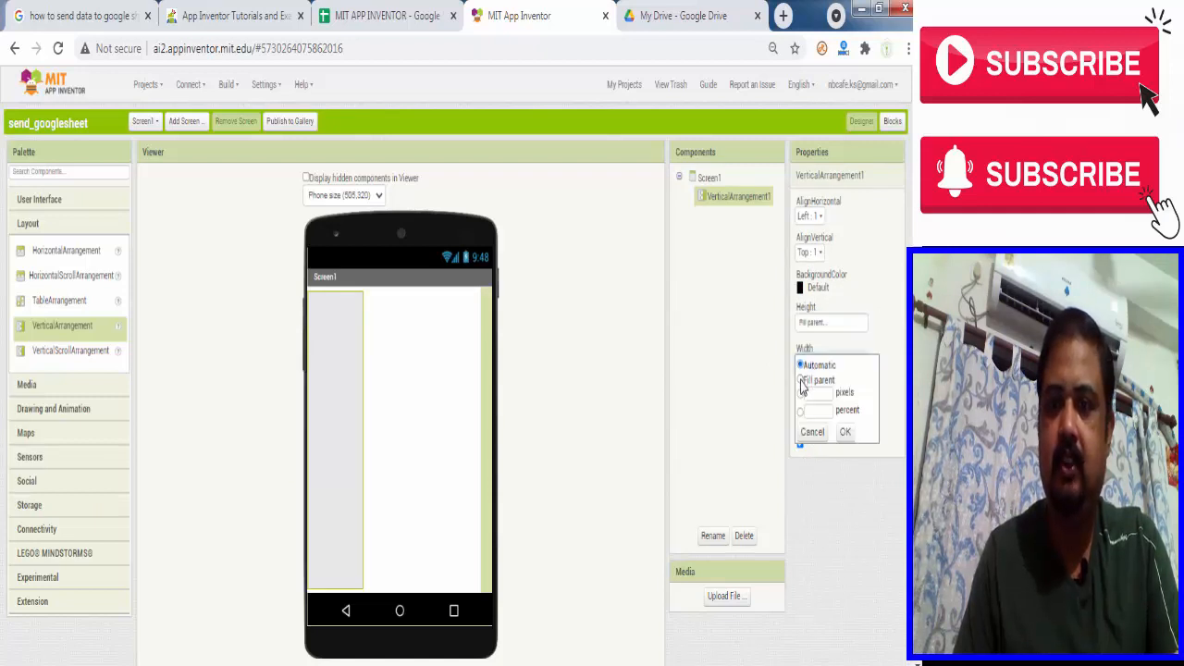
click(844, 432)
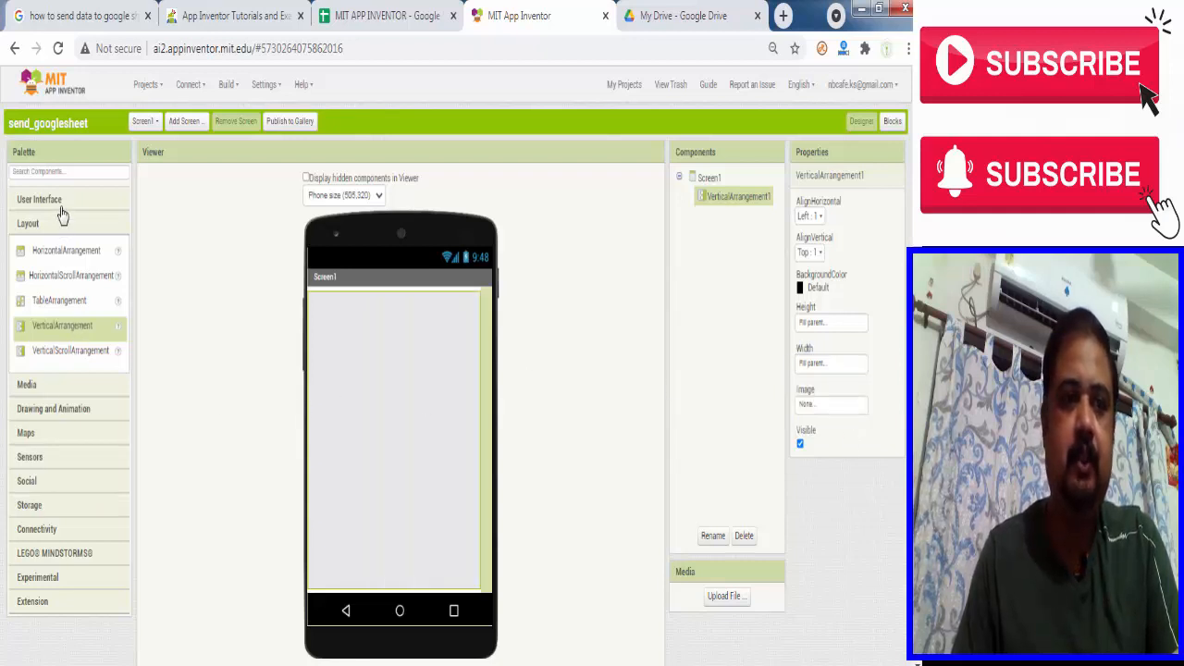
- Place TextBox1 in VerticalArrangement1 and set the arrangement's AlignHorizontal to Center
click(39, 199)
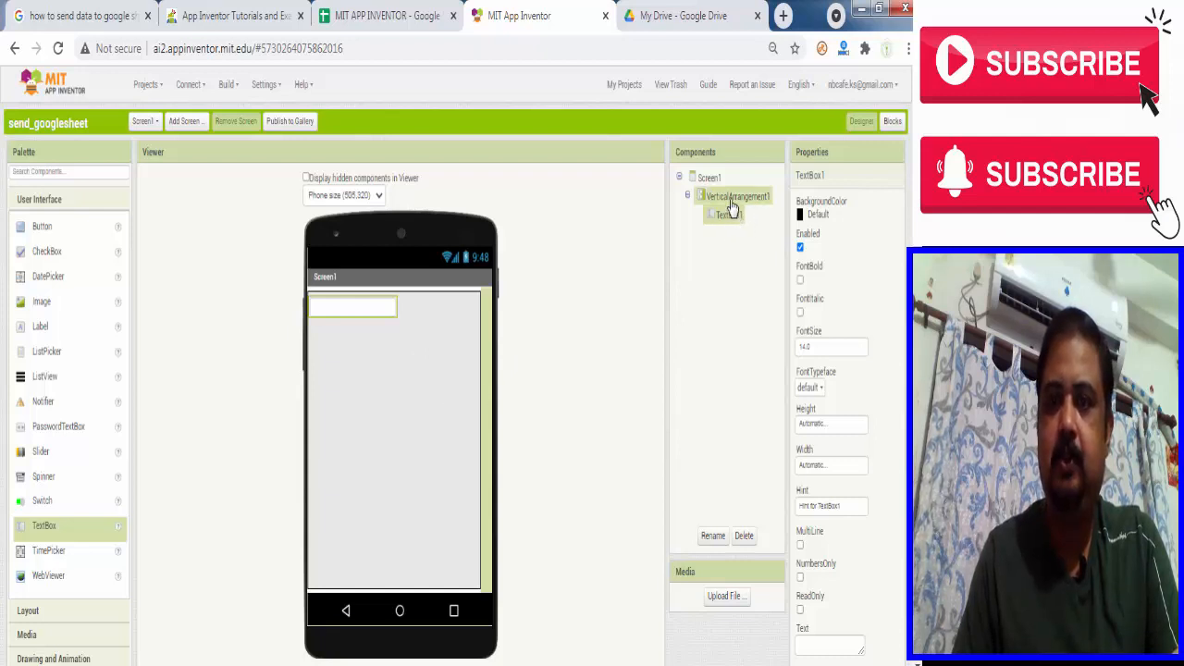
click(740, 196)
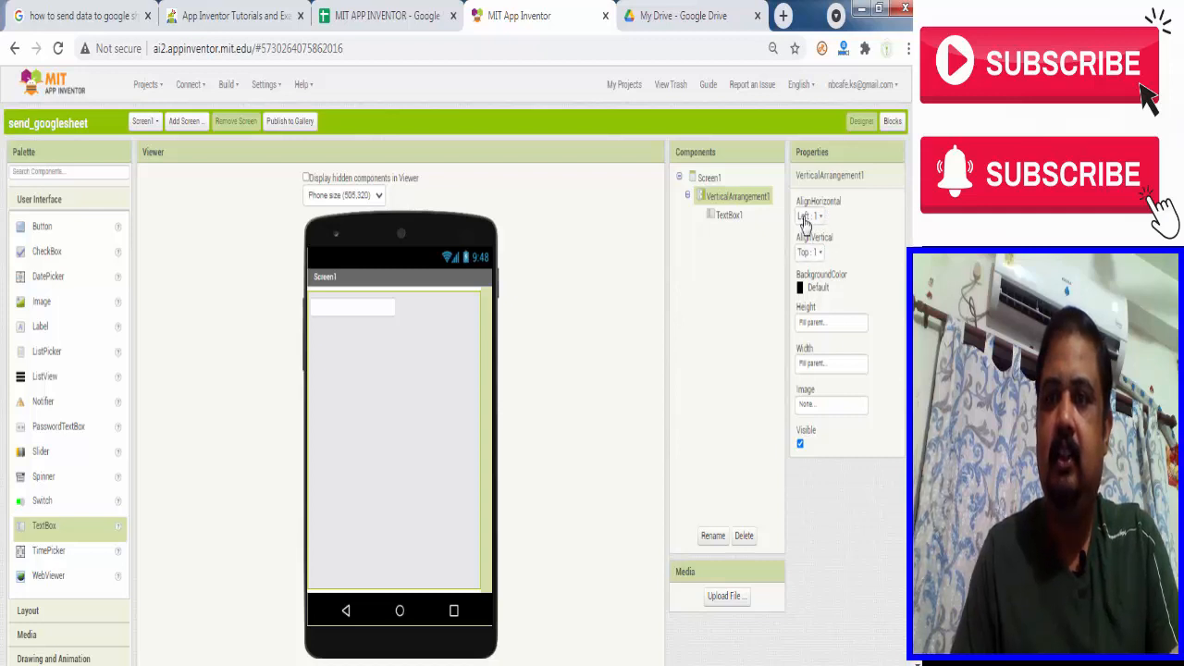
click(818, 216)
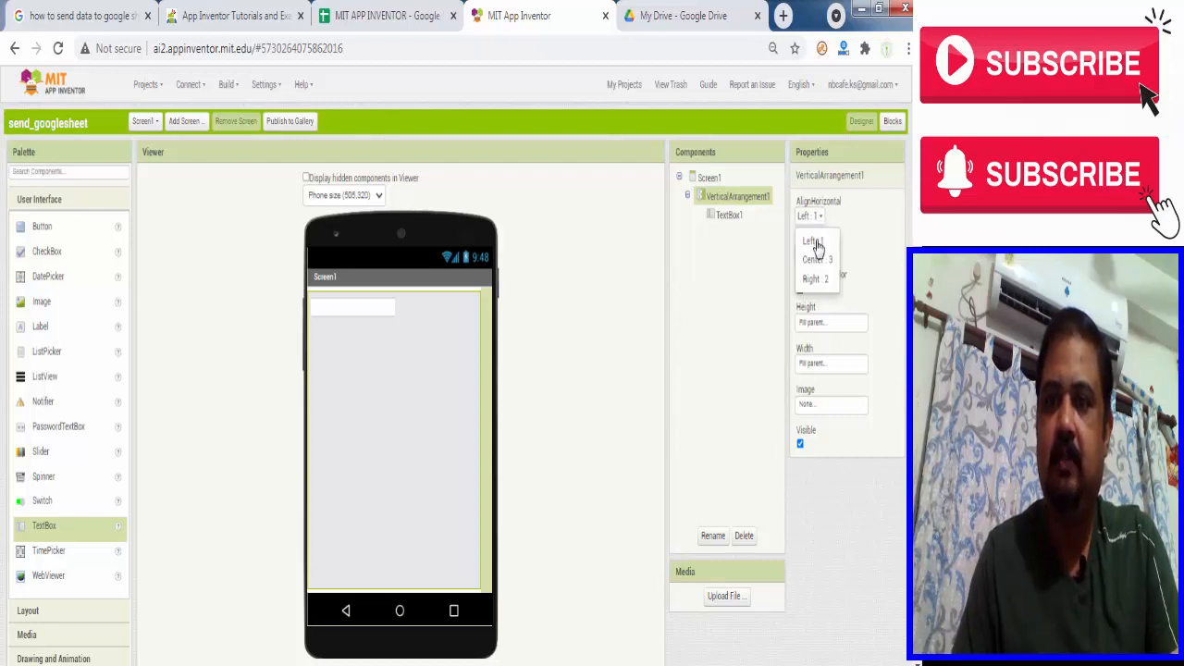
click(814, 259)
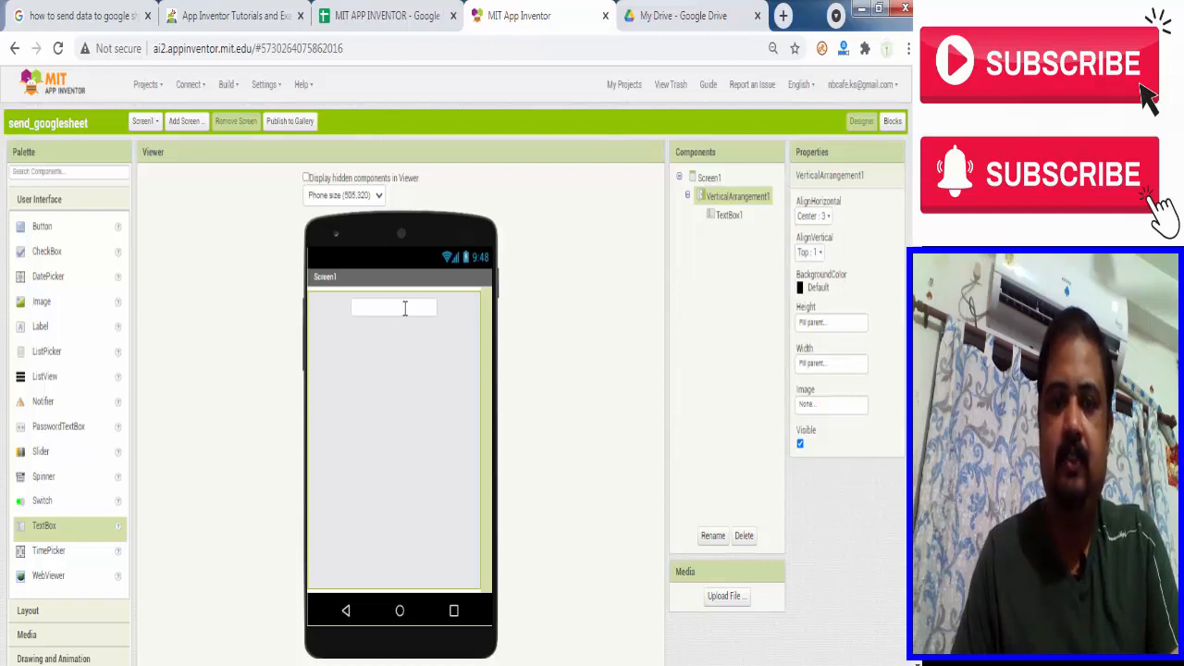
click(729, 215)
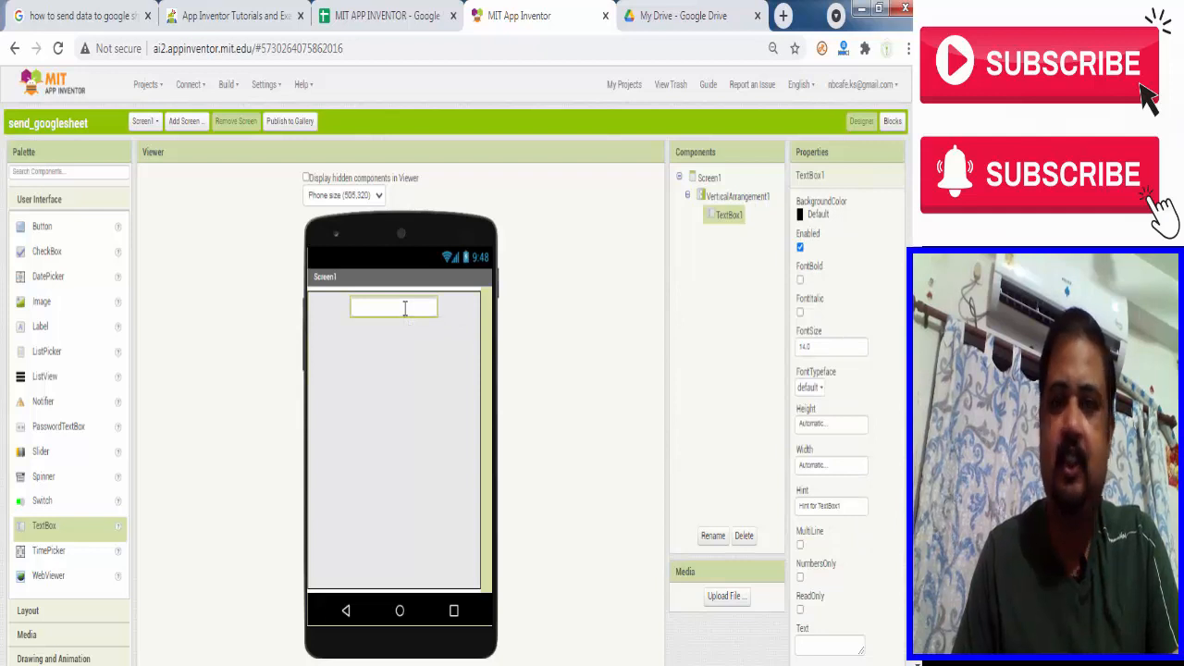
- Rename the text box to 'name', give it font size 24, and replace its hint
click(713, 537)
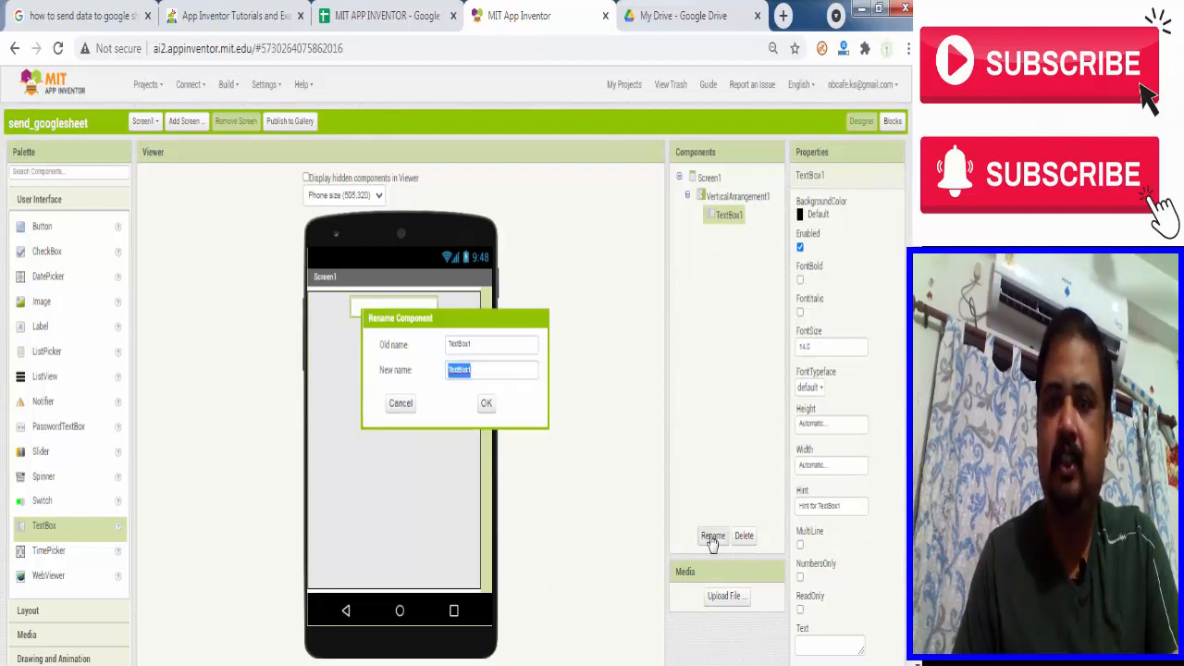
mouse_move(723, 455)
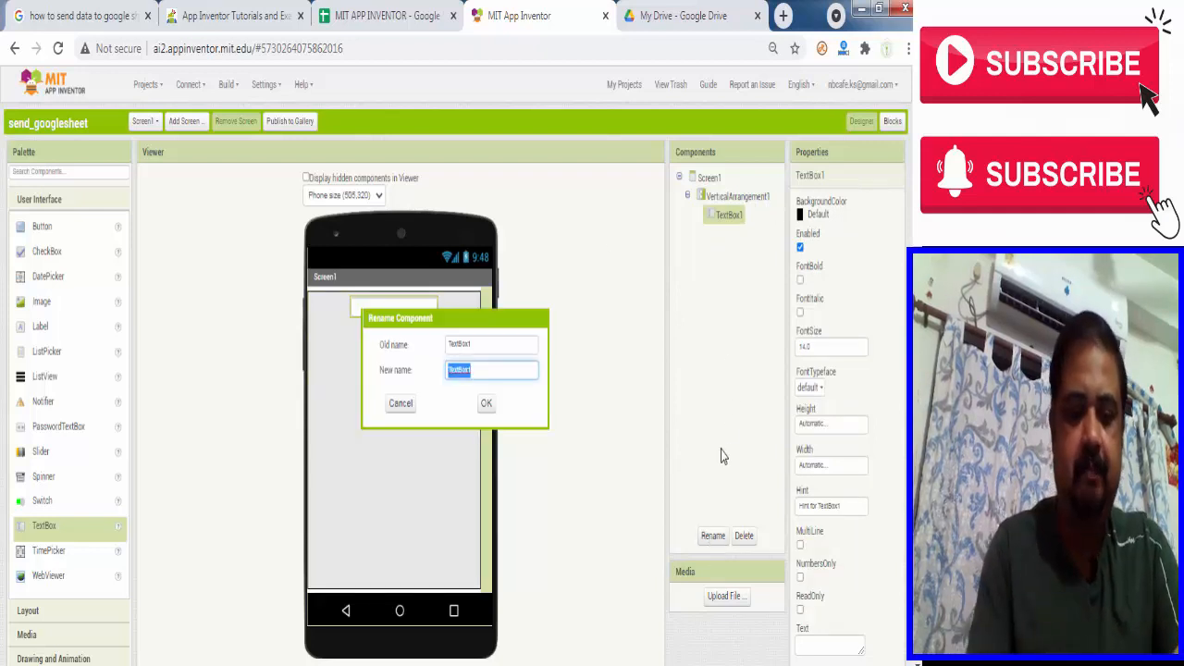
text(name)
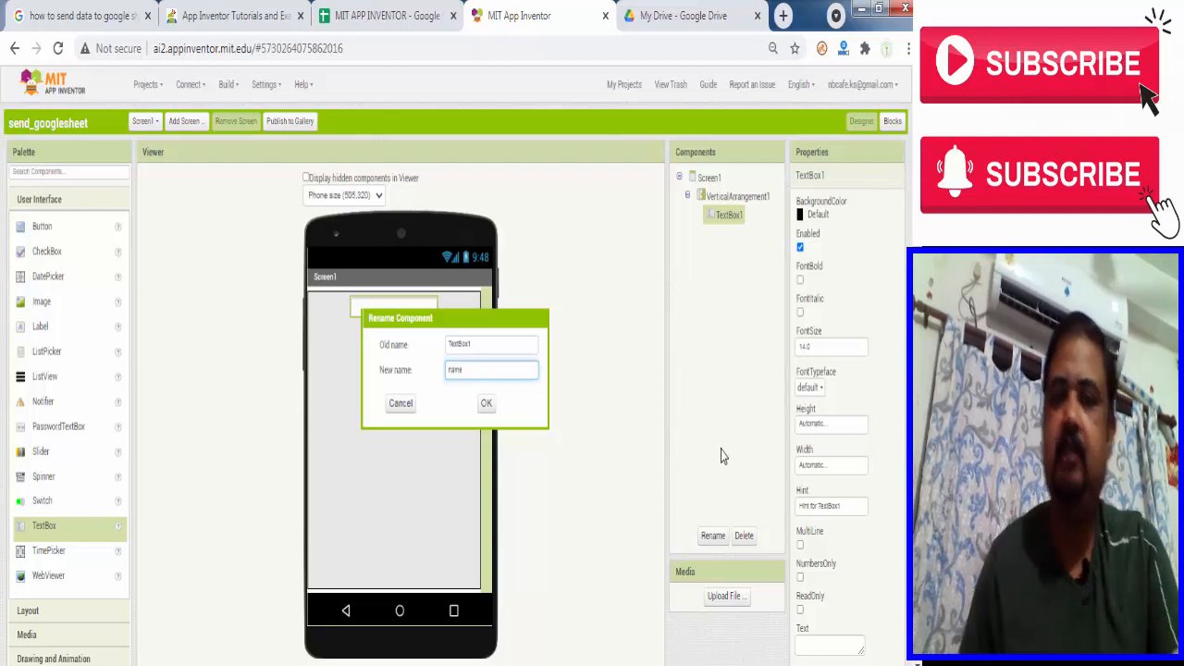
click(486, 402)
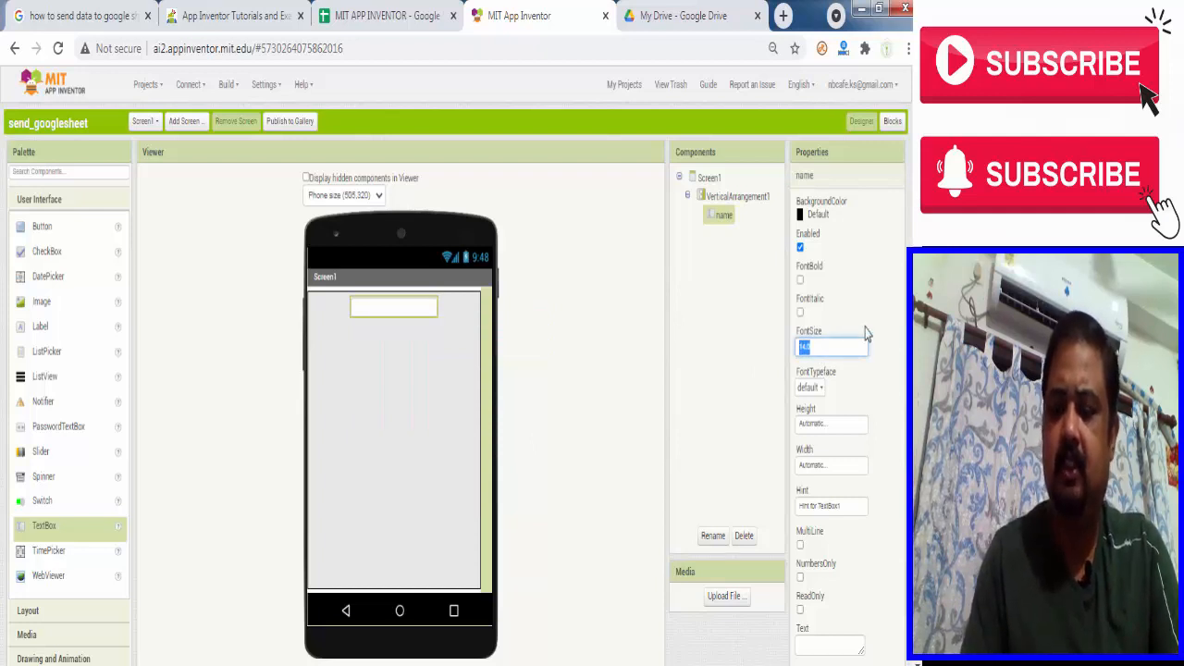
text(24)
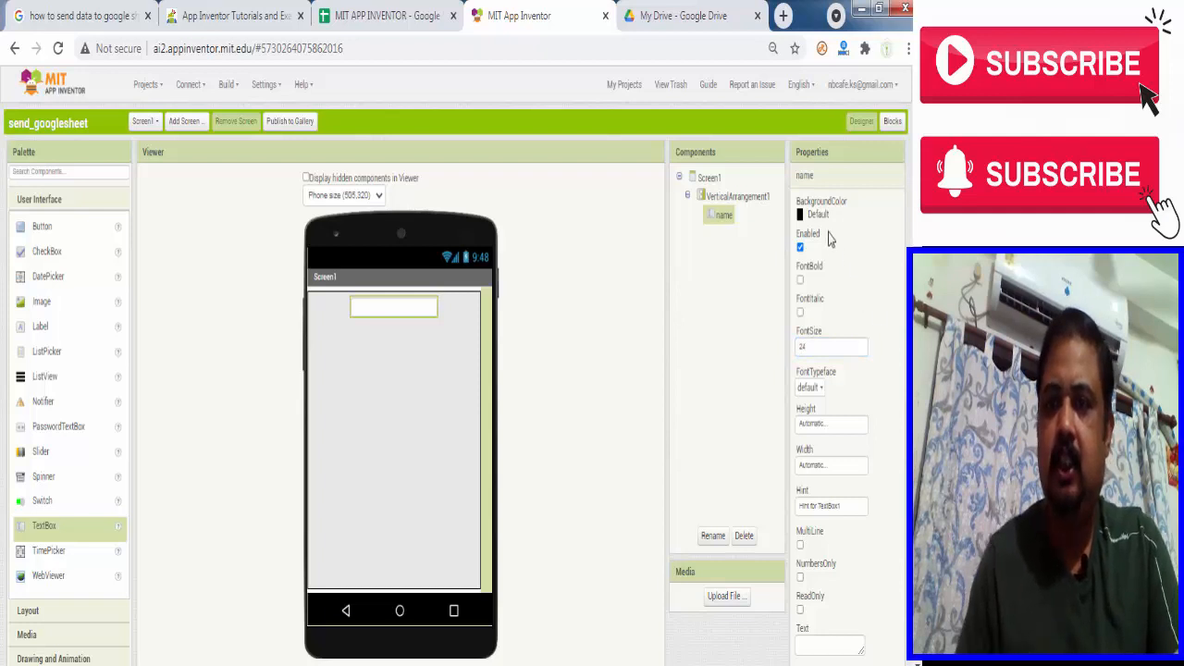
mouse_move(849, 563)
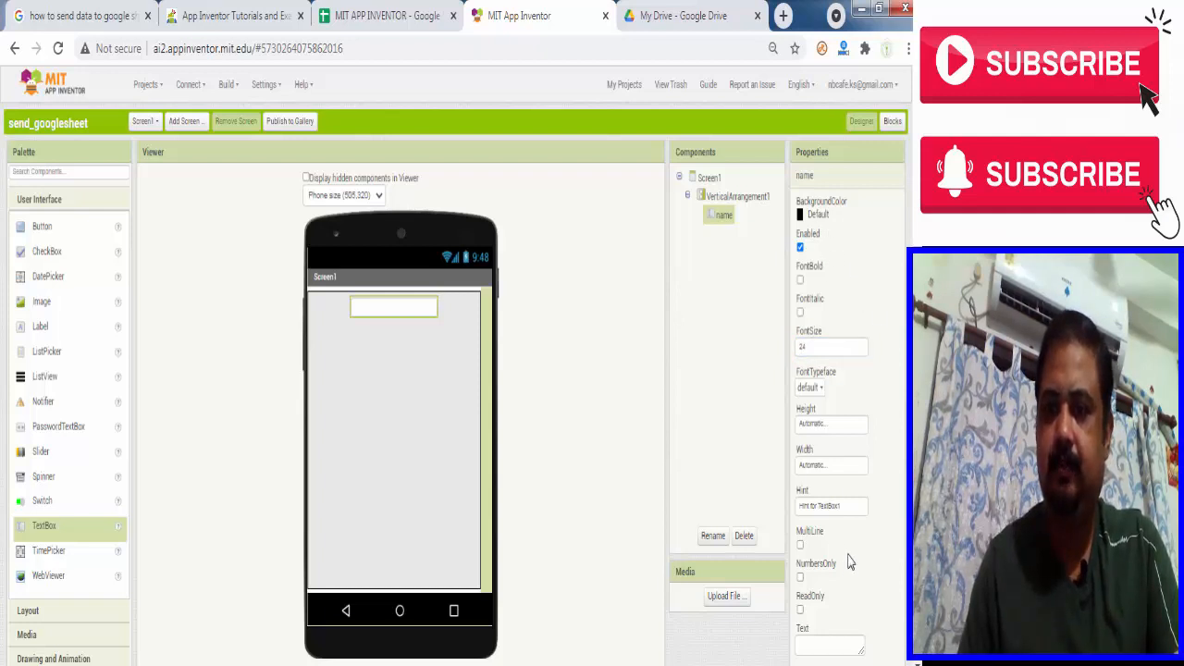
click(830, 506)
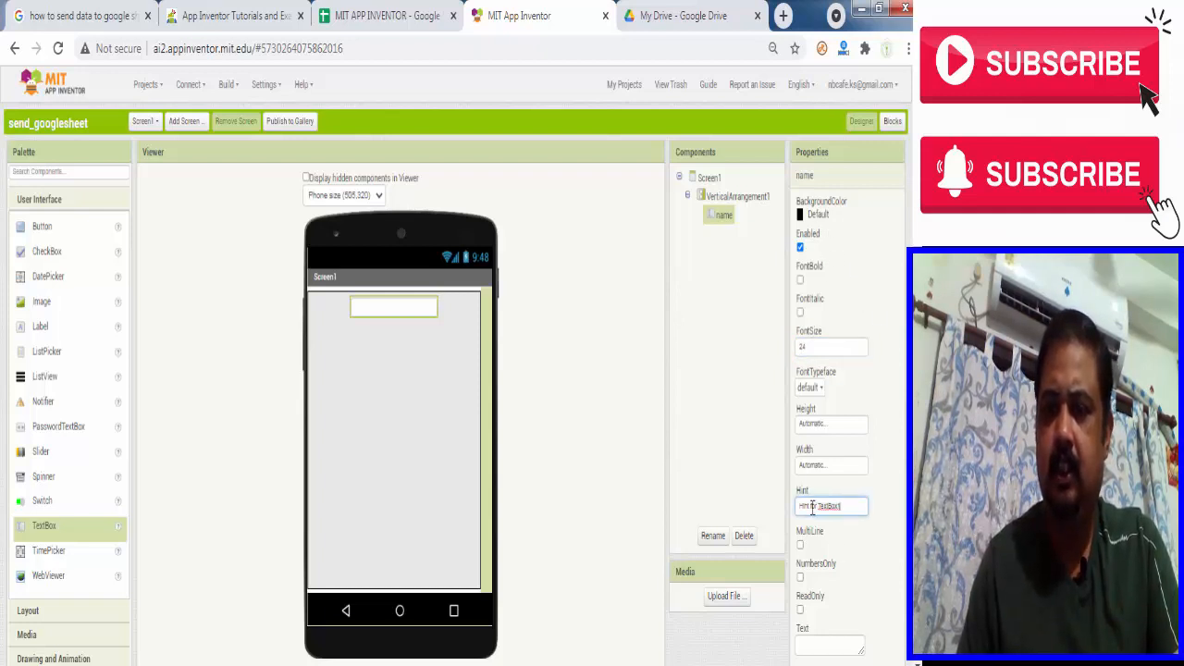
triple_click(830, 506)
text(name)
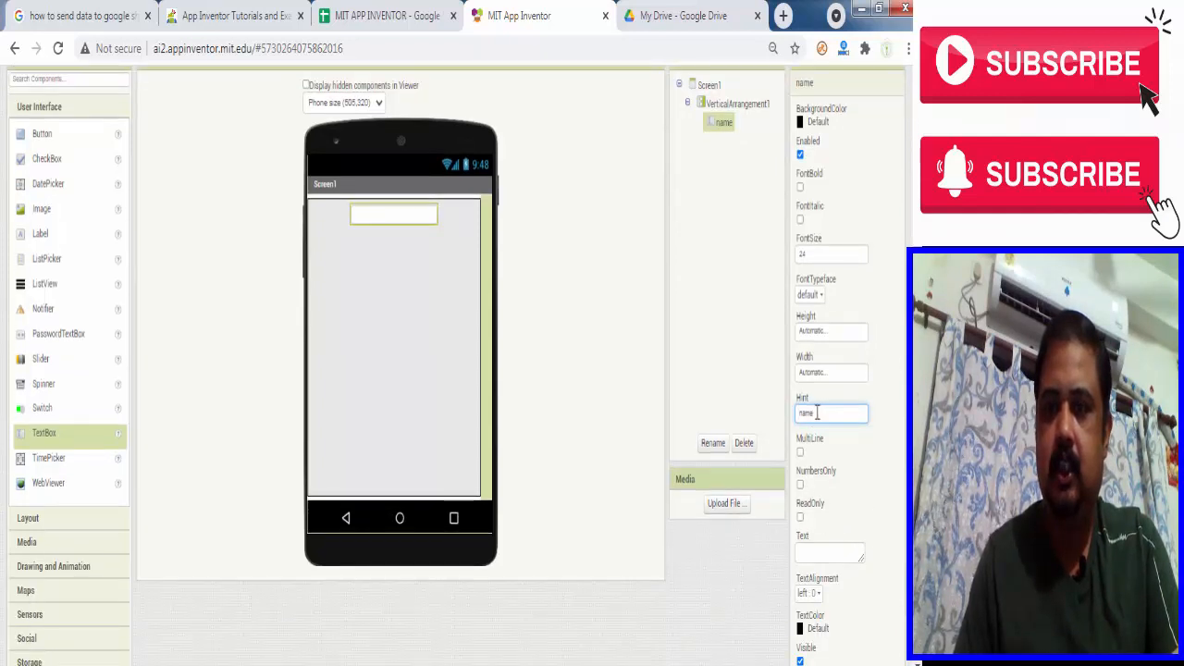
mouse_move(821, 380)
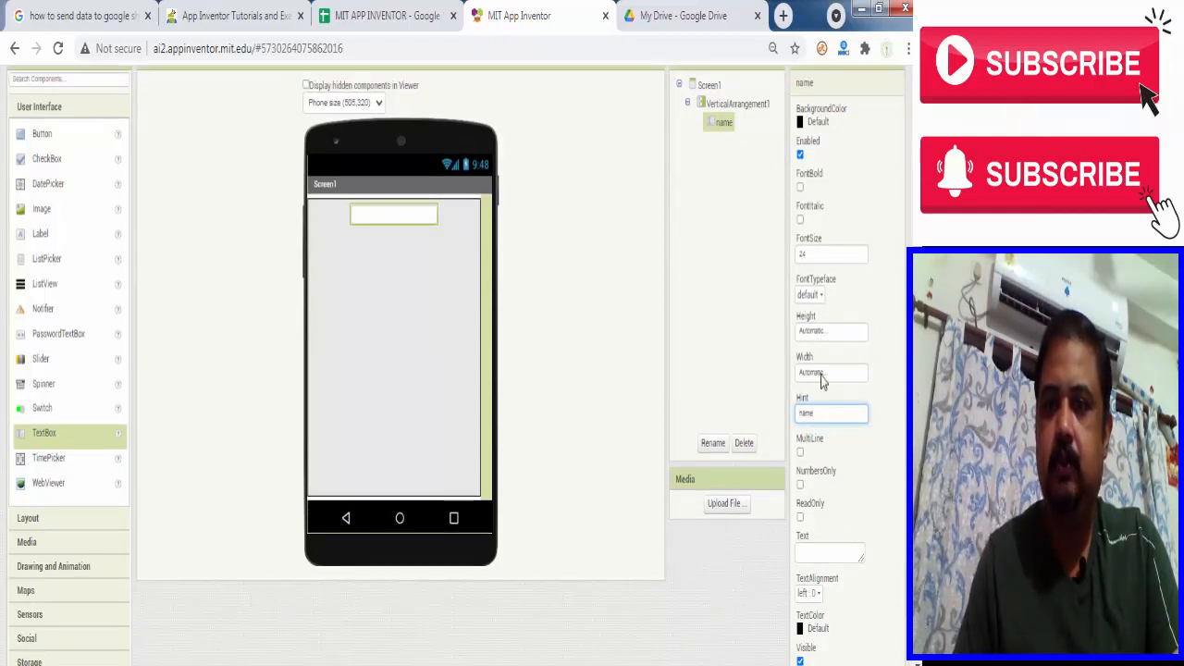
- Size the name box 80 percent wide and 10 percent tall, then enter 70 for width
click(831, 372)
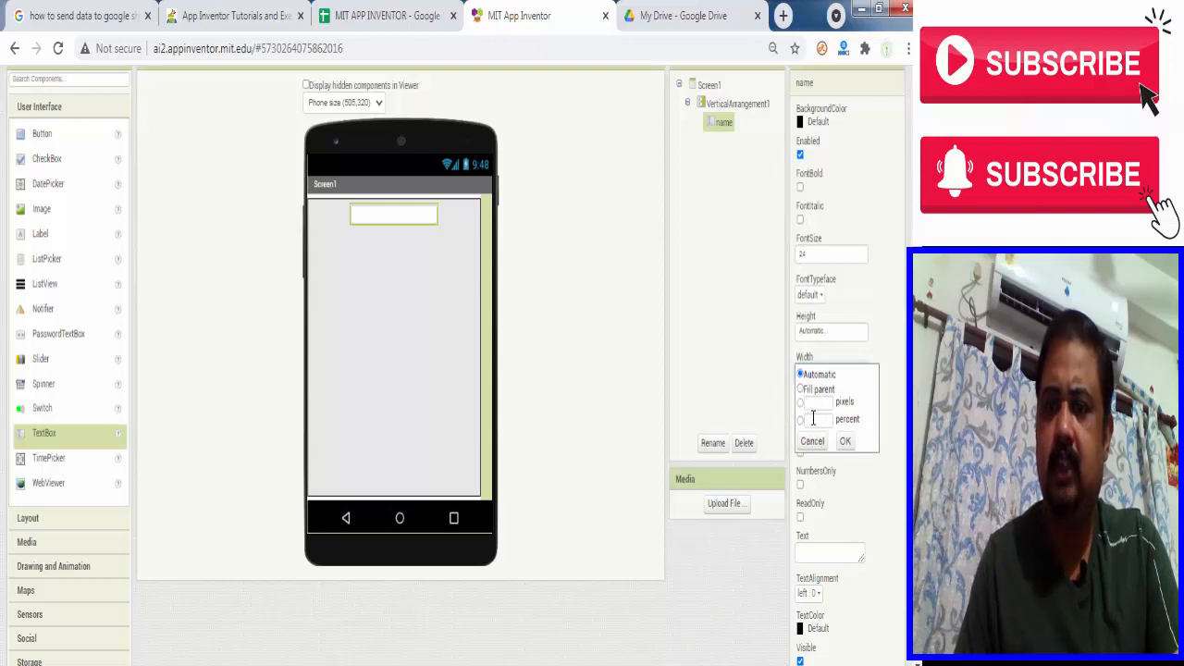
click(801, 419)
text(80)
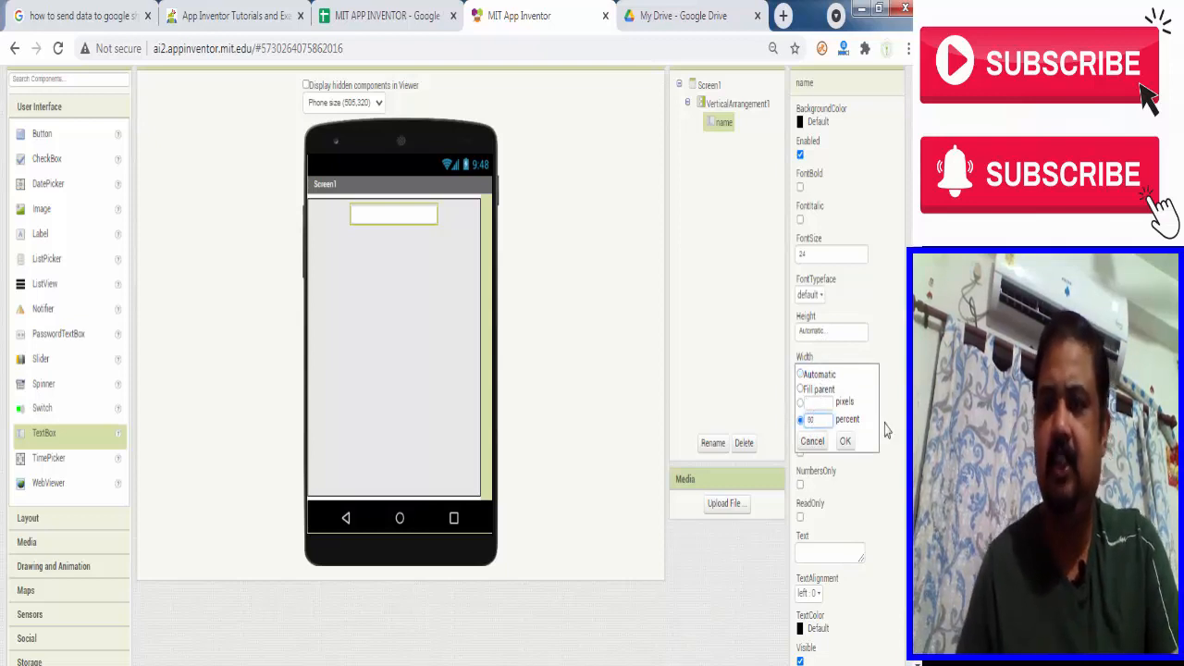
click(844, 441)
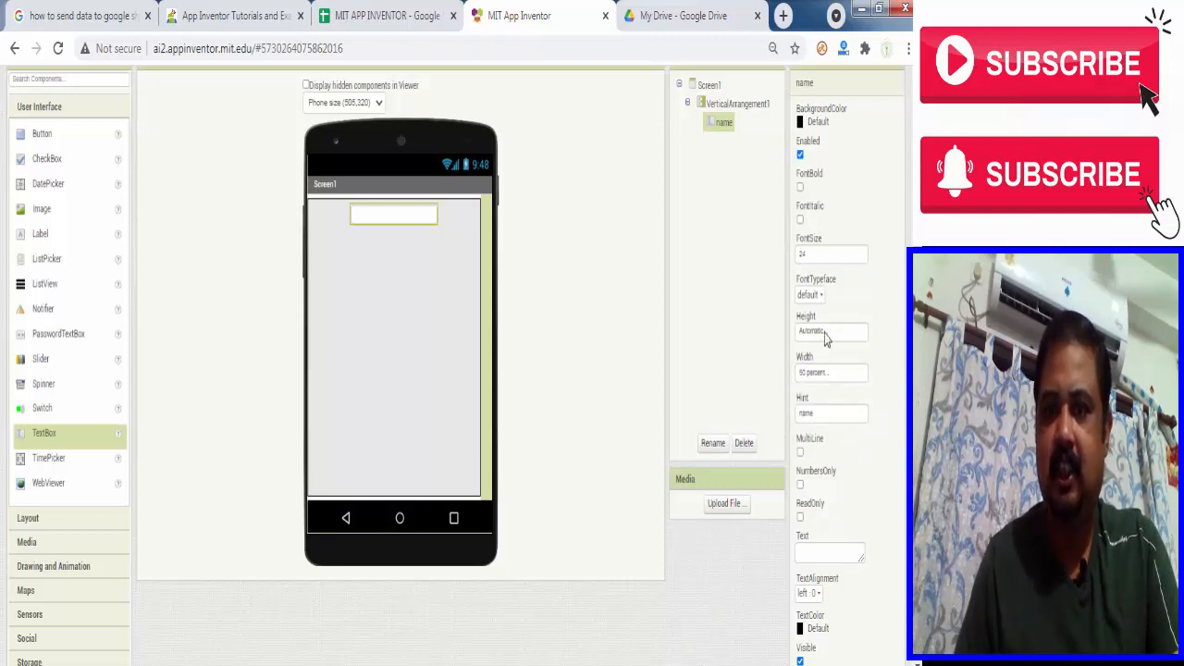
click(830, 330)
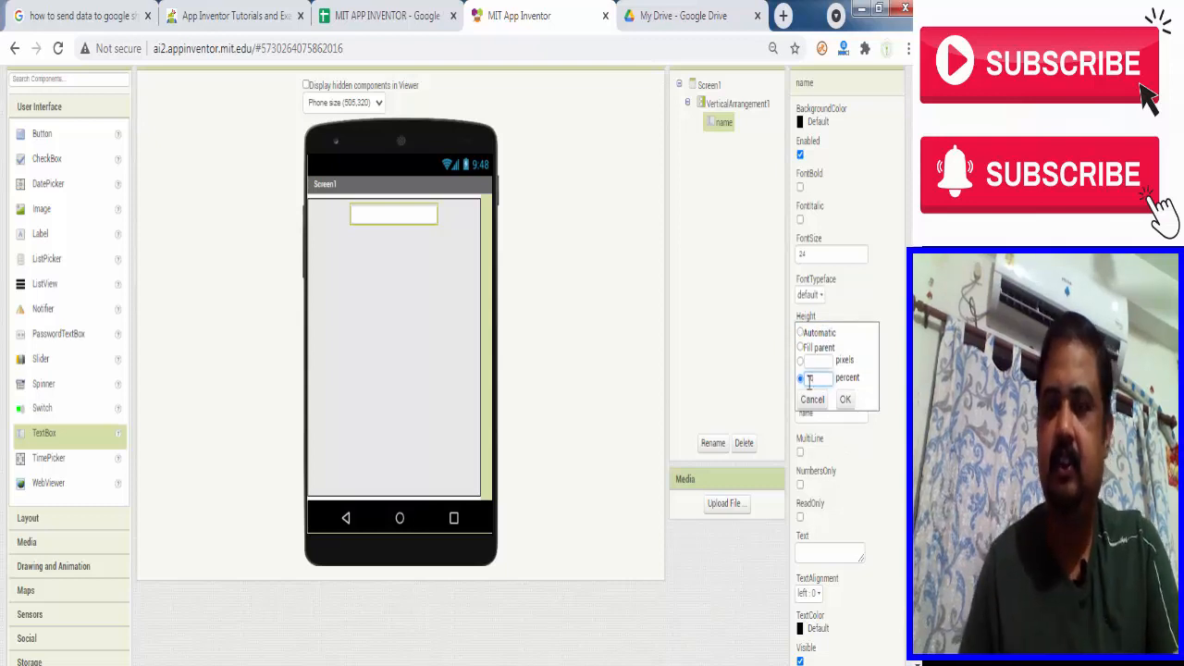
click(844, 399)
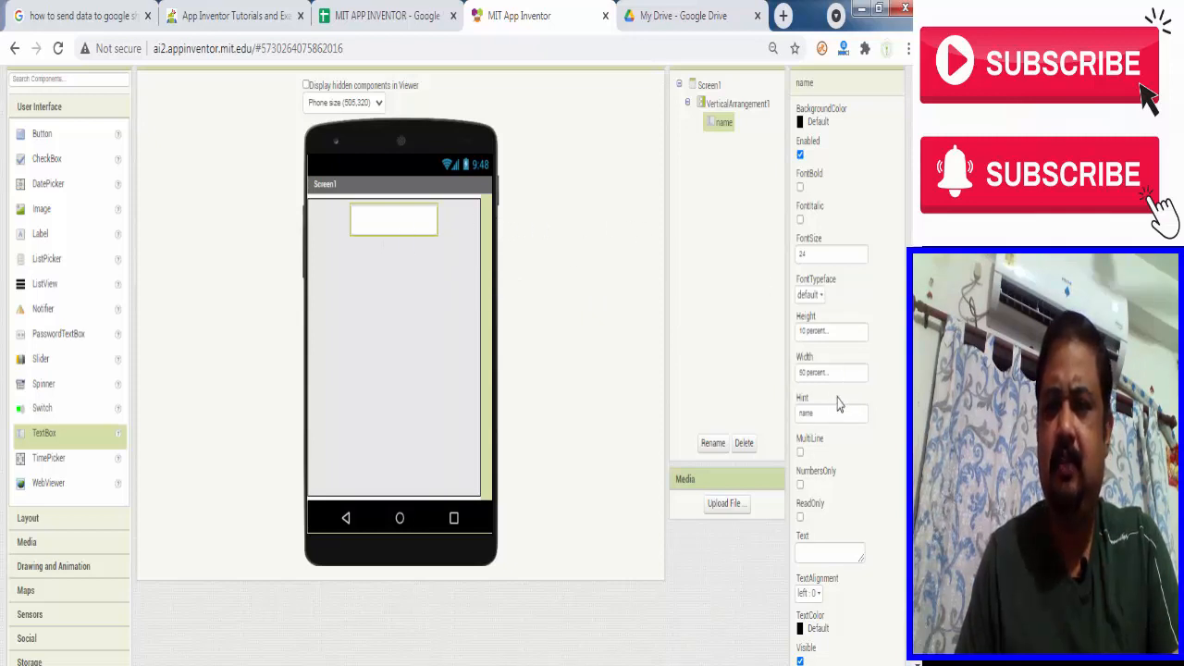
click(830, 372)
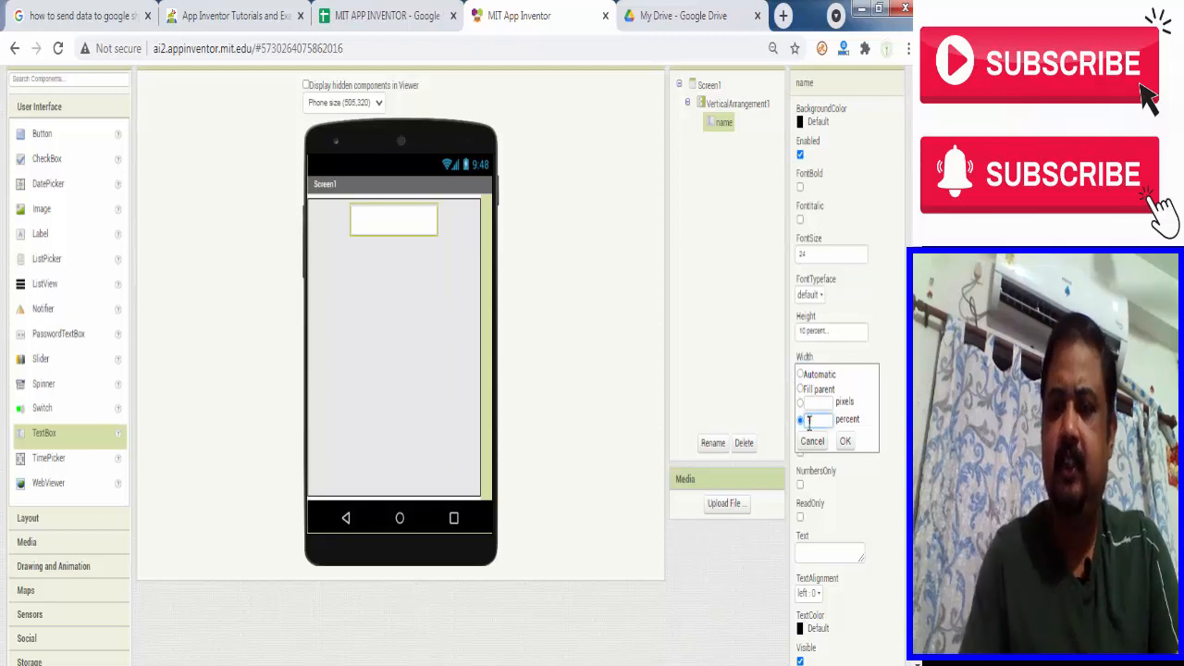
text(70)
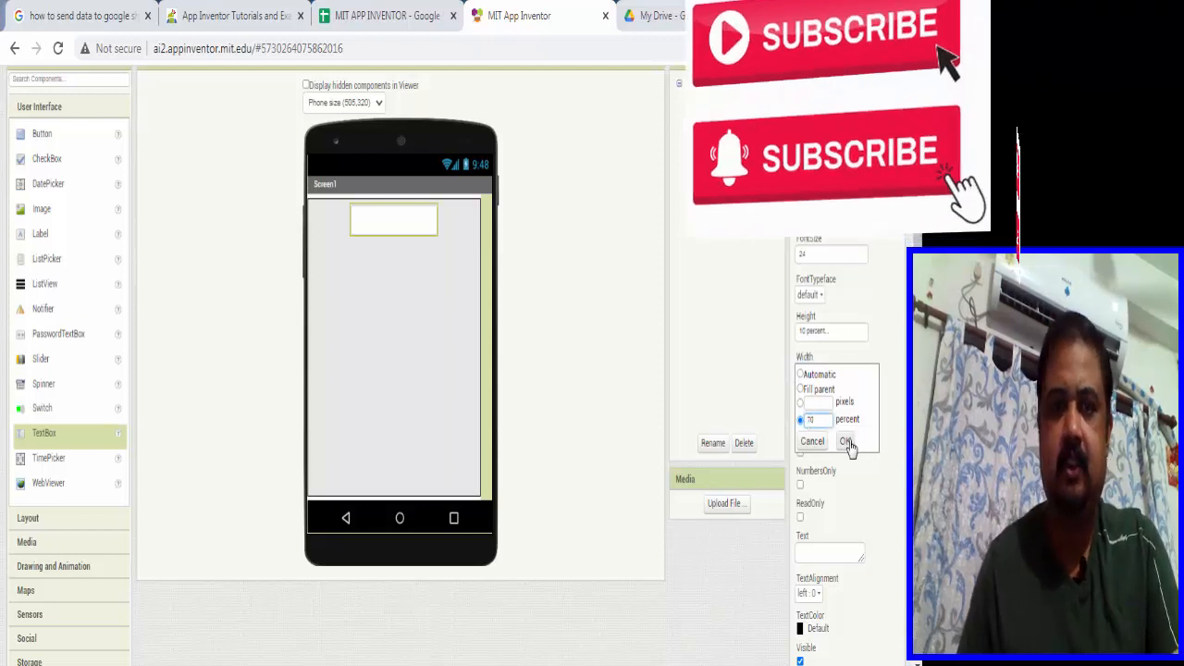
- Apply the 70 percent width to name, then rename TextBox1 to 'phone' with font size 24
click(844, 442)
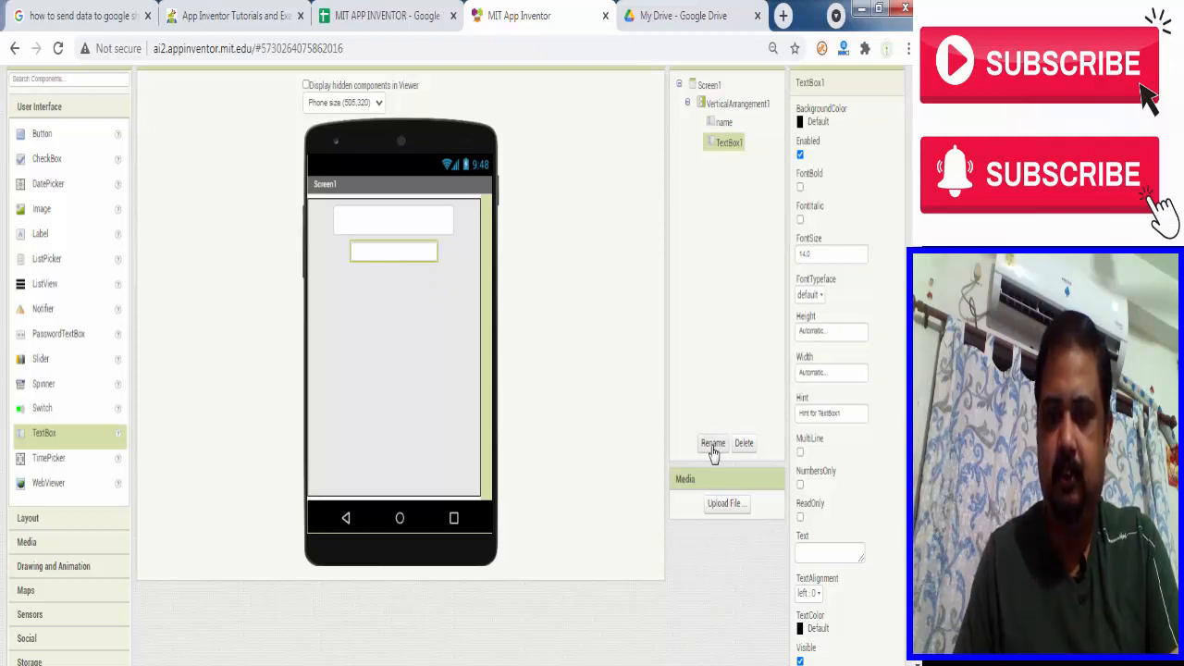
click(712, 443)
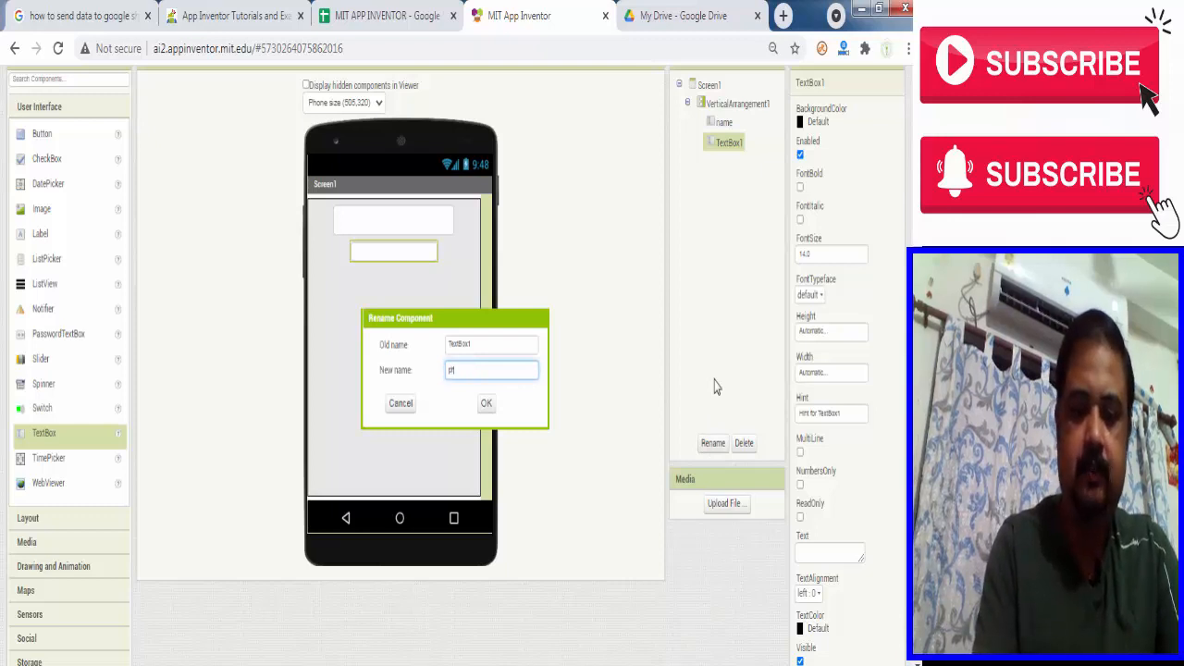
text(phone)
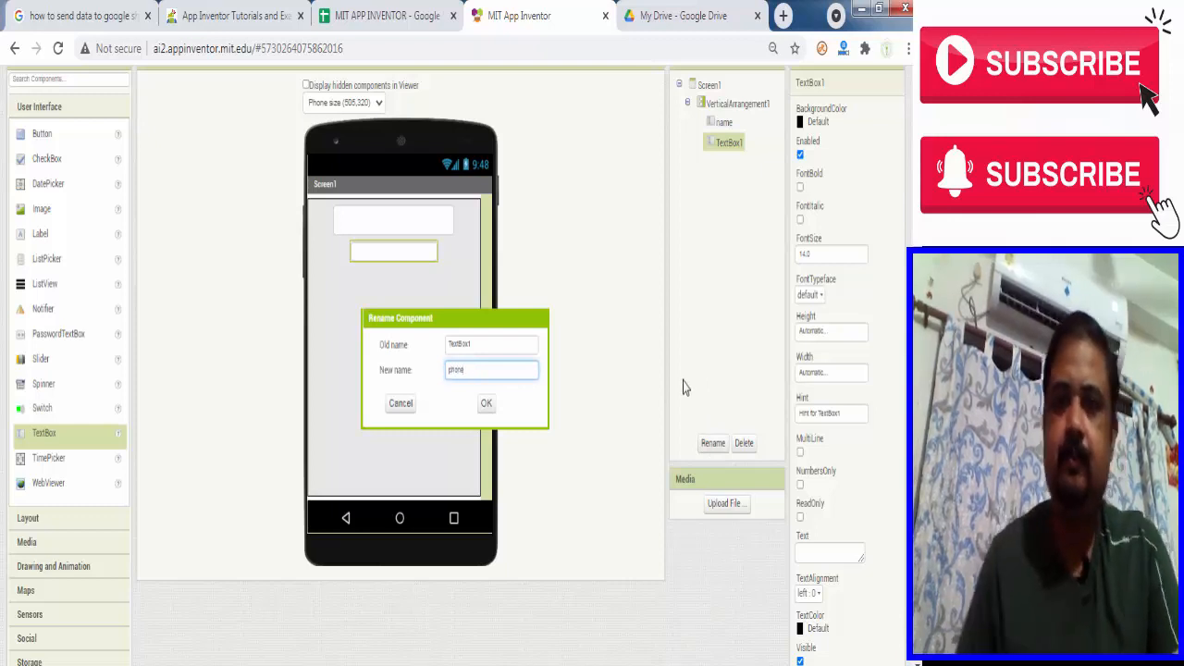
click(486, 402)
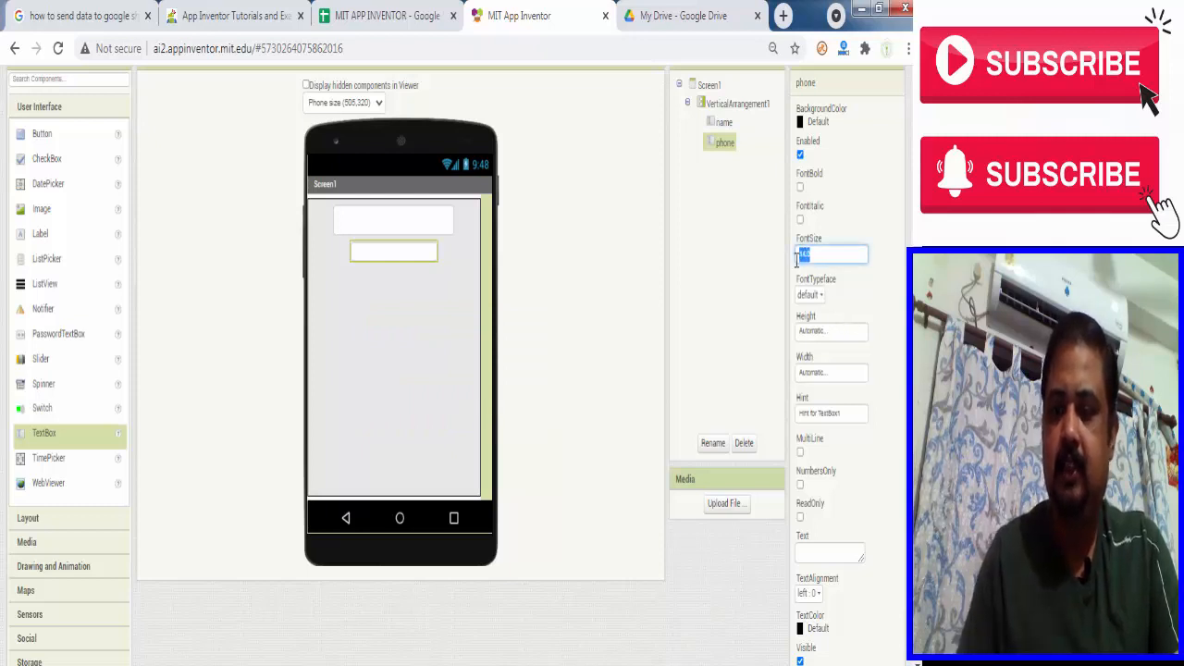
text(24)
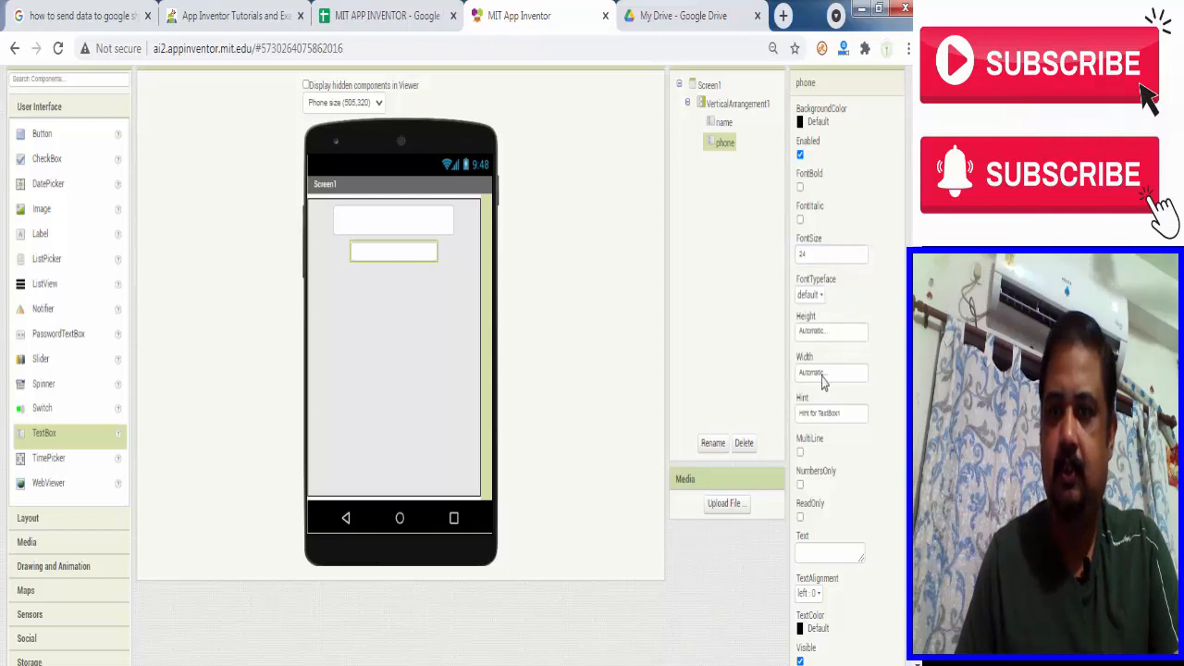
- Make the phone box 70 percent wide and 10 percent tall with hint 'phone number'
click(828, 372)
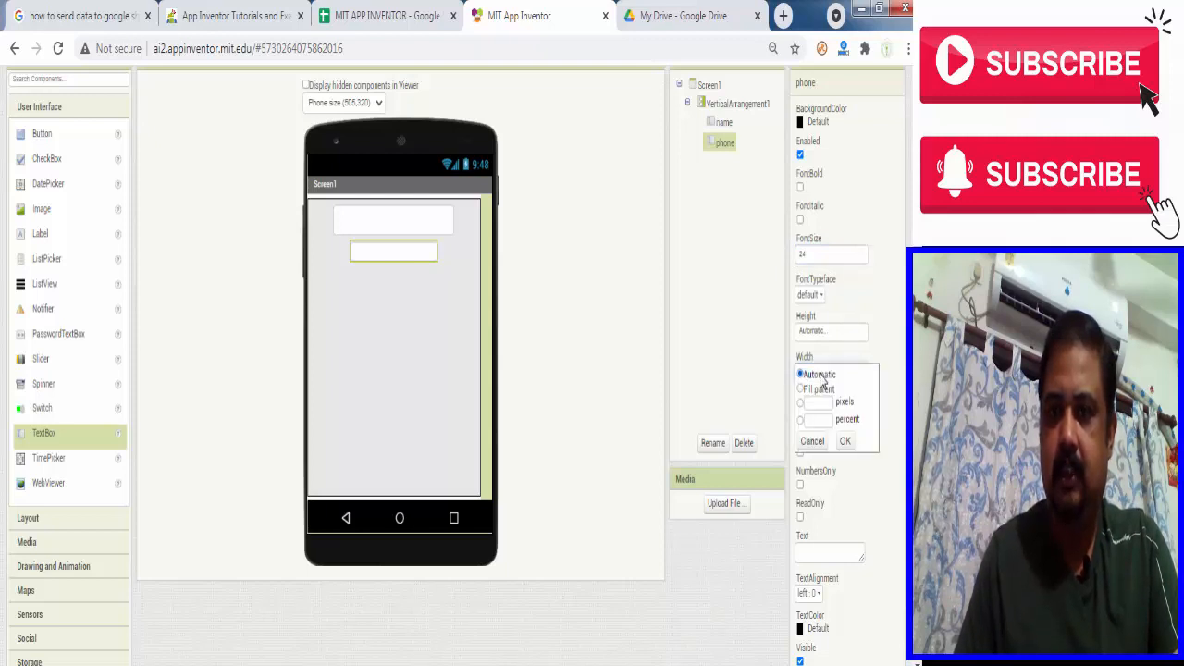
click(801, 420)
text(70)
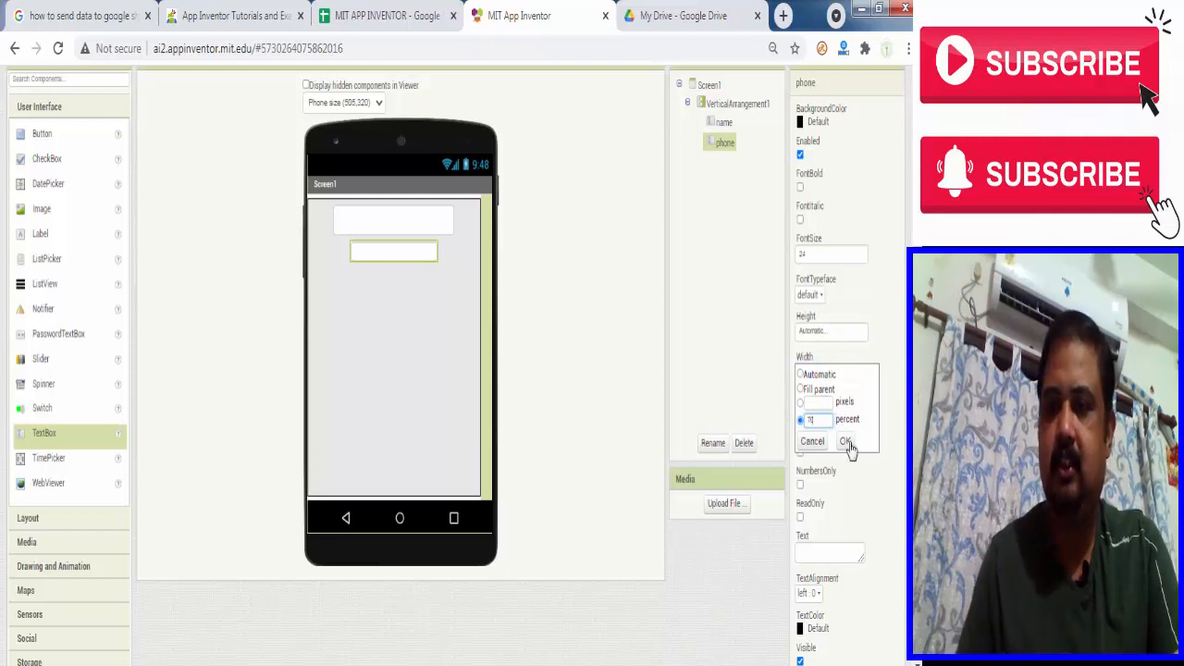
click(845, 441)
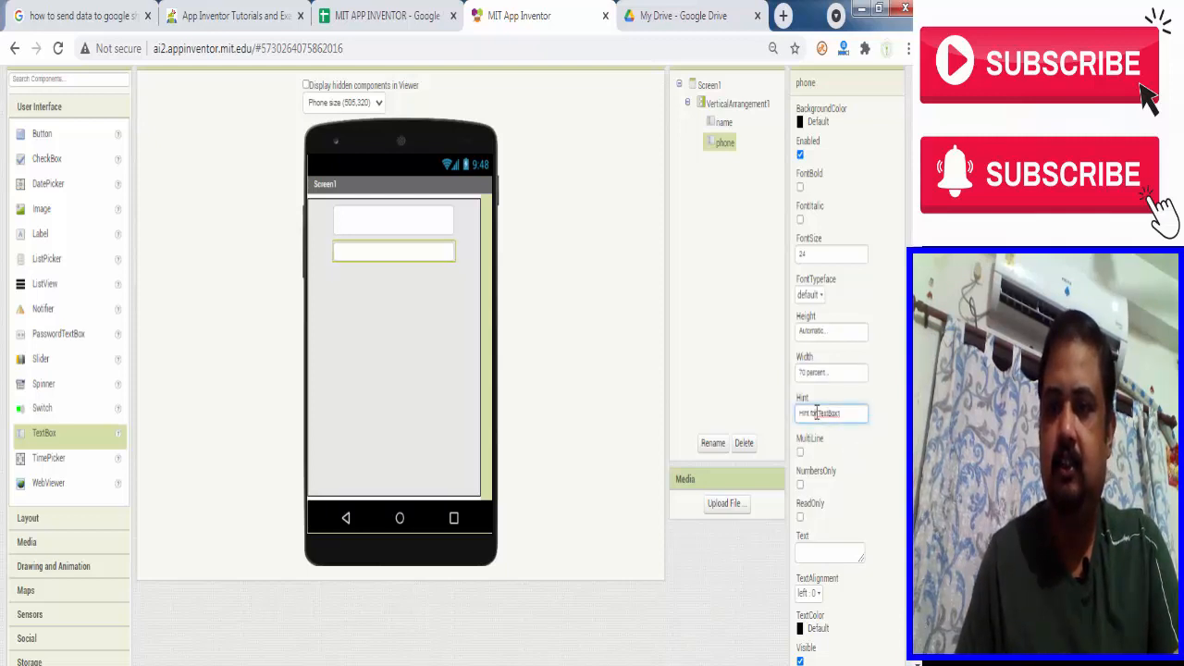
click(830, 331)
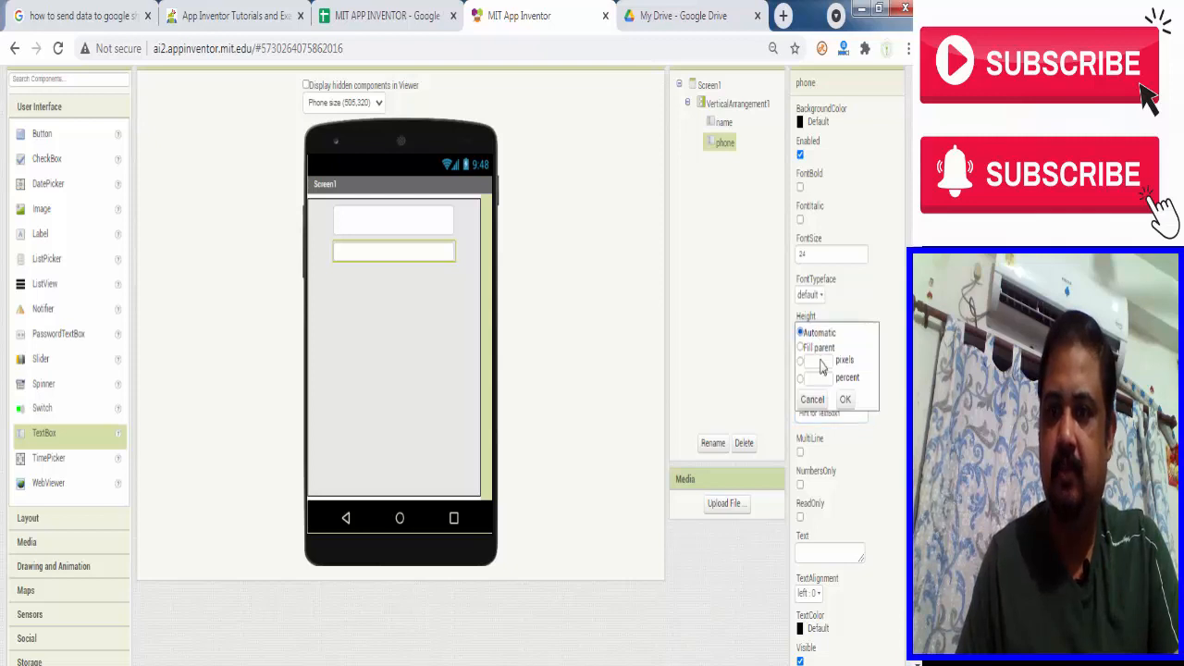
click(801, 377)
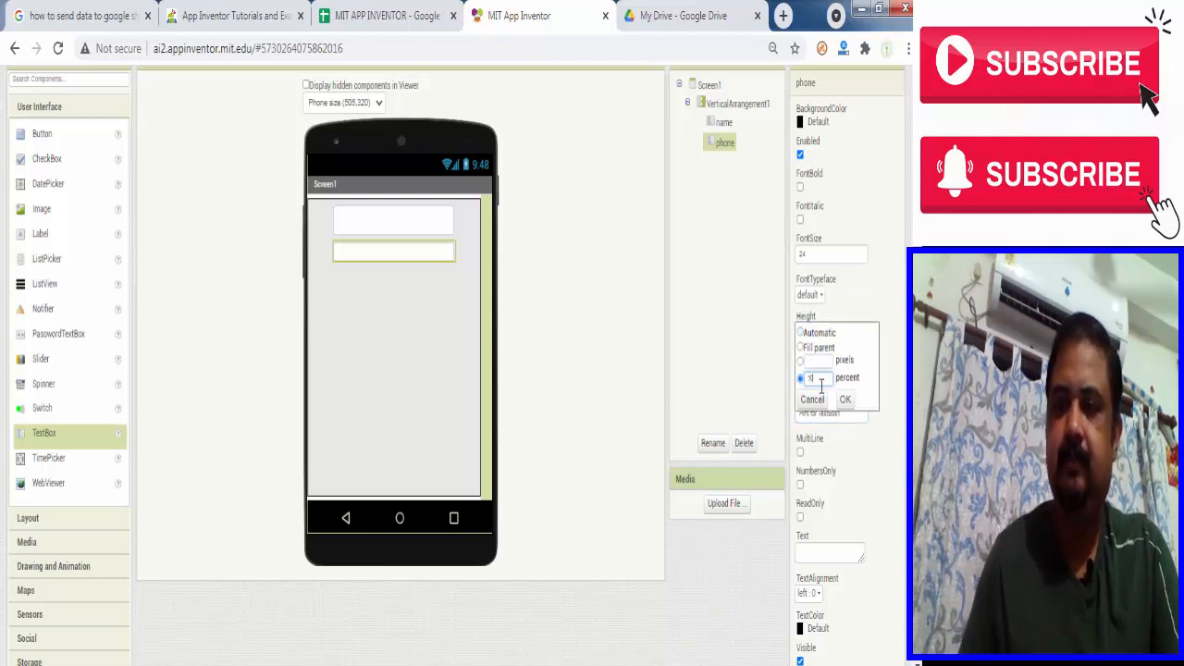
click(843, 398)
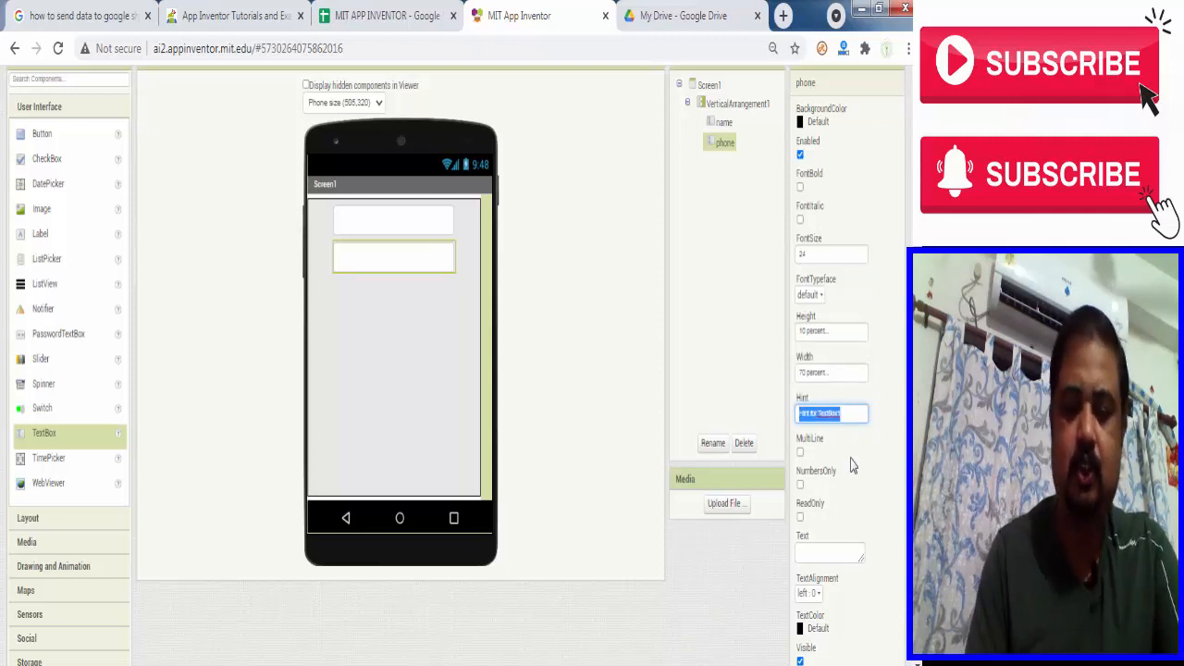
text(s)
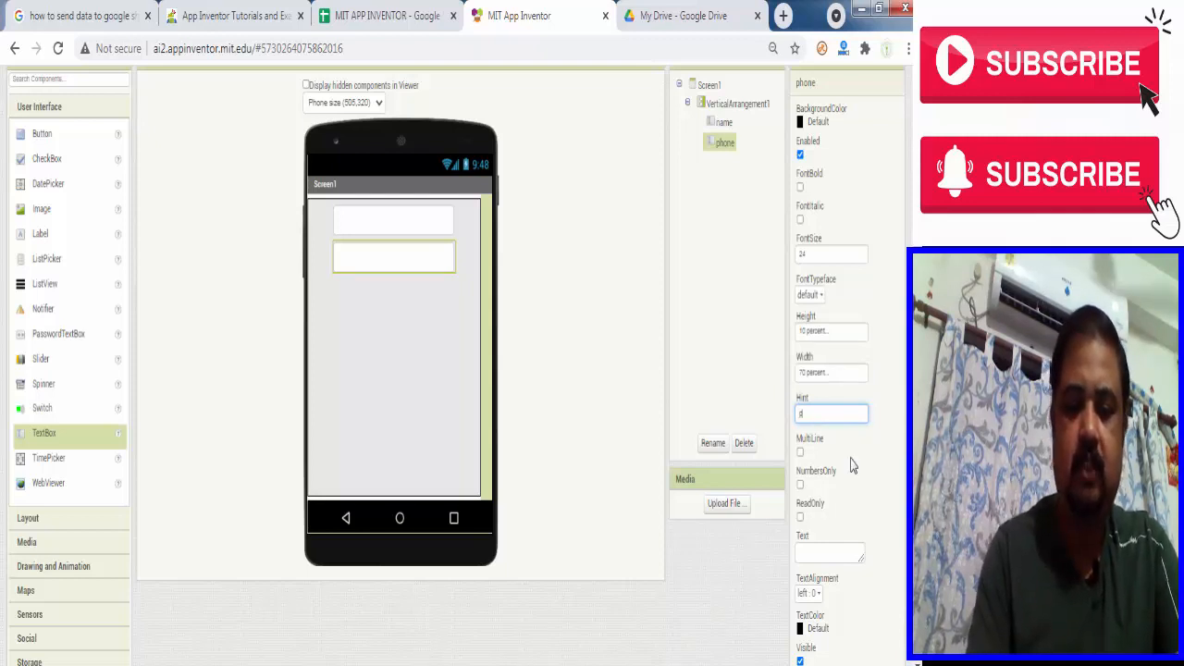
text(phone)
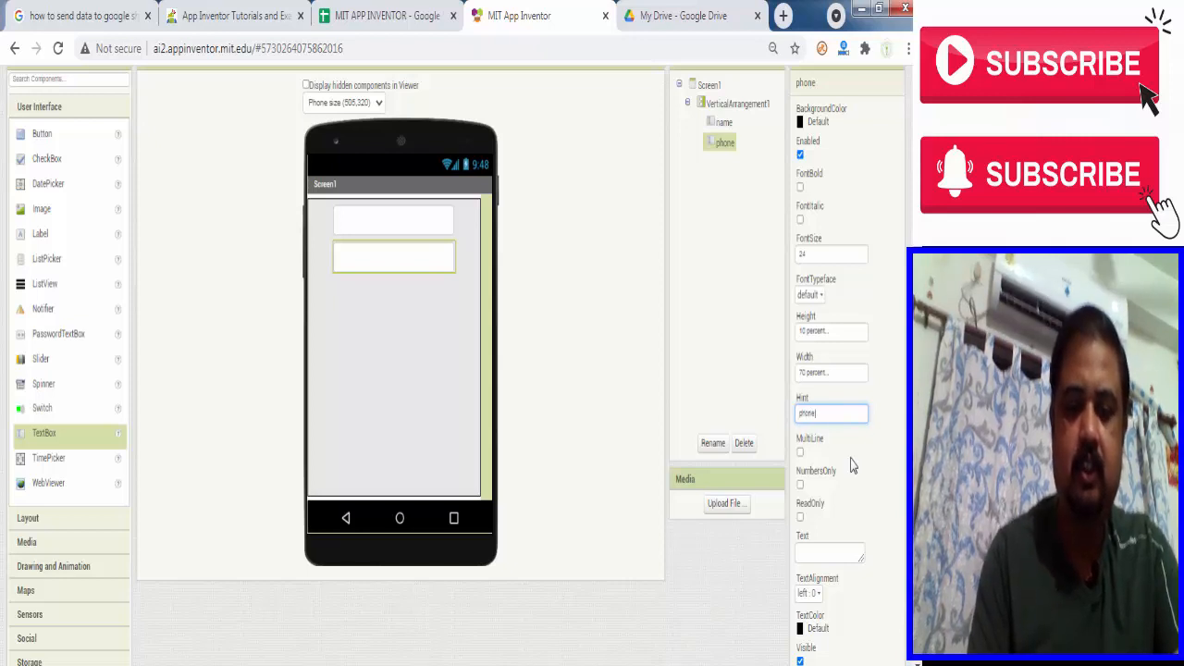
text(number)
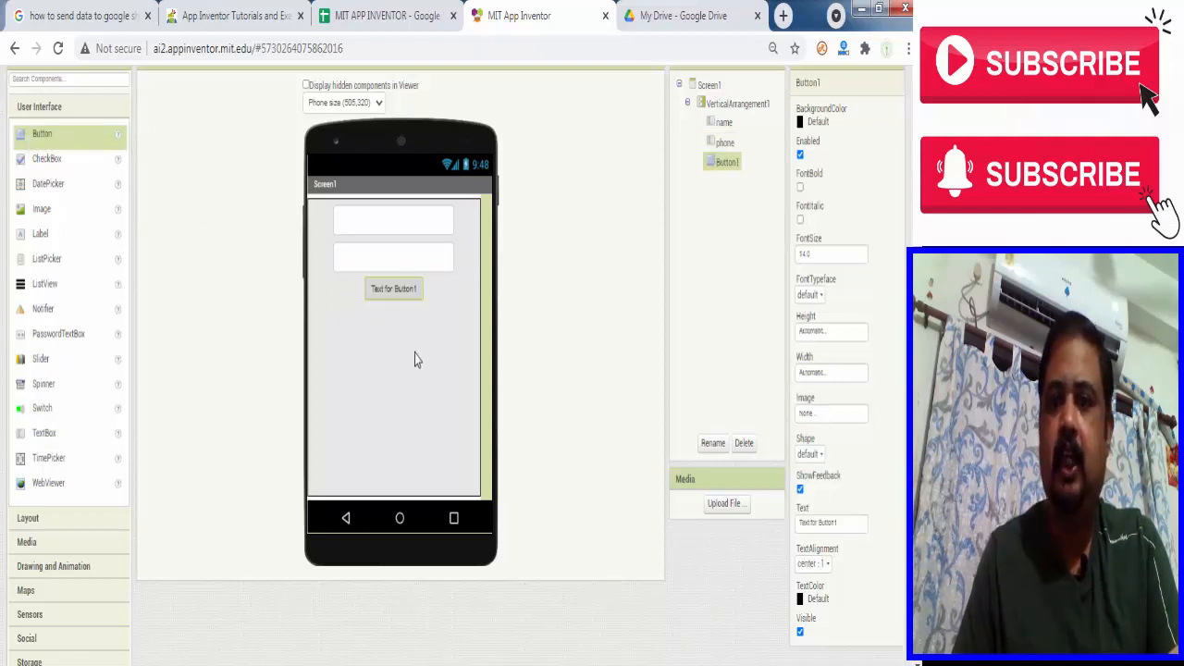
- Rename Button1 to 'send' and set its Text to 'Send'
click(712, 442)
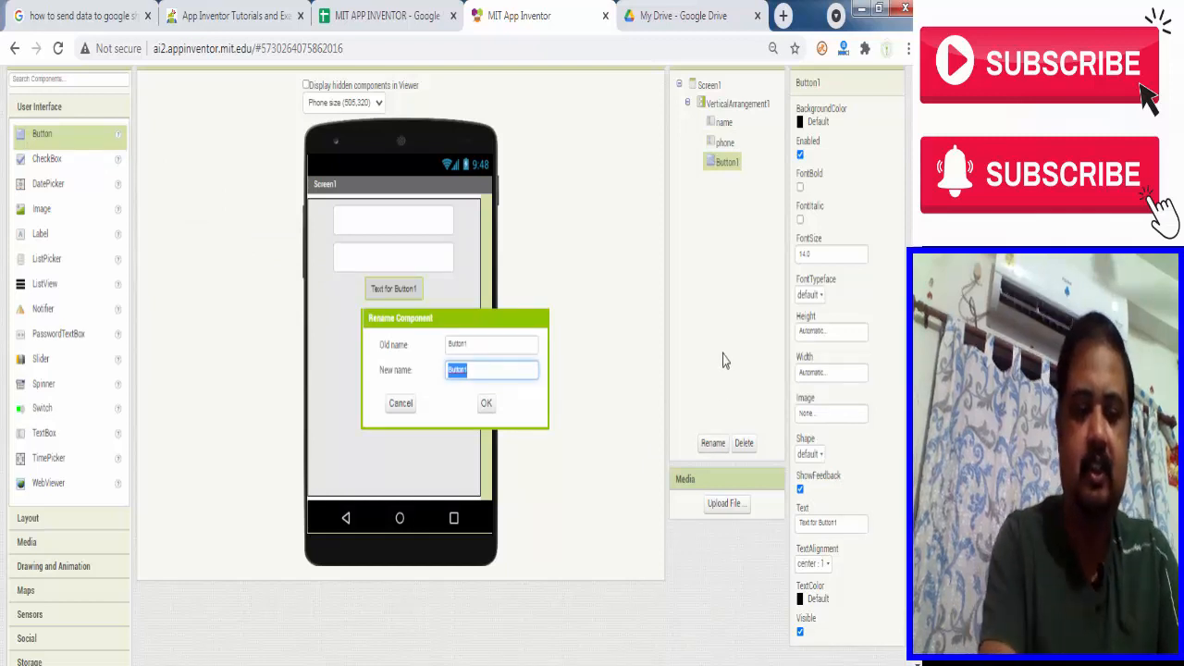
text(set)
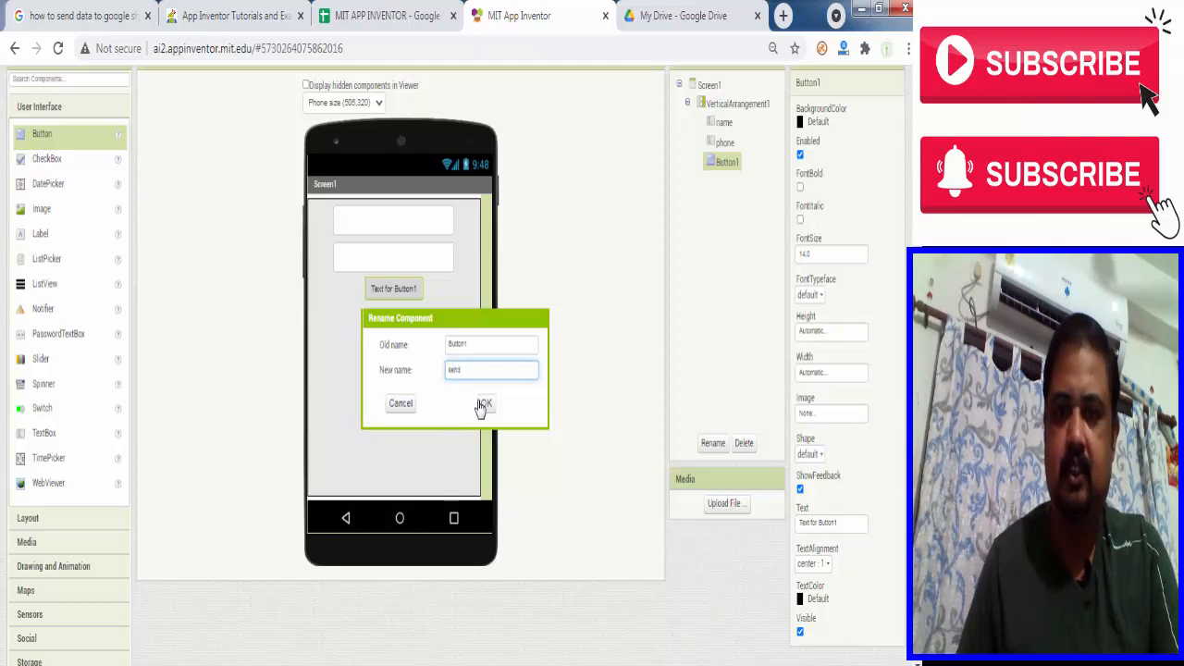
click(482, 403)
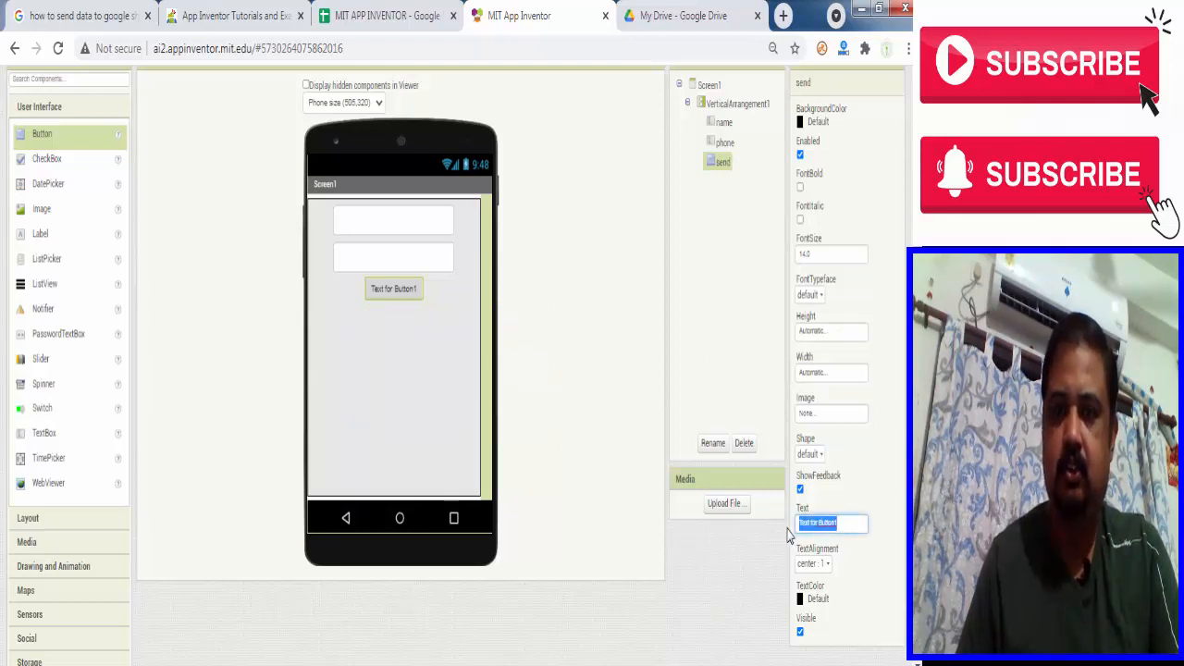
text(s)
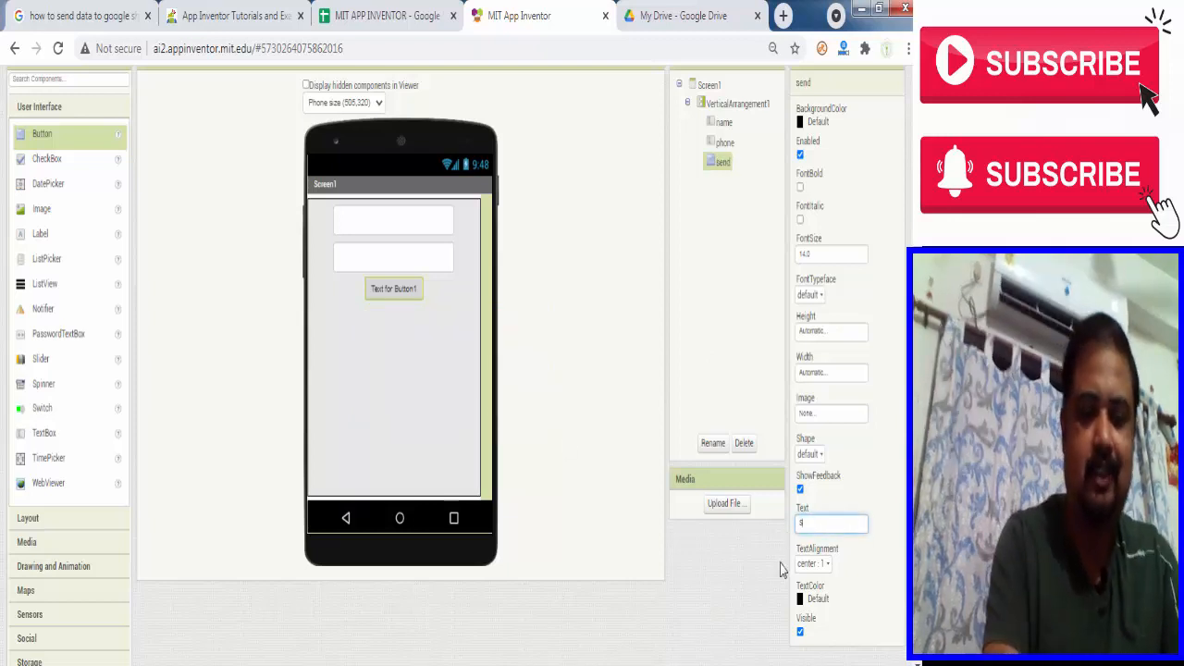
text(Send)
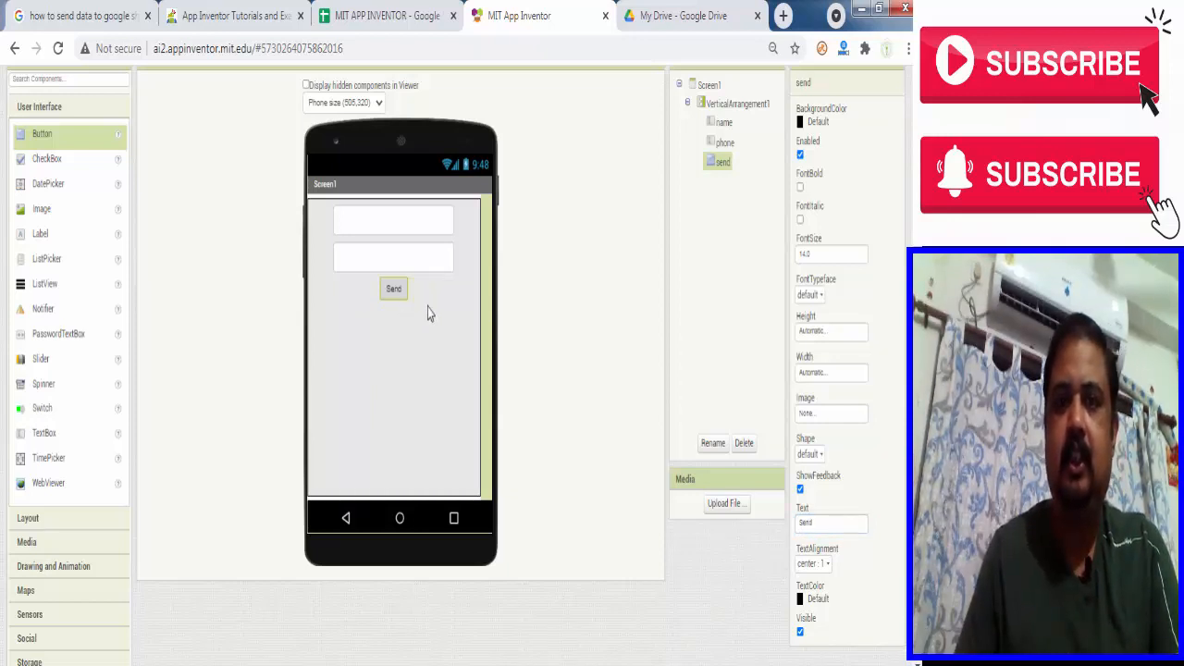
- Give the arrangement a light gray background and the send button a background colour and font size 24
click(736, 103)
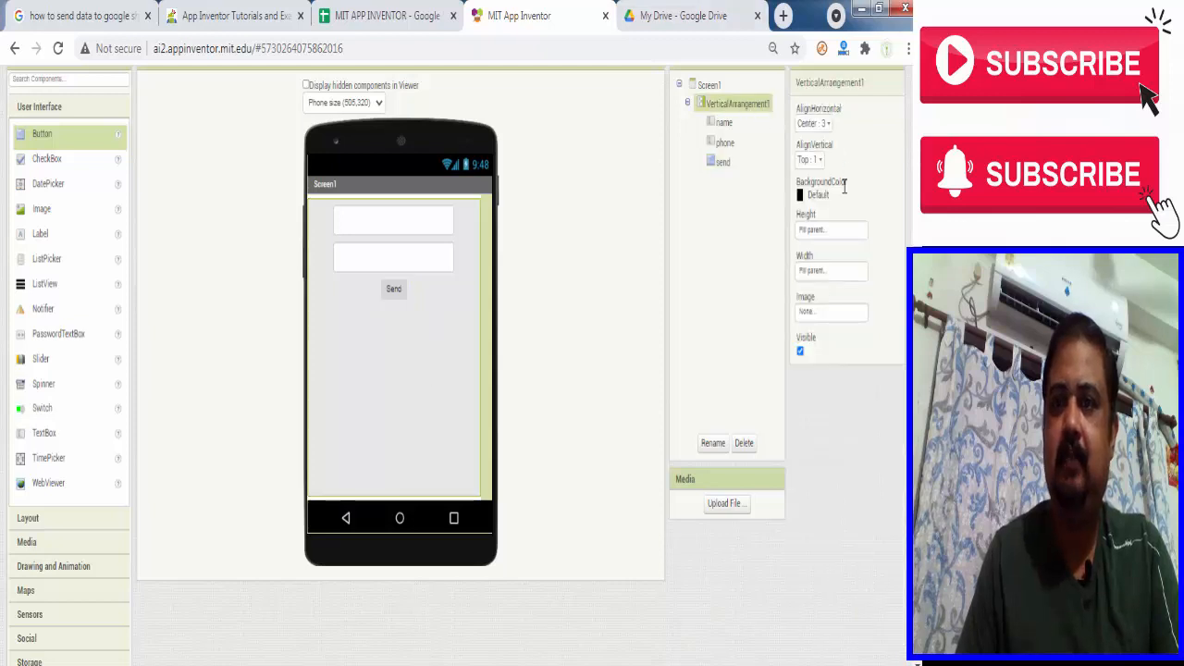
click(818, 194)
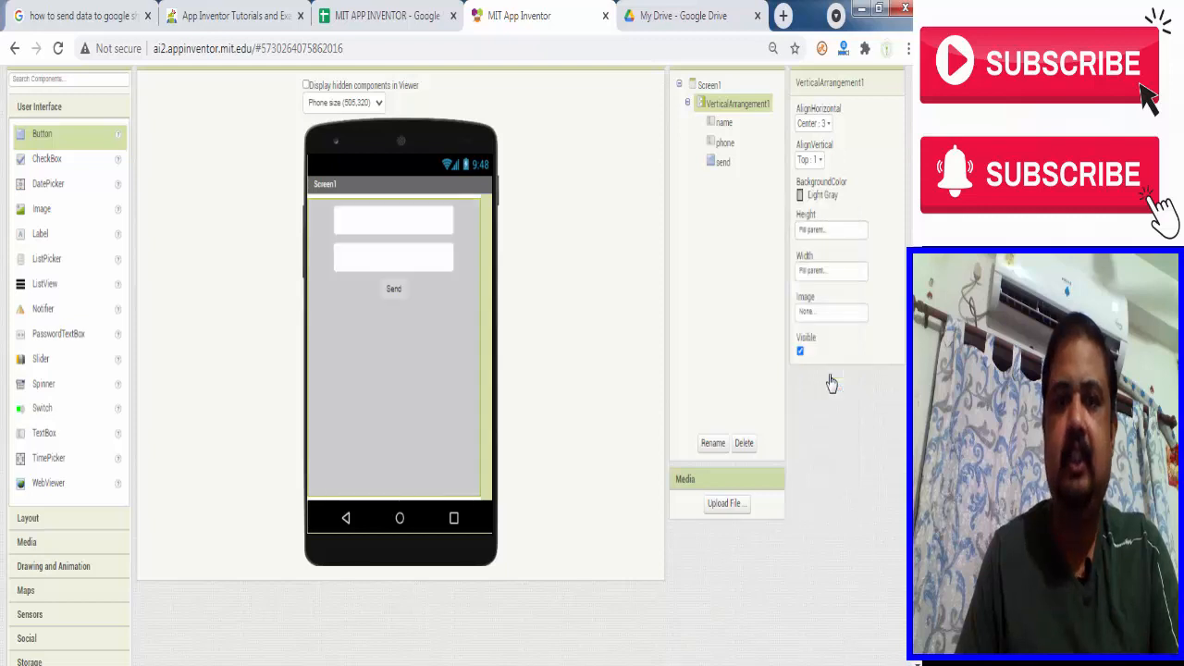
click(393, 289)
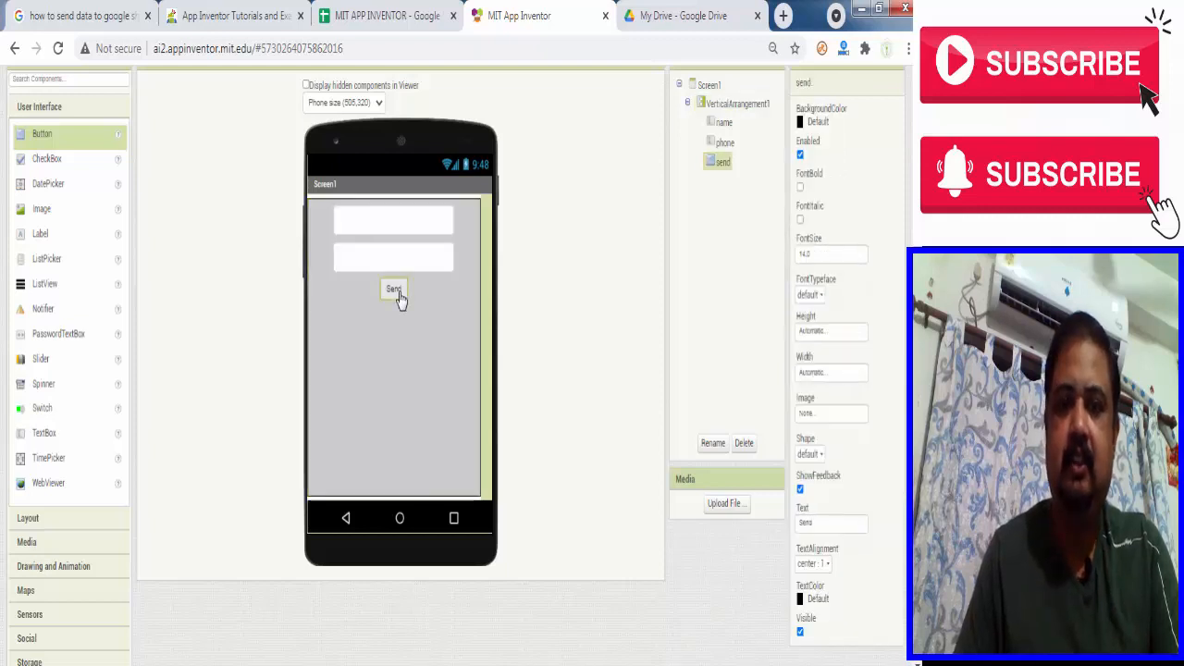
click(818, 121)
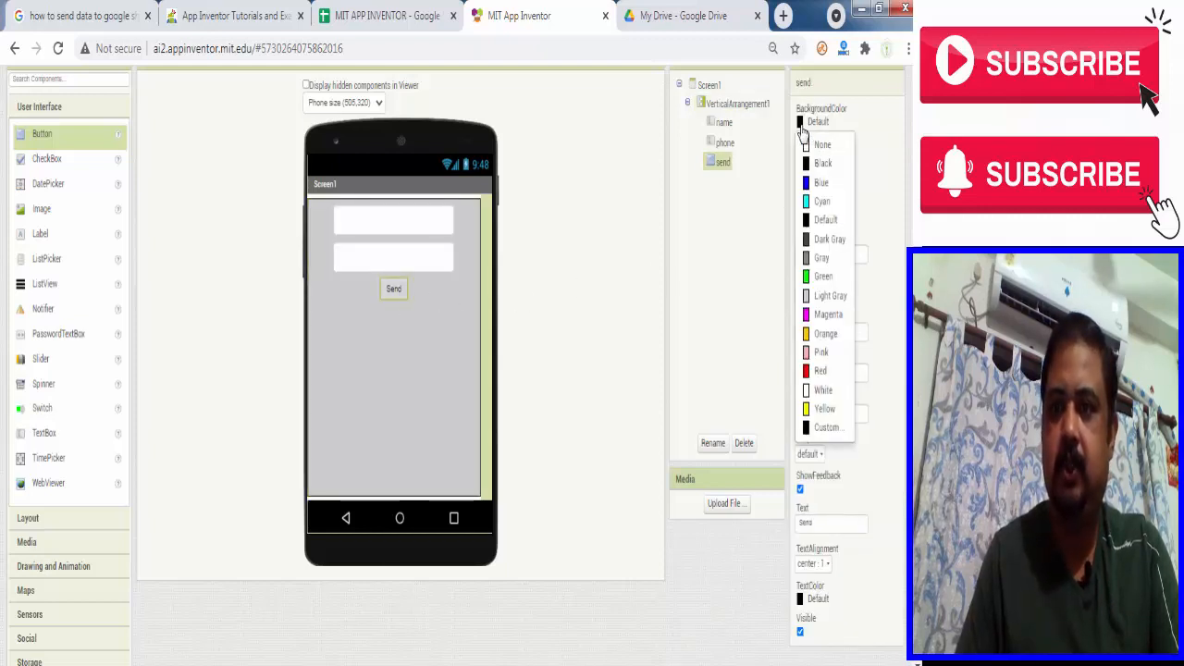
mouse_move(830, 239)
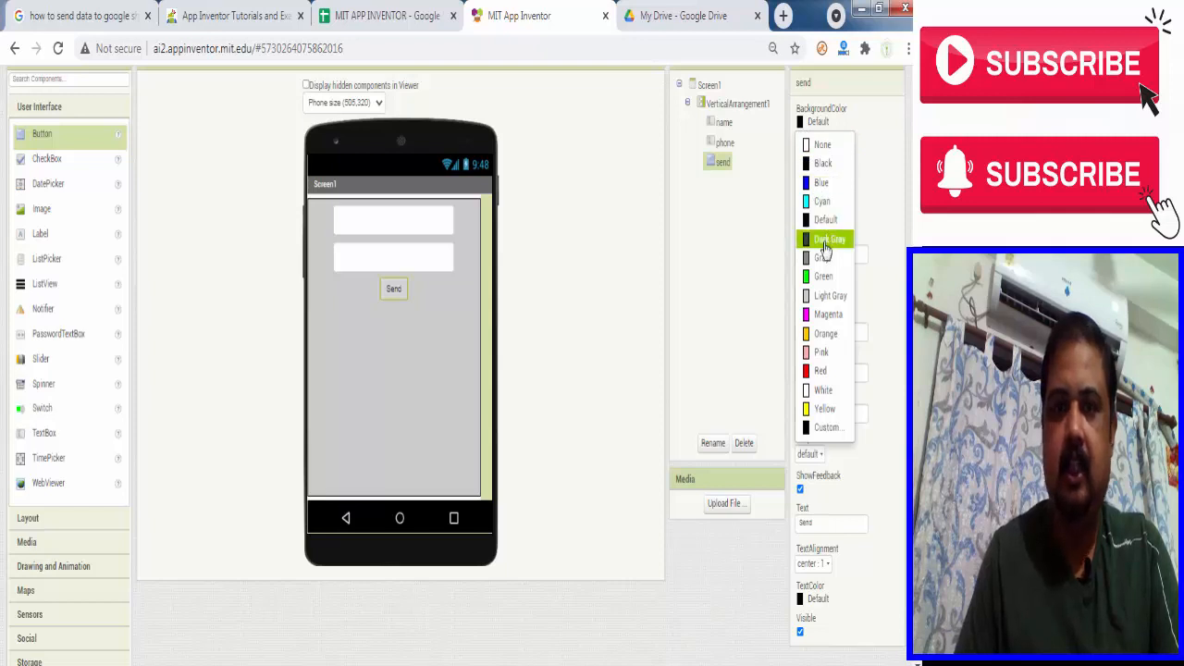
click(830, 238)
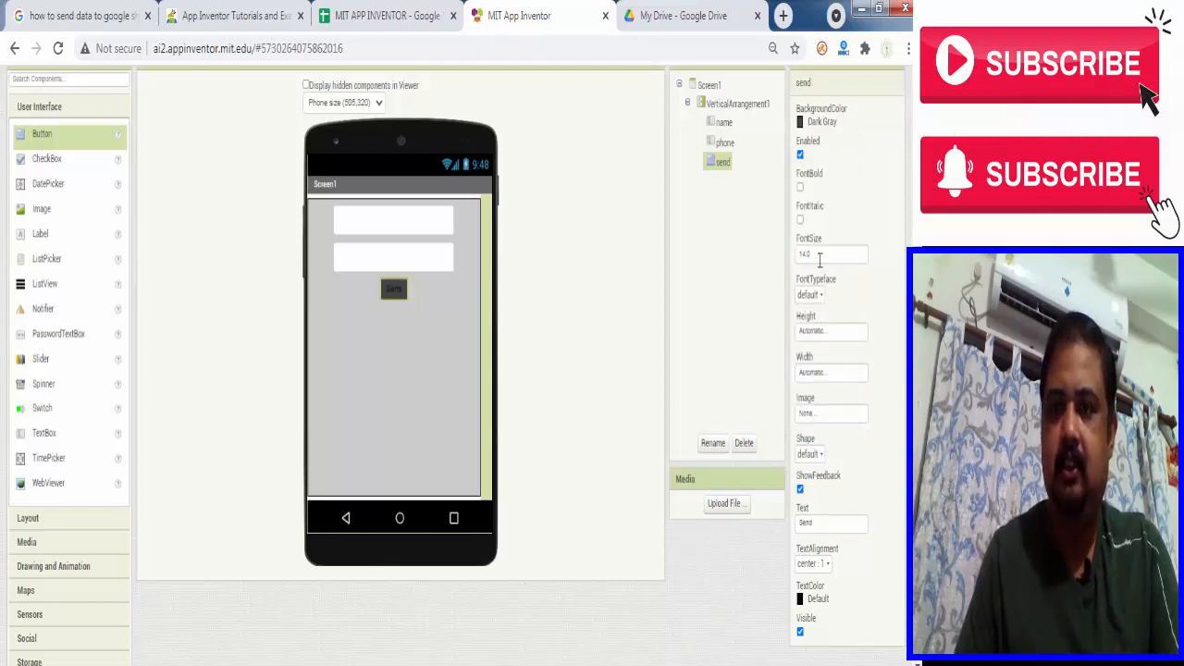
triple_click(831, 254)
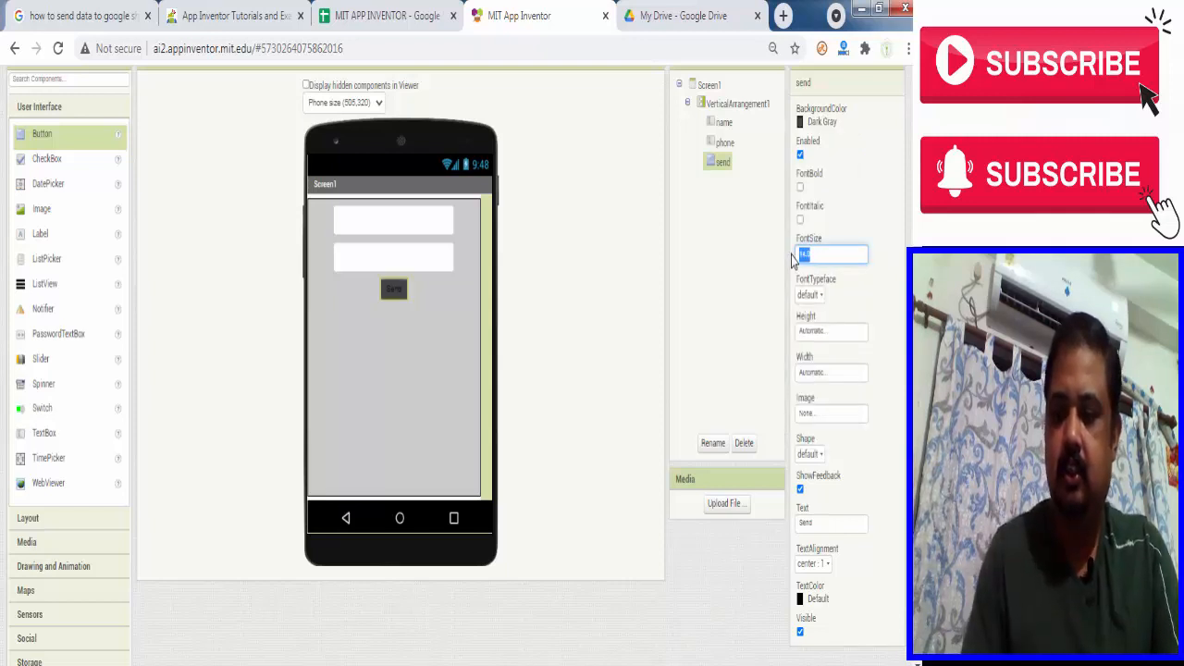
text(24)
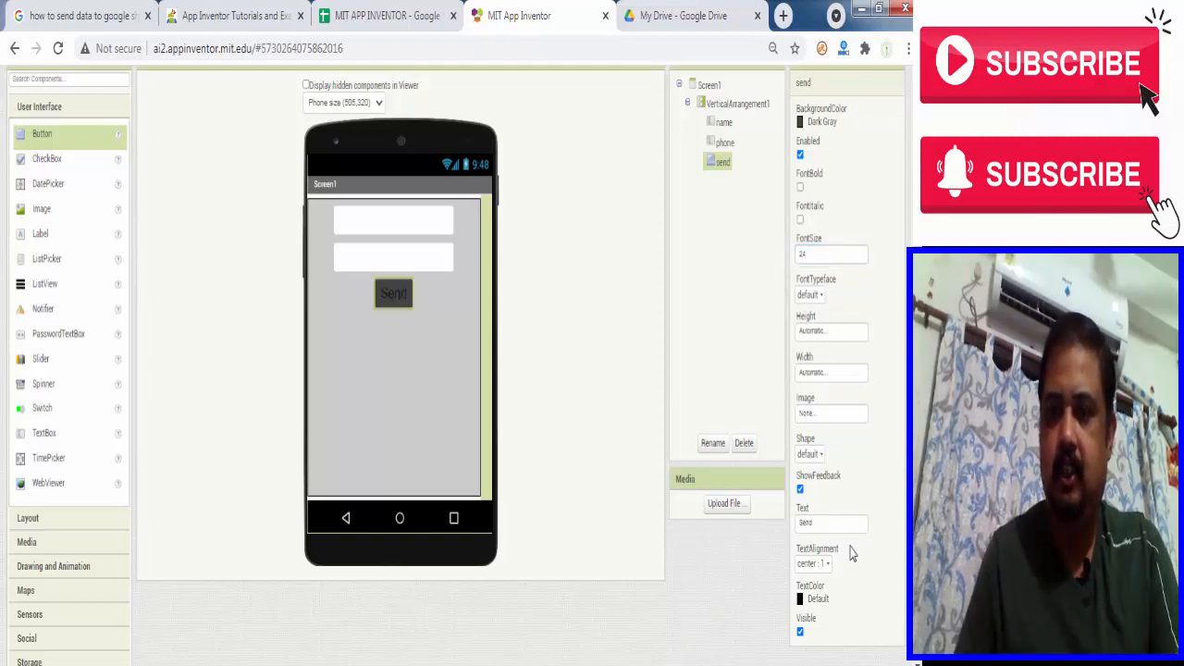
mouse_move(831, 550)
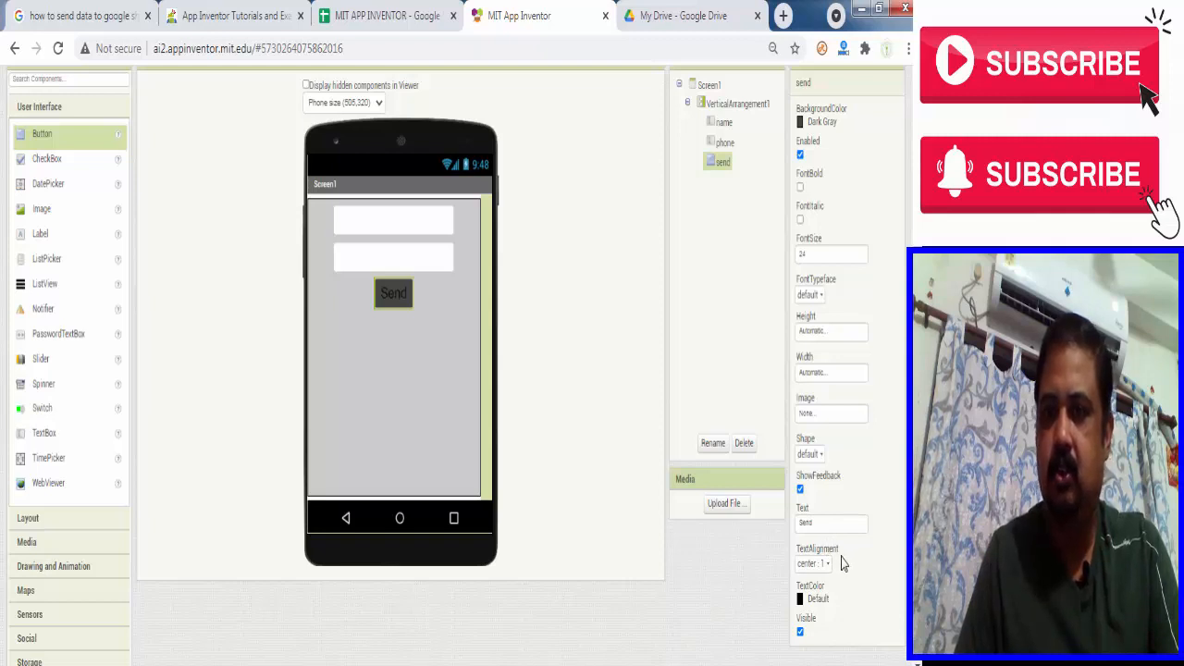
mouse_move(836, 616)
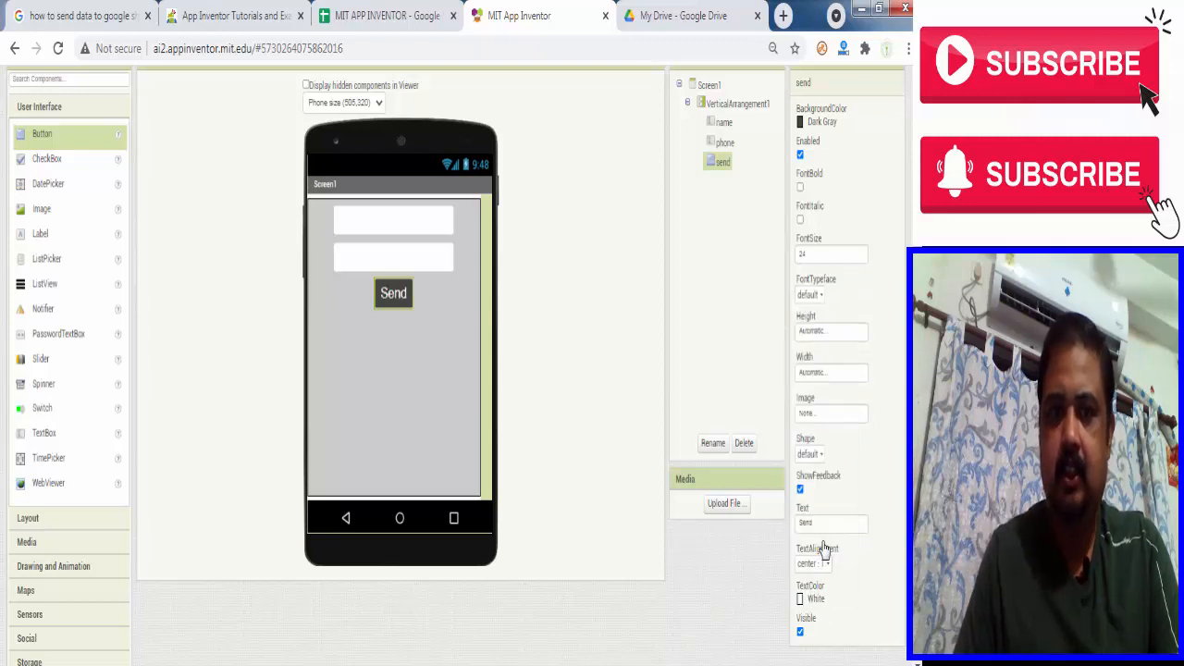
- Make the send button rounded and 90 percent wide
click(810, 454)
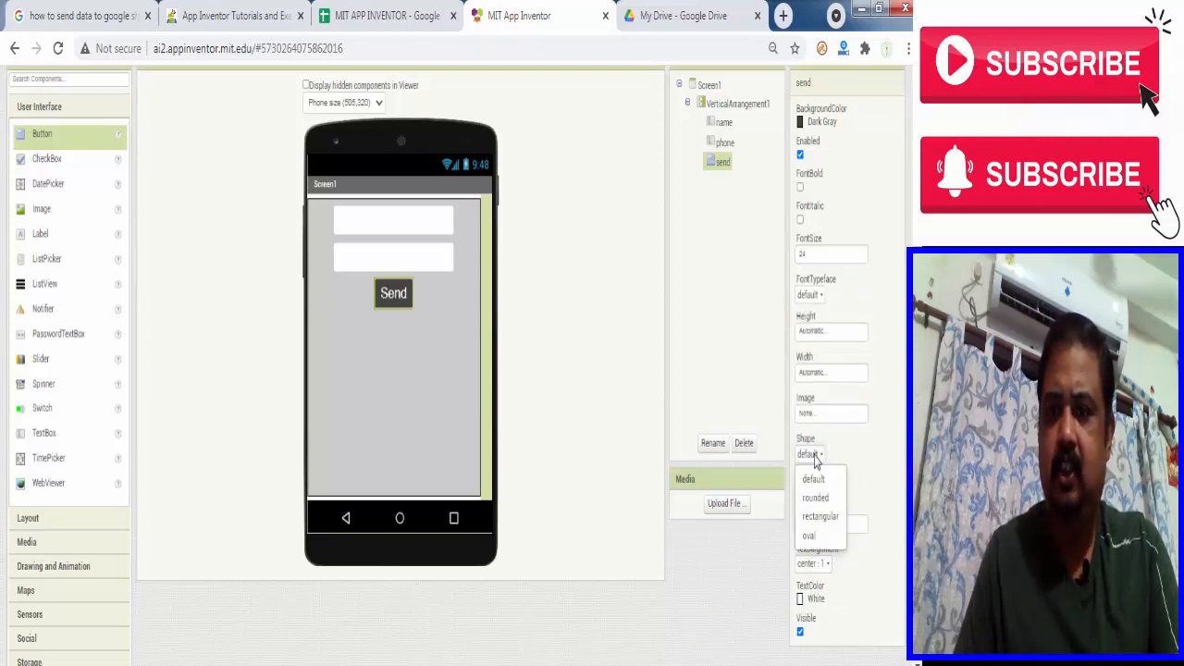
click(815, 497)
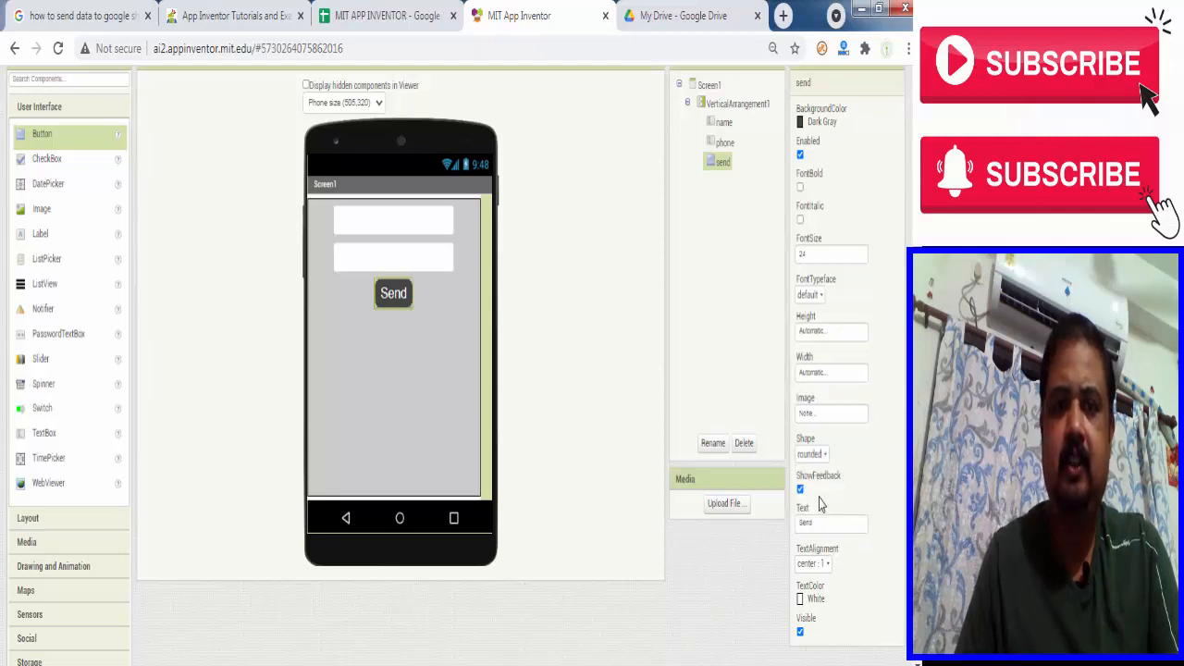
mouse_move(879, 393)
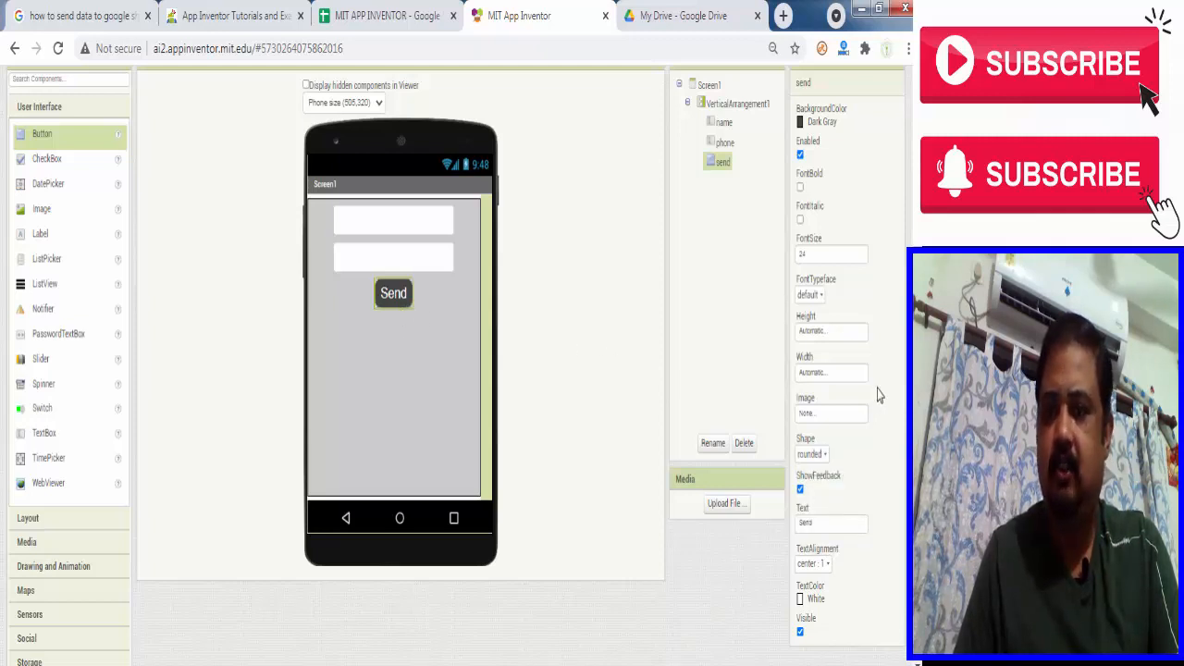
mouse_move(819, 382)
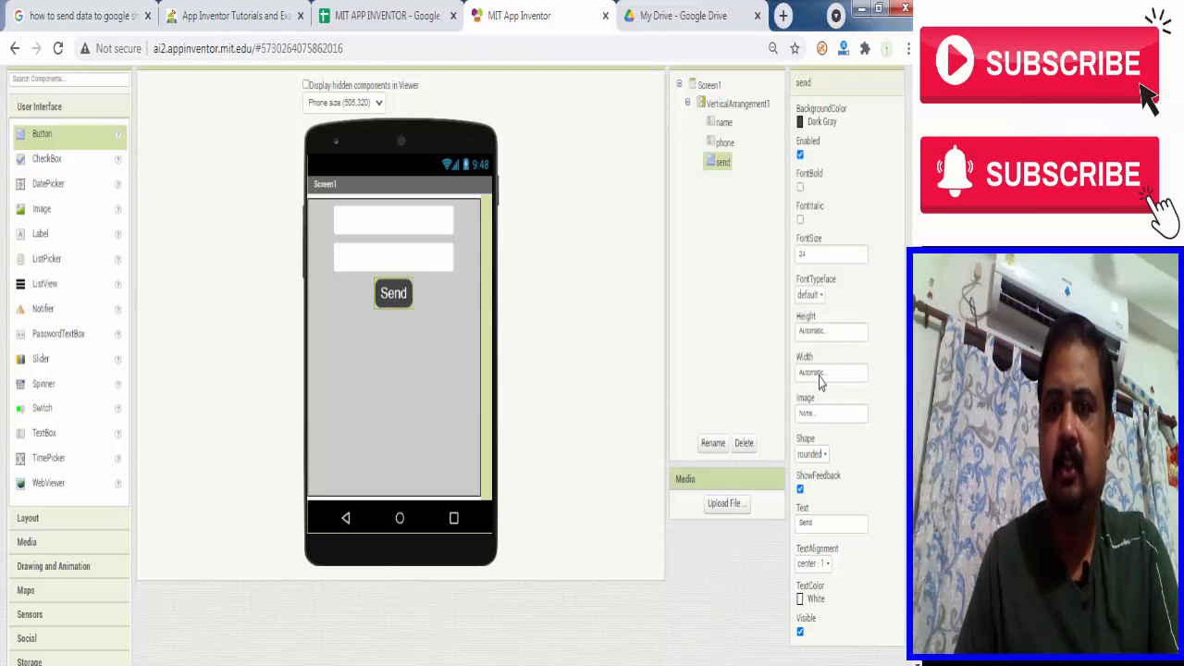
click(830, 372)
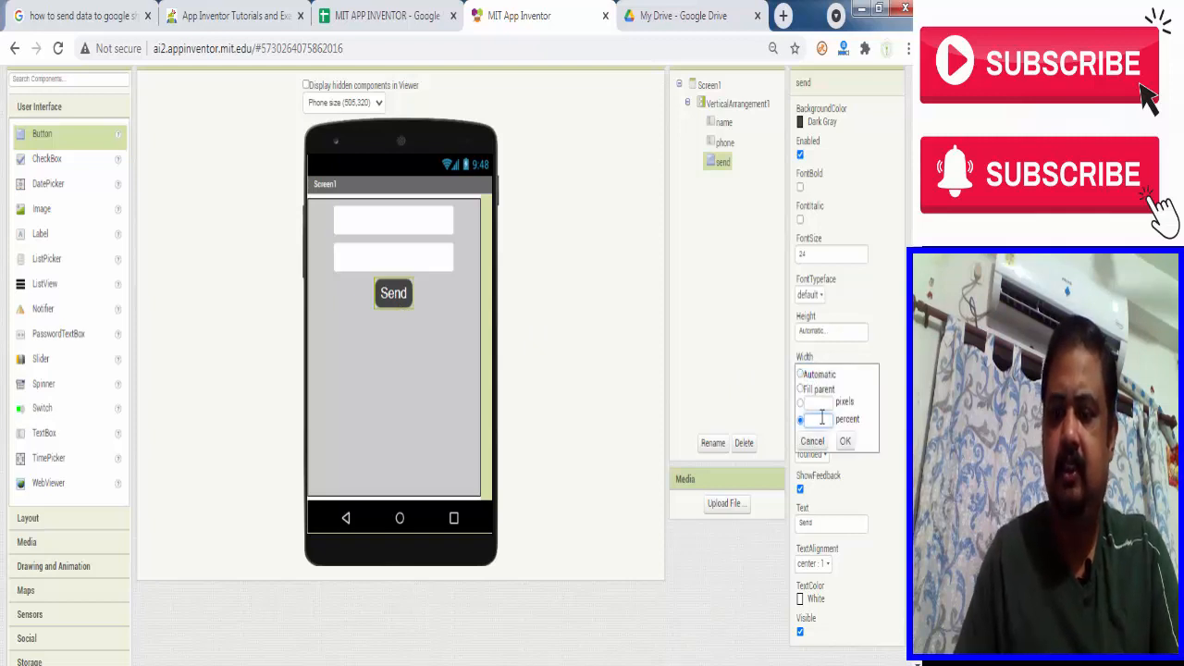
text(90)
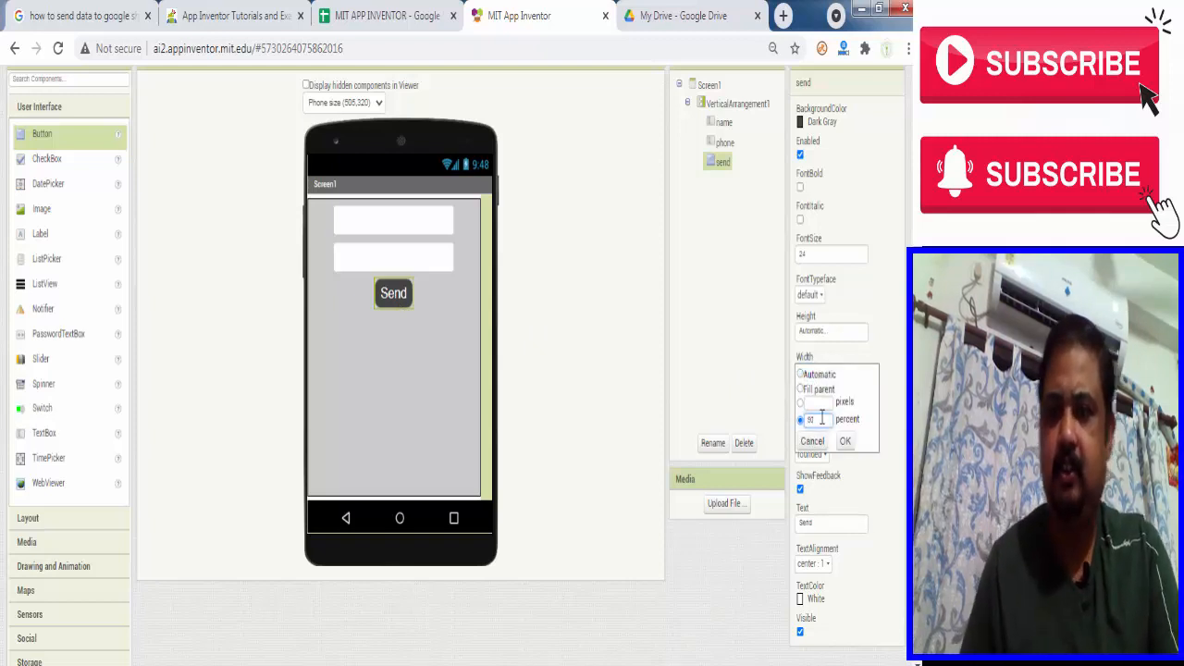
click(845, 440)
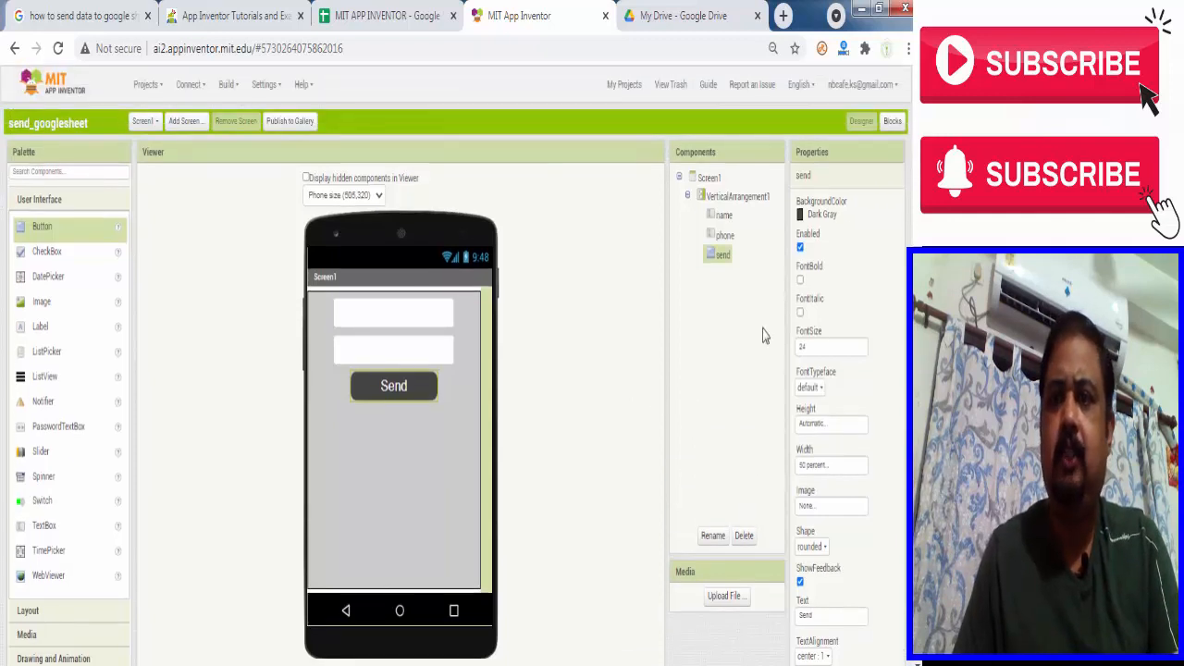
- Drag a Web component from Connectivity into the Viewer, creating Web1
scroll(down, 3)
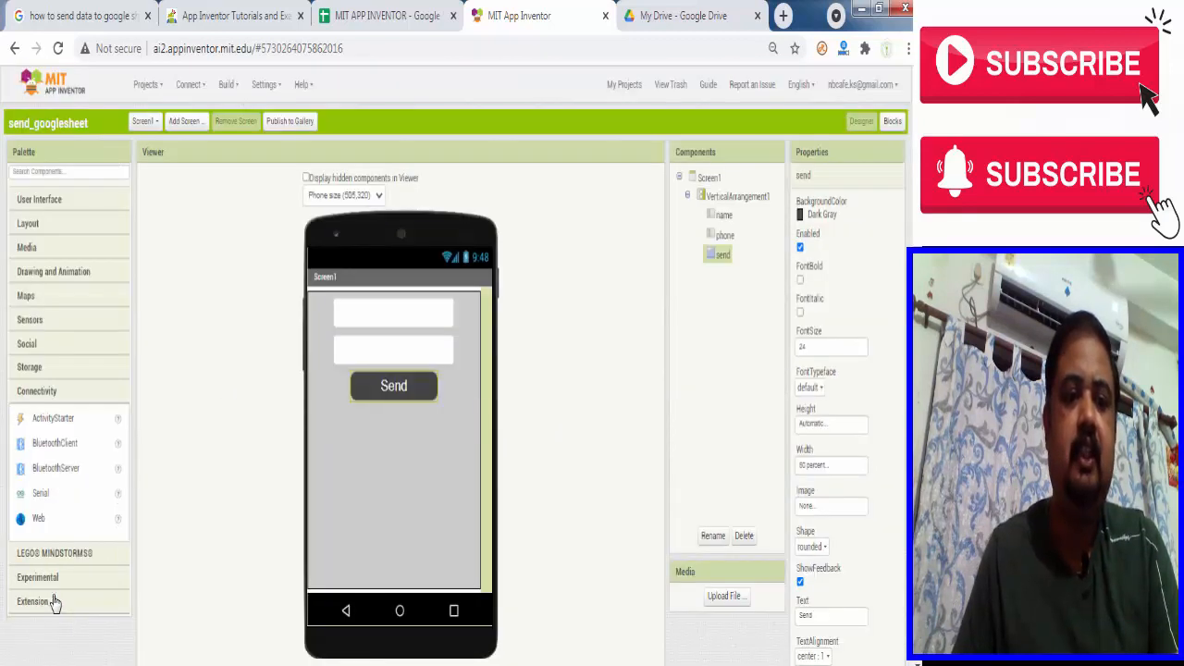
drag(39, 518, 329, 412)
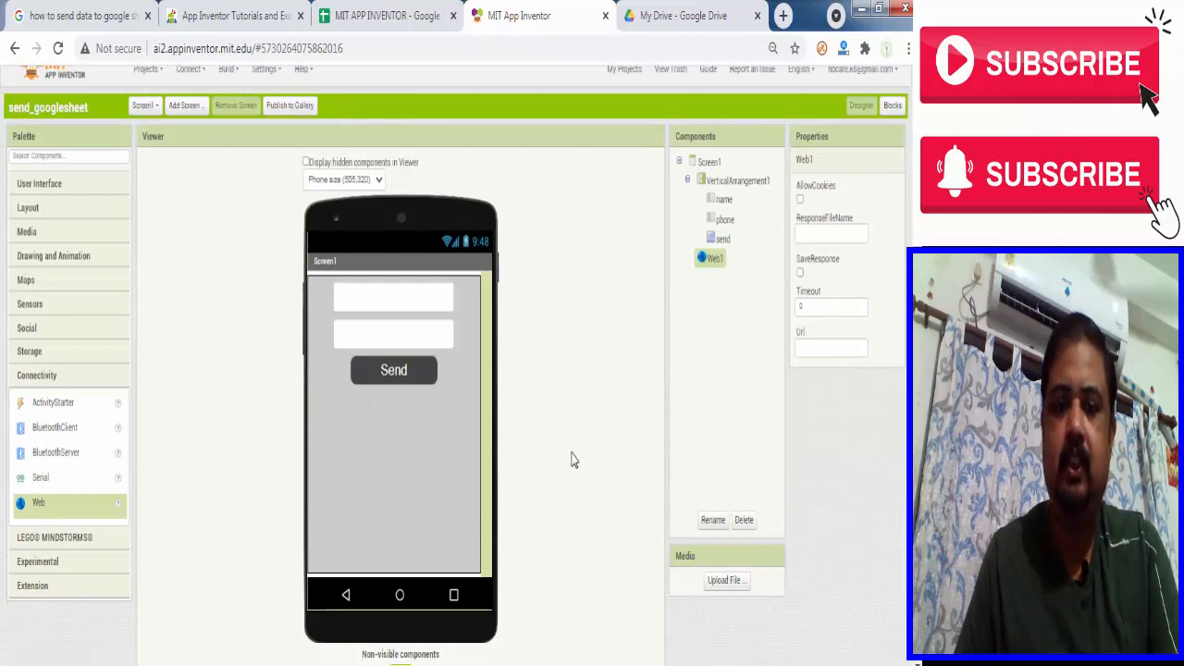
scroll(down, 3)
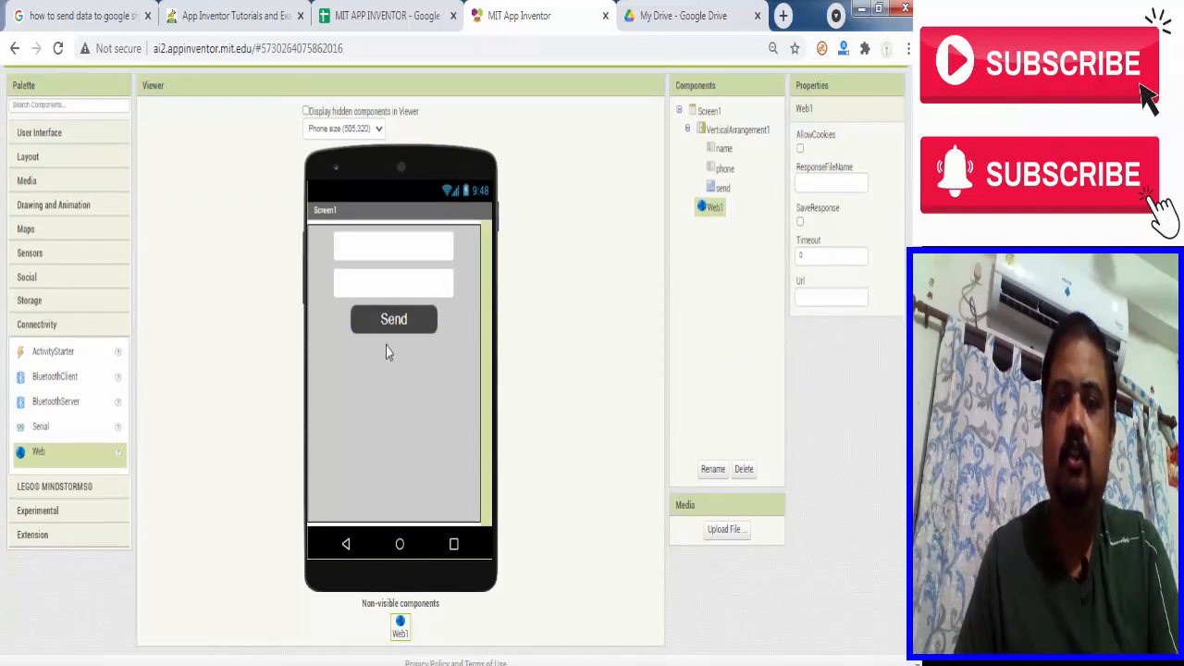
mouse_move(478, 502)
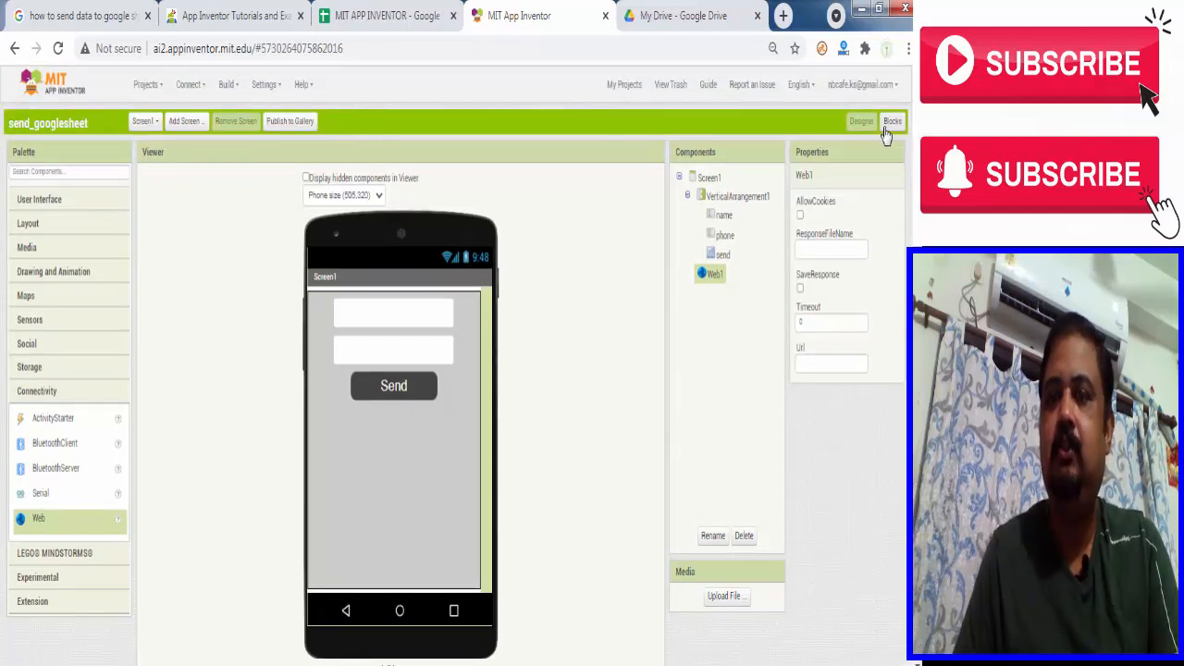
- In the Blocks editor, build 'when send.Click' containing 'set Web1.Url to' from the send and Web1 drawers
click(891, 121)
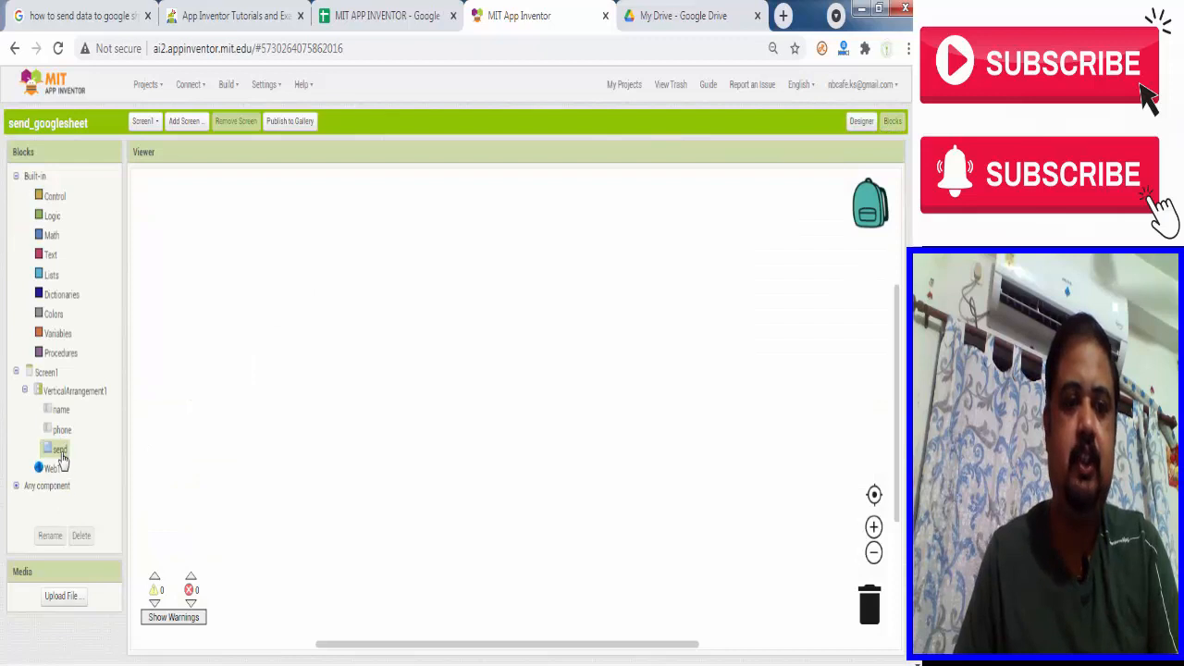
click(59, 448)
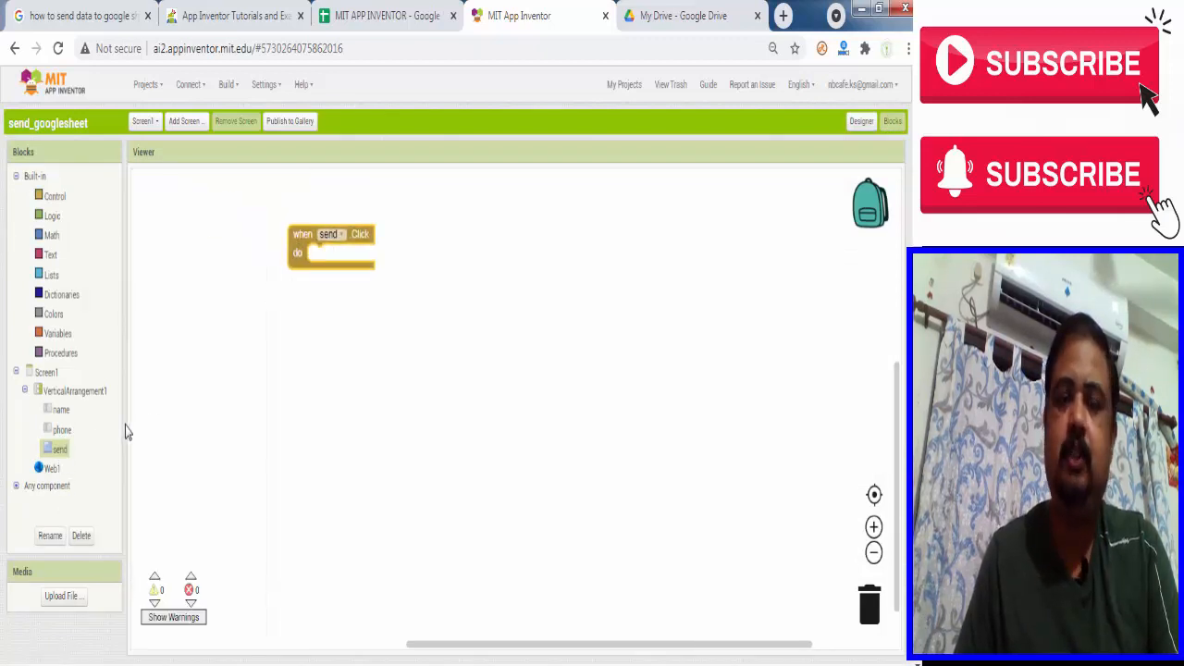
click(52, 469)
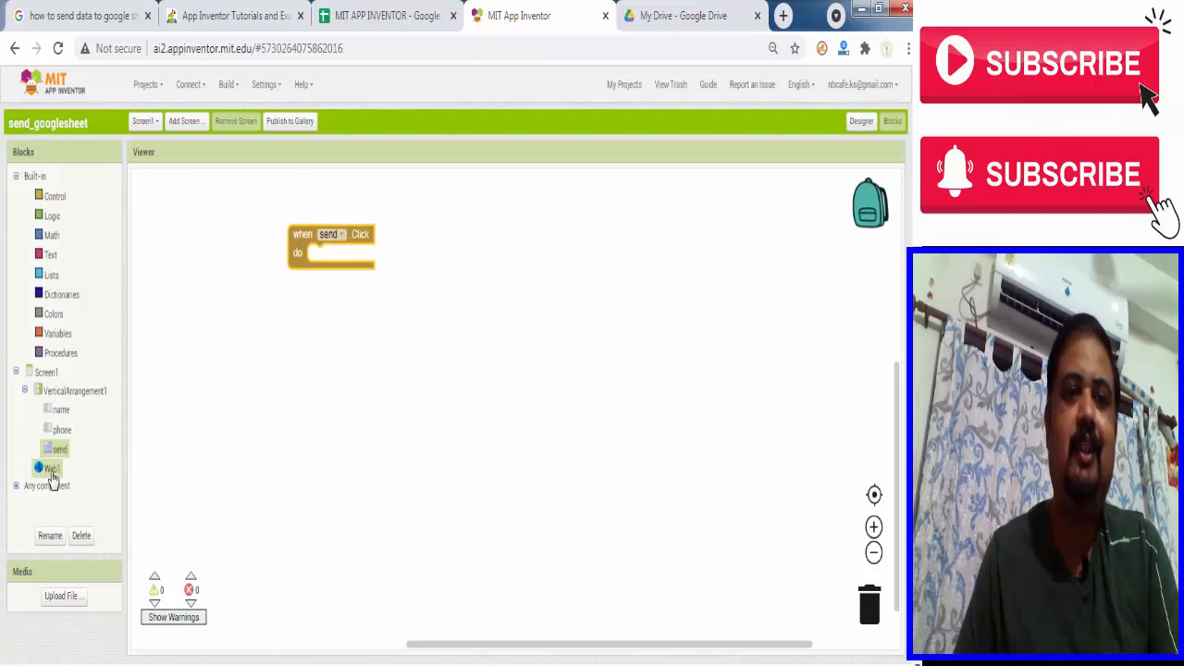
click(52, 468)
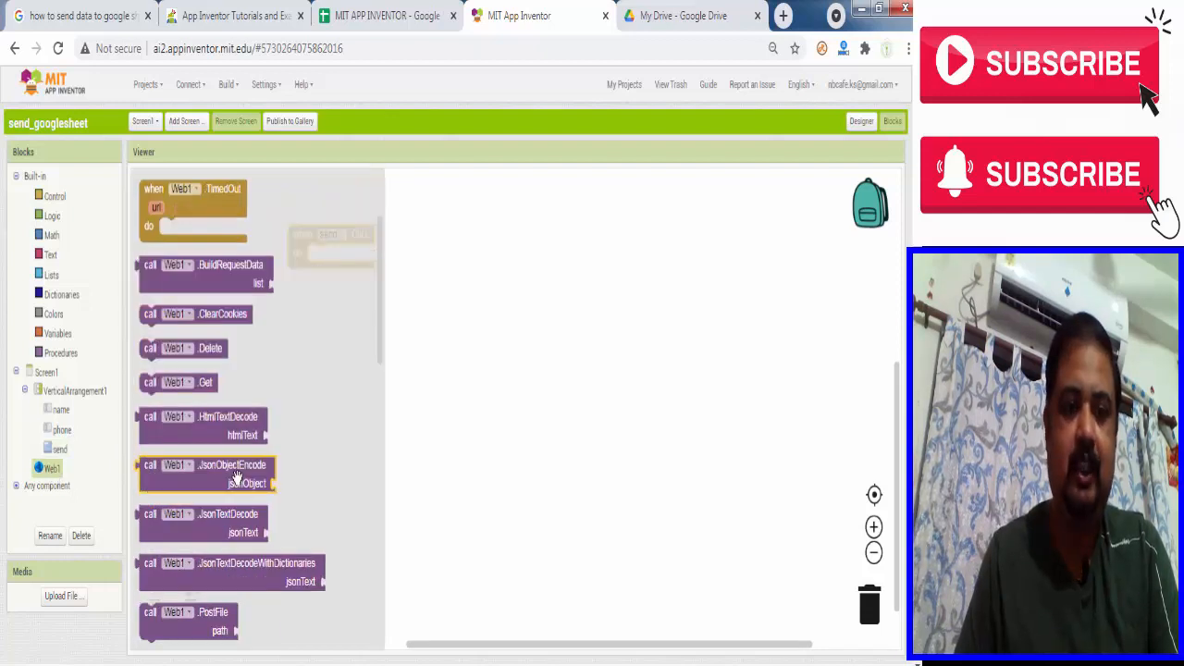
scroll(down, 3)
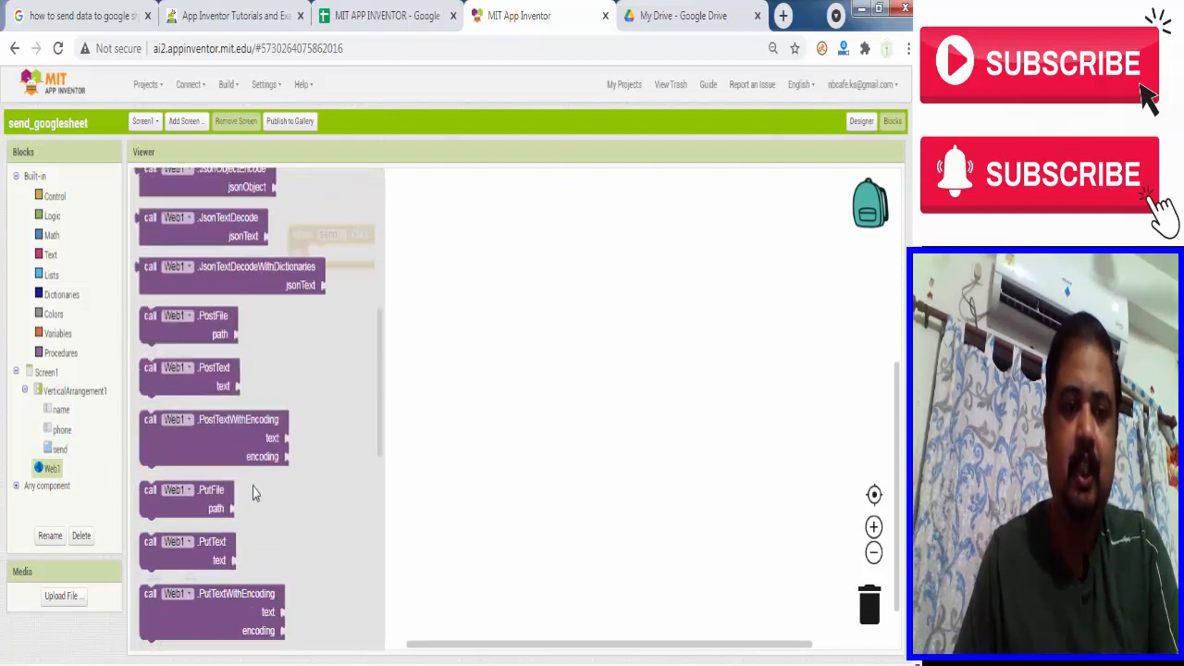
scroll(down, 3)
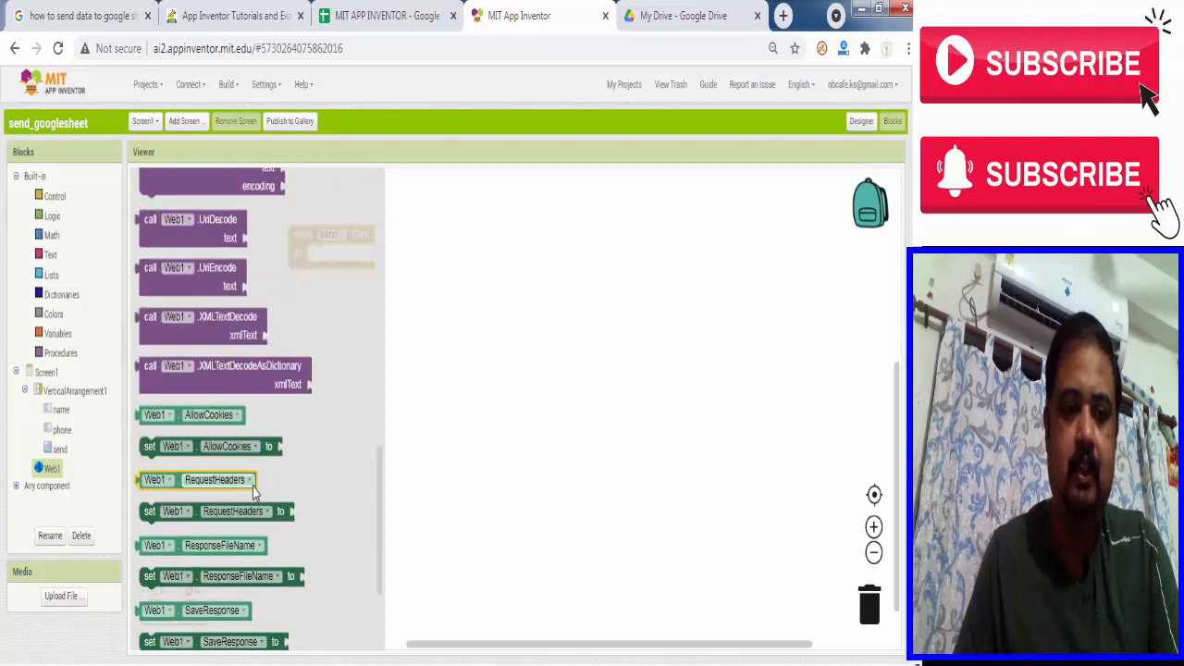
scroll(down, 3)
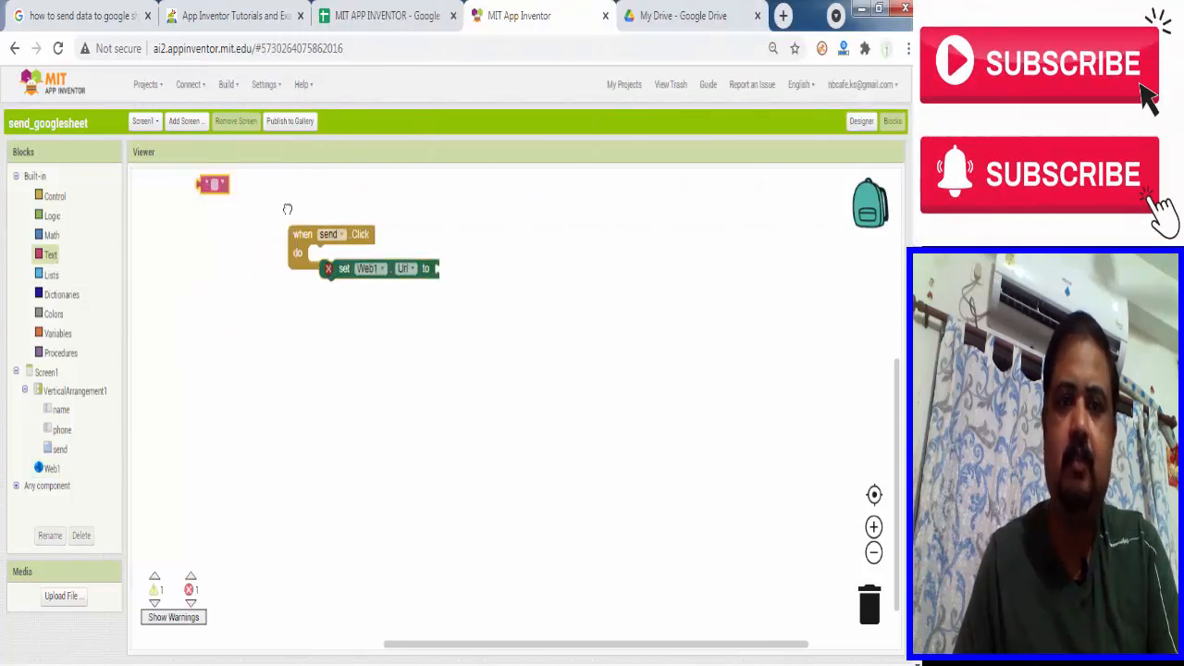
- Plug an empty text block into 'set Web1.Url to'
drag(213, 183, 449, 268)
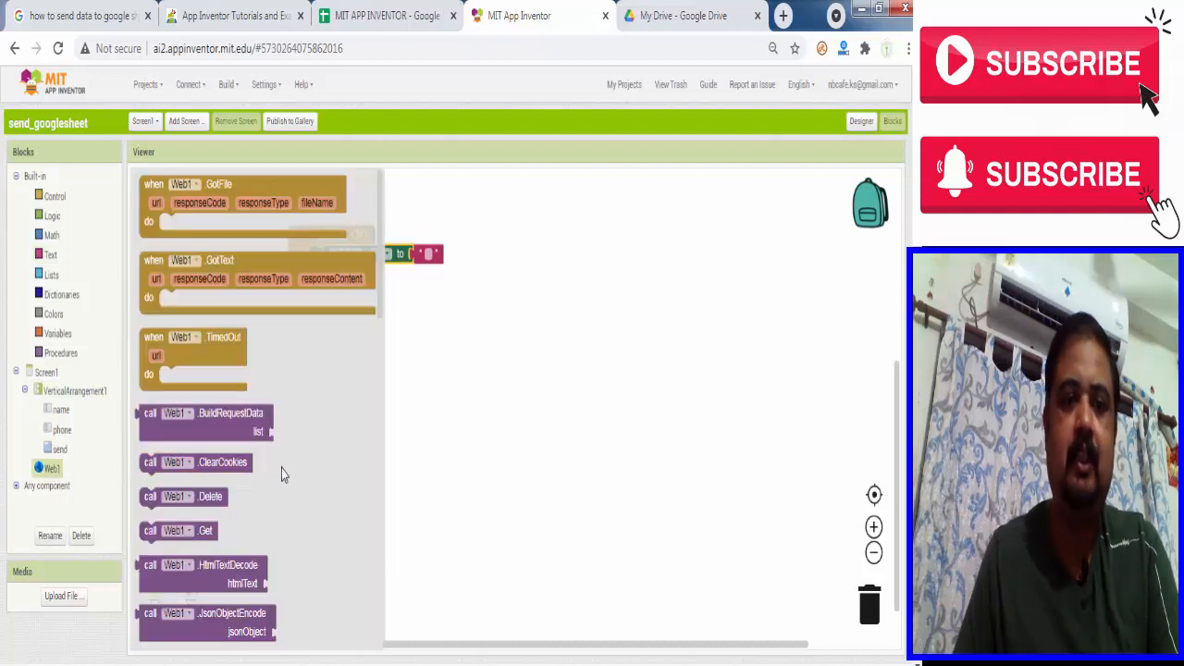
scroll(down, 3)
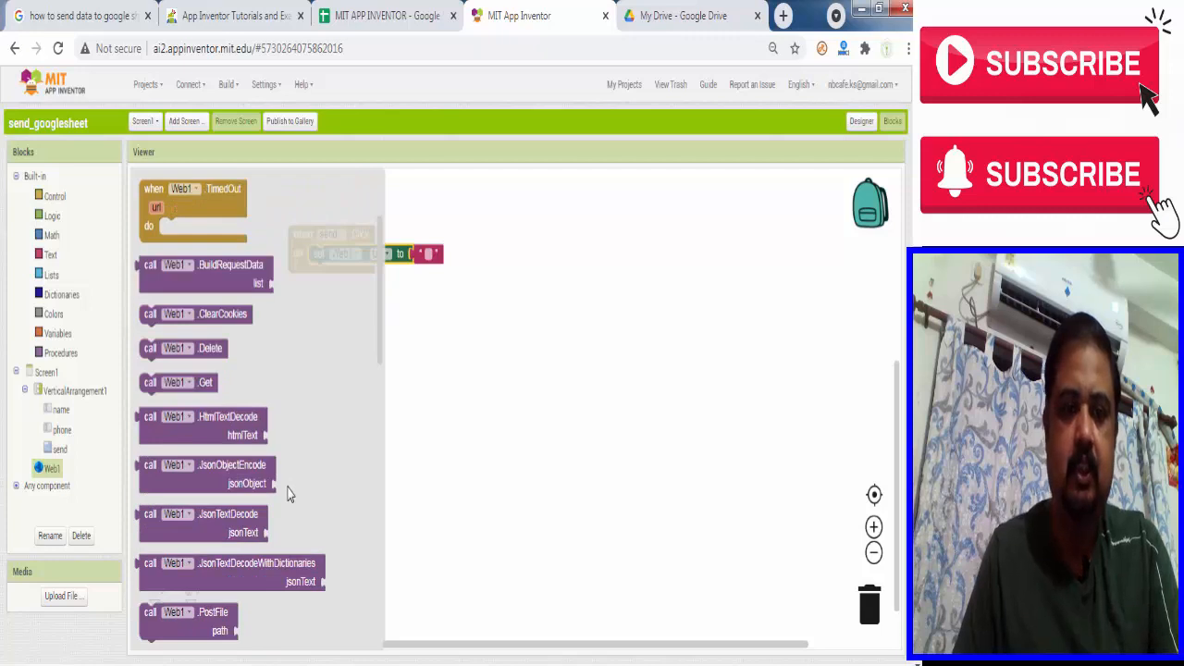
scroll(down, 3)
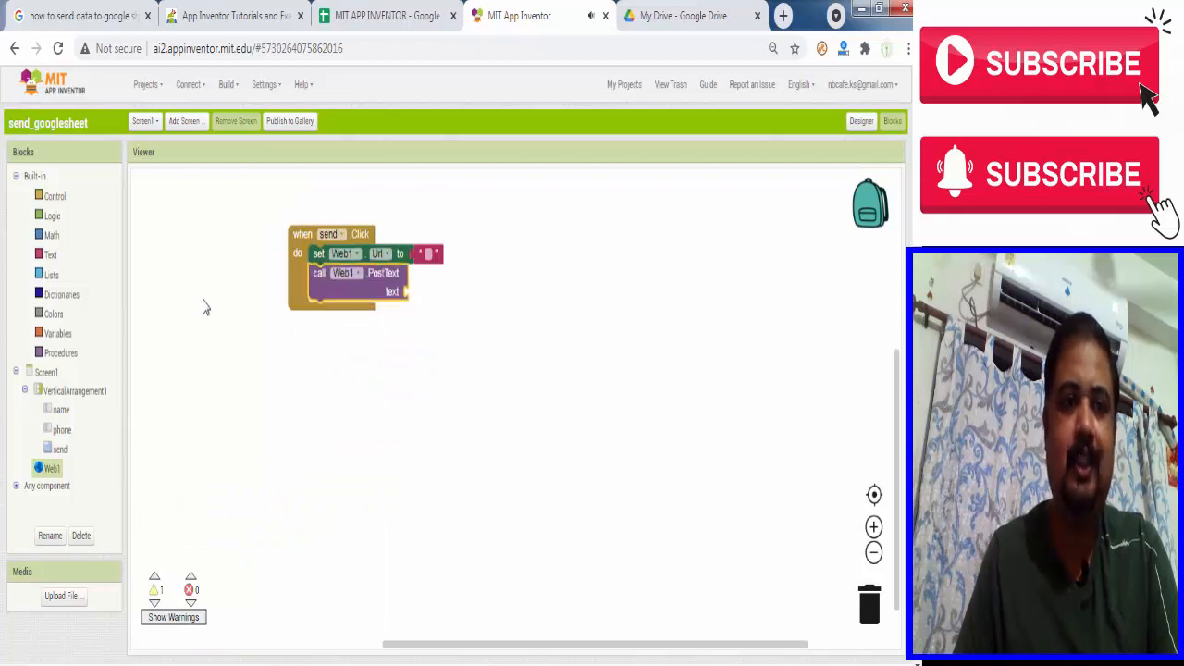
- Plug a join block into PostText's text input and add extra string inputs to it
click(51, 255)
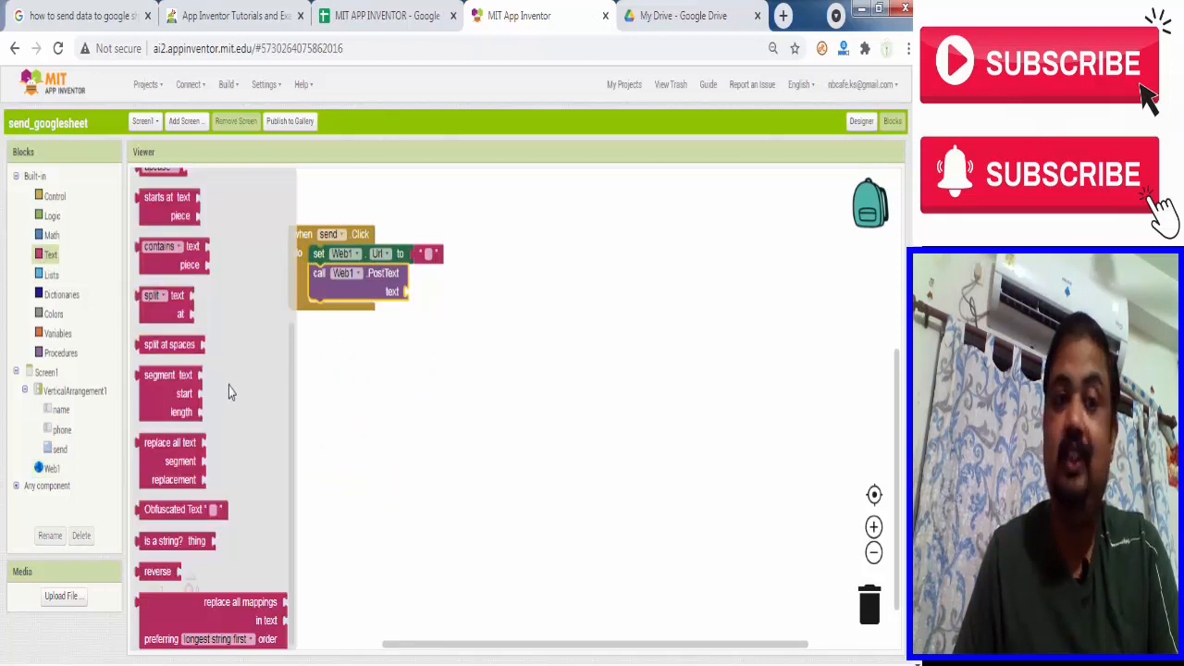
scroll(up, 3)
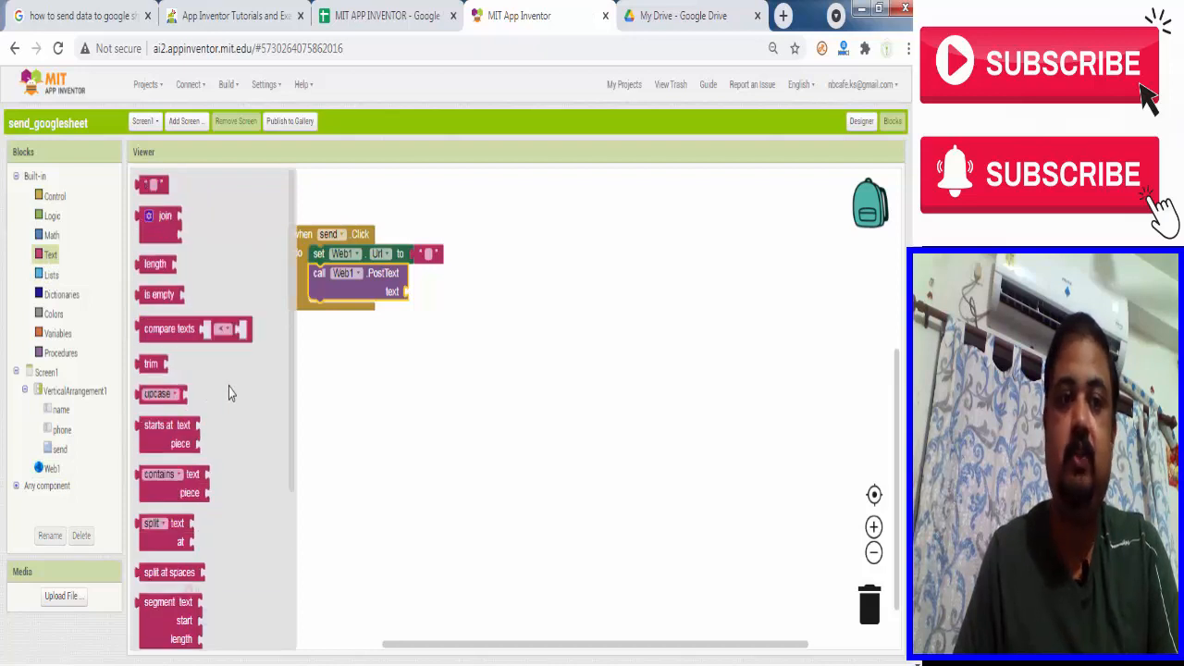
drag(163, 216, 425, 301)
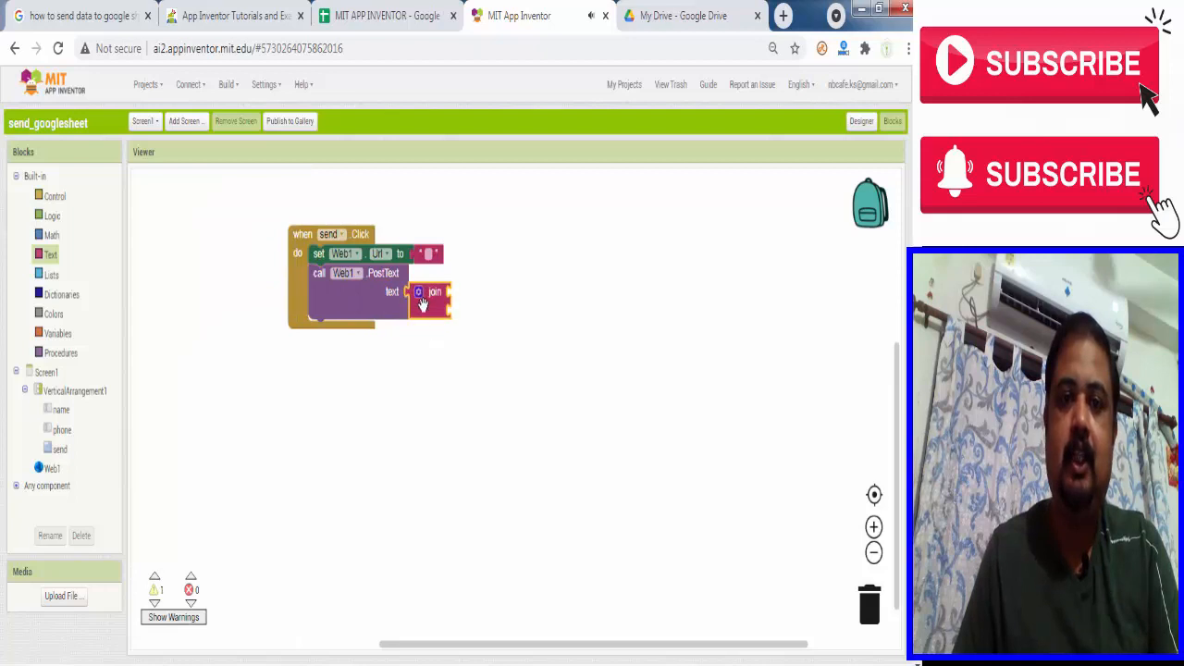
click(431, 294)
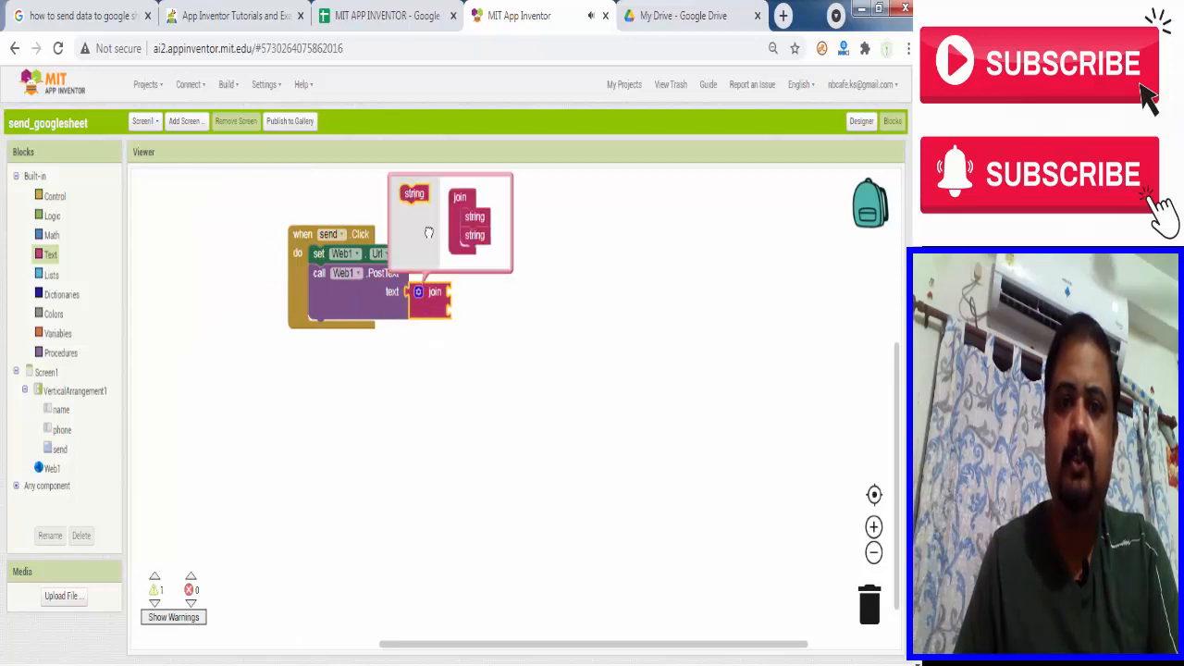
drag(449, 222, 449, 407)
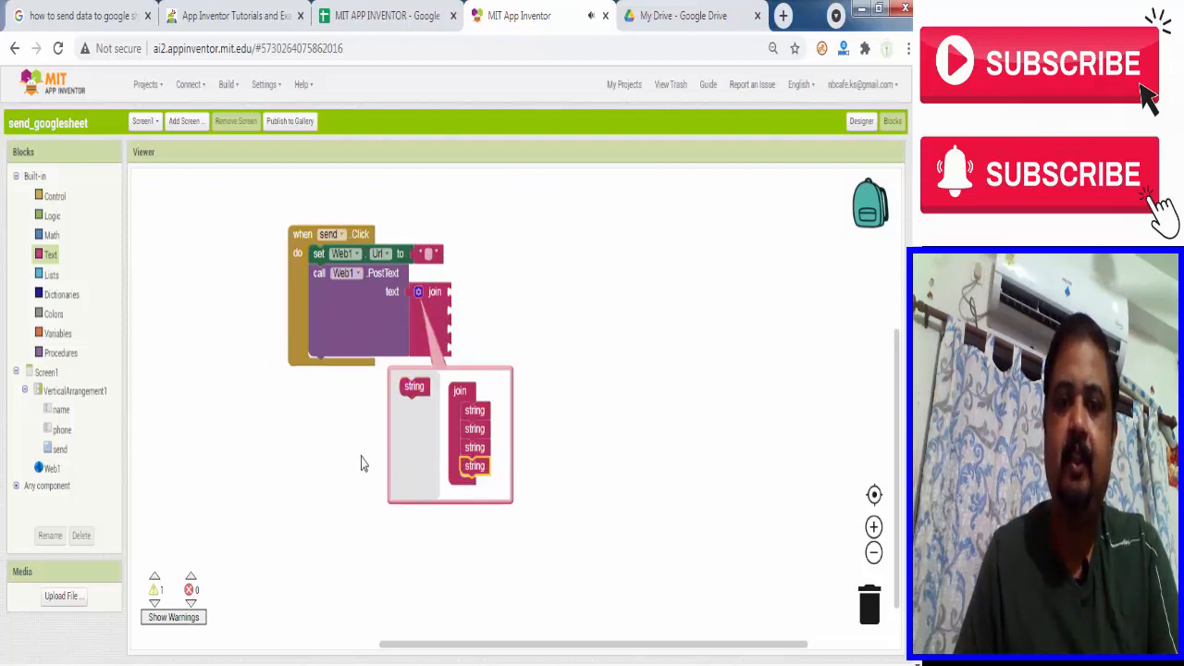
- Fill the join's first socket with "name=" and its second with name.Text
right_click(425, 253)
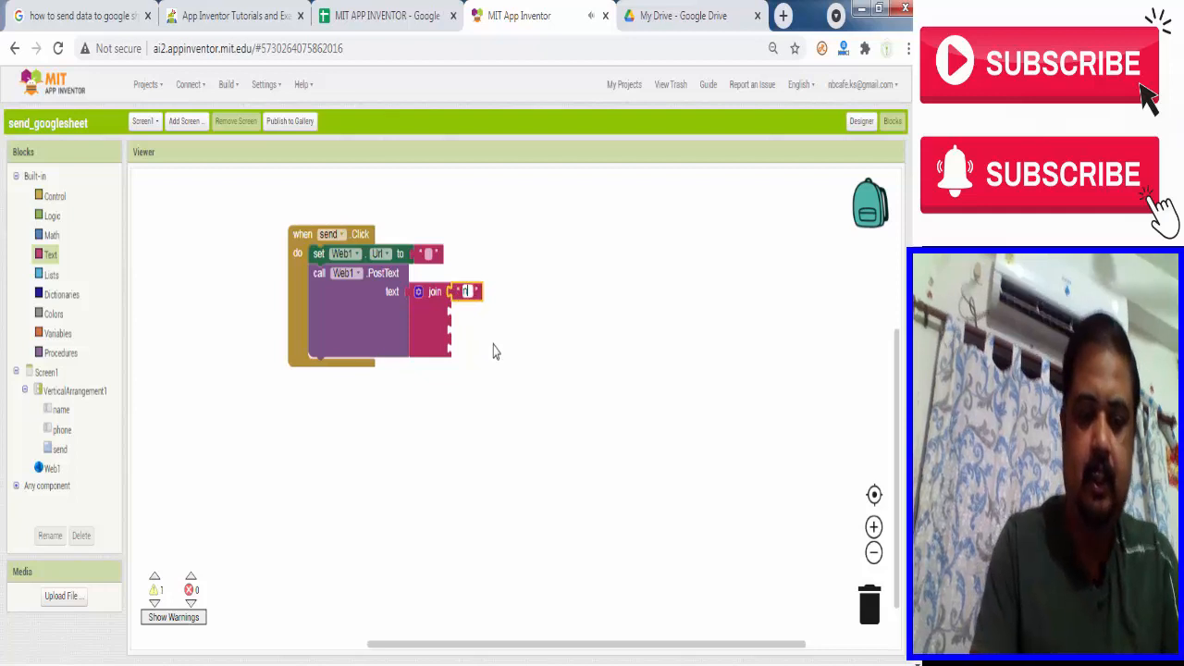
text(name=)
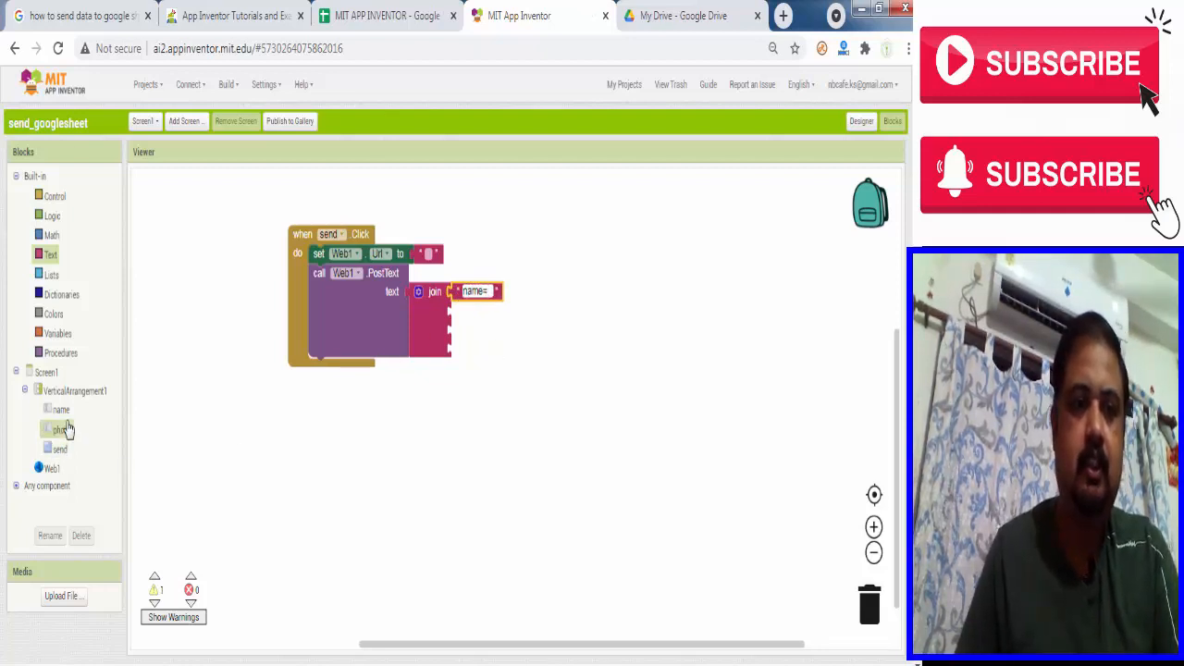
click(61, 409)
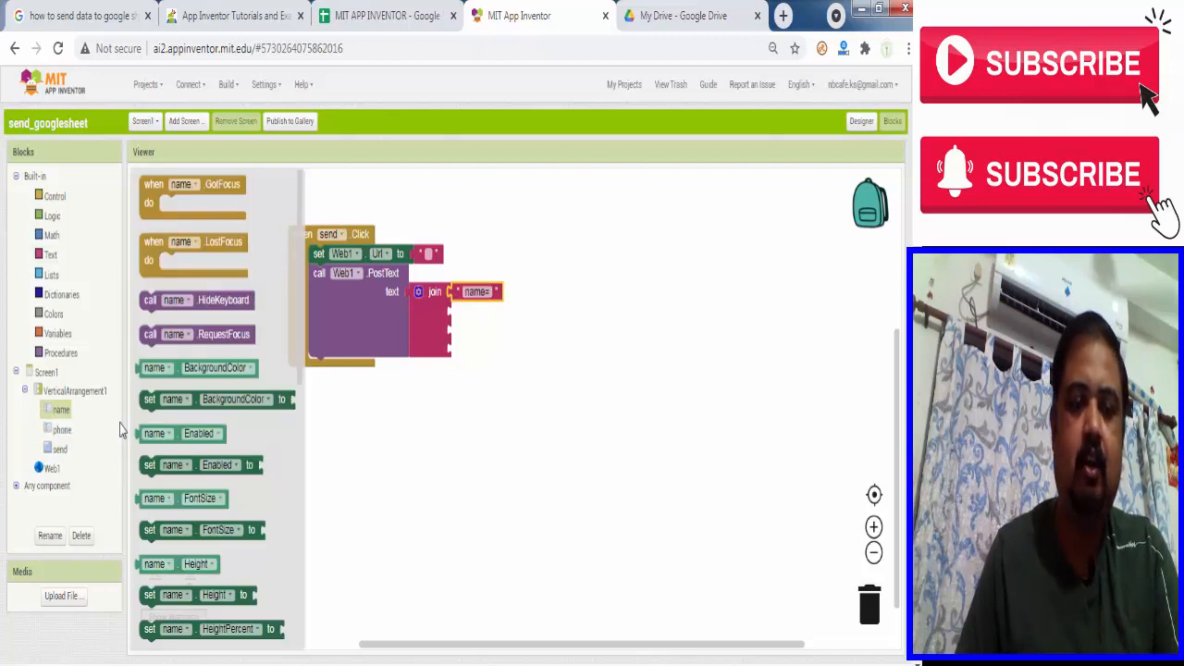
mouse_move(133, 439)
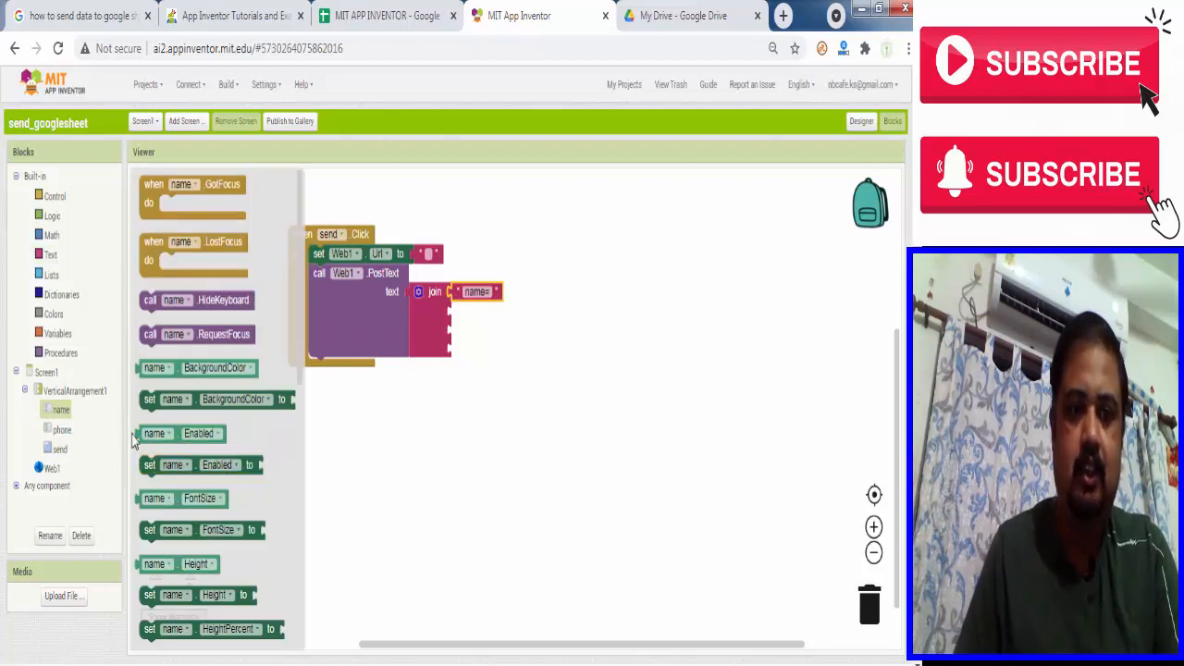
scroll(down, 3)
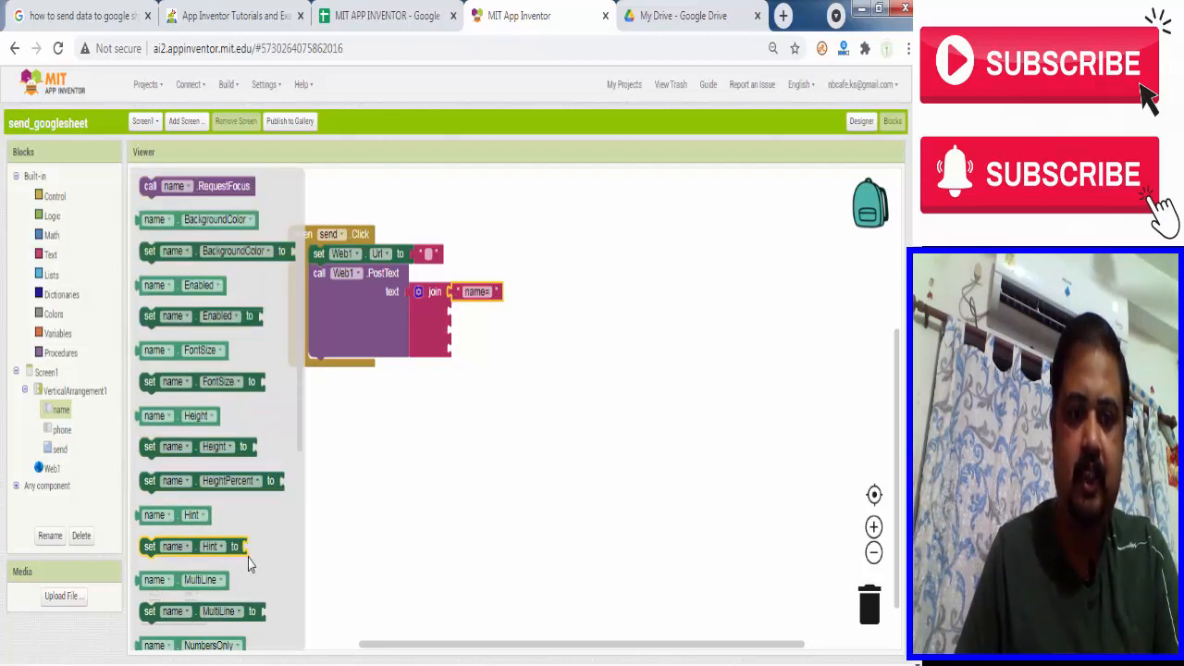
scroll(down, 3)
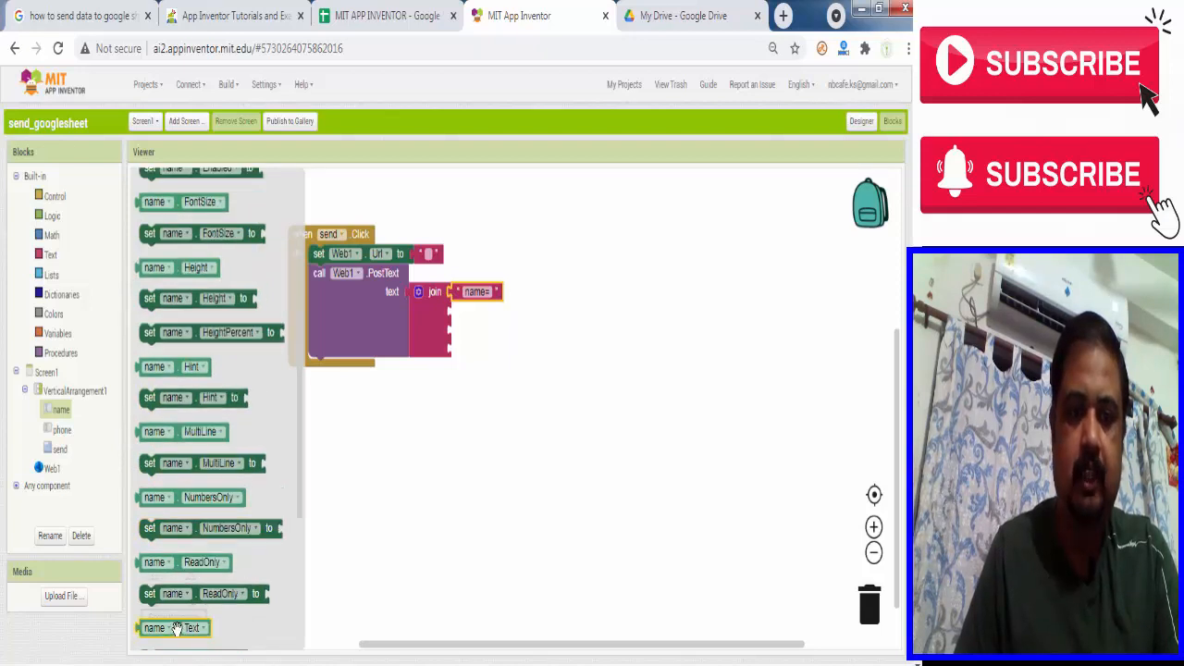
drag(174, 627, 485, 311)
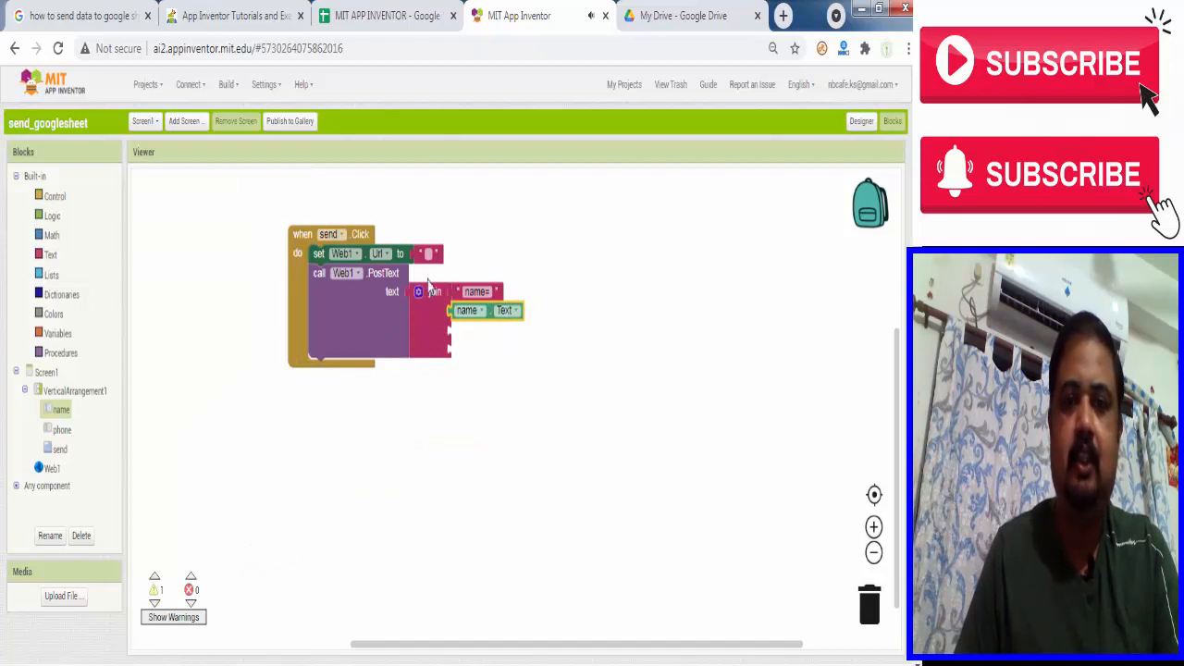
- Duplicate the name= block as "&phone=" and plug phone.Text into the join's last socket
right_click(476, 292)
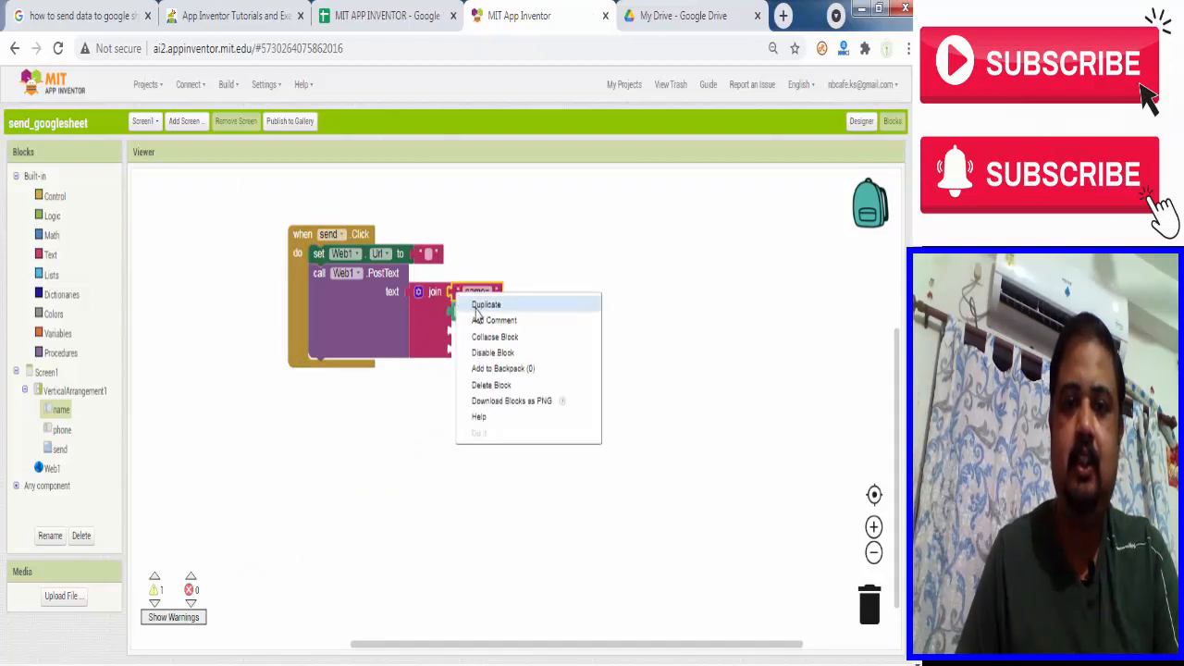
click(487, 304)
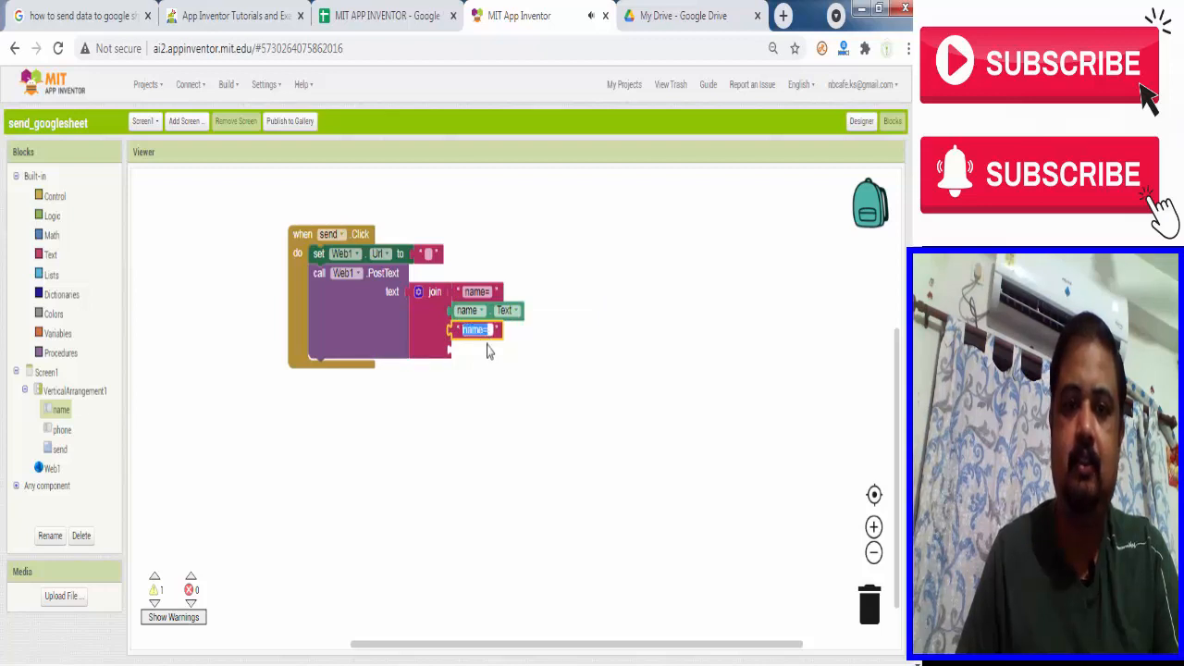
mouse_move(523, 383)
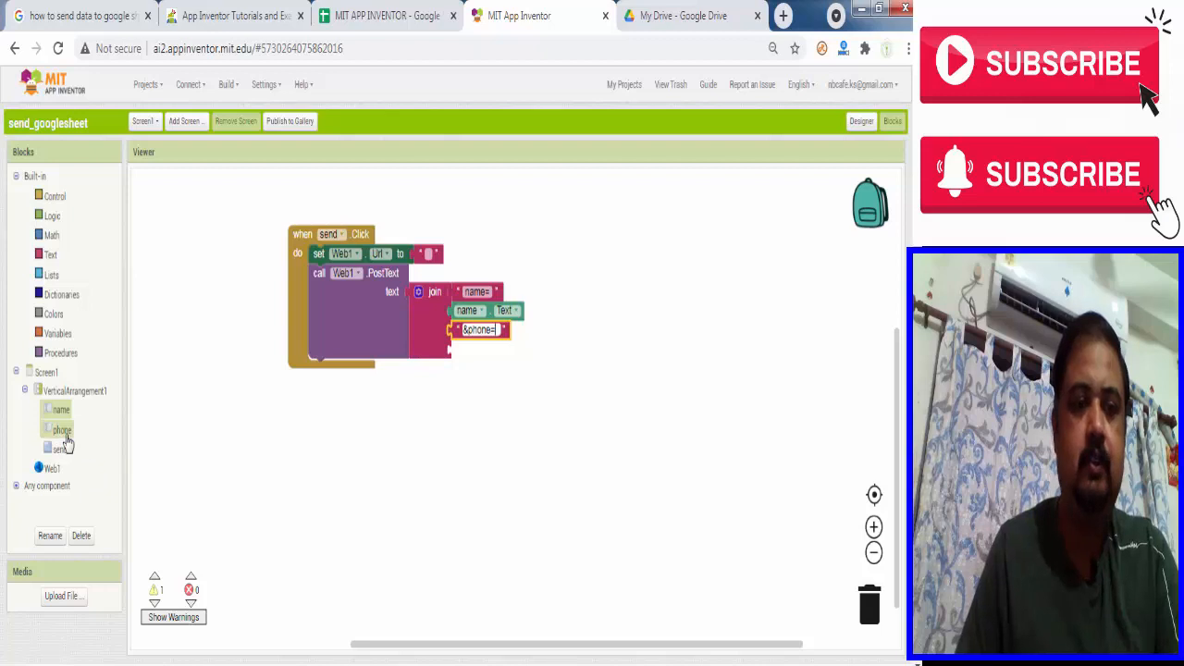
click(62, 430)
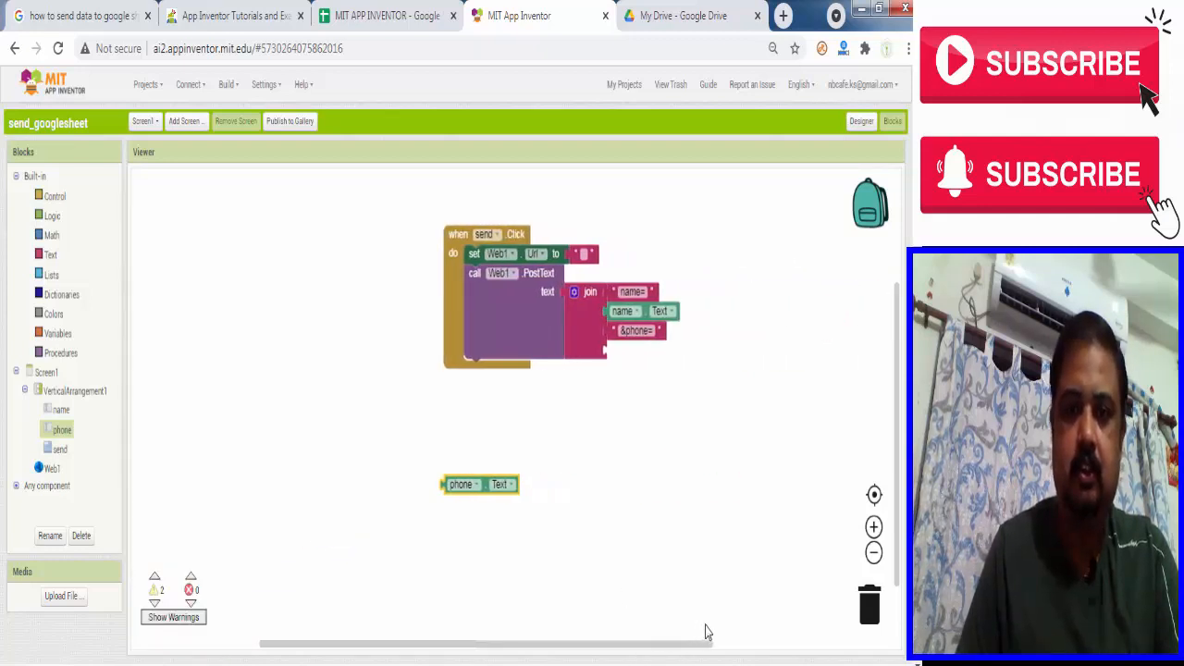
drag(479, 483, 639, 348)
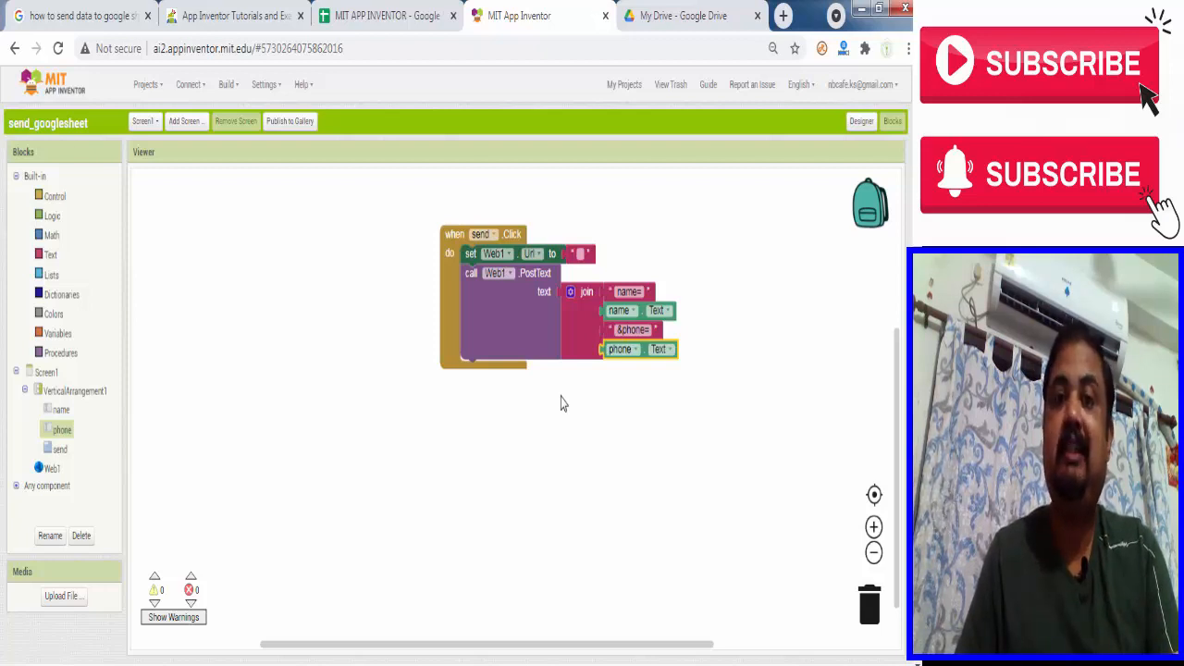
mouse_move(495, 335)
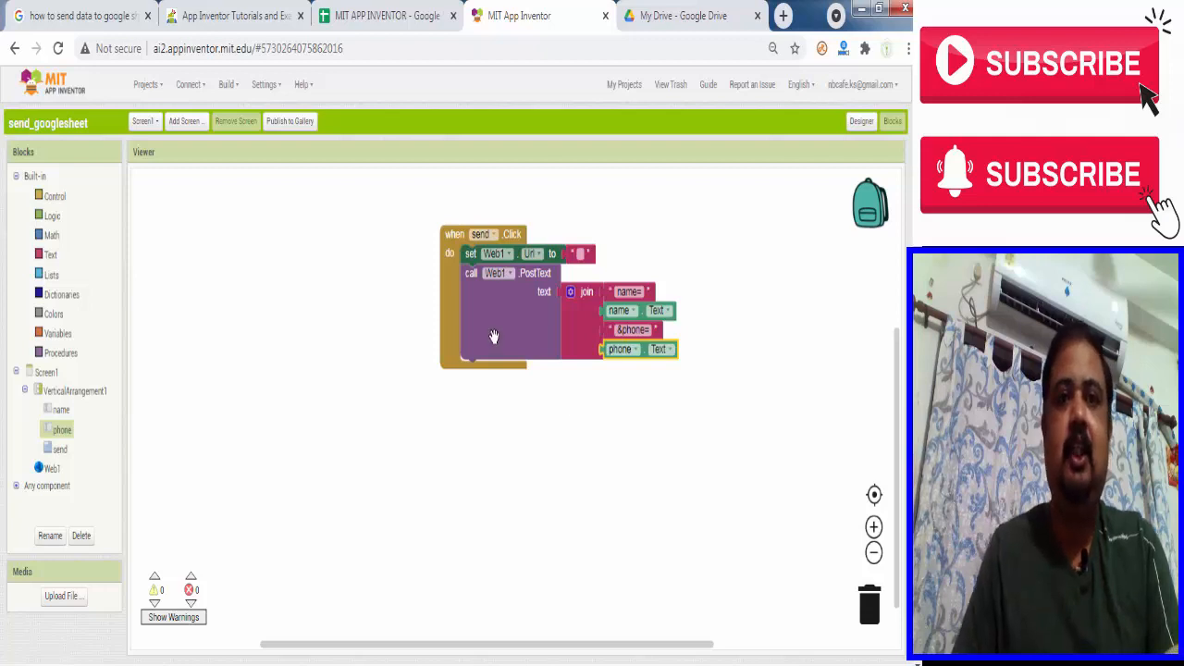
- View the MIT APP INVENTOR sheet's name and phone headers, then switch to My Drive
click(384, 16)
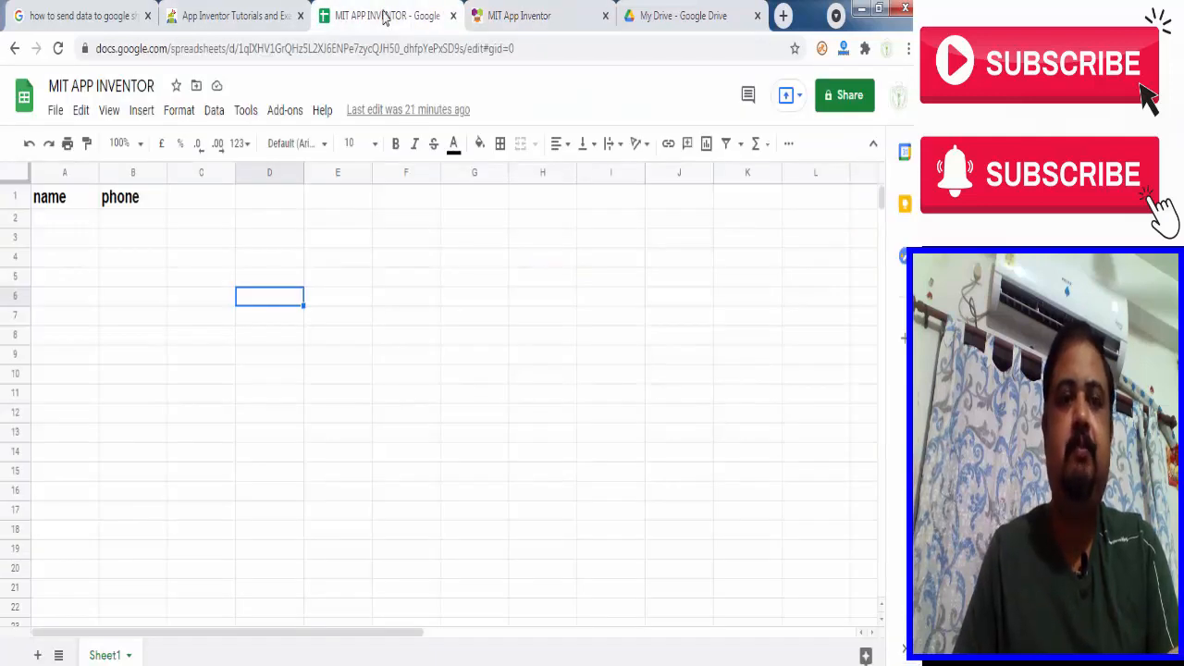
mouse_move(74, 247)
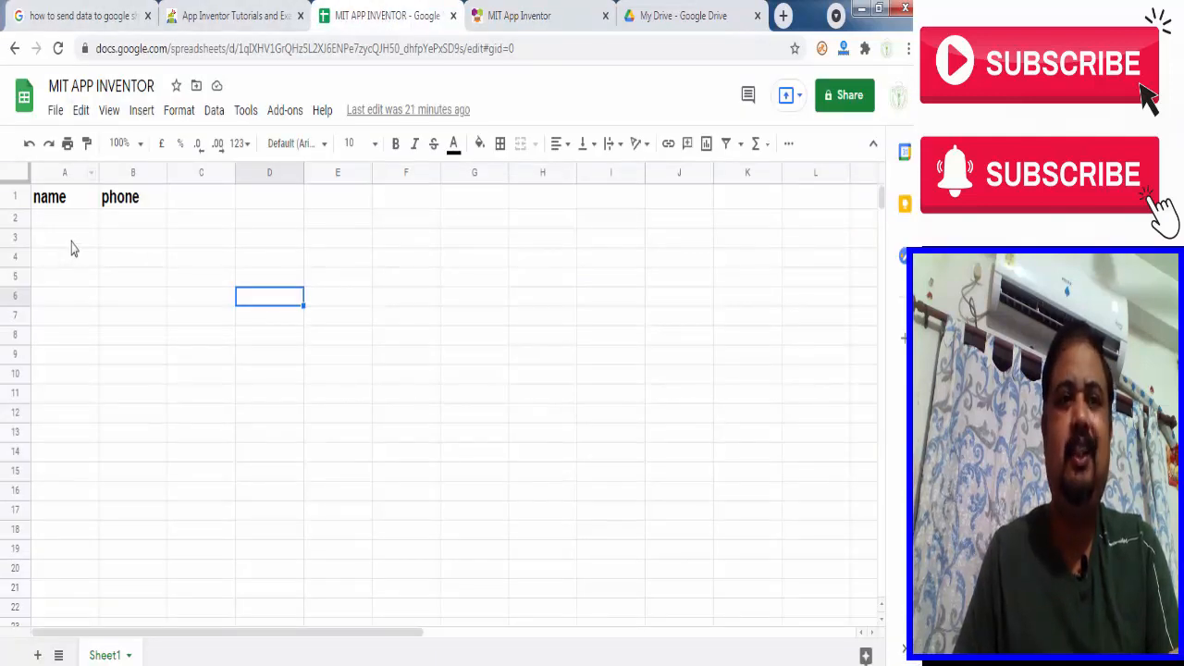
mouse_move(68, 214)
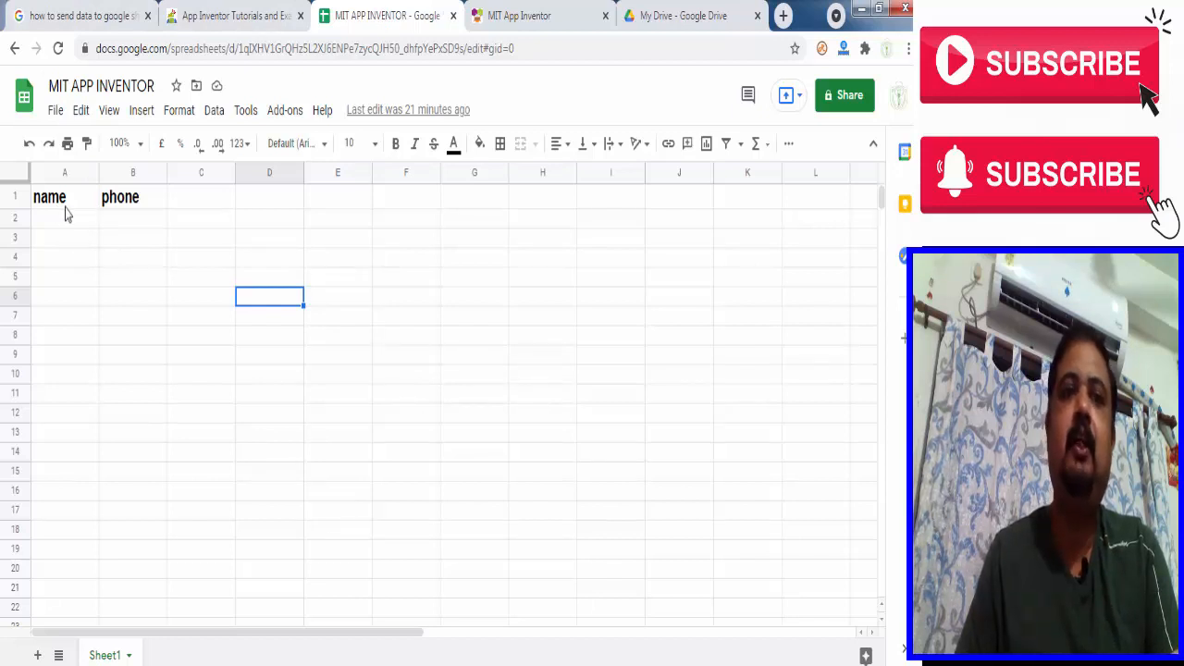
mouse_move(116, 218)
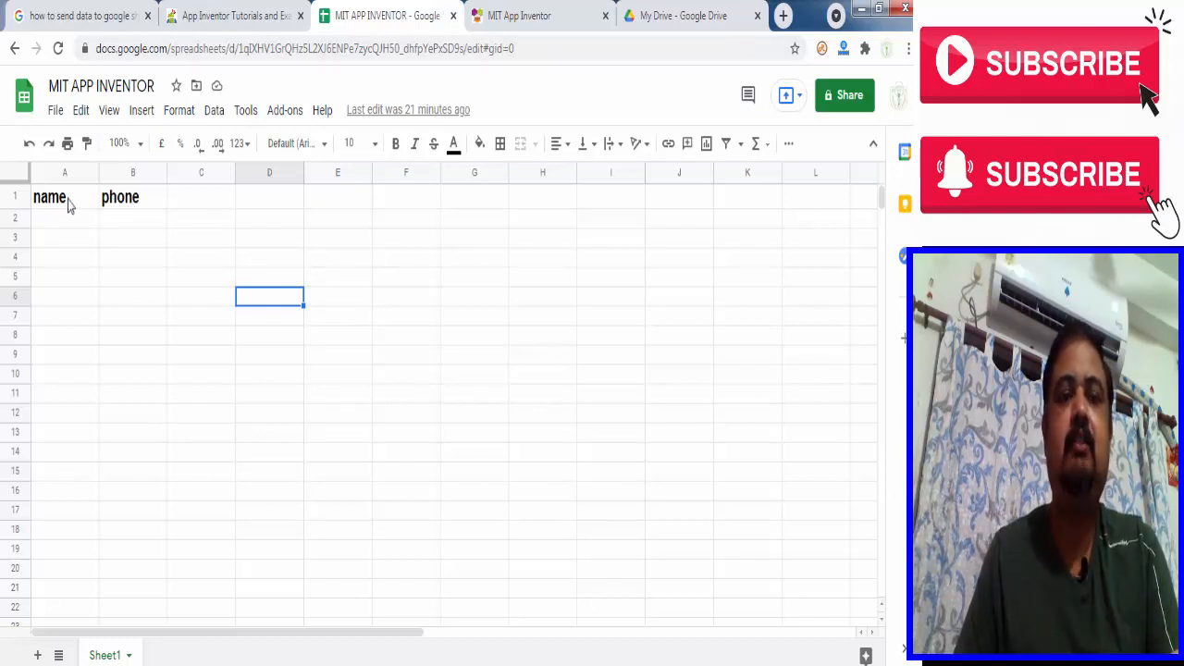
mouse_move(58, 206)
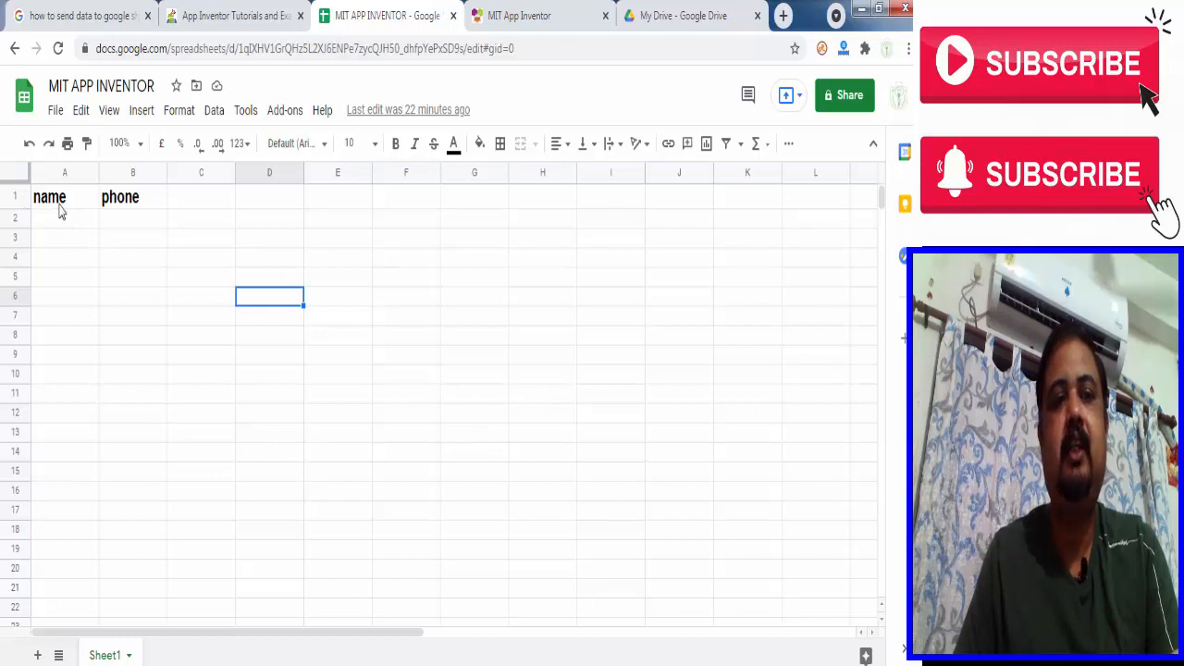
mouse_move(109, 211)
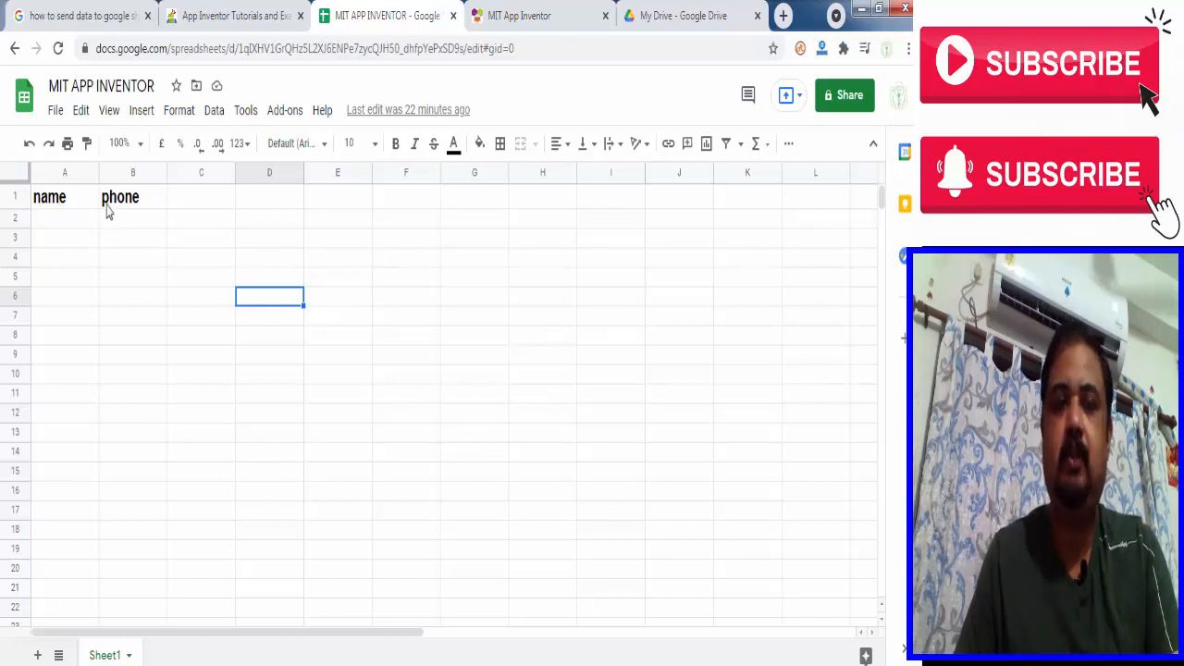
mouse_move(131, 237)
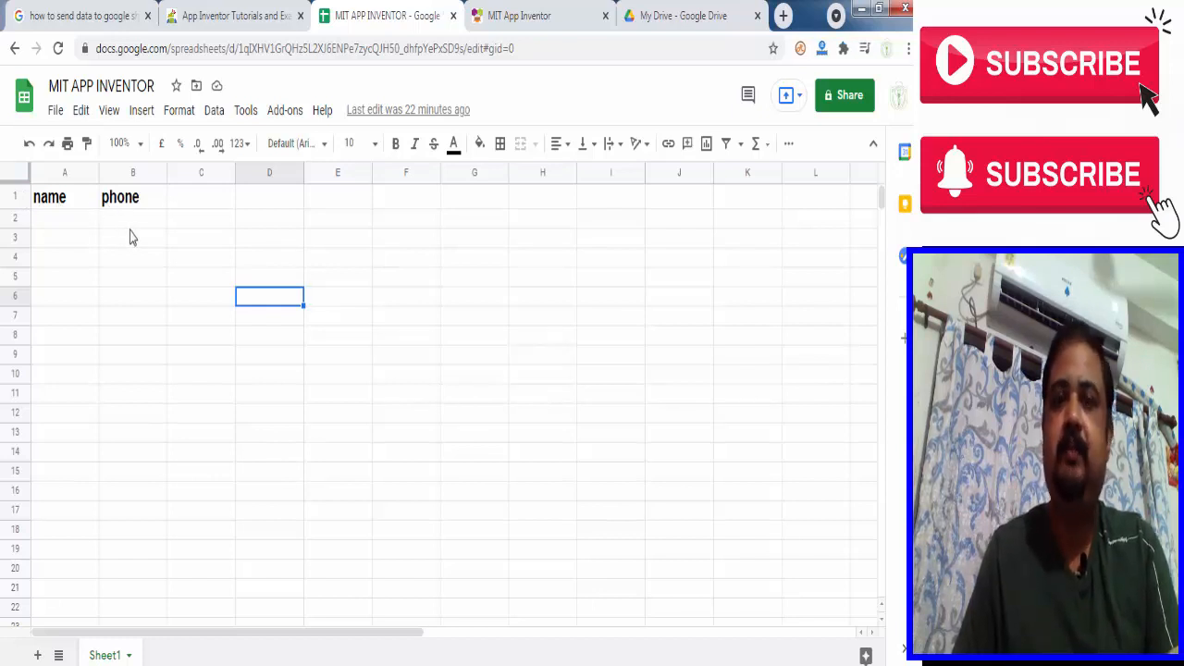
mouse_move(566, 265)
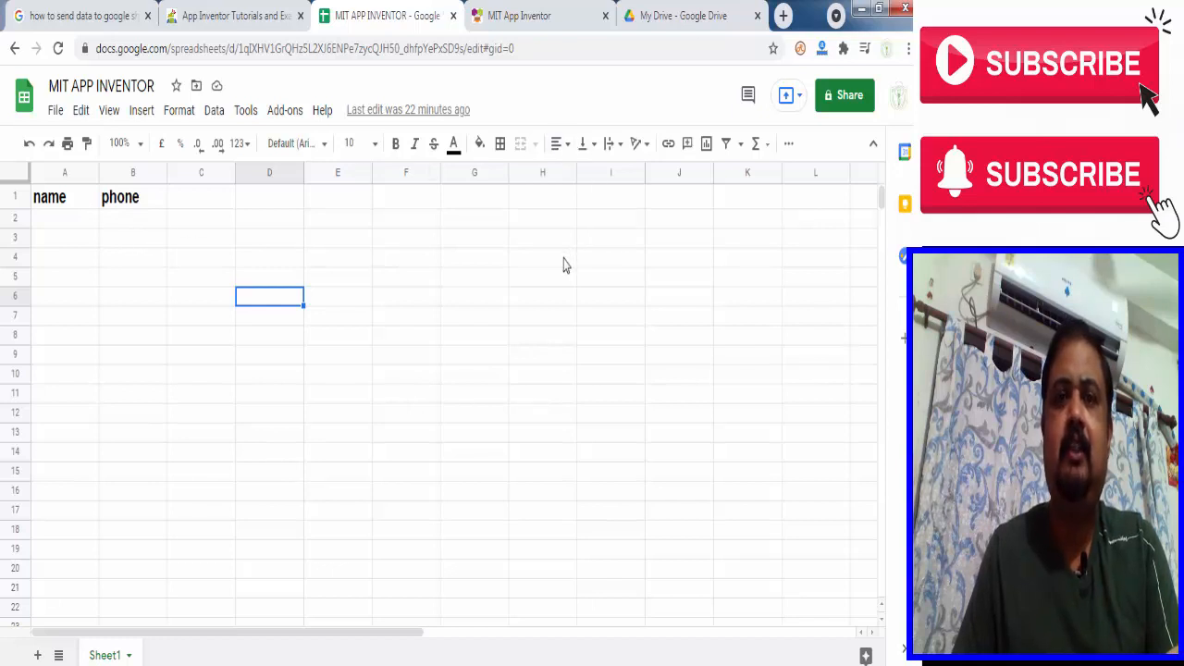
mouse_move(565, 259)
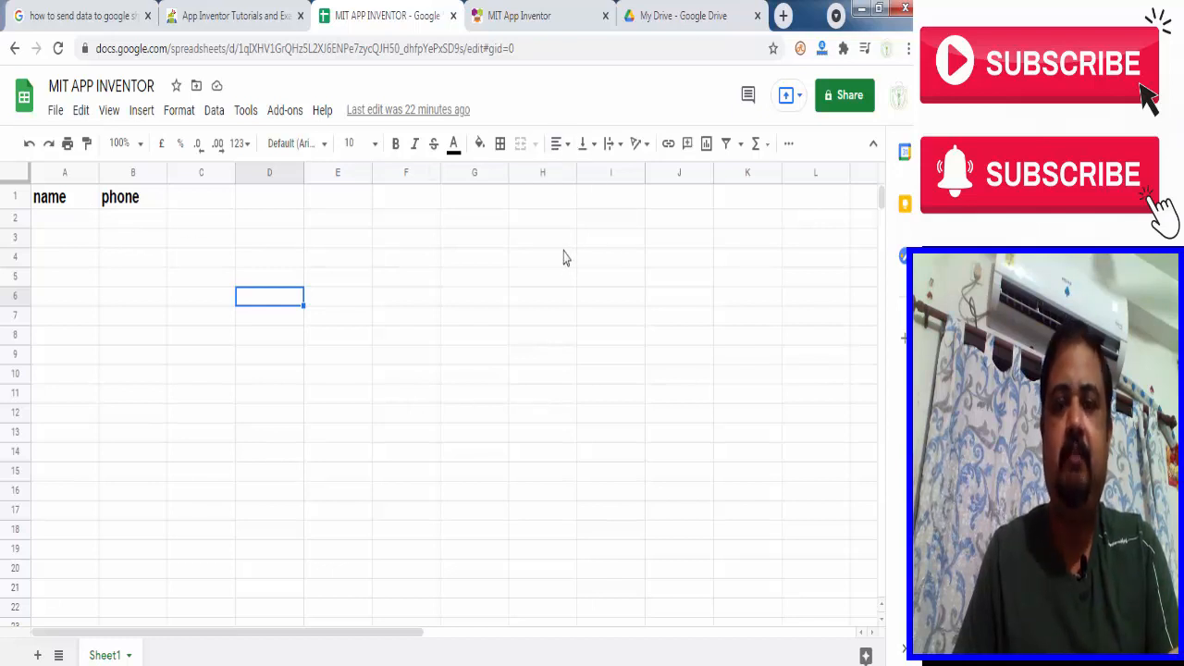
mouse_move(569, 220)
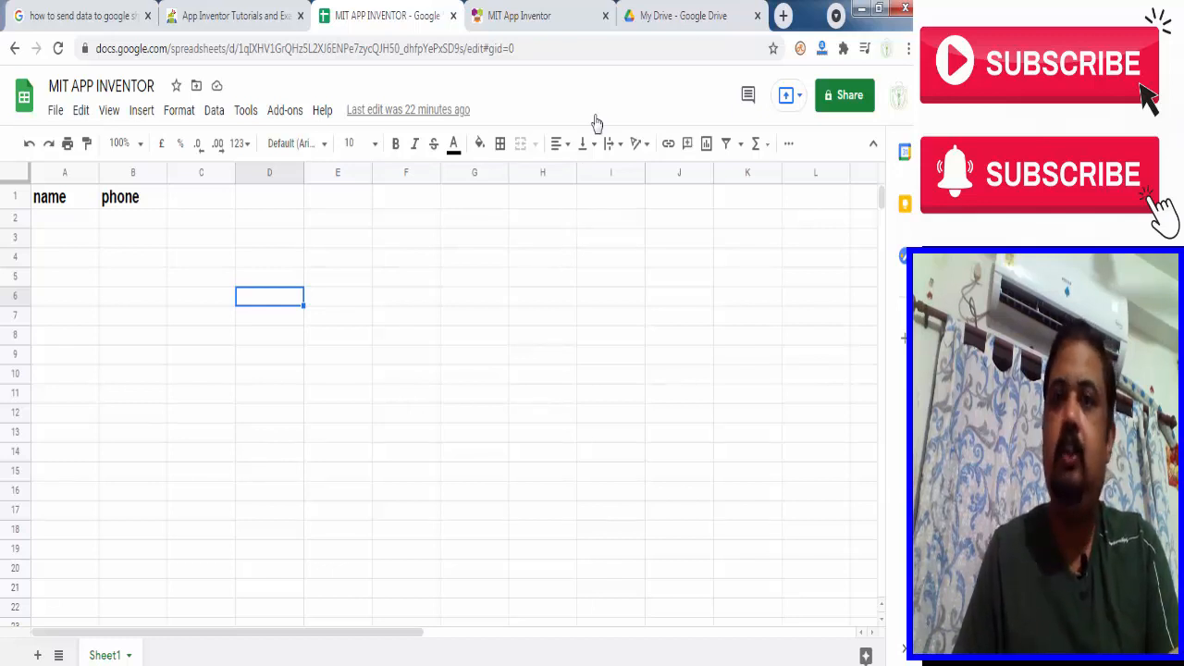
click(683, 16)
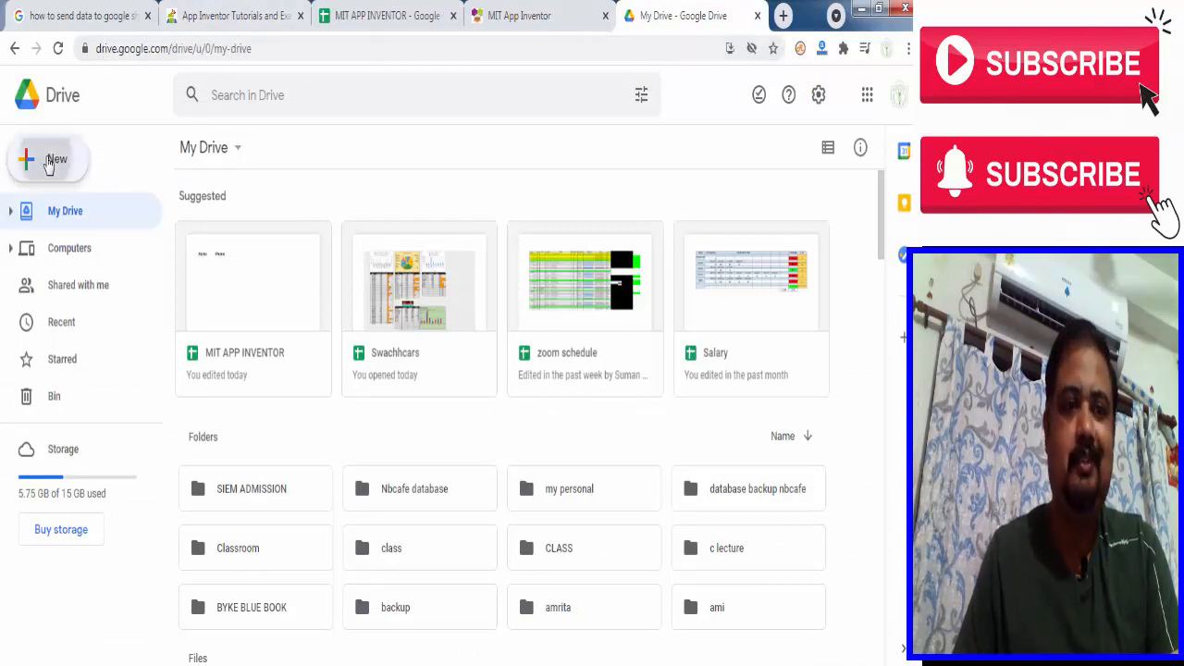
- From Drive's New > More menu, open the Workspace Marketplace and search 'apps script'
click(48, 159)
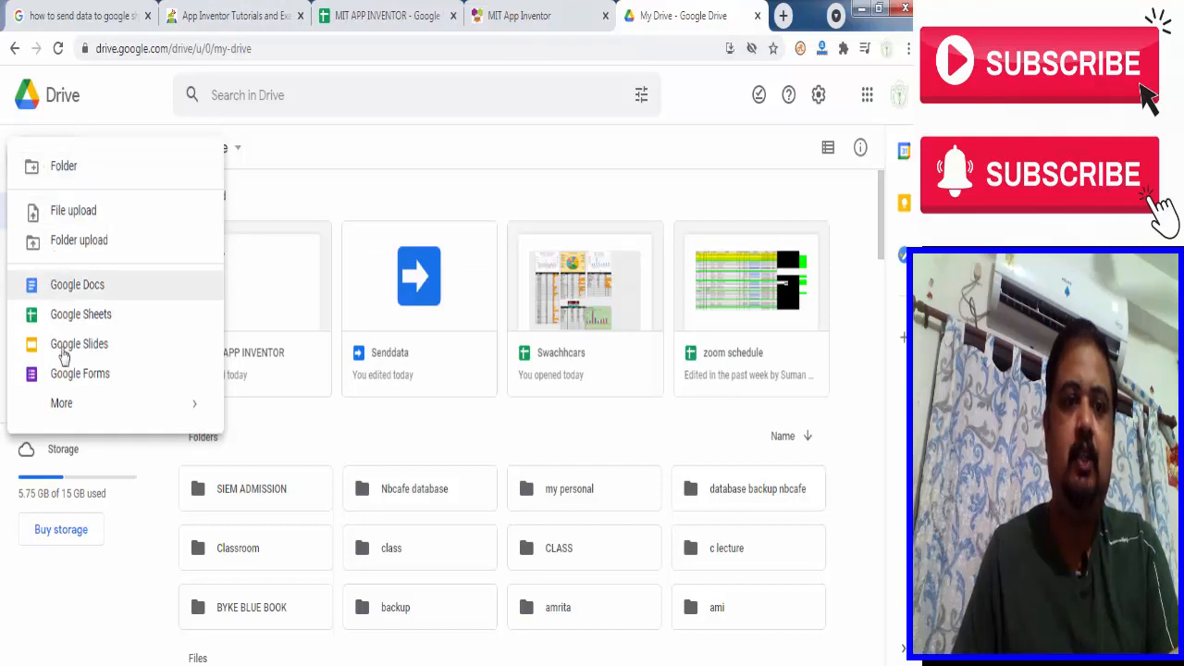
click(61, 402)
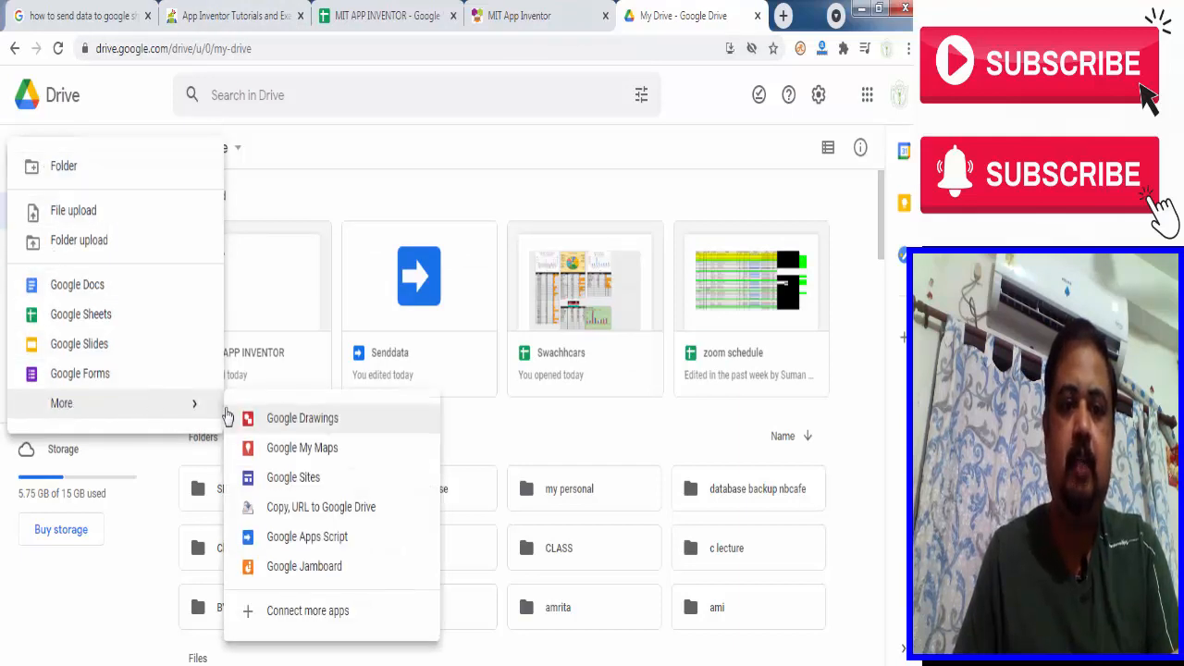
mouse_move(306, 537)
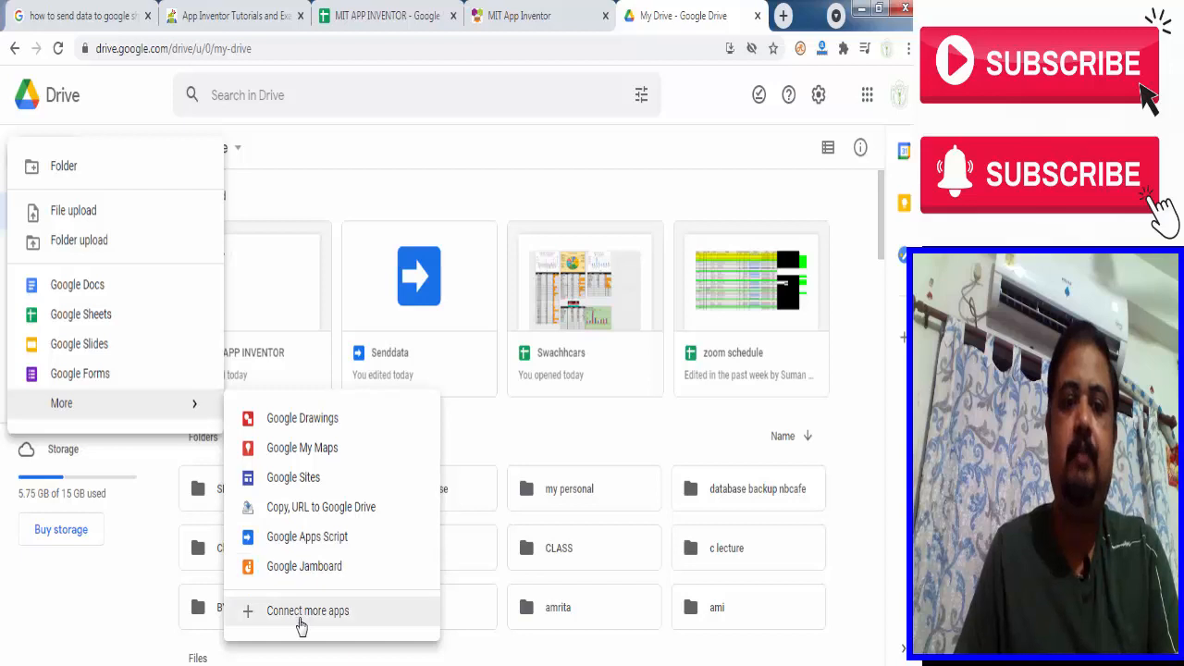
click(307, 611)
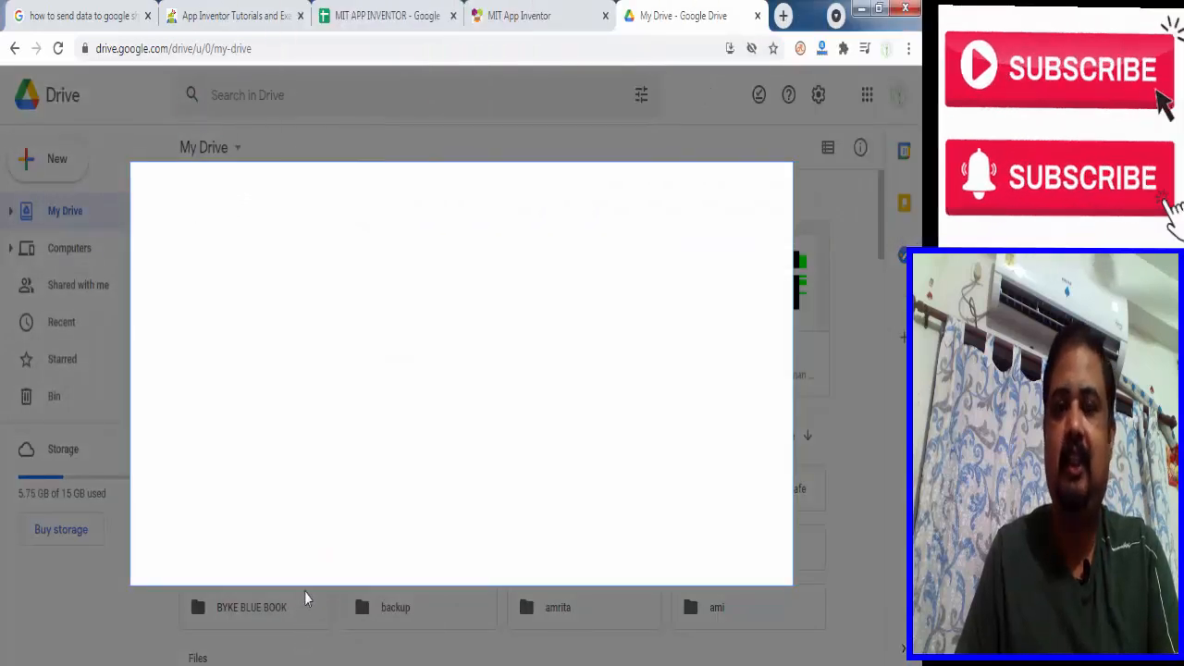
mouse_move(368, 435)
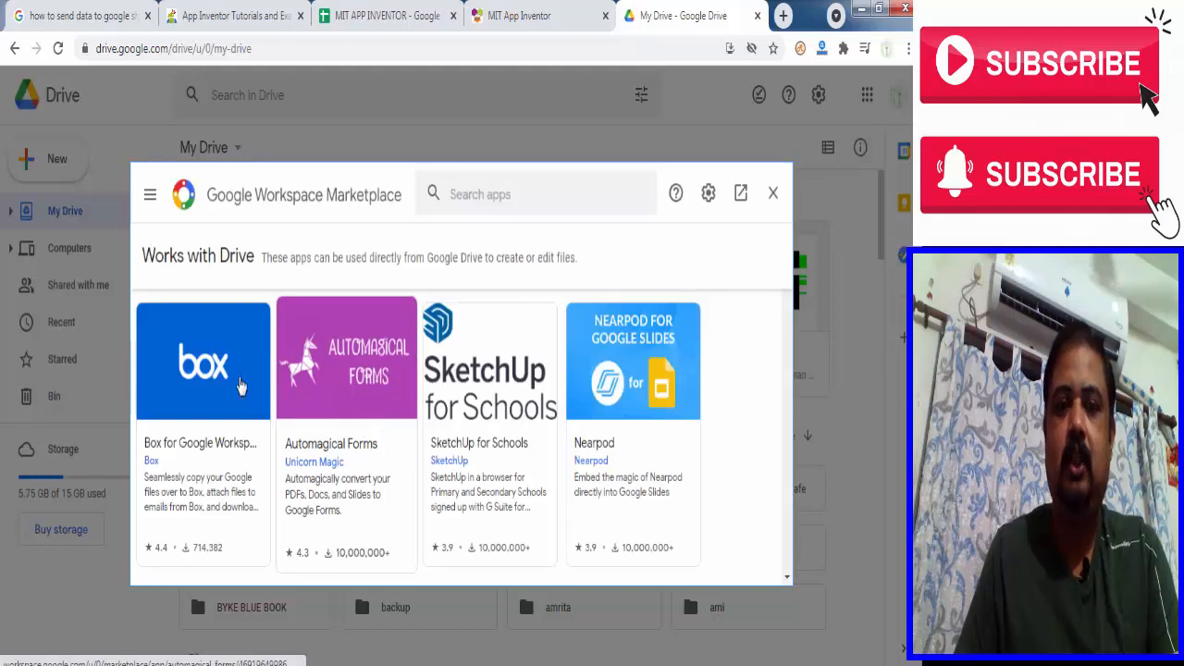
click(537, 194)
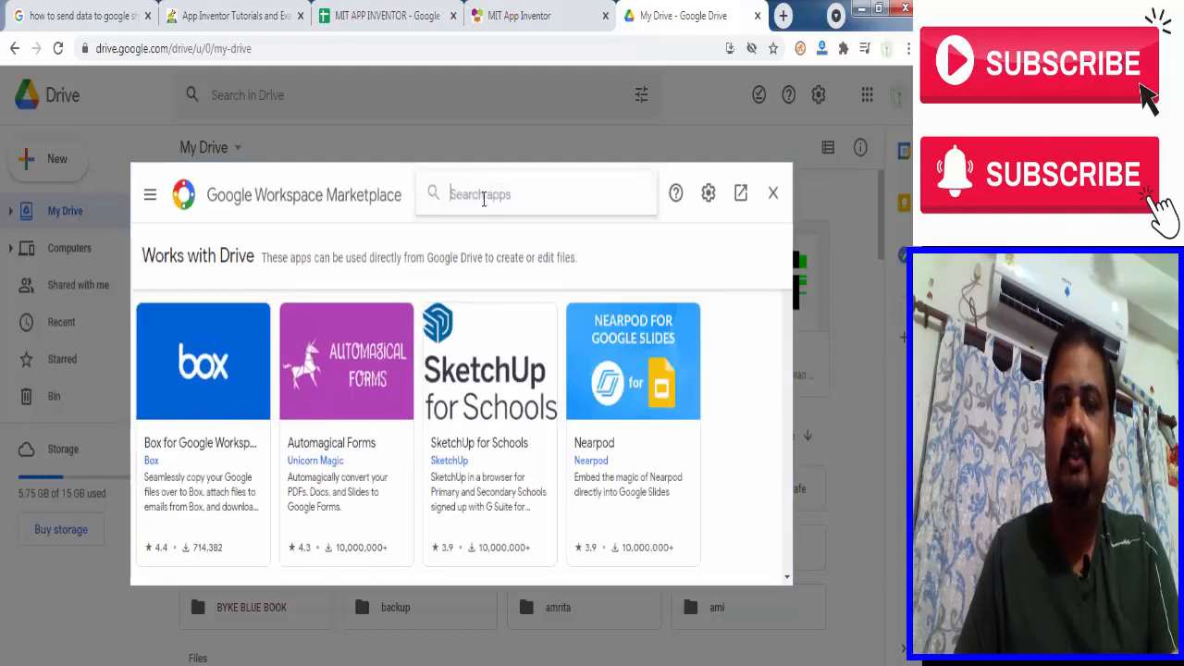
text(a)
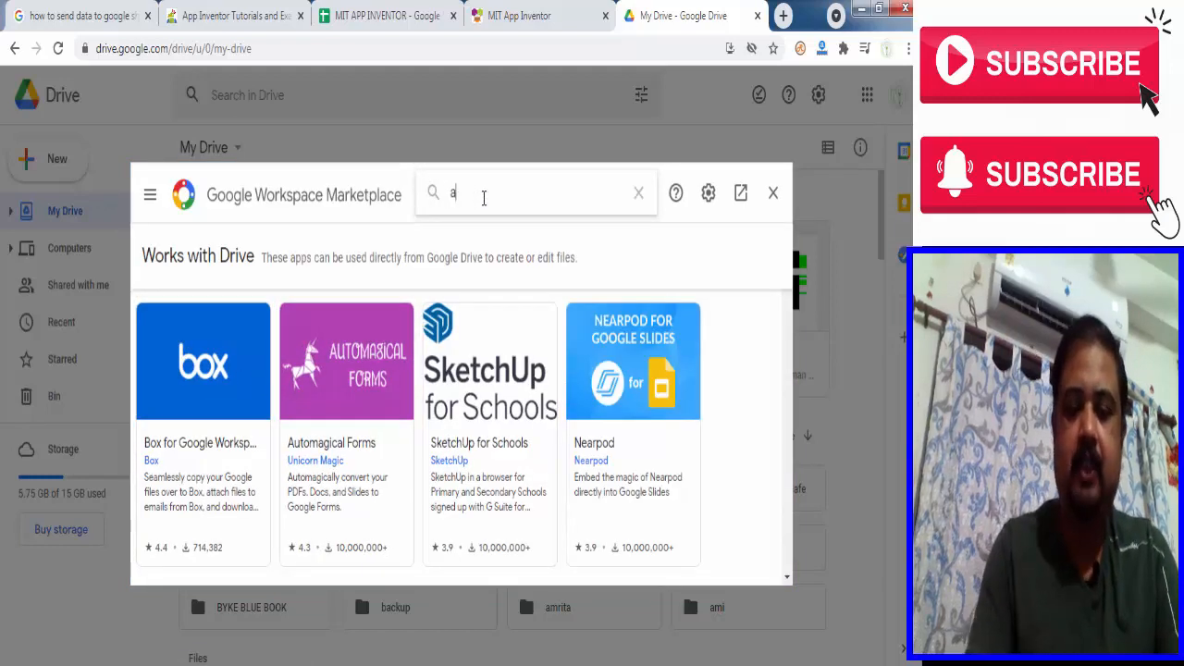
text(pp s)
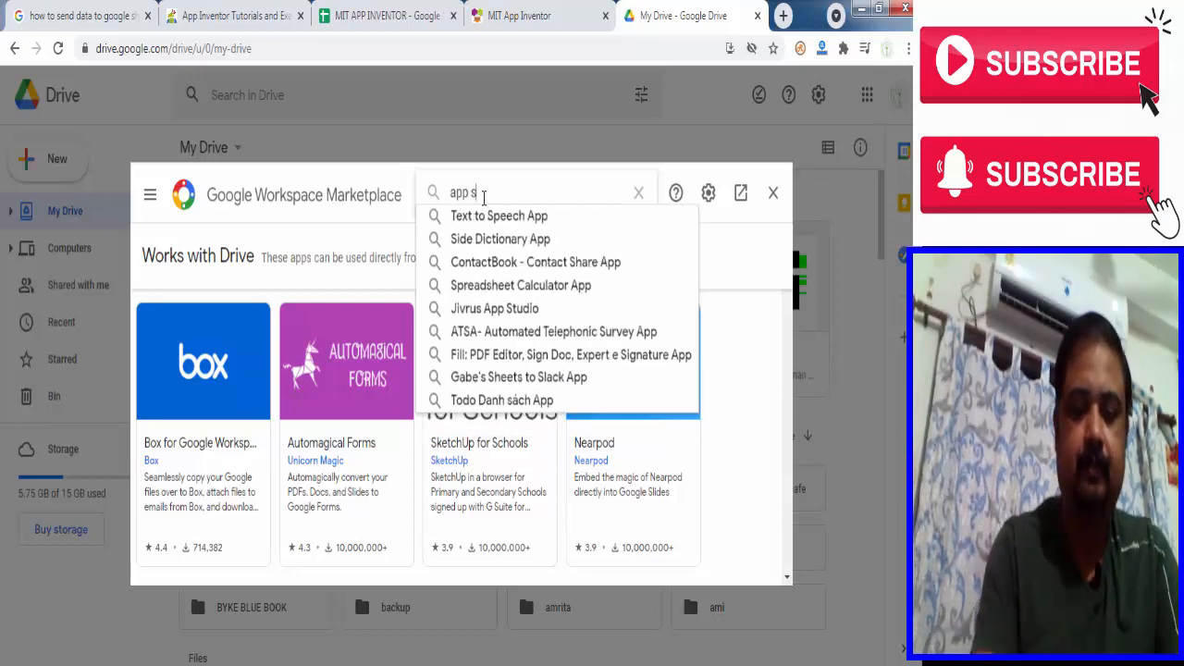
text(crip)
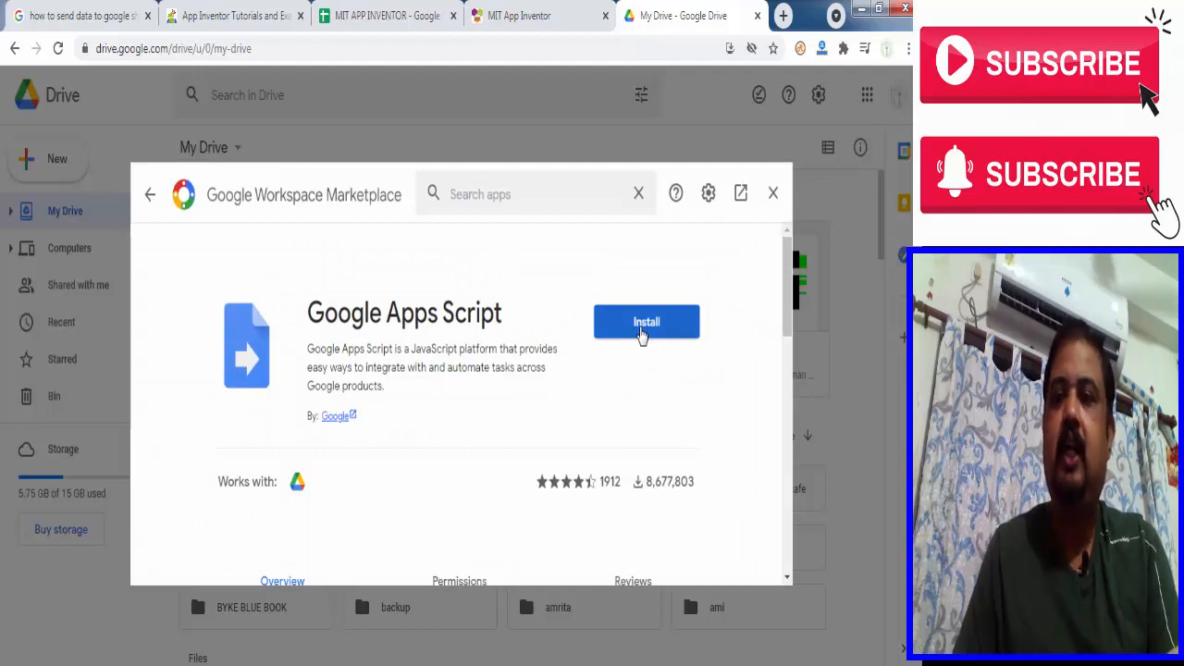
mouse_move(625, 373)
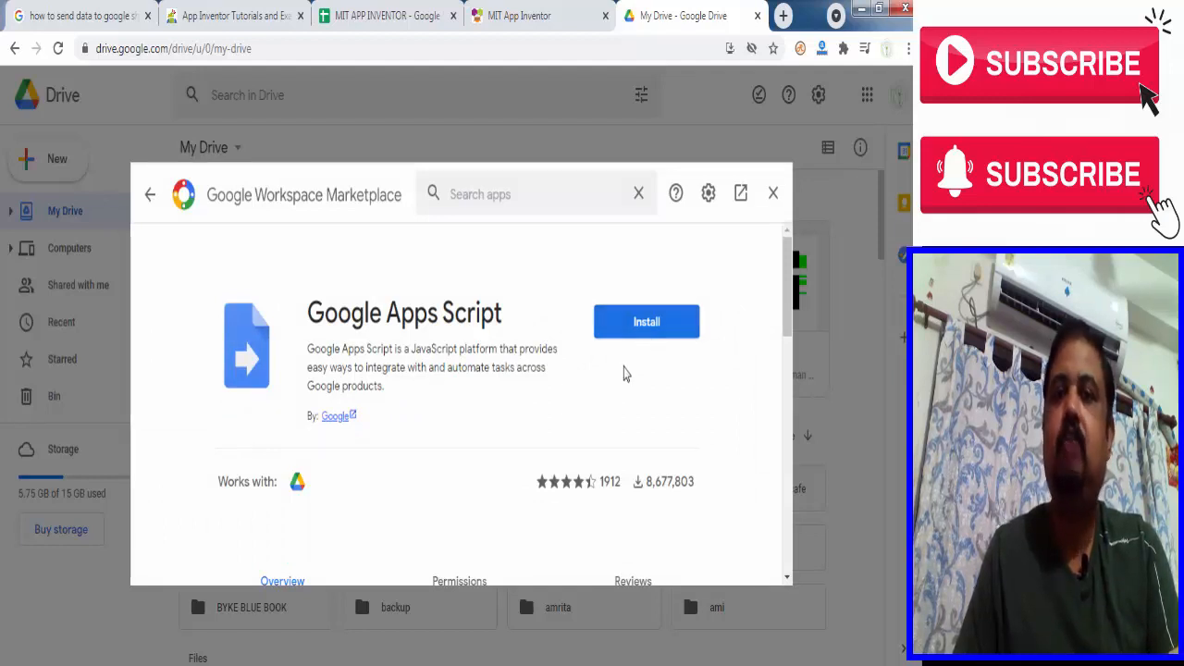
mouse_move(575, 369)
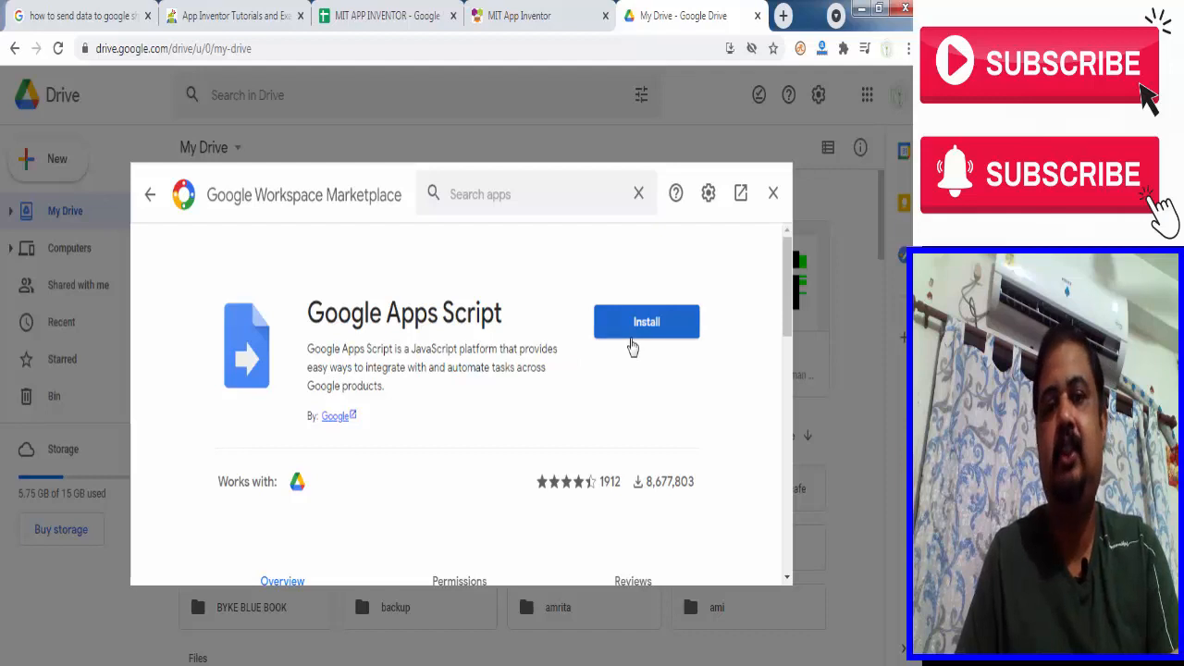
mouse_move(773, 194)
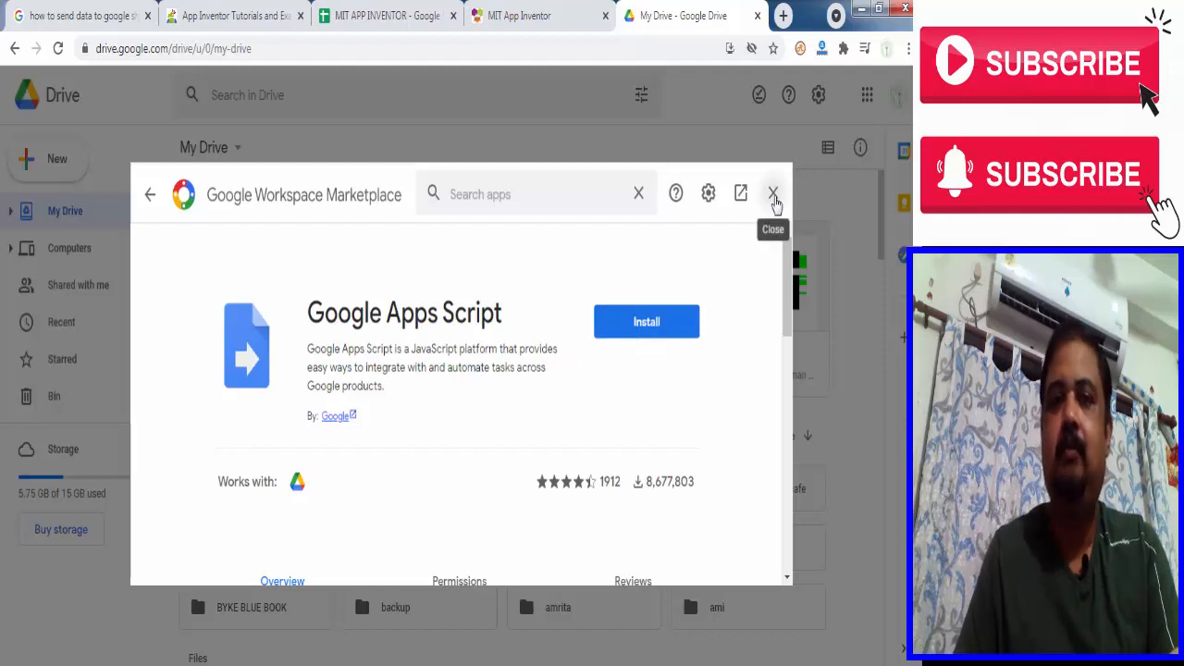
- Close the Marketplace and rename the new Apps Script project to senddatatogooglesheet
click(774, 194)
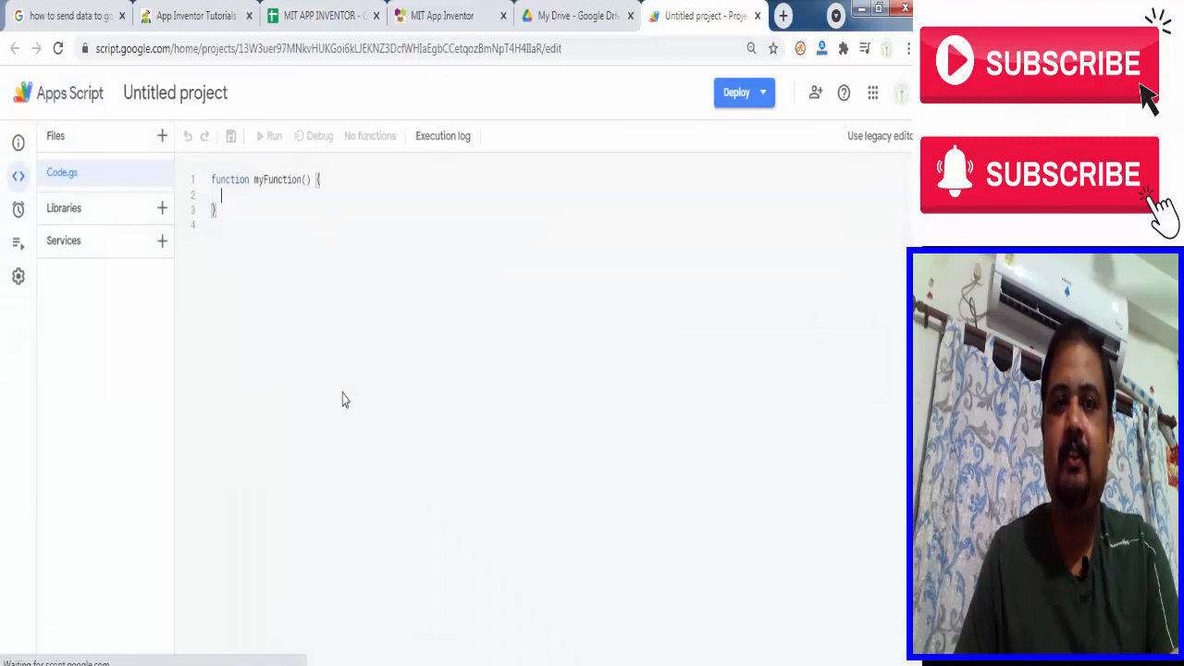
mouse_move(175, 92)
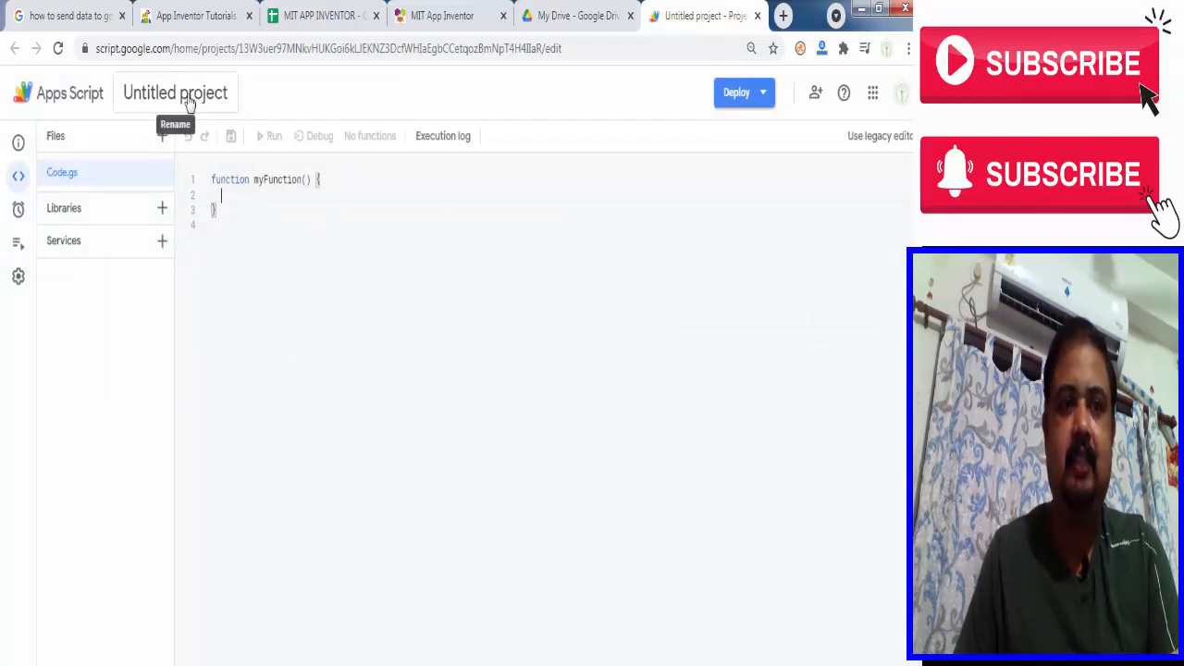
click(175, 92)
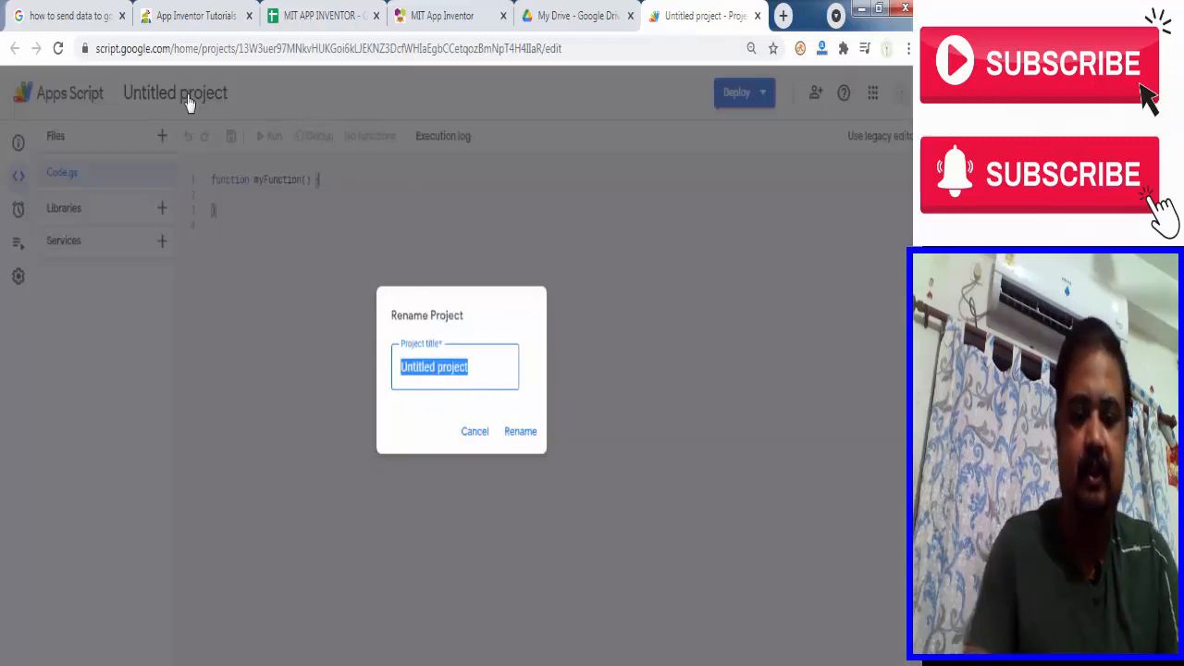
text(senddatato)
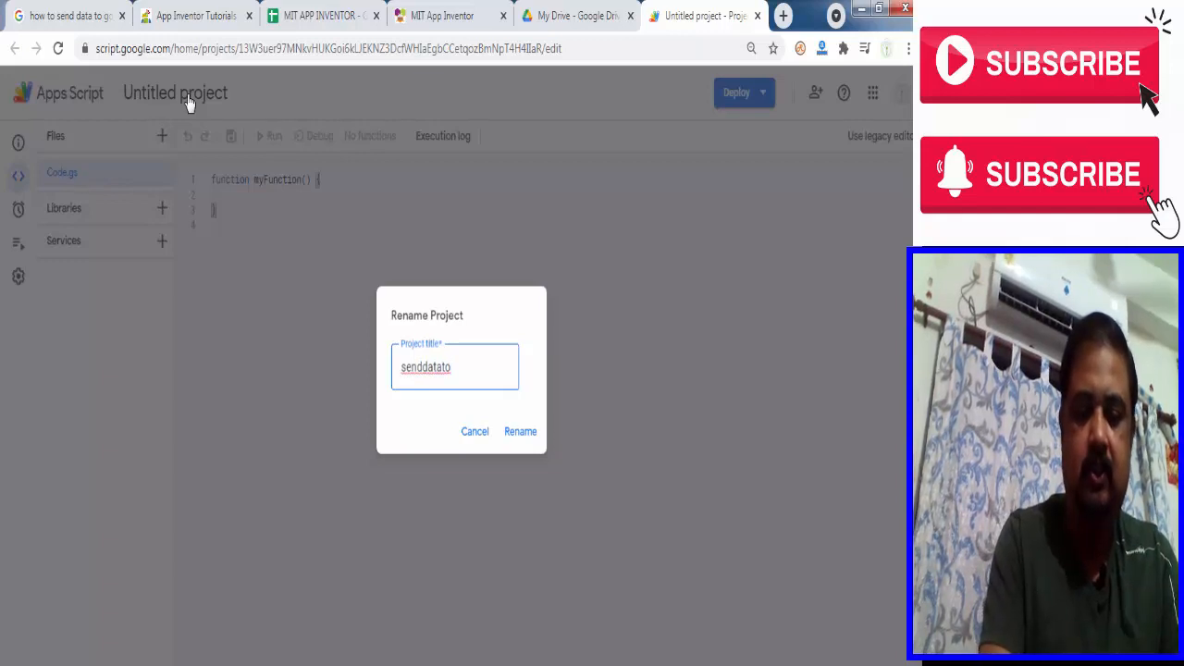
text(goog)
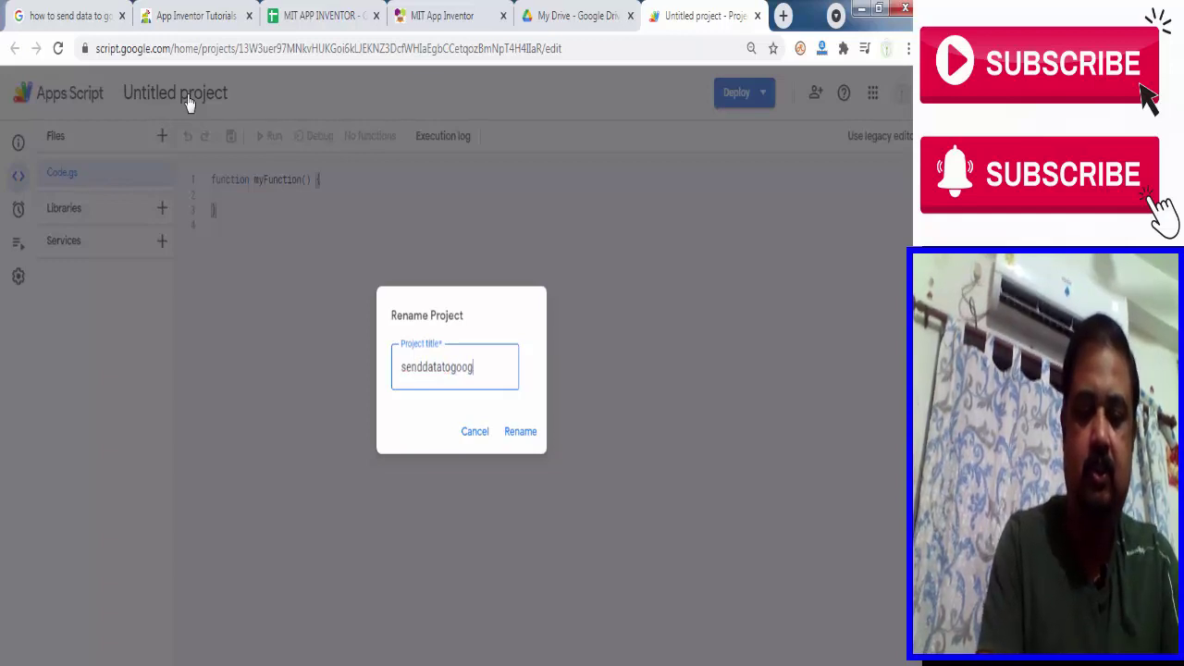
text(lesh)
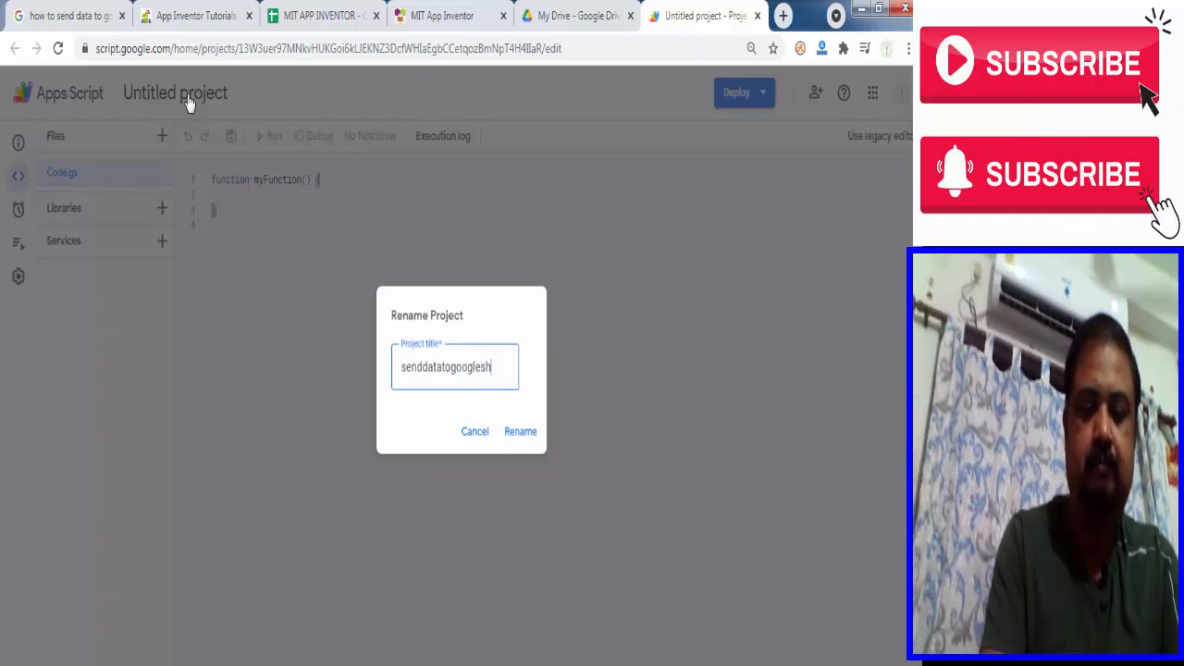
text(eet)
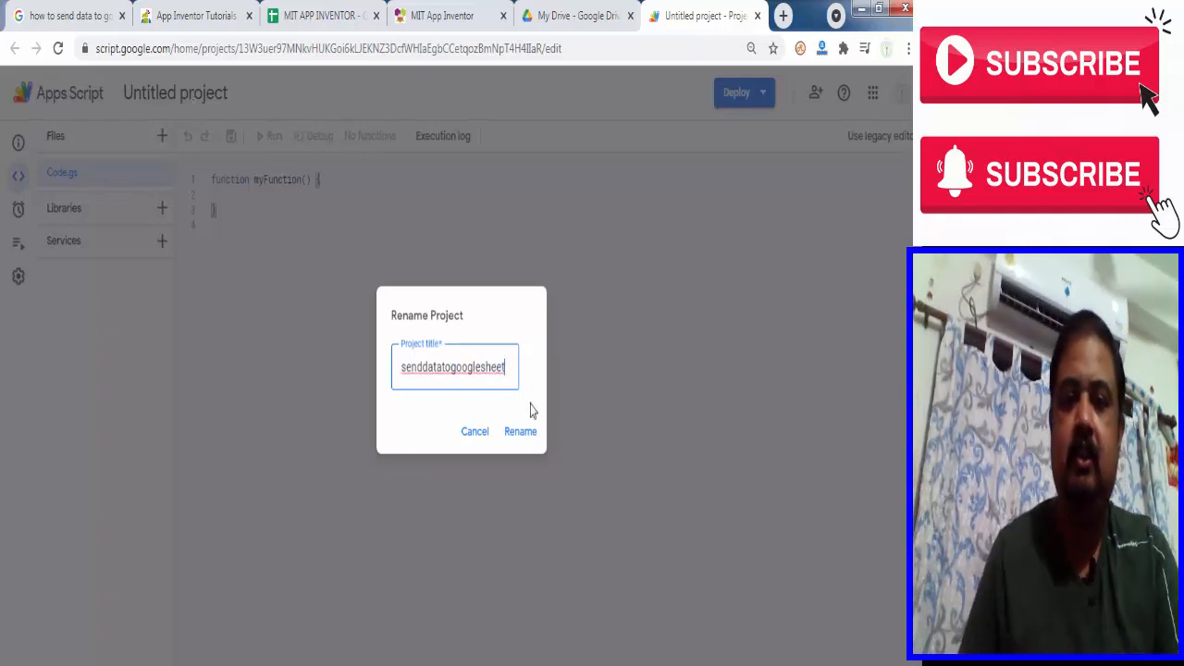
click(519, 431)
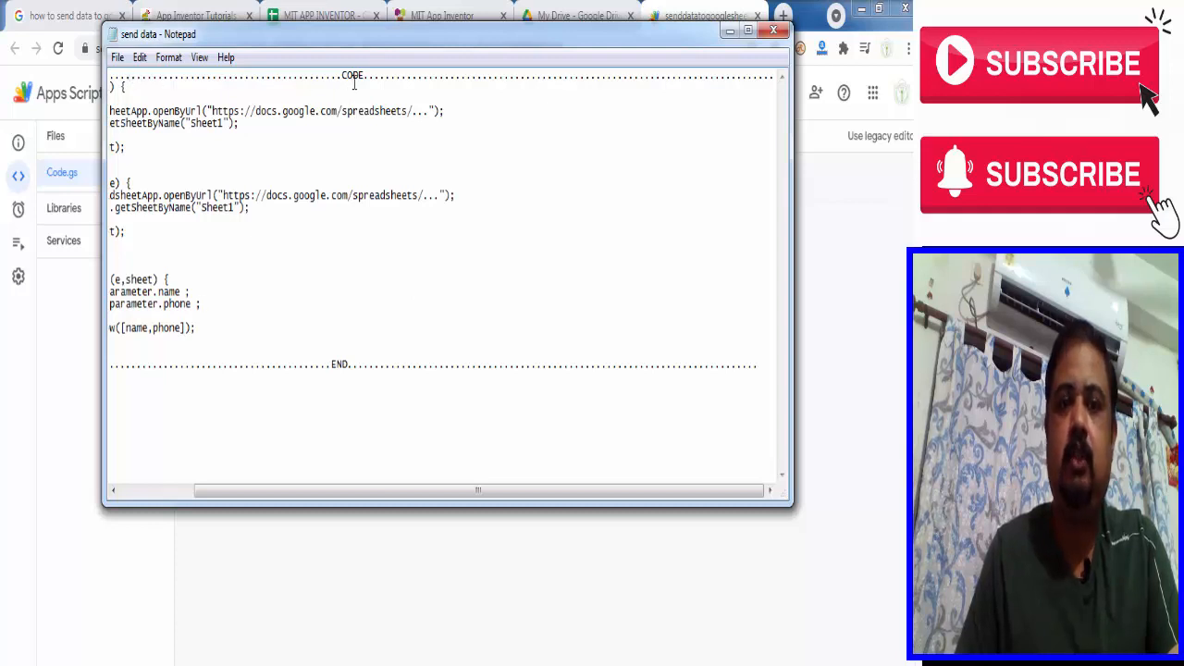
mouse_move(305, 359)
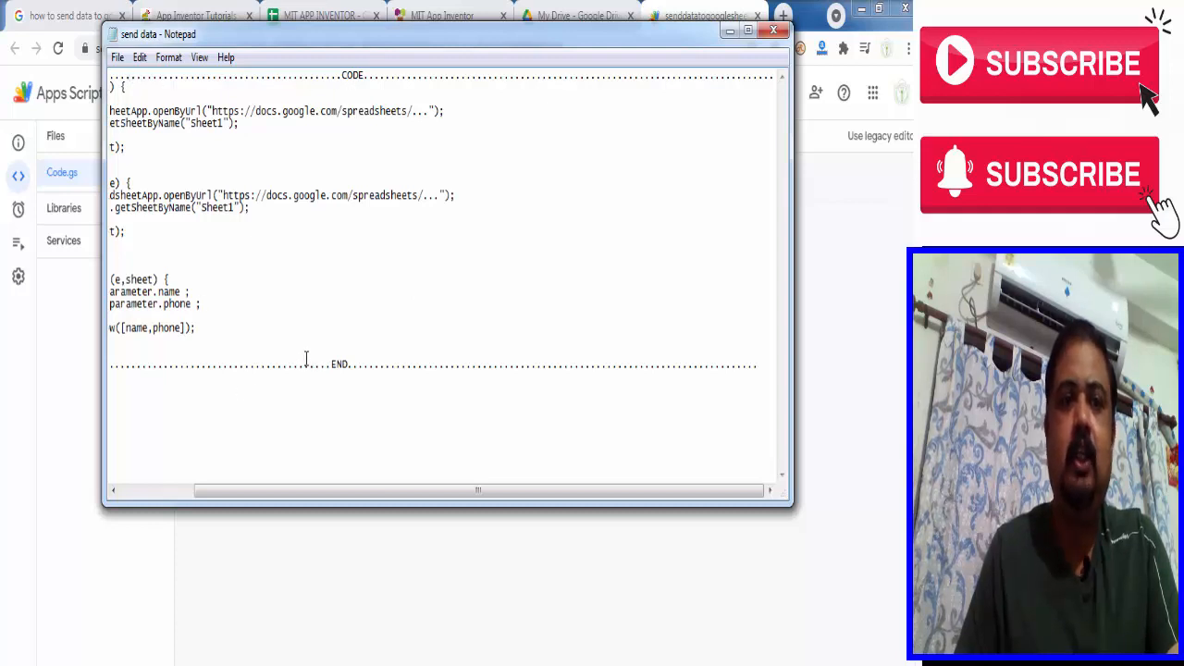
- Scroll through the 'send data' Notepad script between CODE and END
scroll(left, 3)
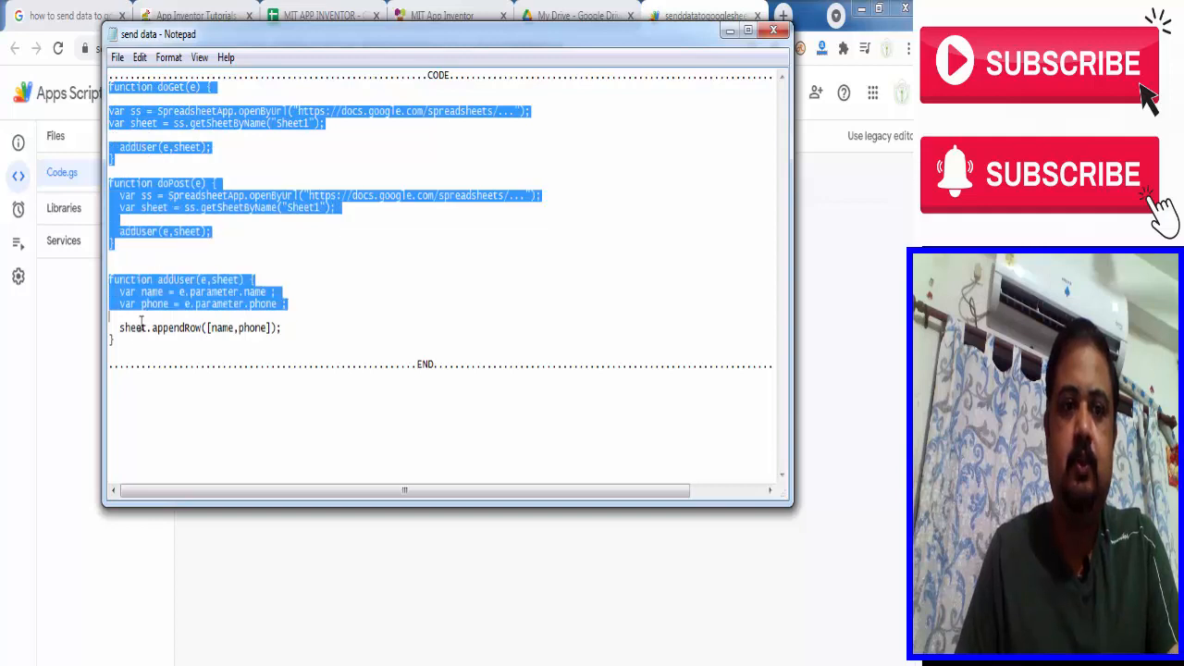
- Paste the doGet, doPost and addUser code over myFunction in Code.gs, allowing clipboard access
right_click(143, 306)
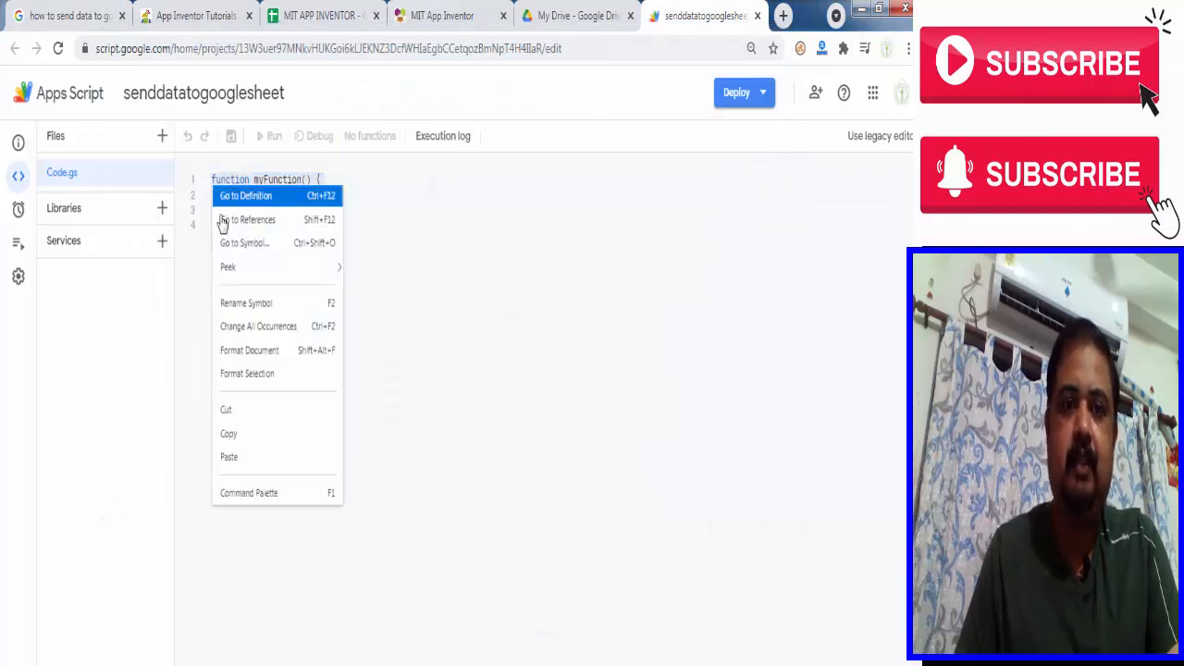
mouse_move(248, 460)
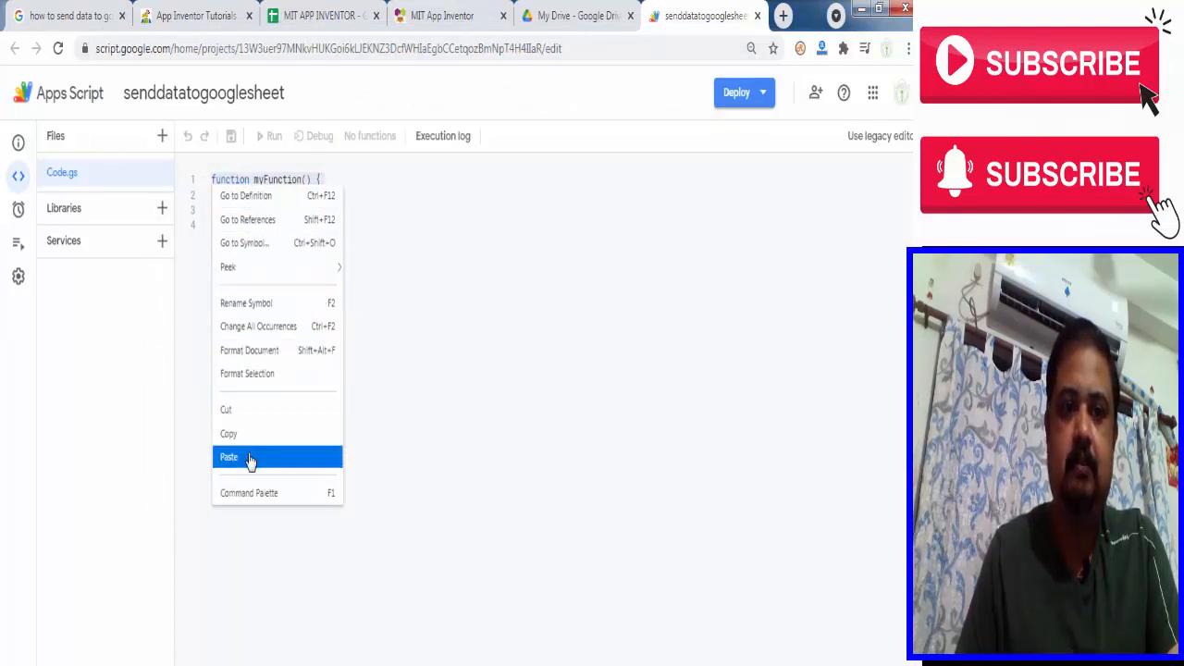
click(228, 457)
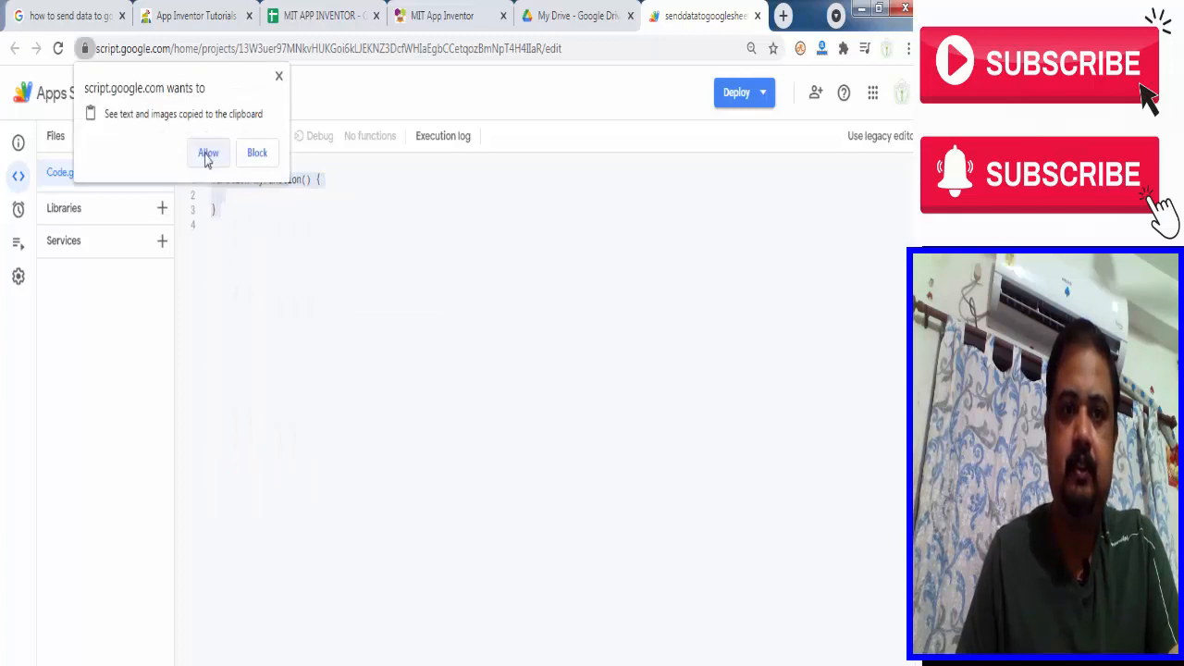
click(208, 153)
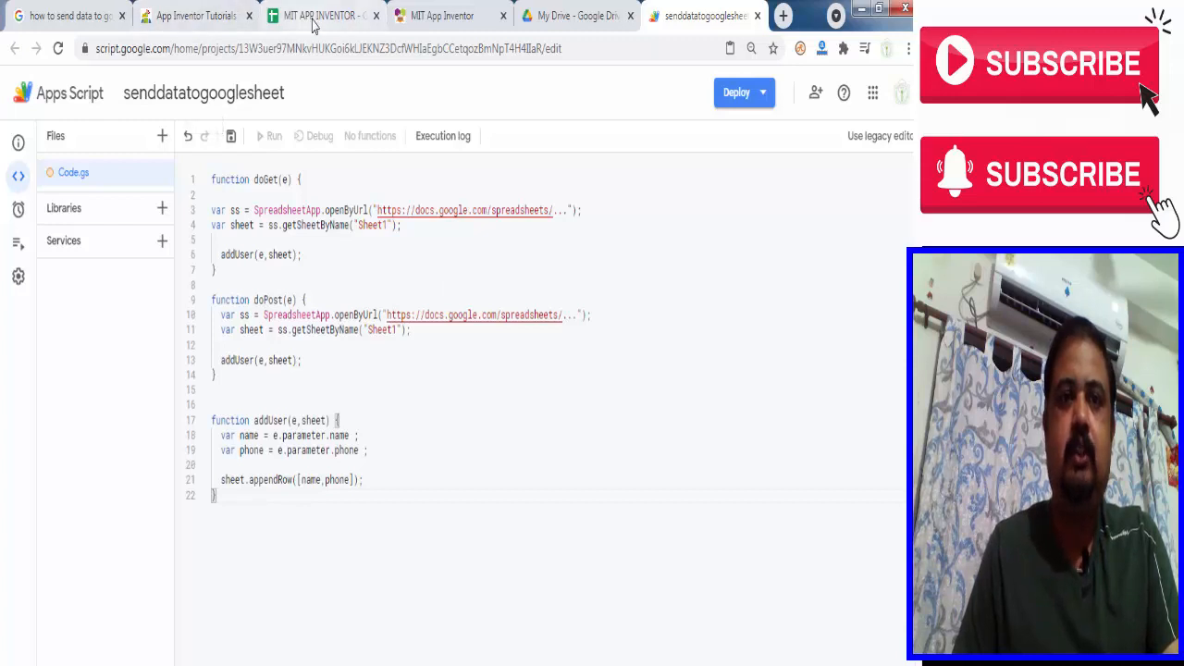
- Copy the MIT APP INVENTOR spreadsheet's URL from the address bar for the openByUrl calls
click(319, 16)
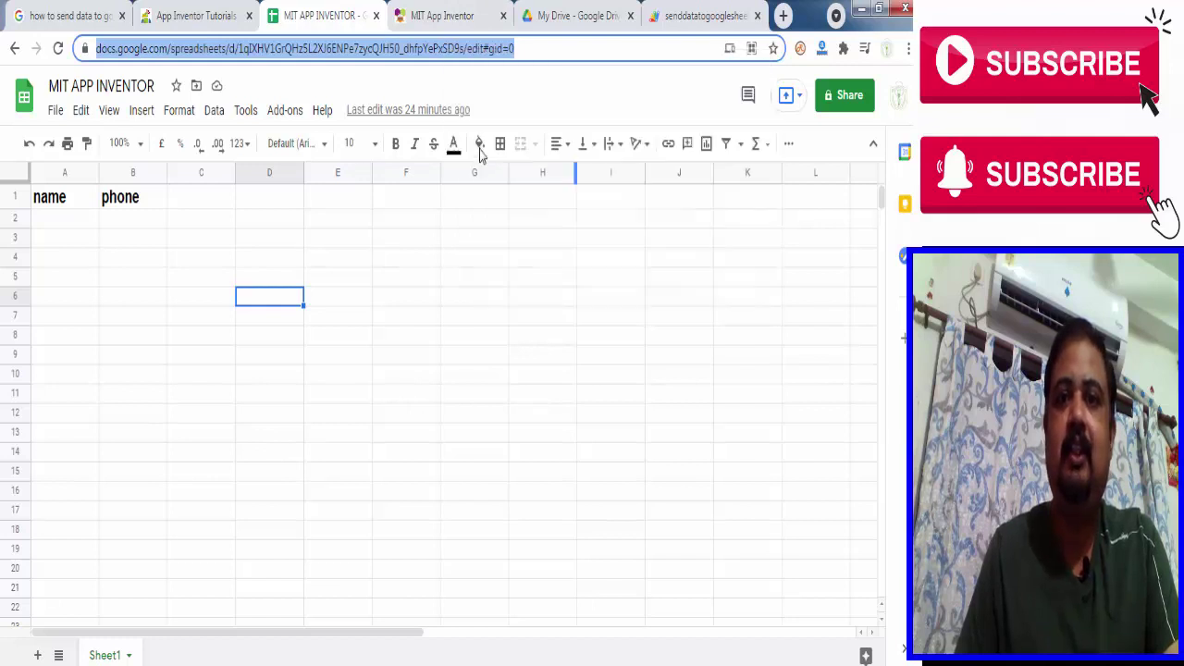
click(703, 16)
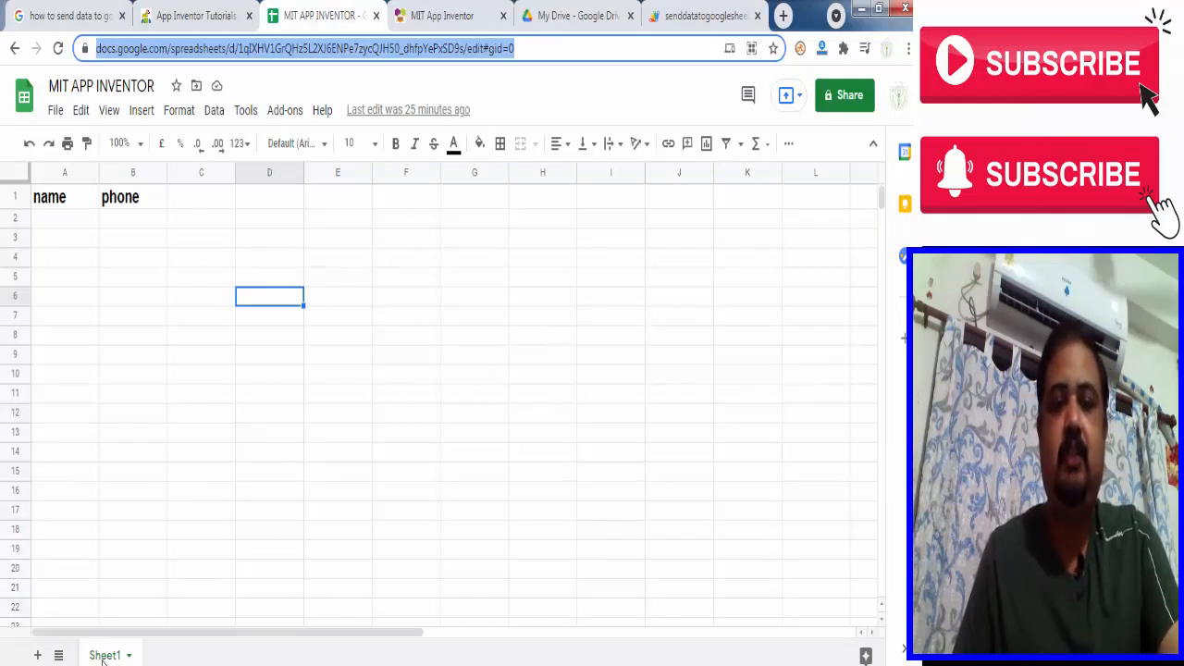
mouse_move(356, 379)
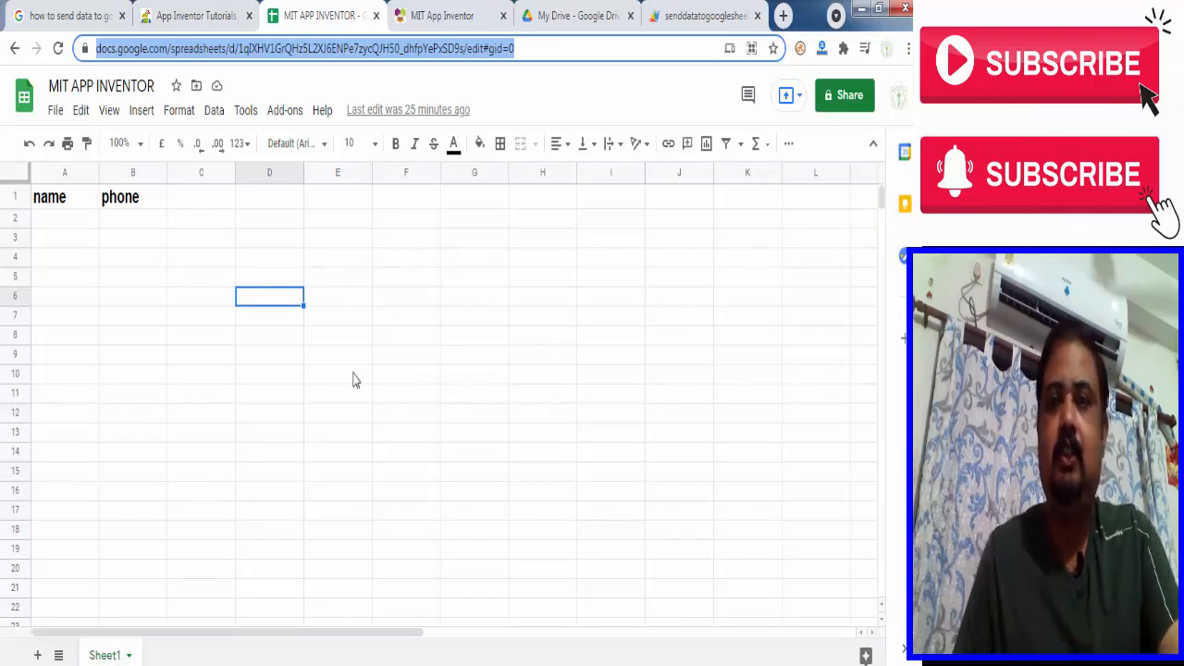
click(704, 16)
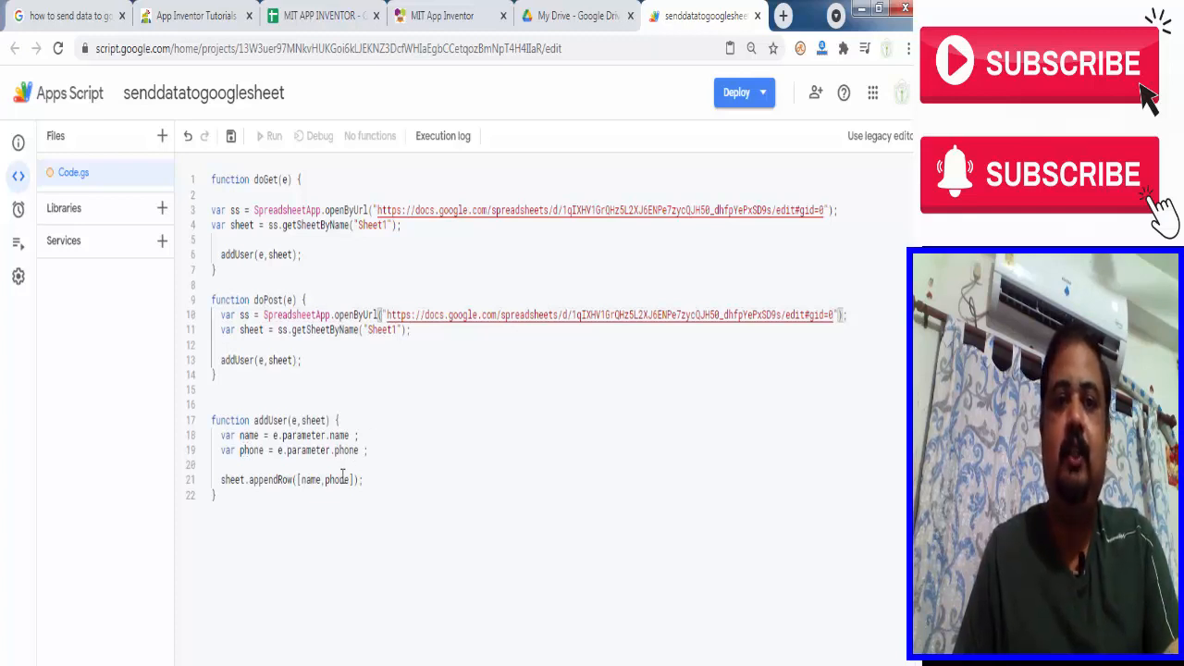
- Save the script project and start a new deployment of type Web app
click(231, 136)
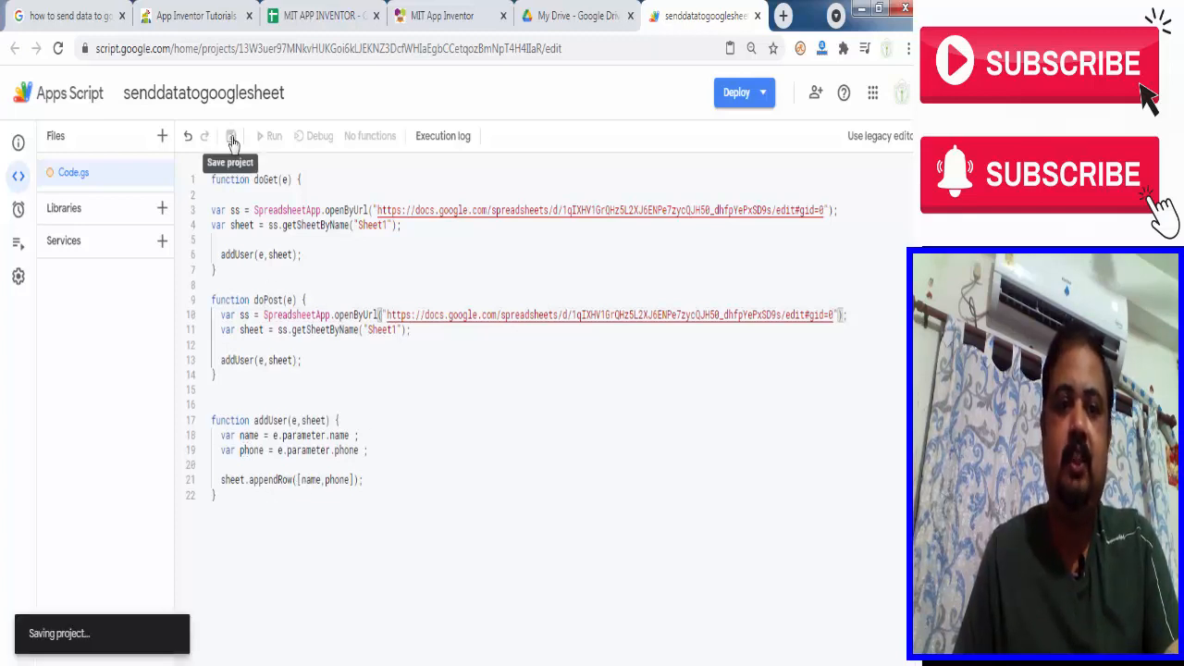
click(231, 136)
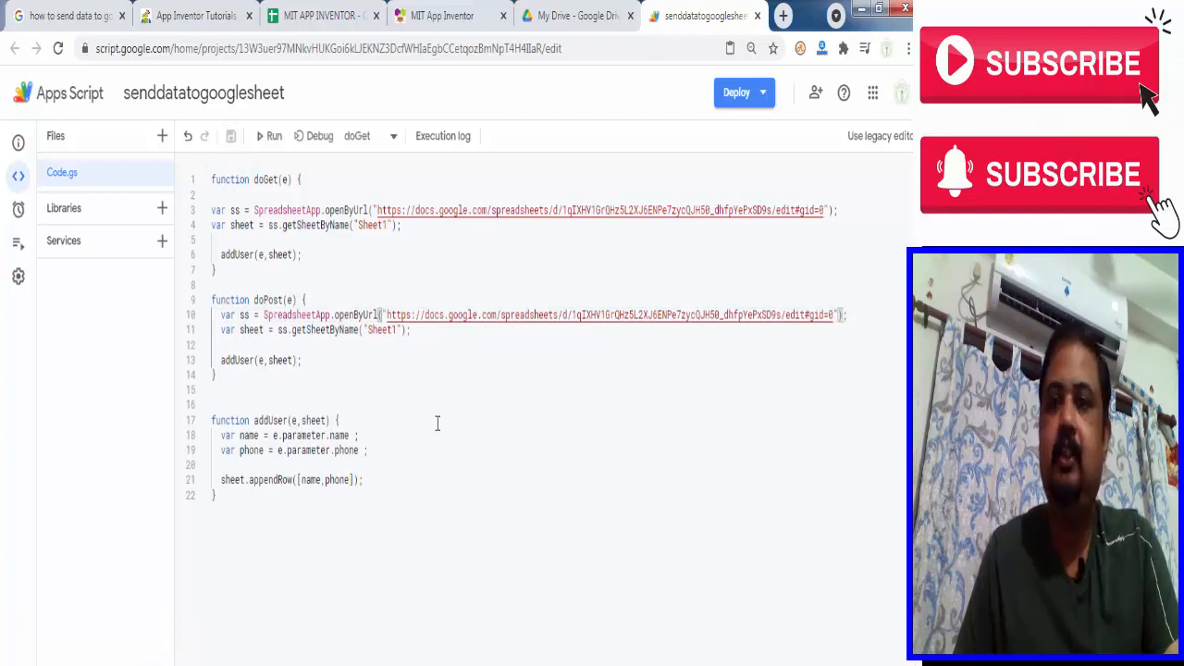
mouse_move(738, 92)
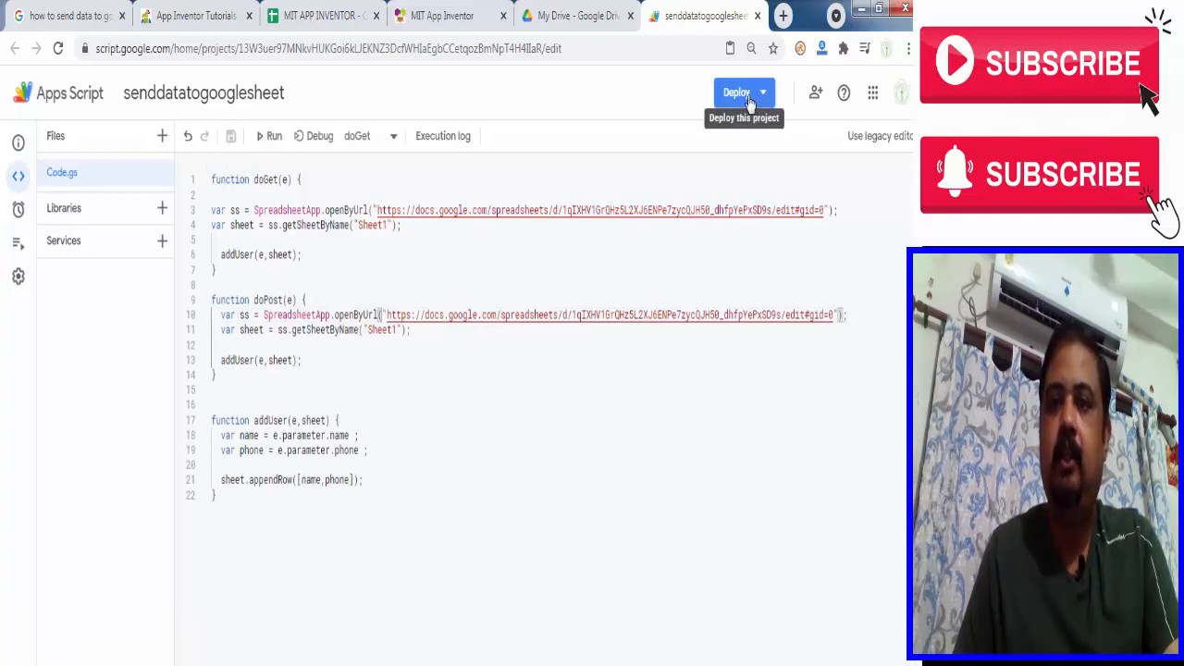
click(738, 92)
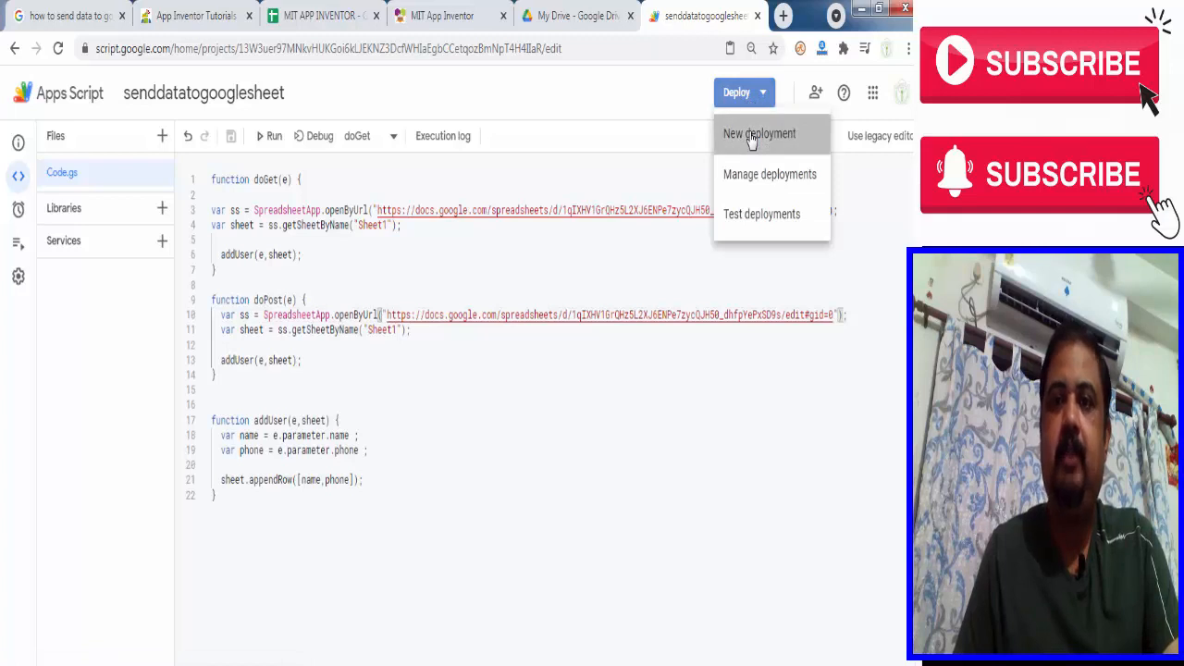
click(759, 133)
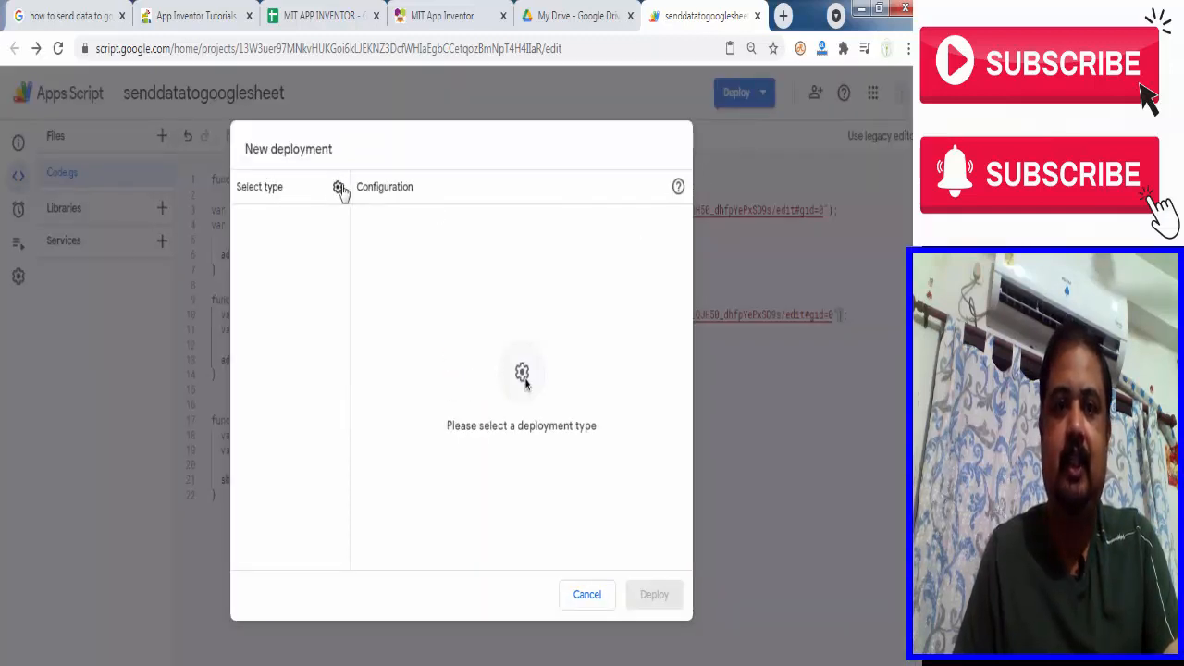
click(338, 187)
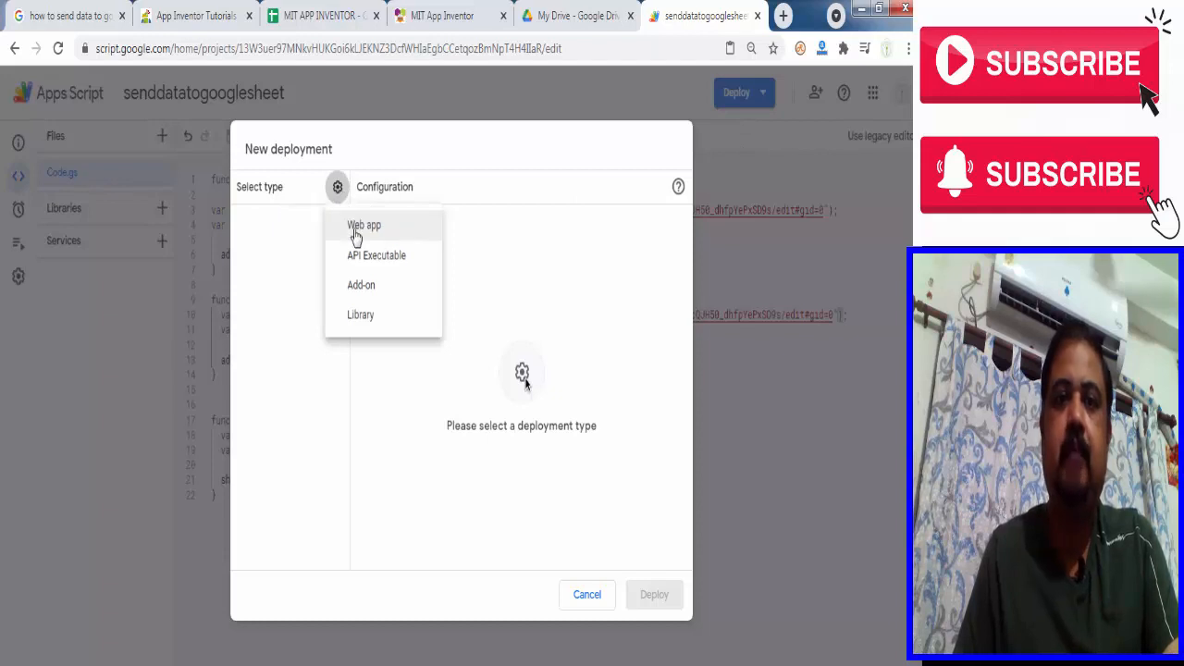
click(364, 225)
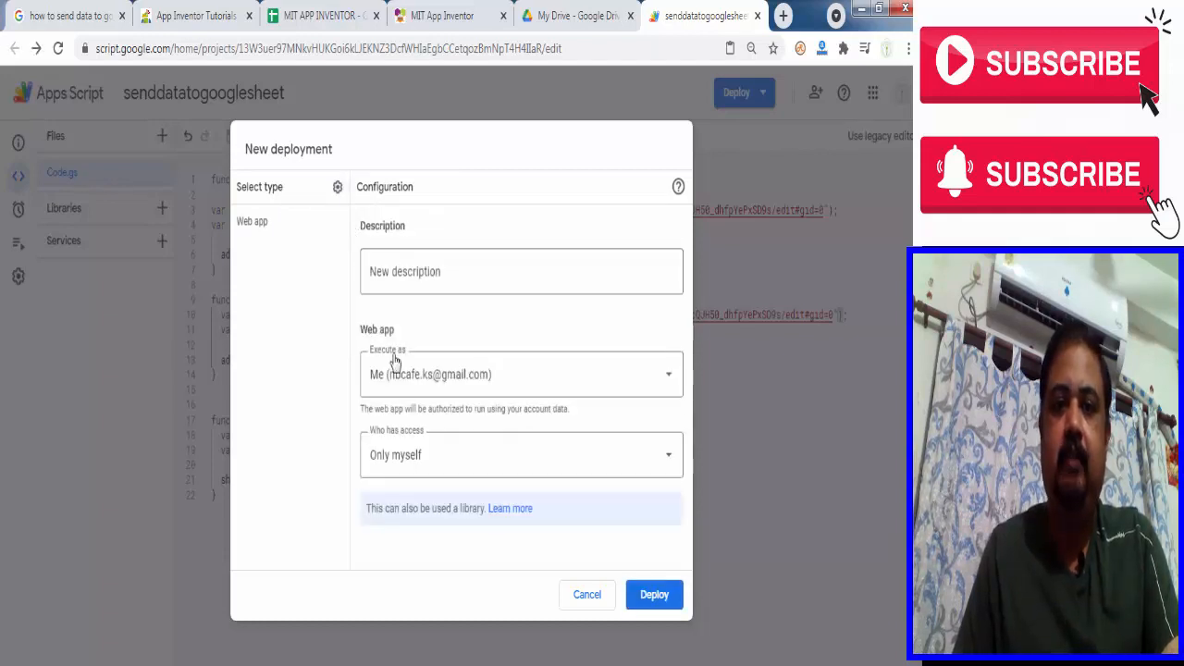
mouse_move(418, 424)
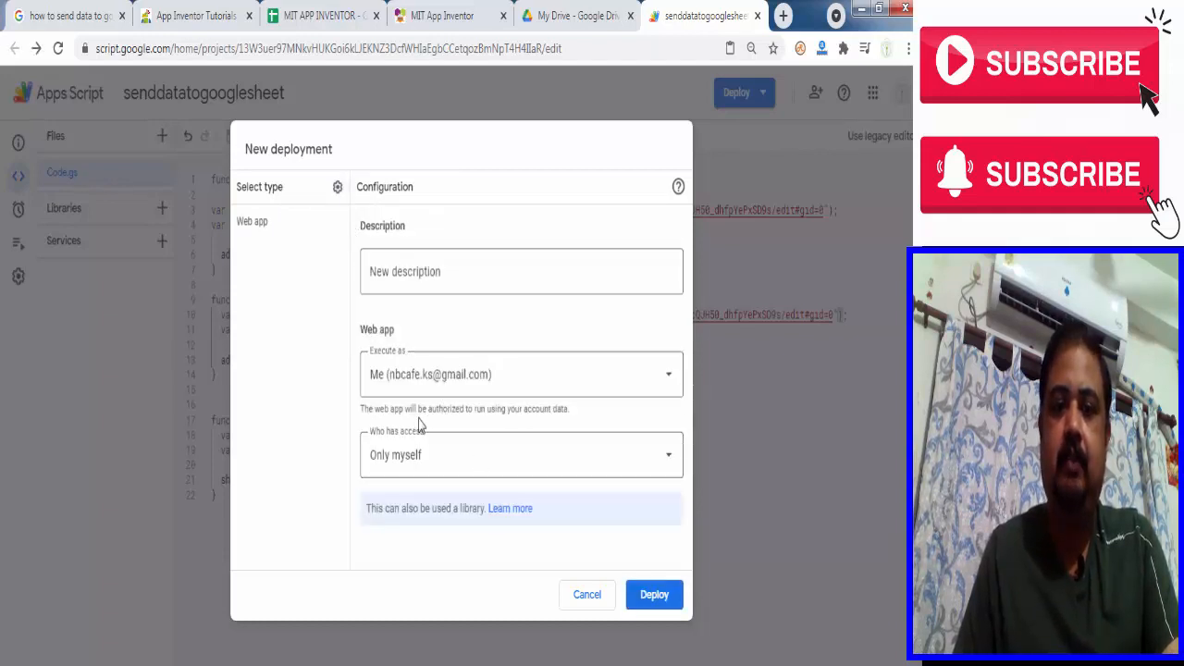
- Set Who has access to Anyone and deploy the web app
click(518, 454)
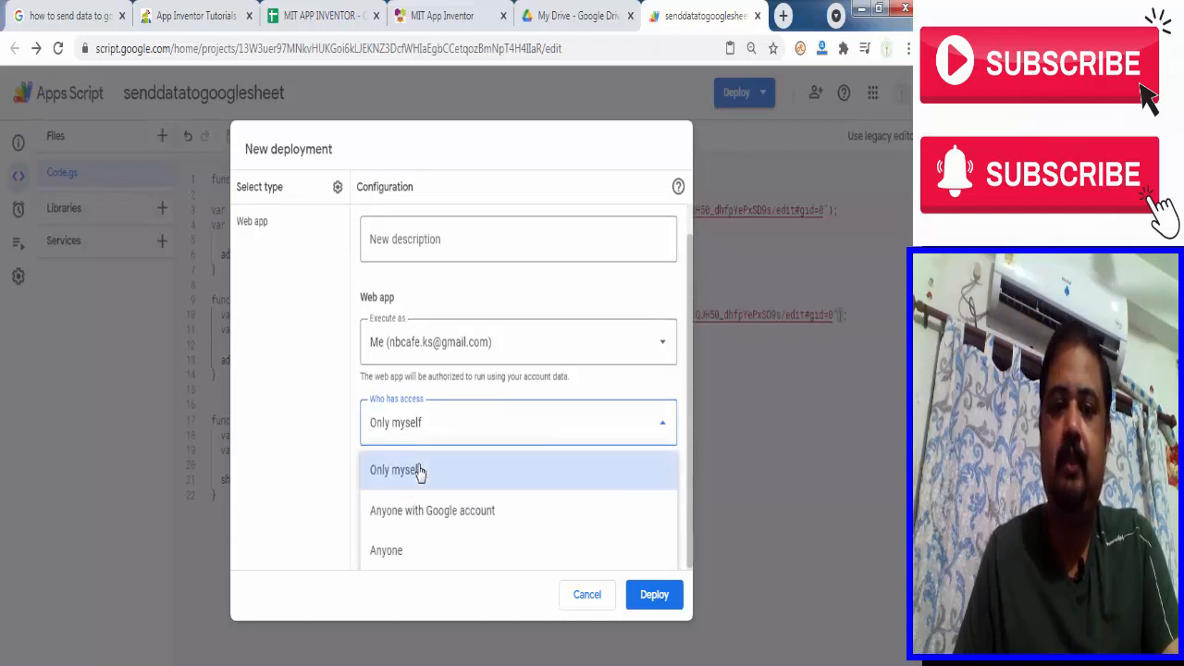
click(386, 550)
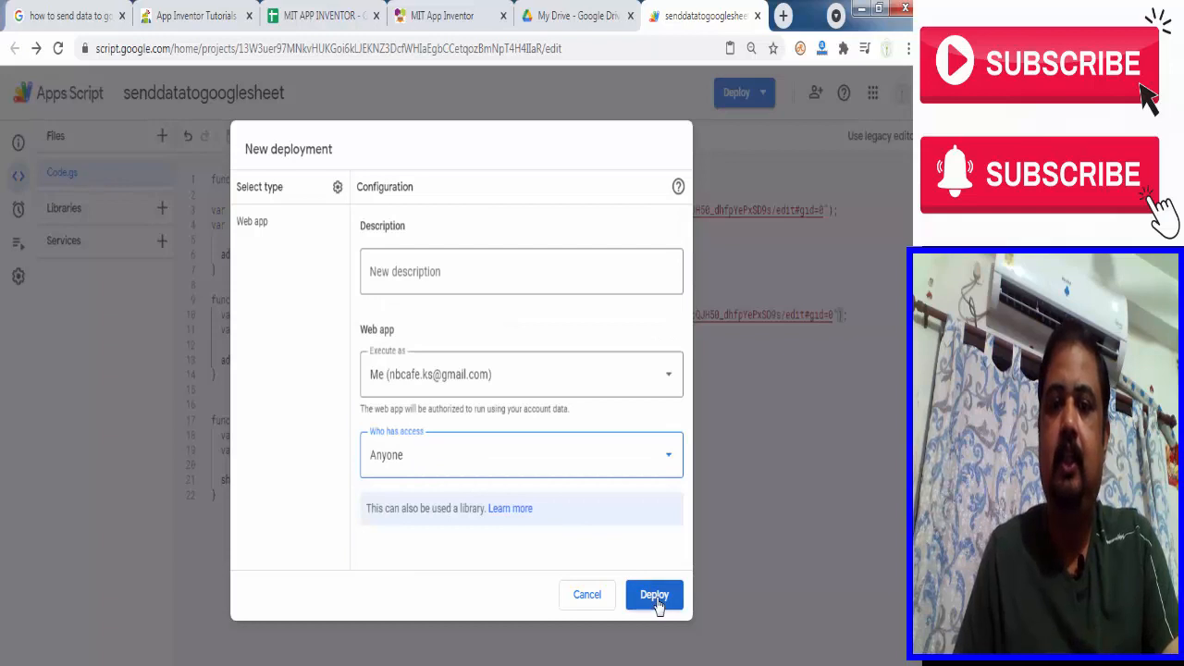
click(654, 594)
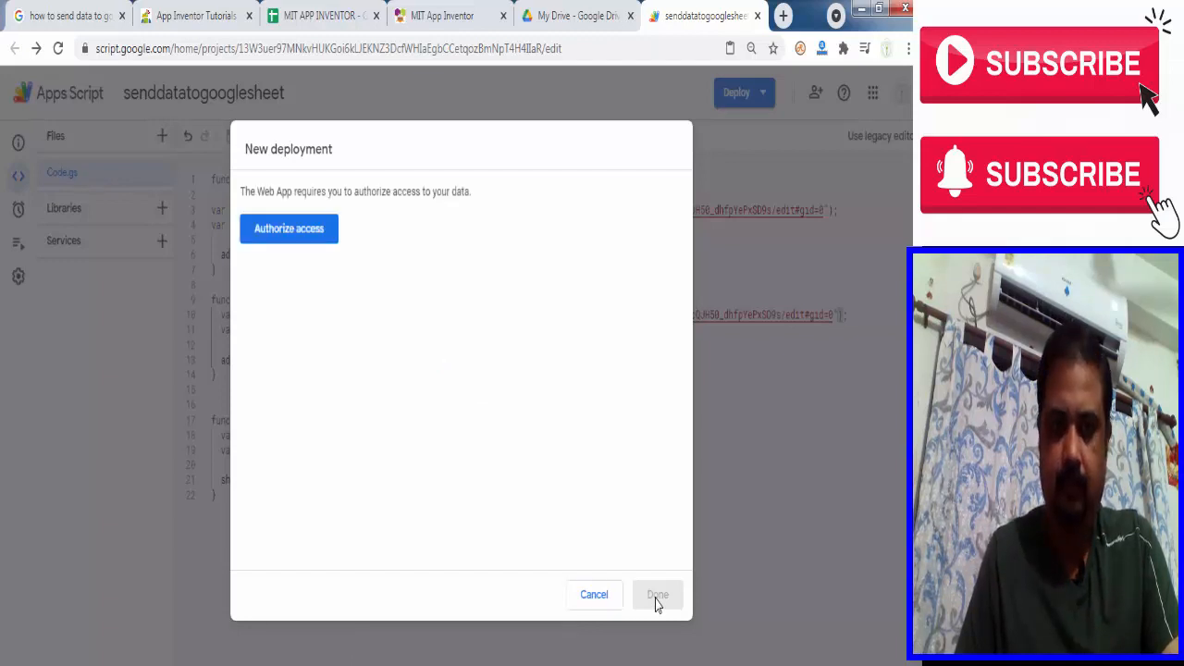
mouse_move(289, 228)
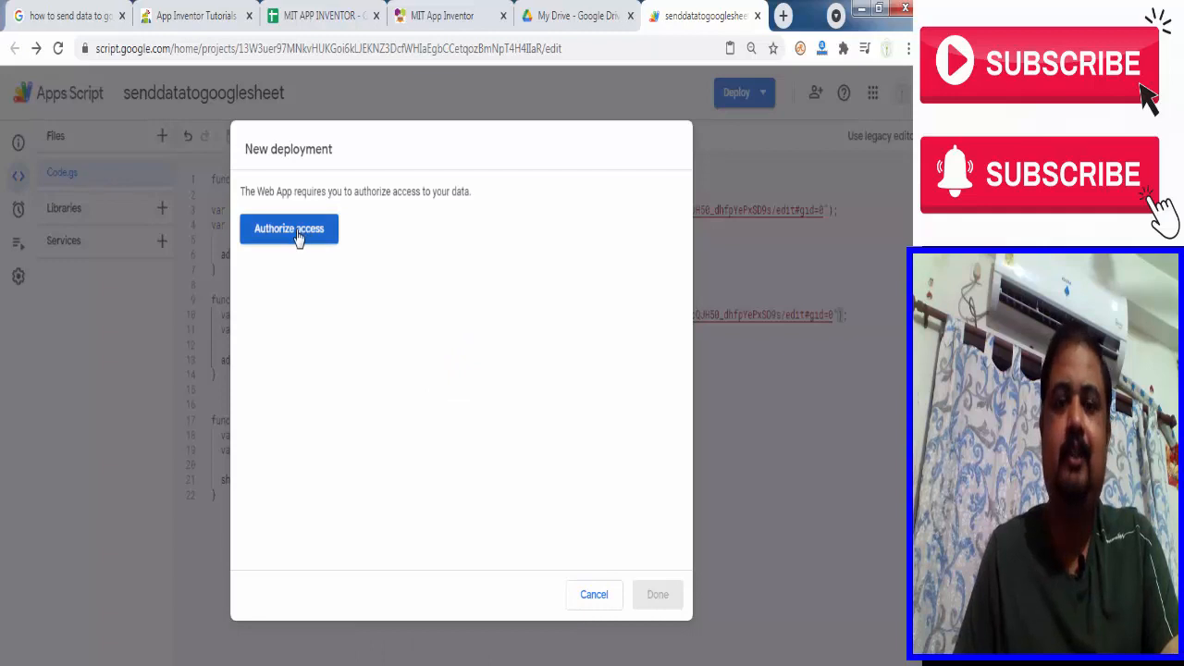
- Authorize with your account, proceed past the unverified-app warning, and allow spreadsheet access
click(288, 228)
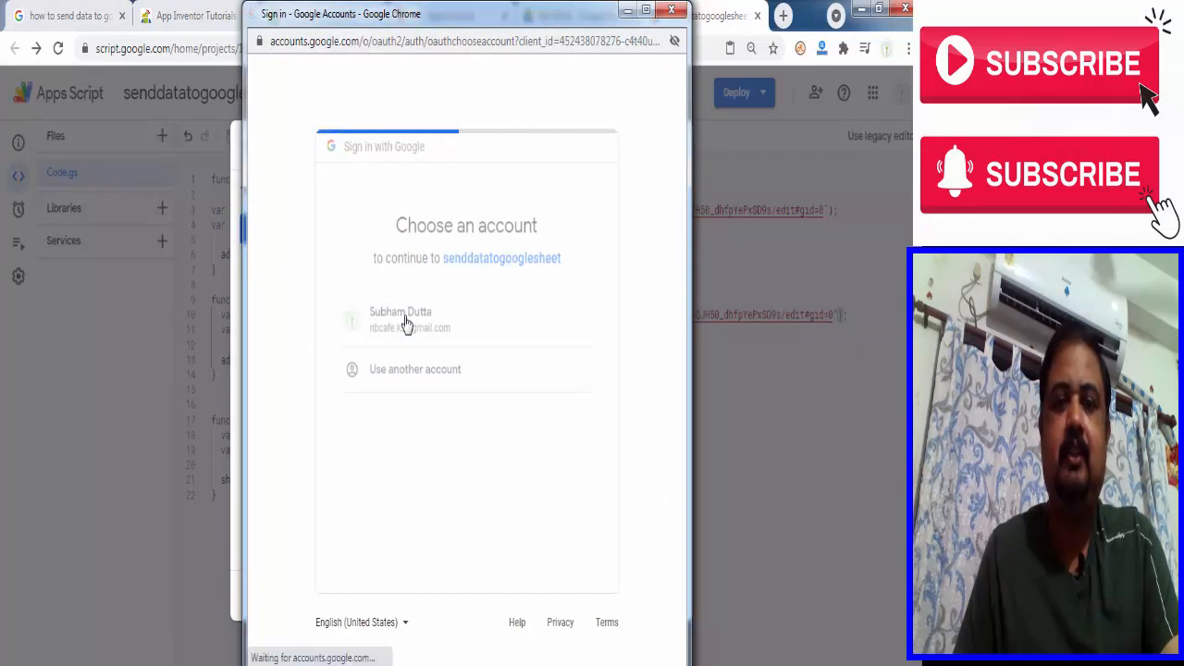
click(400, 320)
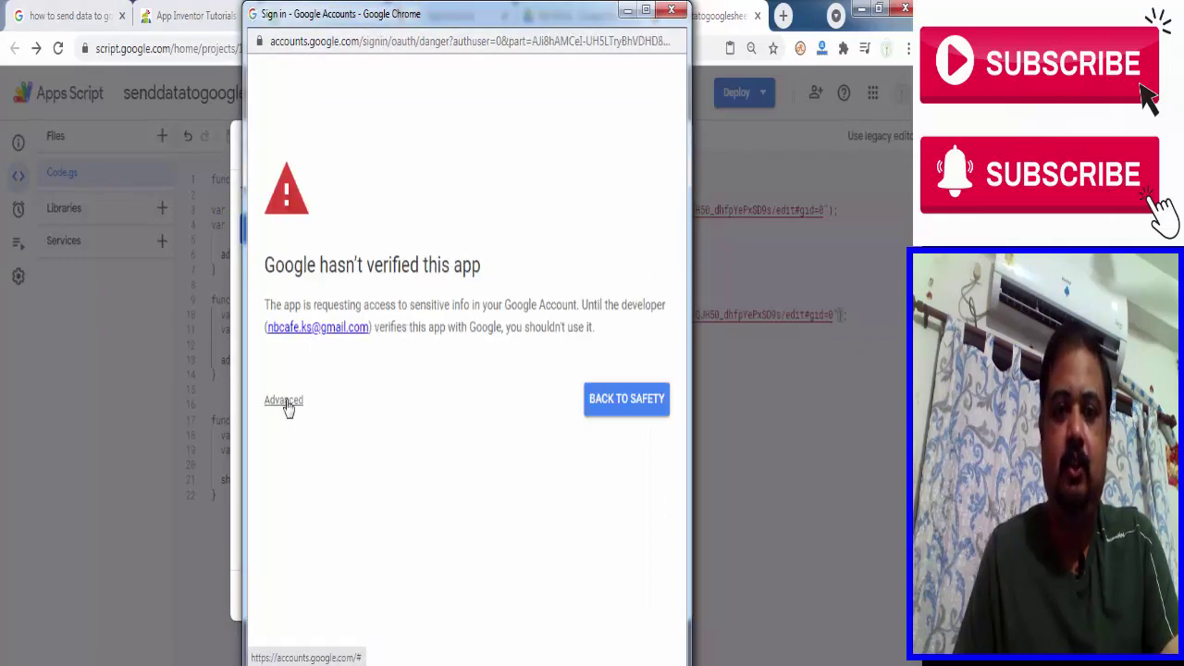
click(283, 400)
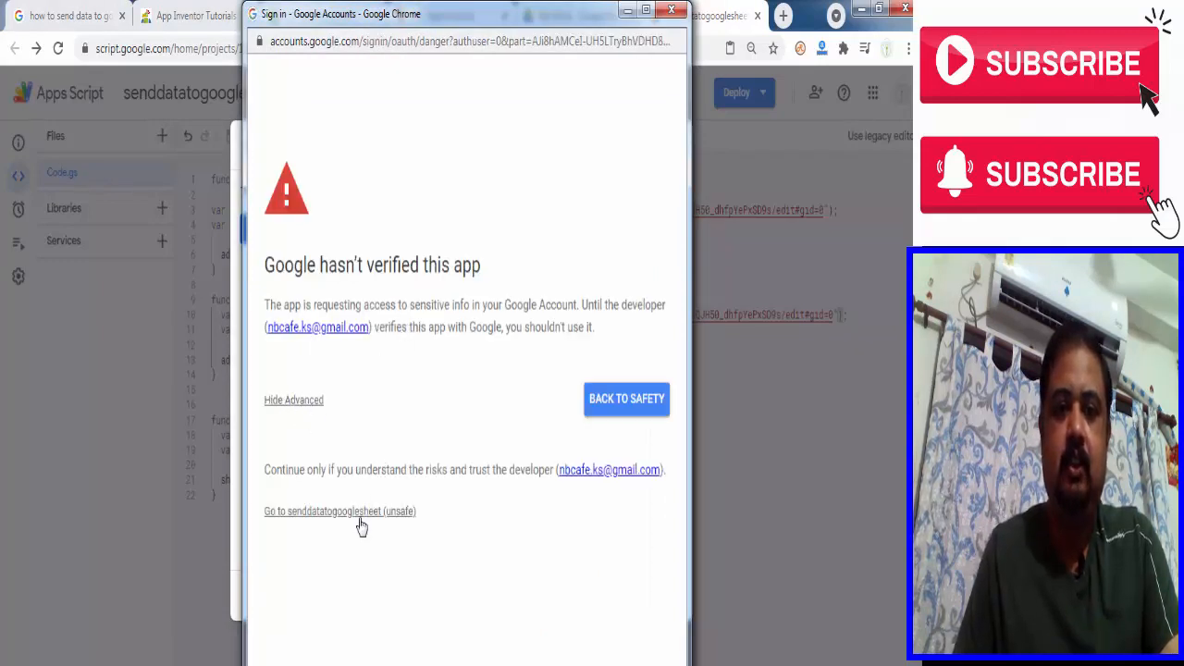
click(340, 510)
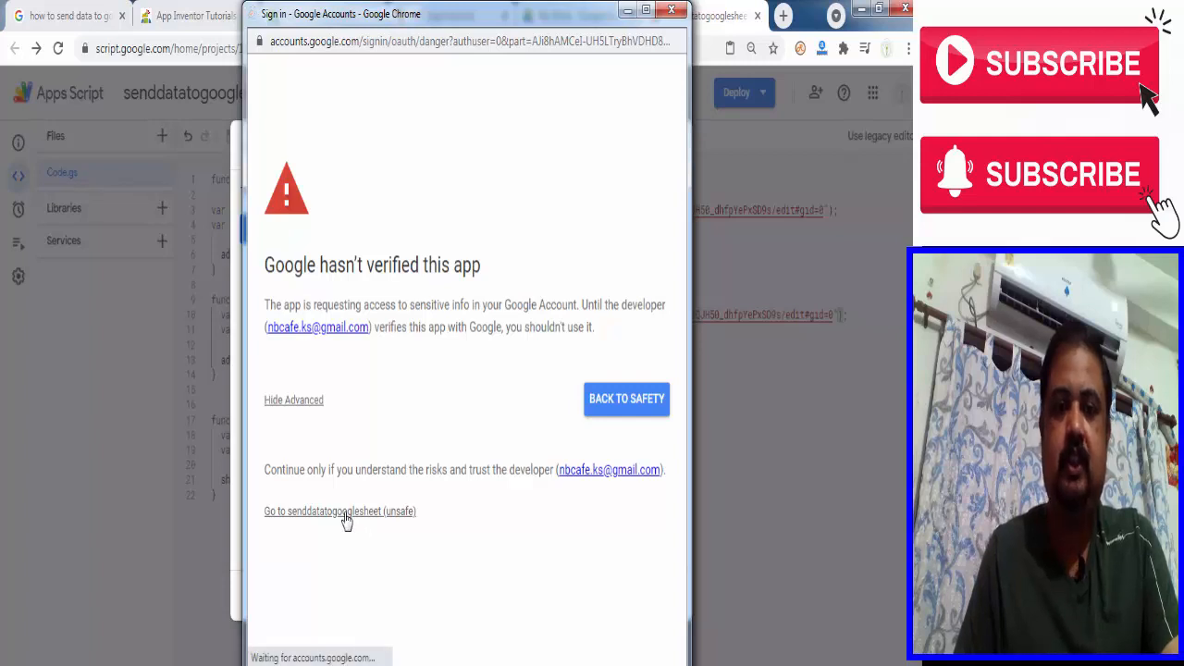
click(339, 511)
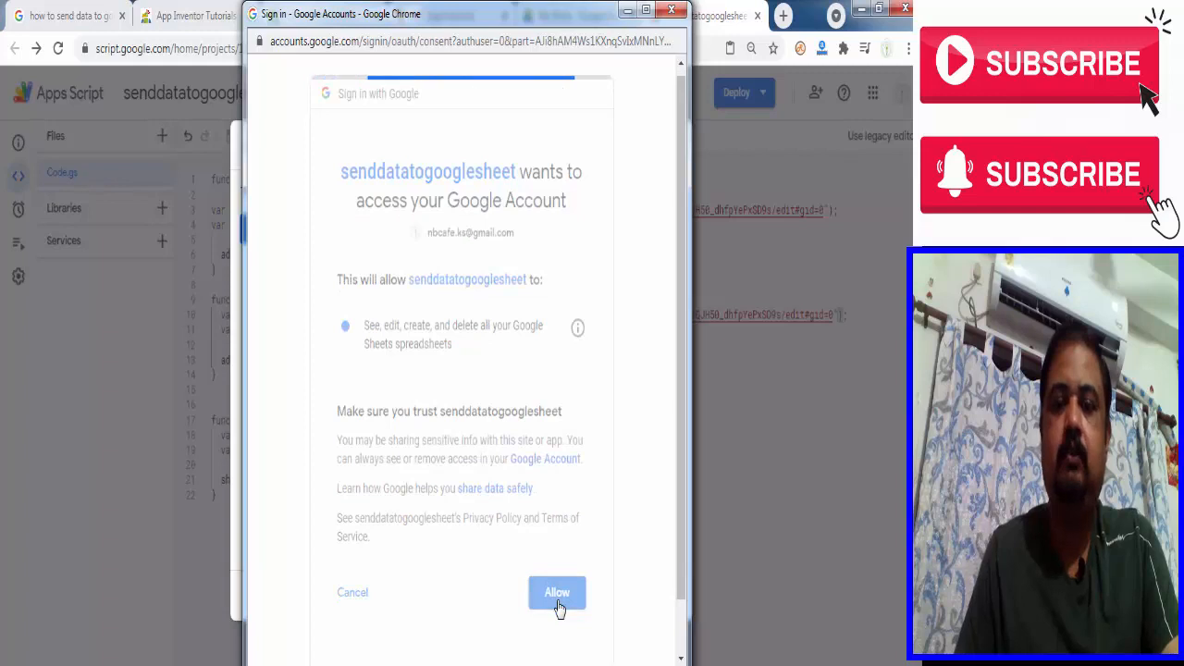
click(556, 592)
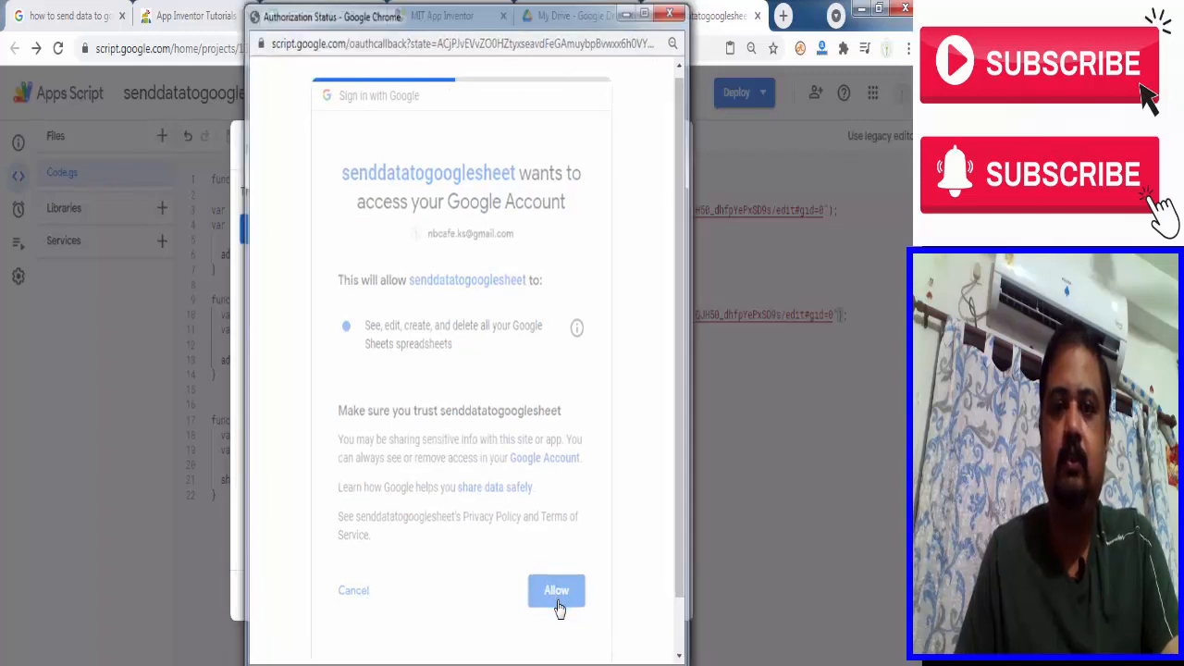
click(556, 590)
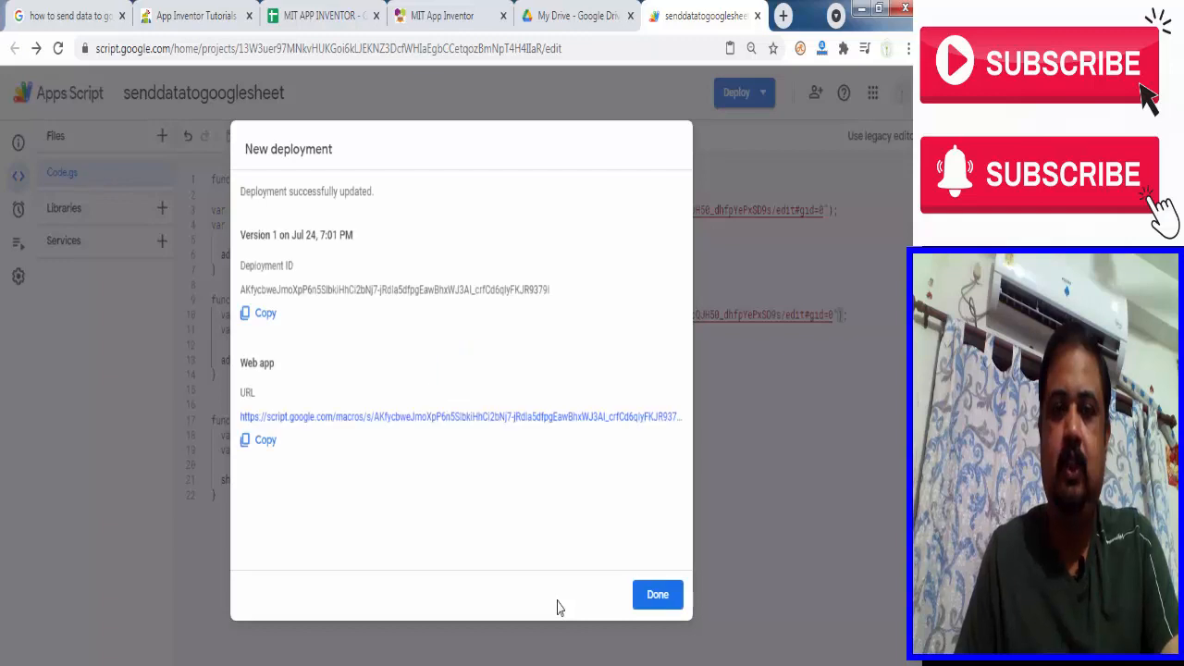
mouse_move(266, 409)
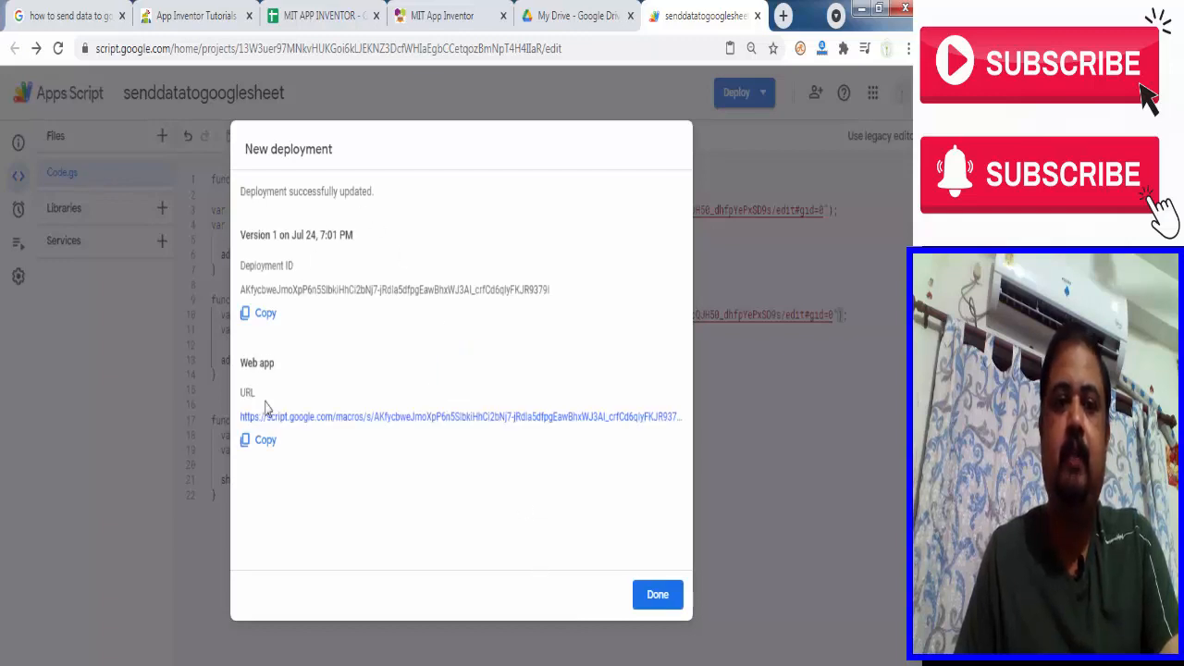
- Copy the deployed Apps Script web app URL into the set Web1.Url text block
click(266, 439)
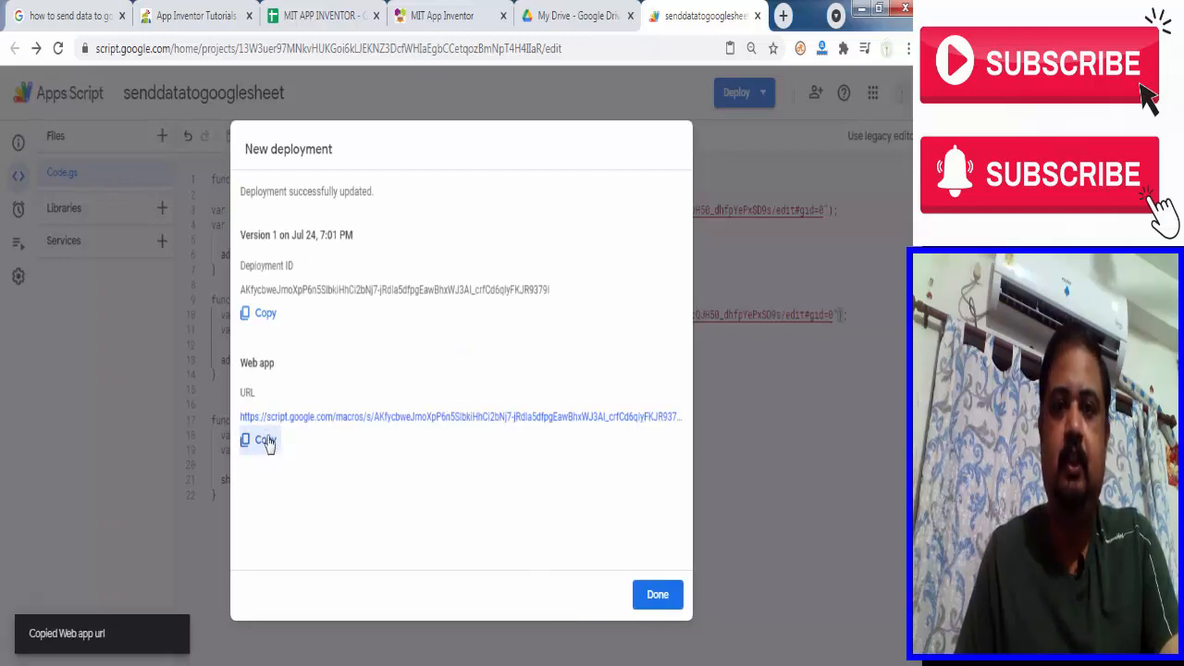
click(443, 16)
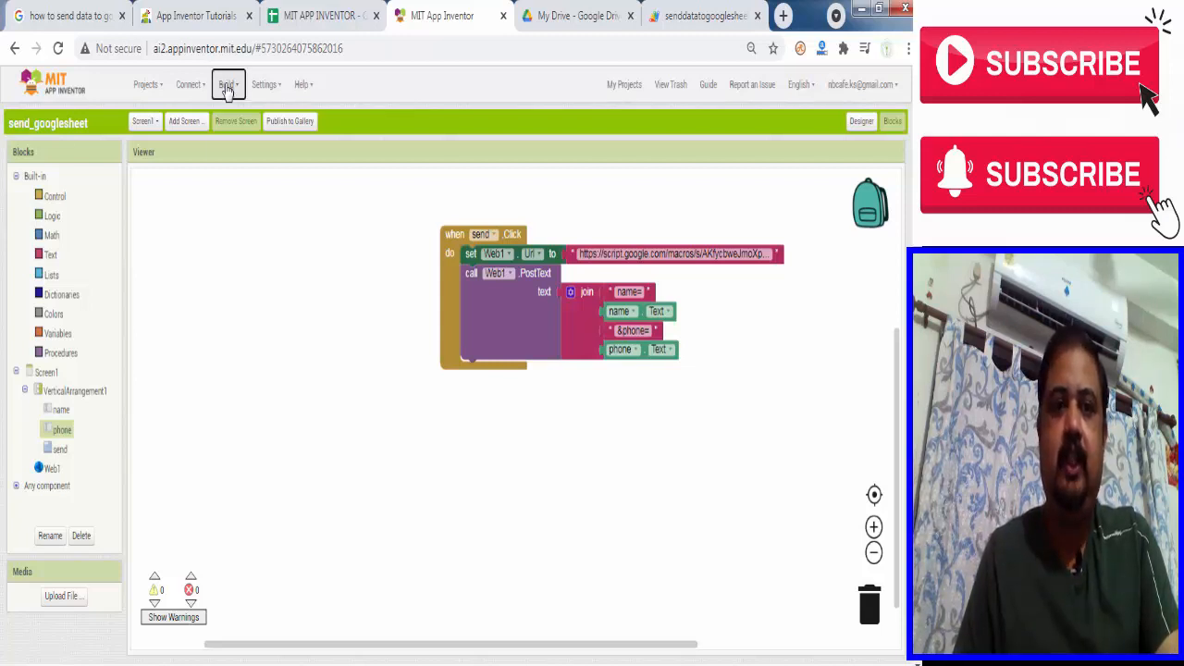
- Open the Build menu options for the send_data_googlesheet app
click(227, 84)
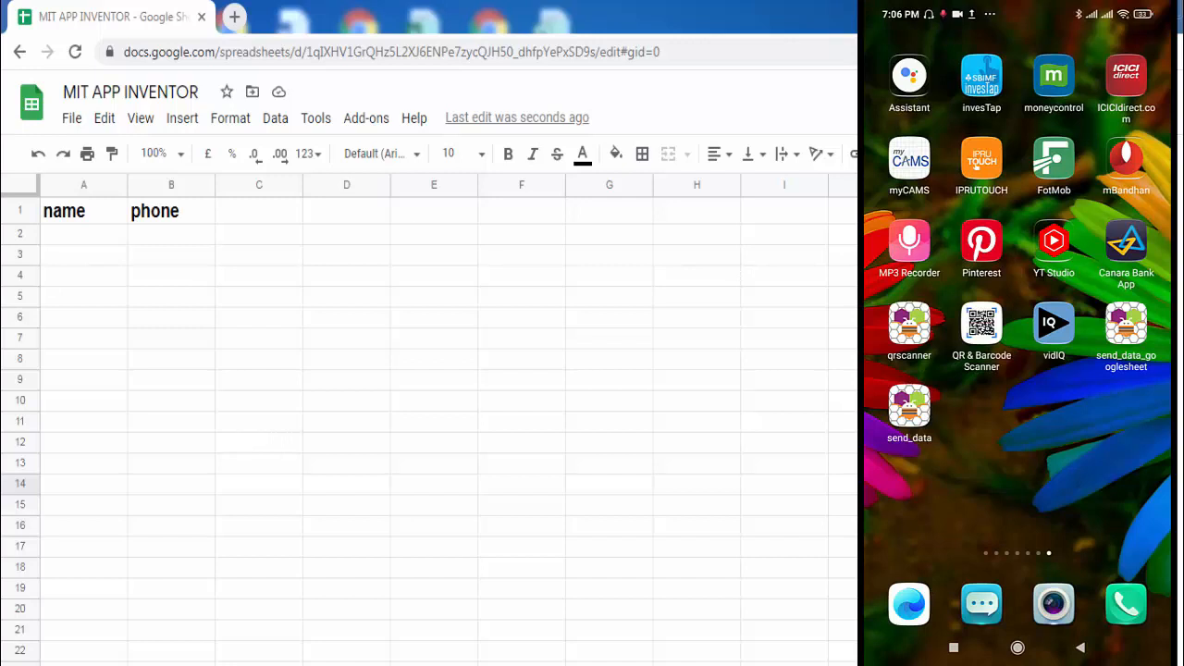
click(909, 407)
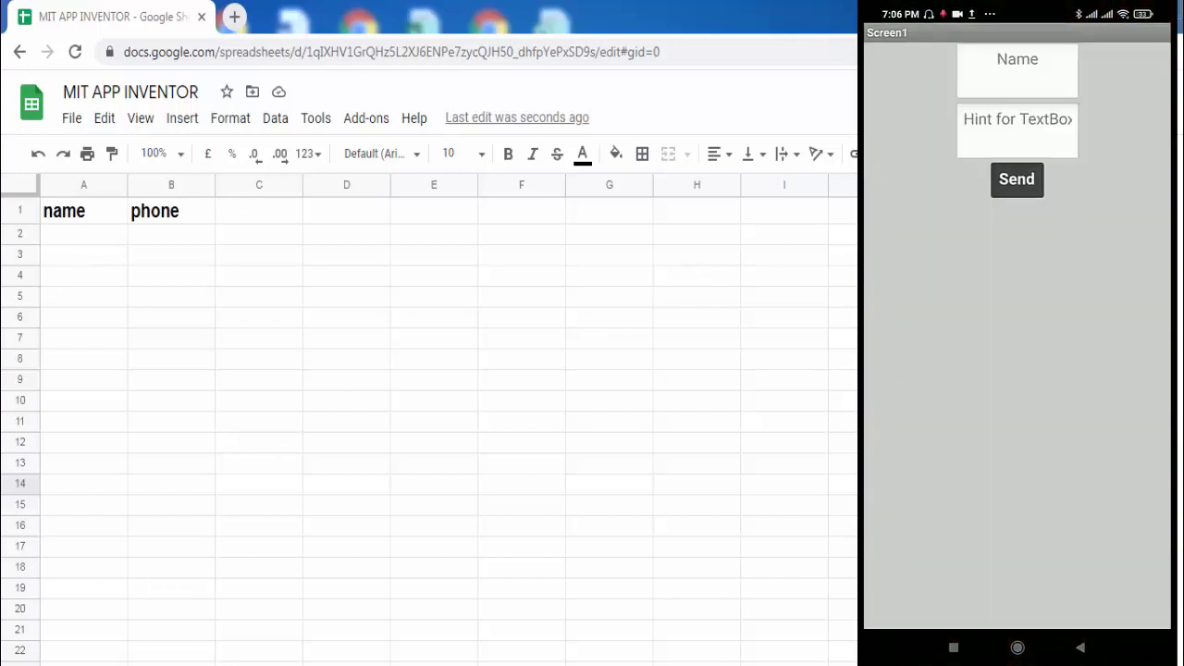
click(1017, 71)
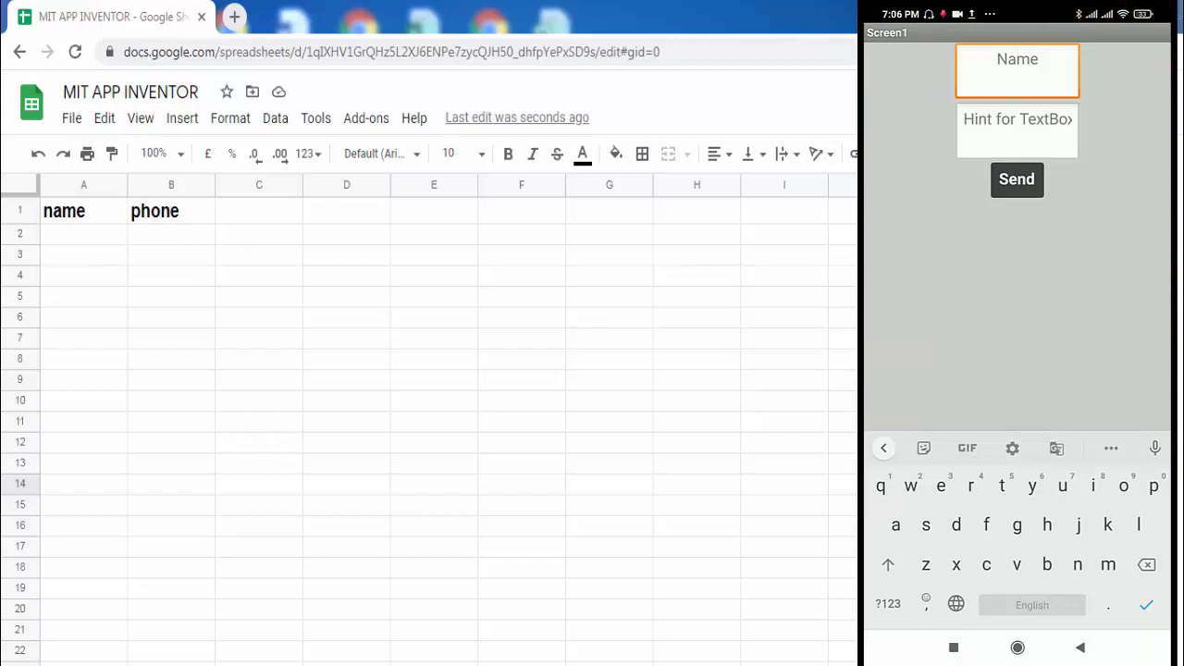
text(nam)
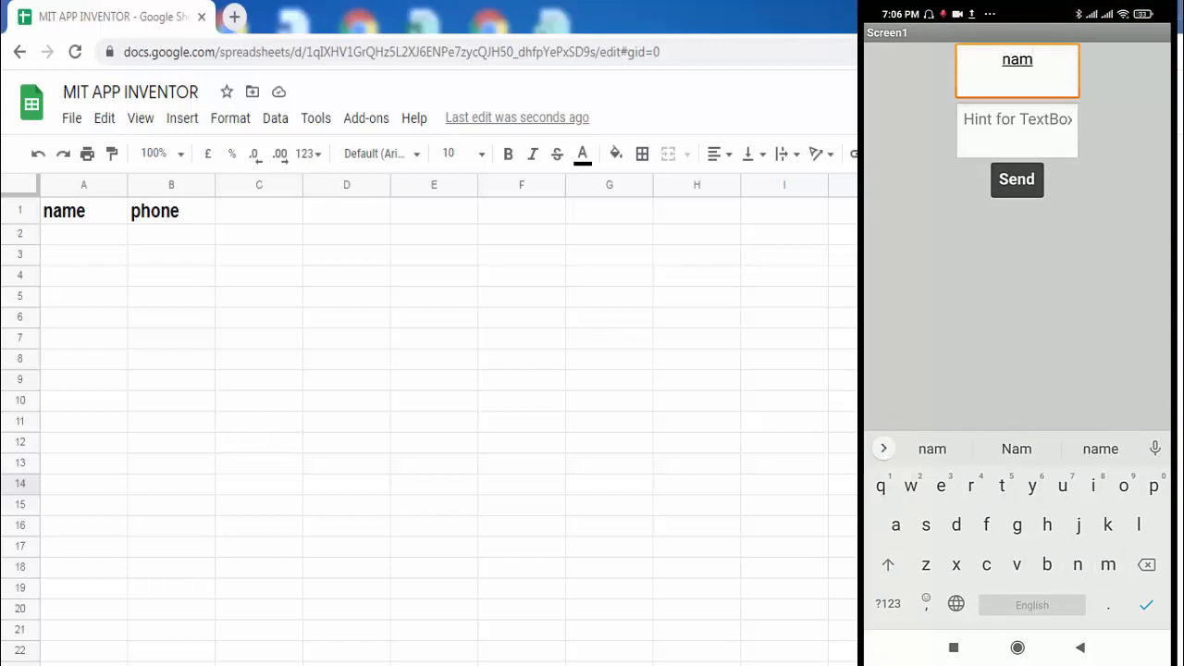
click(1016, 449)
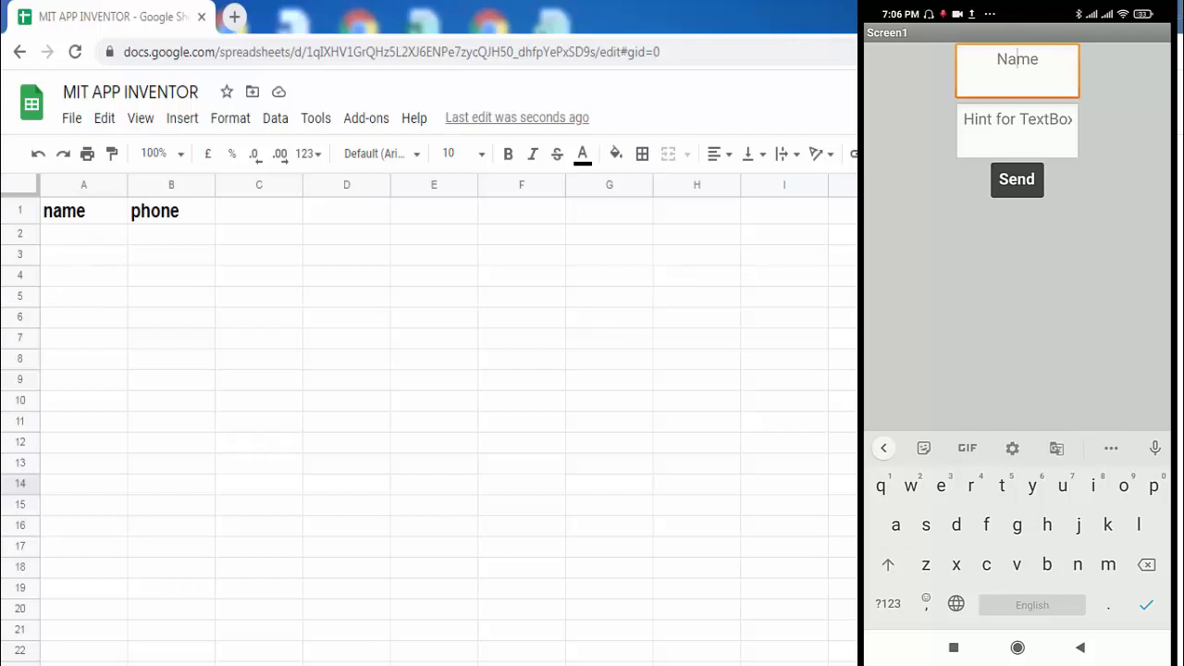
text(sub)
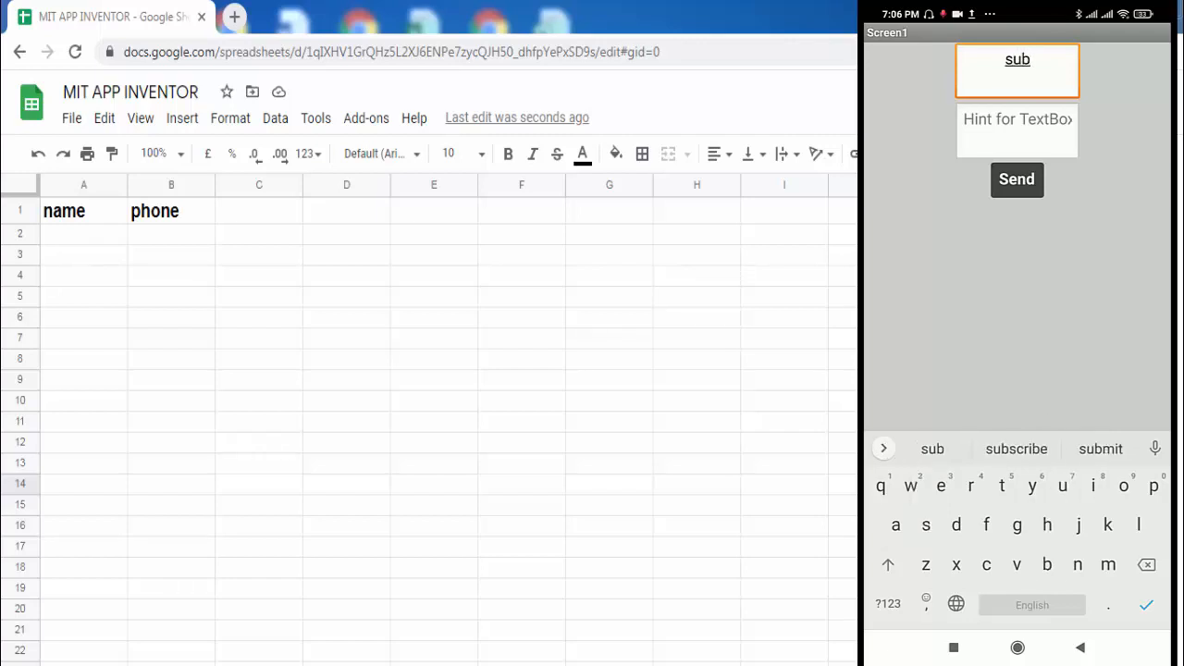
click(1047, 525)
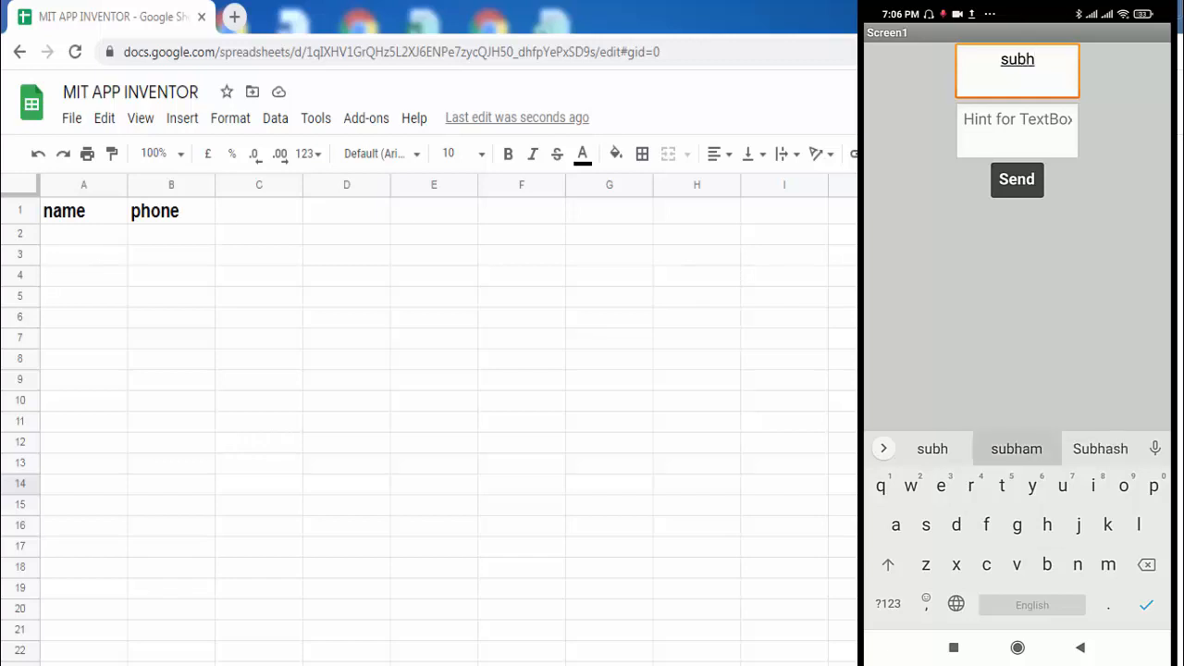
click(1016, 448)
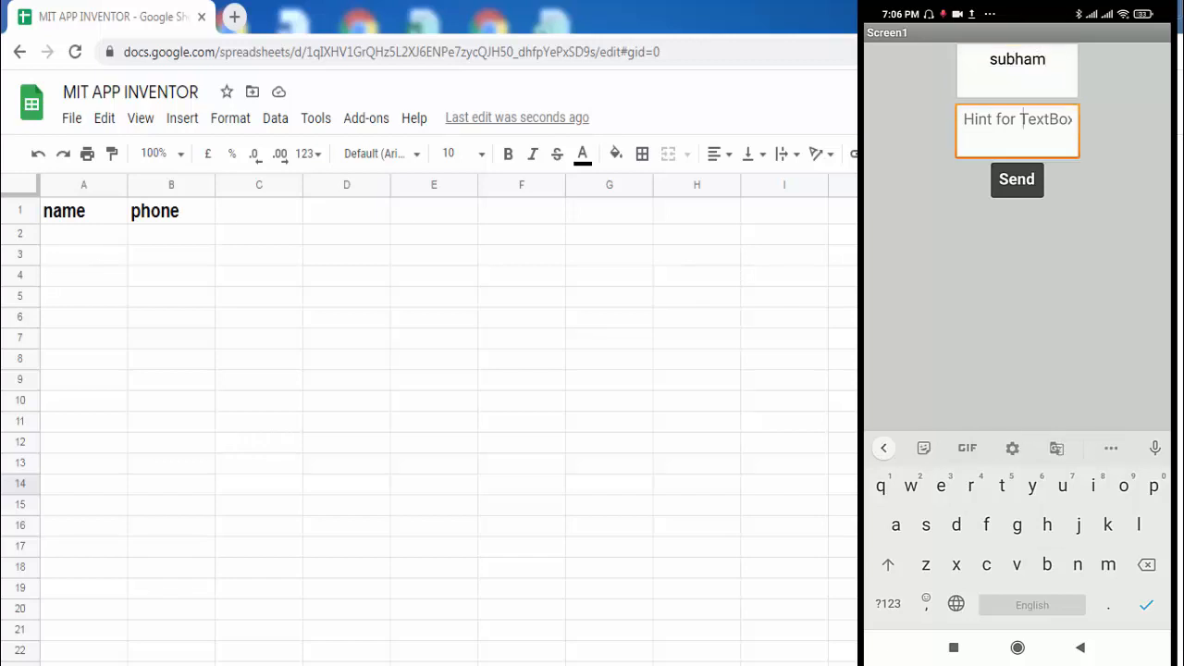
text(9988)
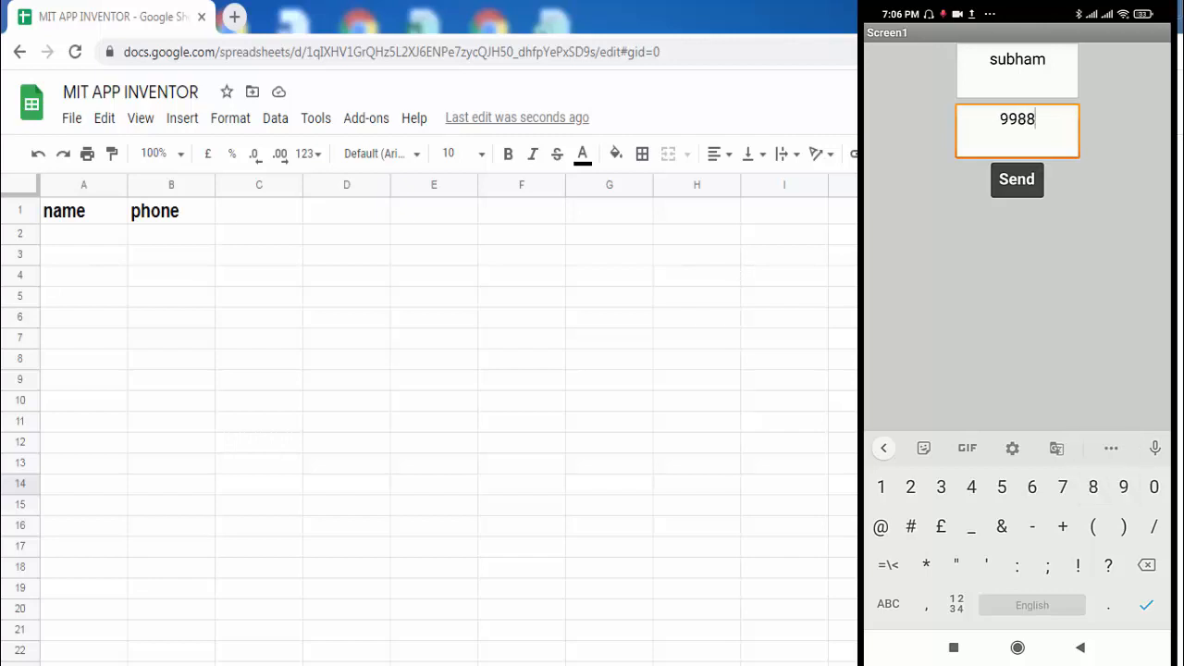
text(776655)
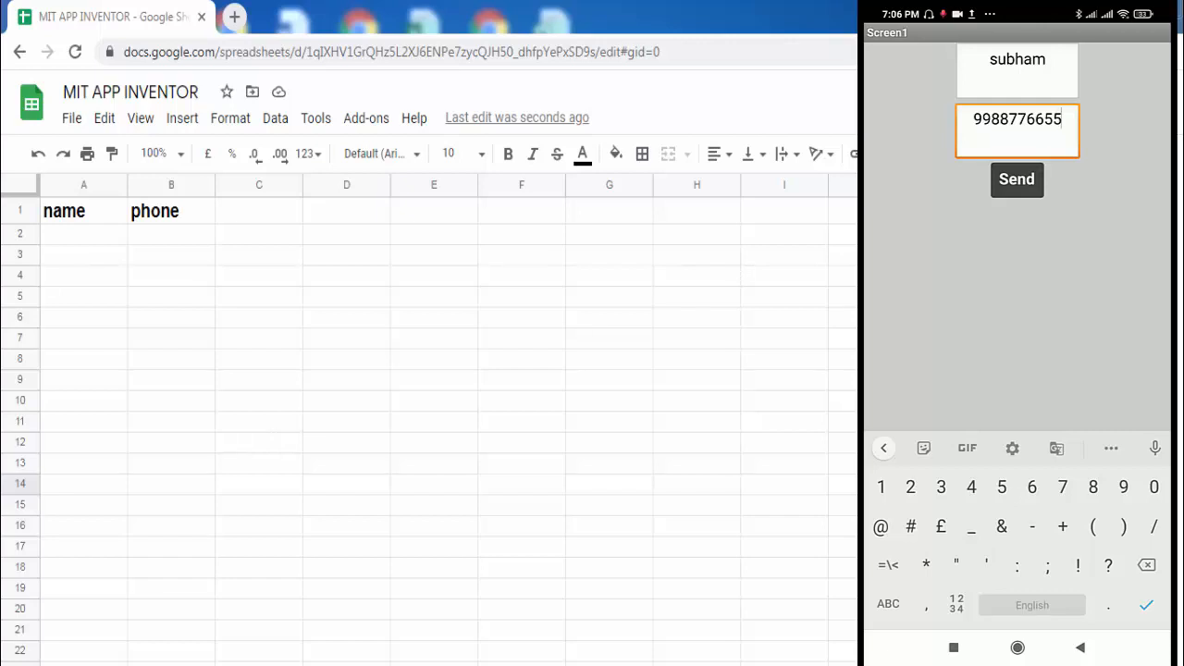
click(1016, 179)
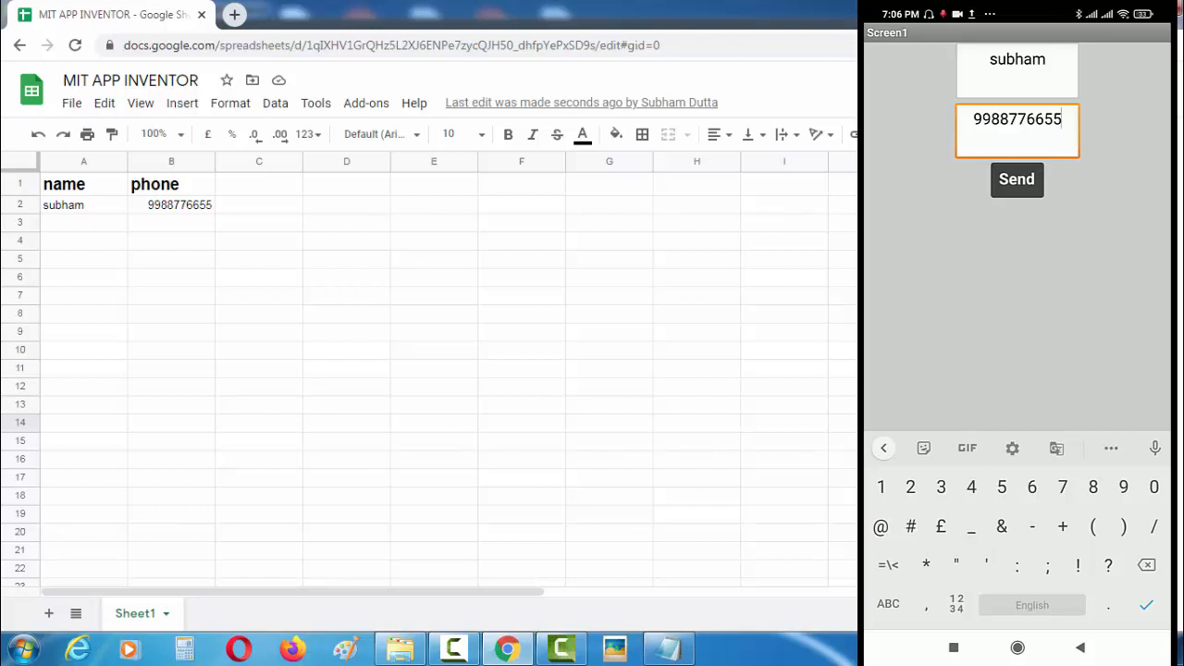
- Begin a second entry on the phone by typing the name 'dili'
click(1017, 72)
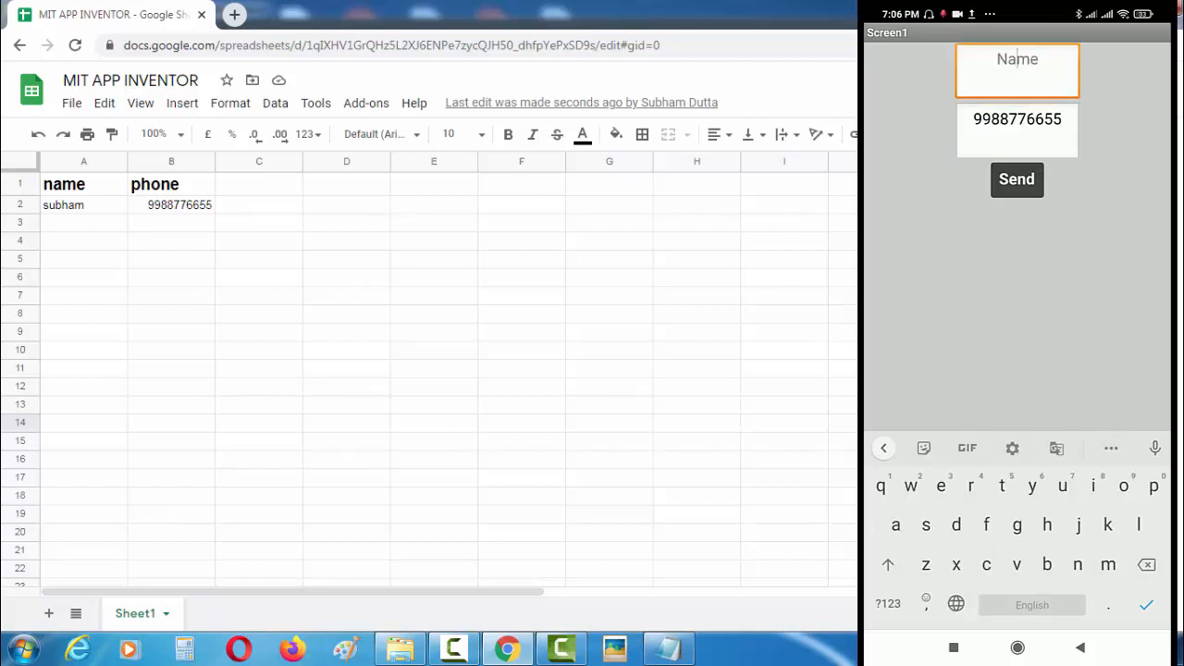
text(d)
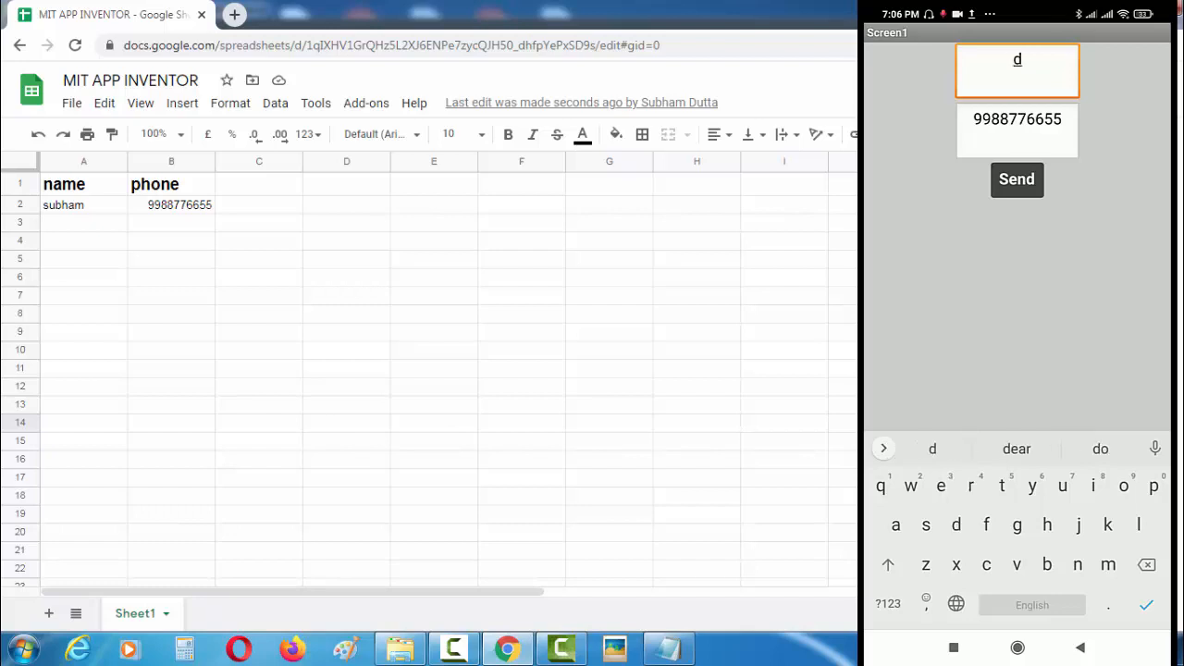
text(ili)
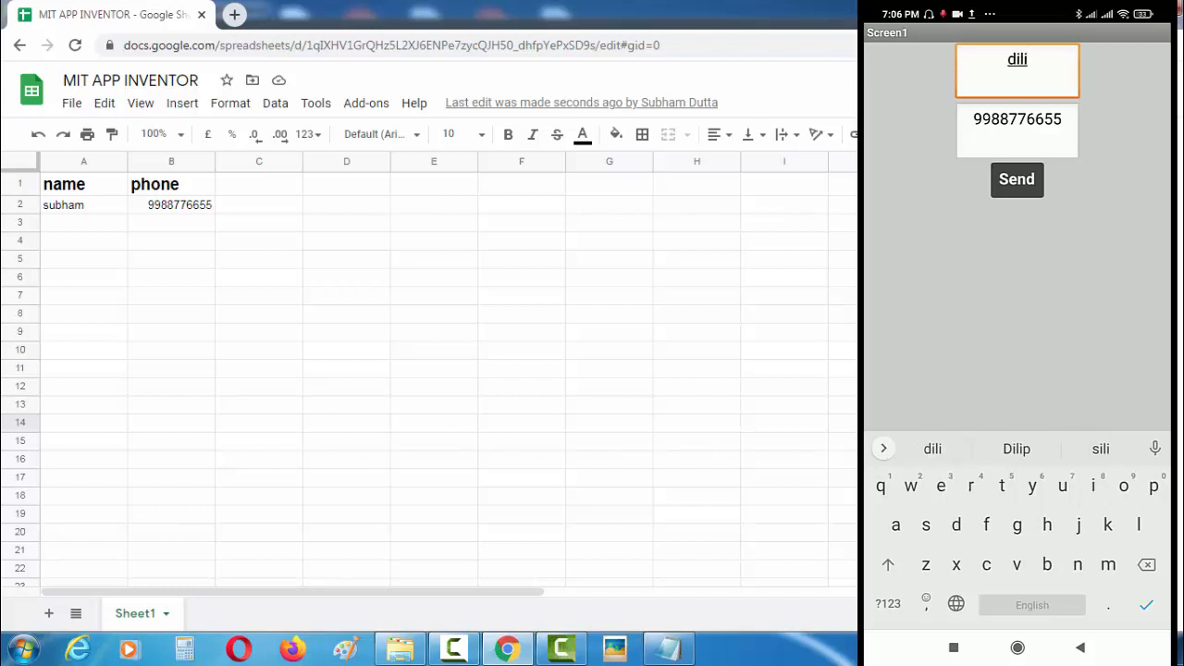
click(1016, 449)
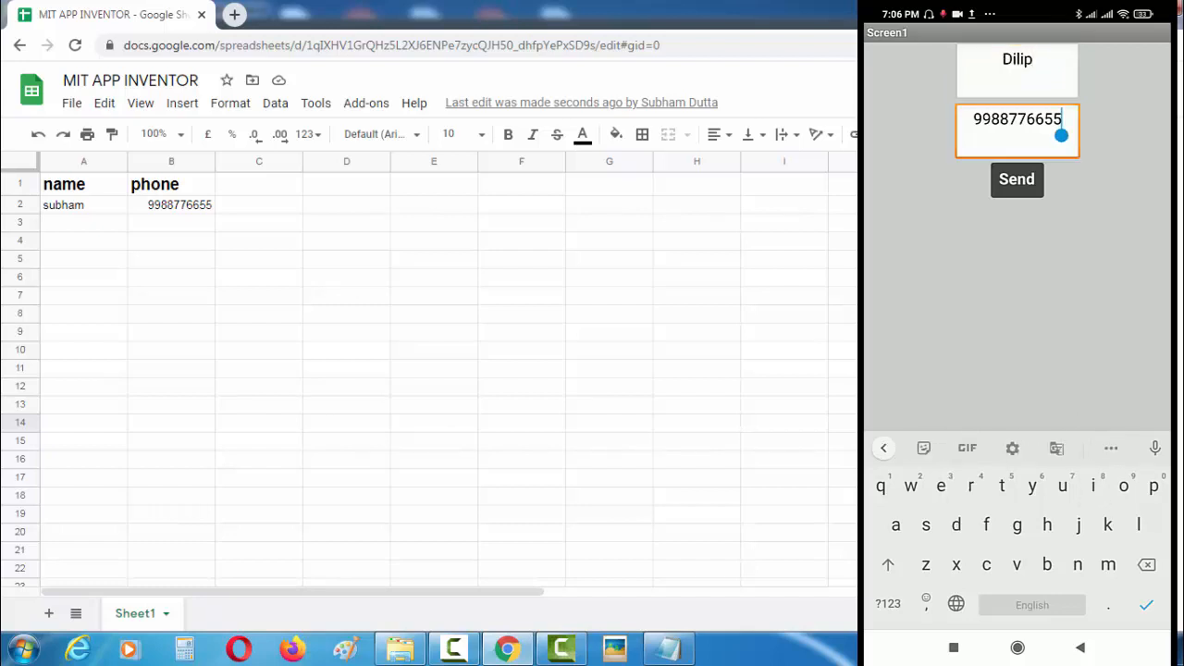